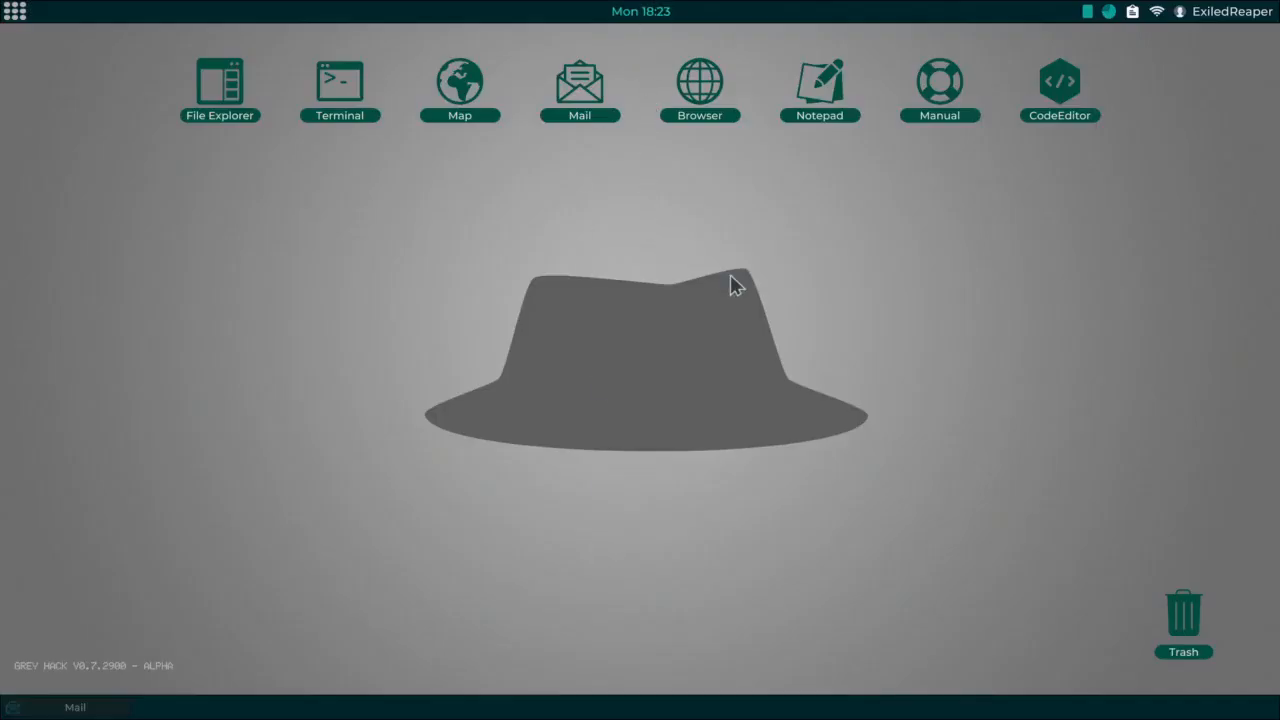
pyautogui.moveTo(520, 262)
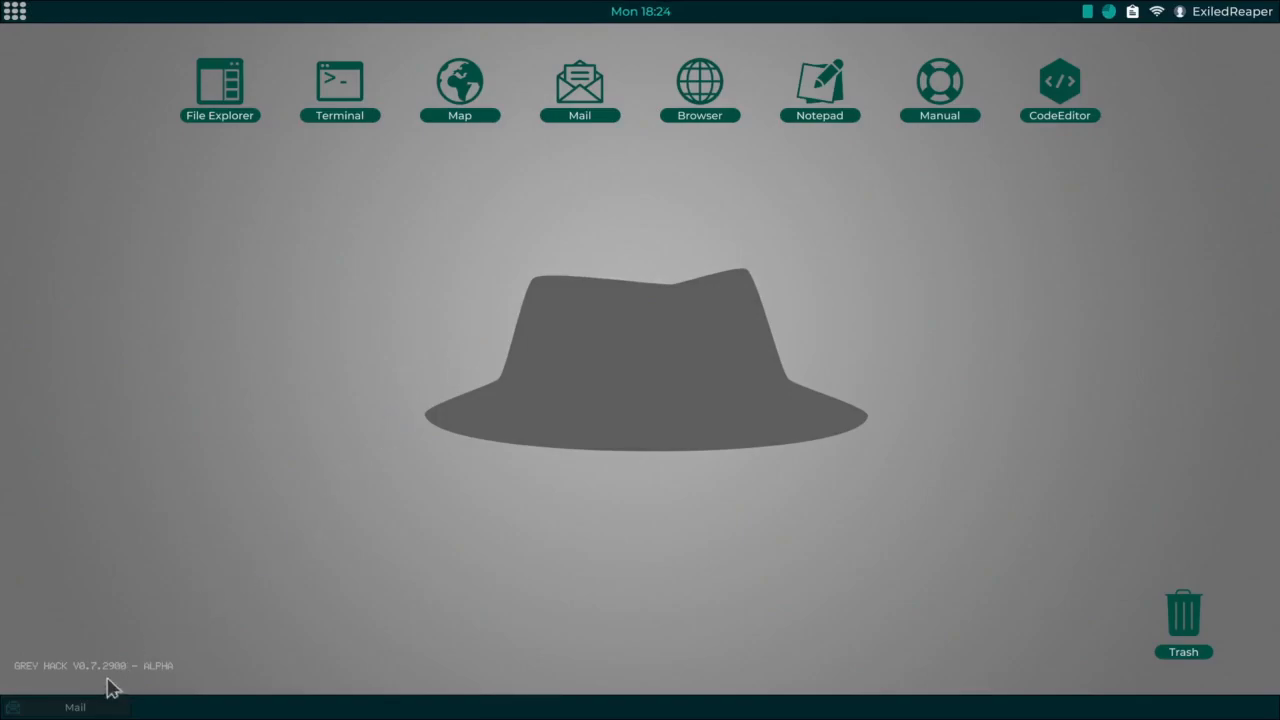
pyautogui.moveTo(104, 708)
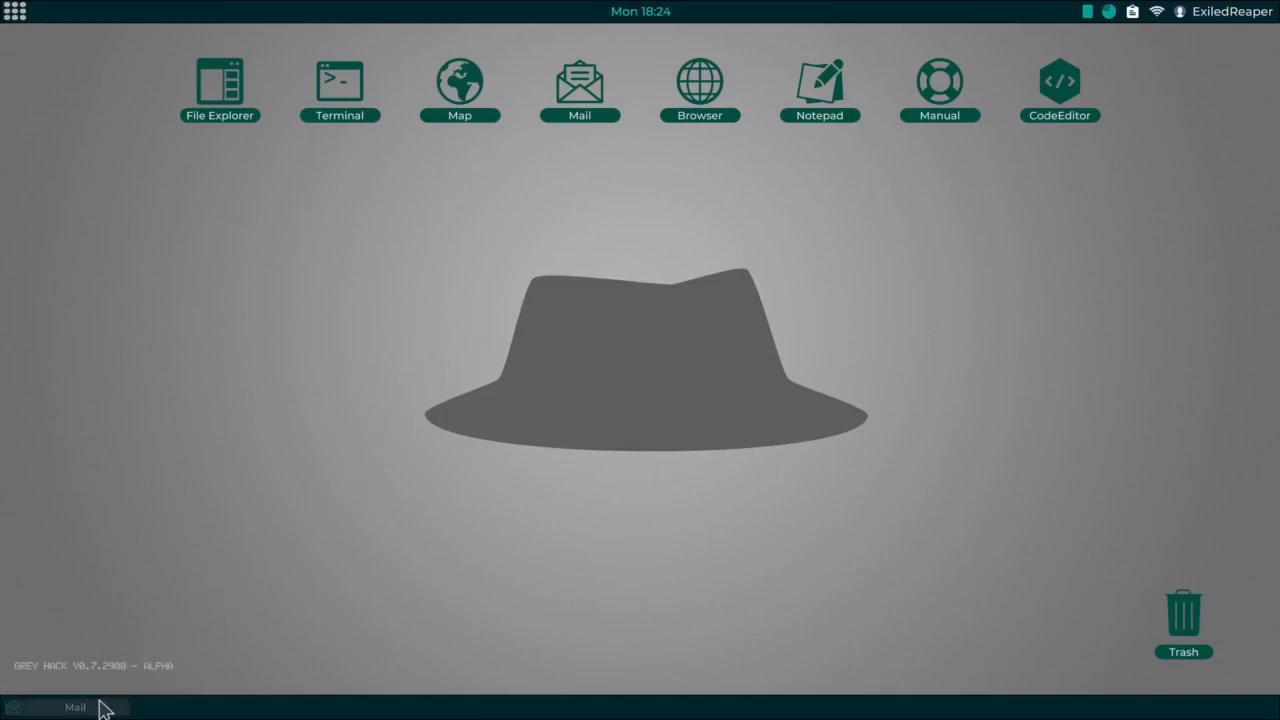
# - Restore the Mail reply window showing the victim's IP and shop advice
pyautogui.click(66, 708)
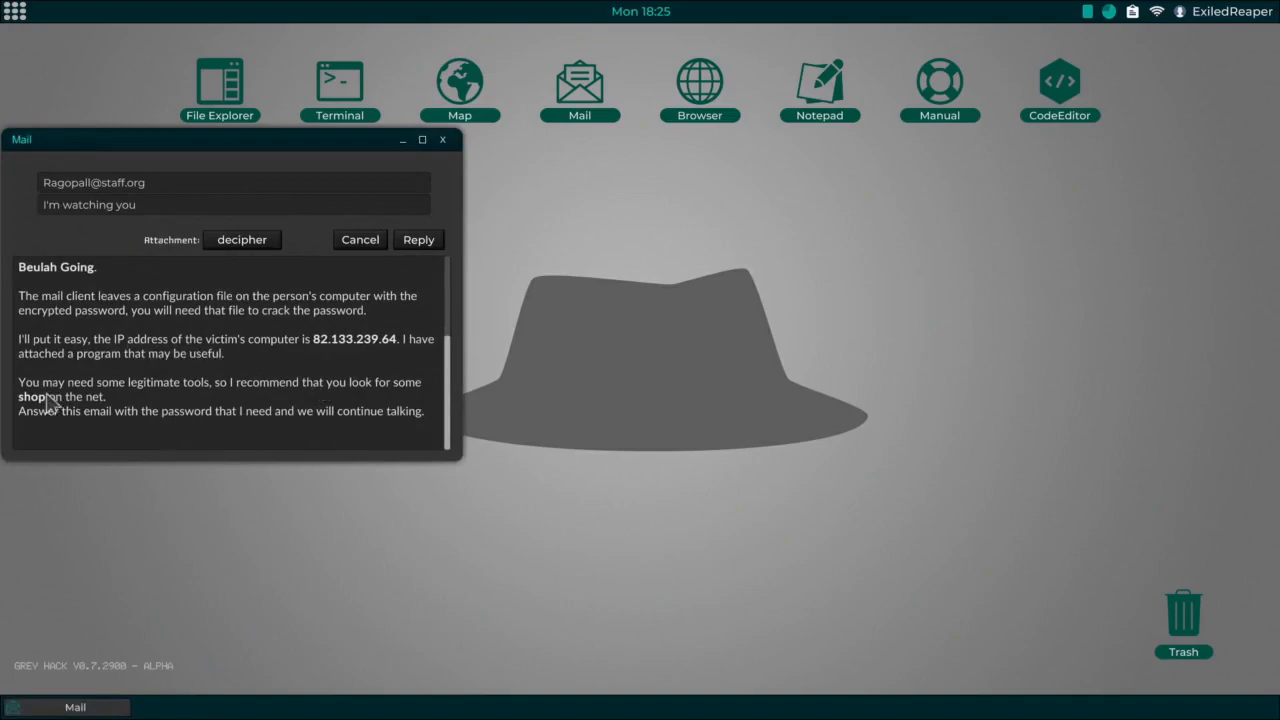
pyautogui.moveTo(278, 388)
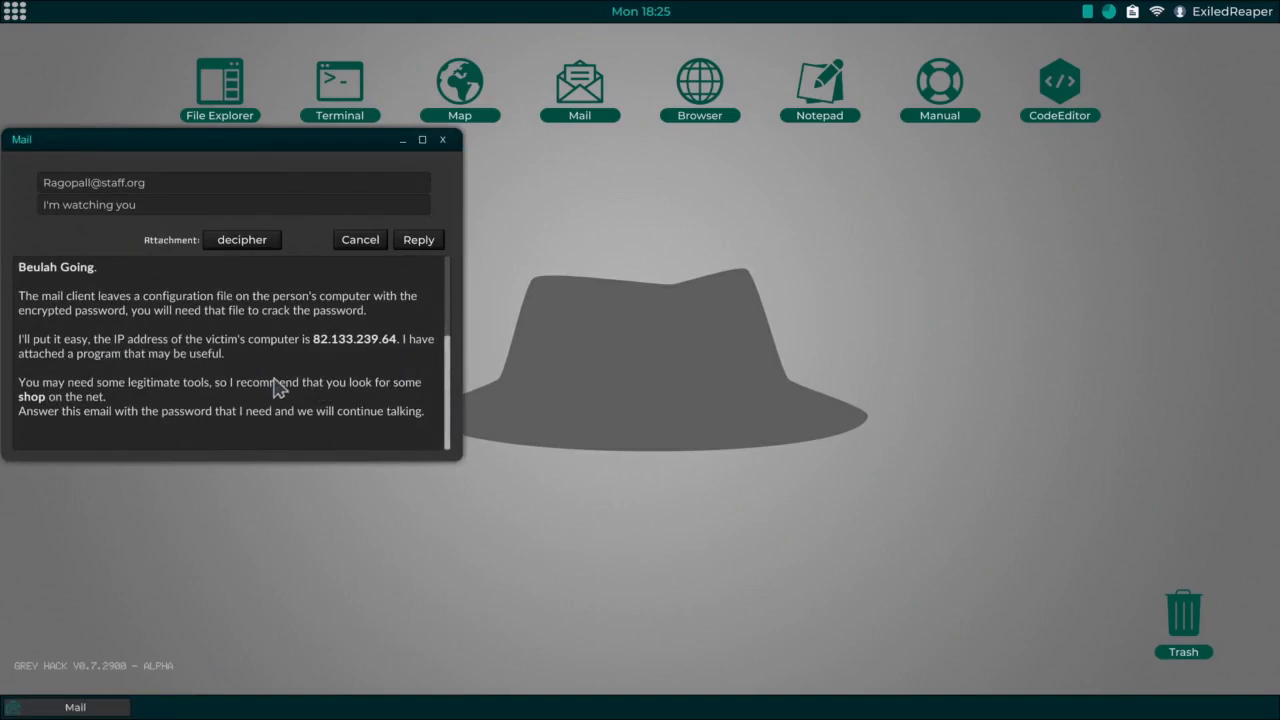
pyautogui.moveTo(710, 260)
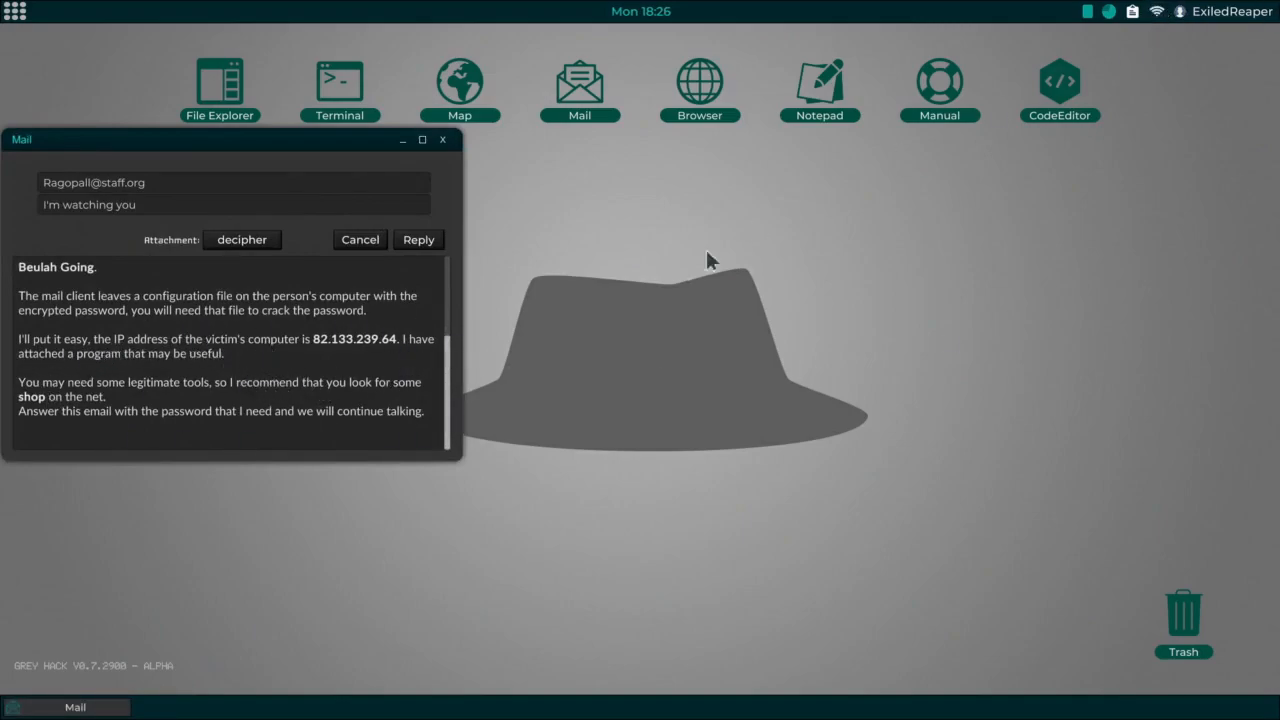
pyautogui.moveTo(670, 140)
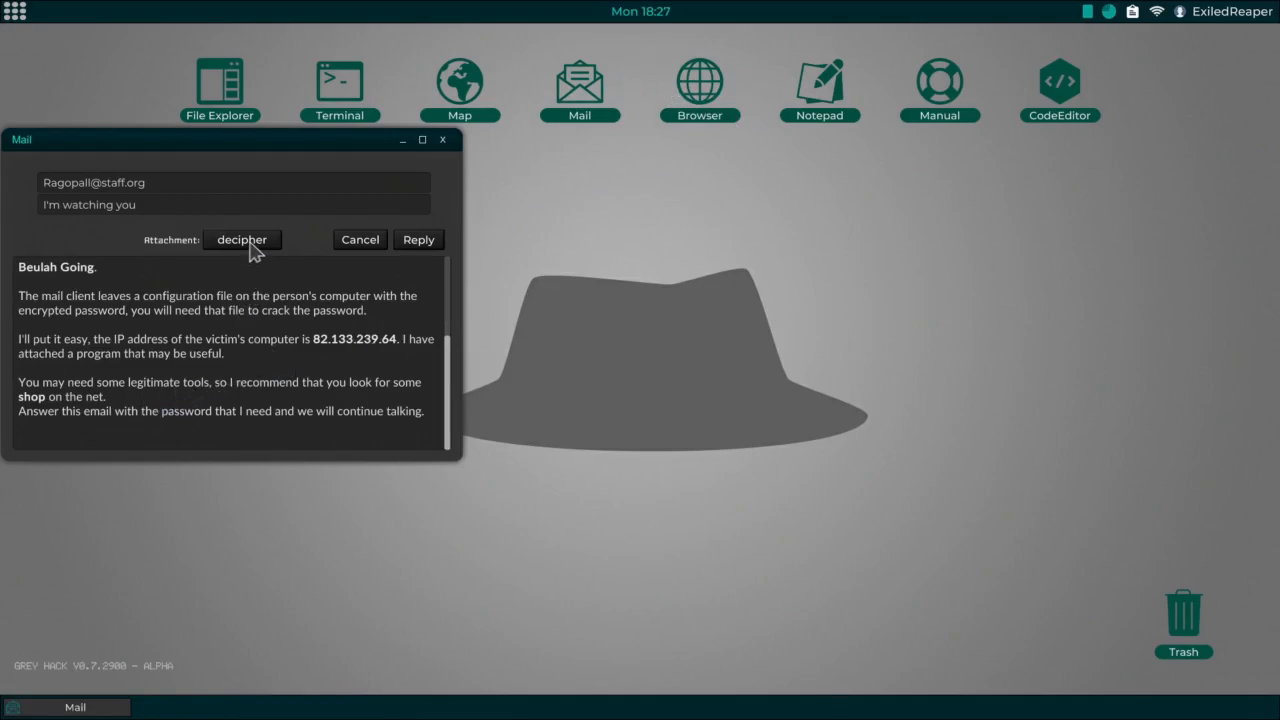
# - Begin saving the decipher attachment and navigate the save dialog up to / and into /bin
pyautogui.click(240, 240)
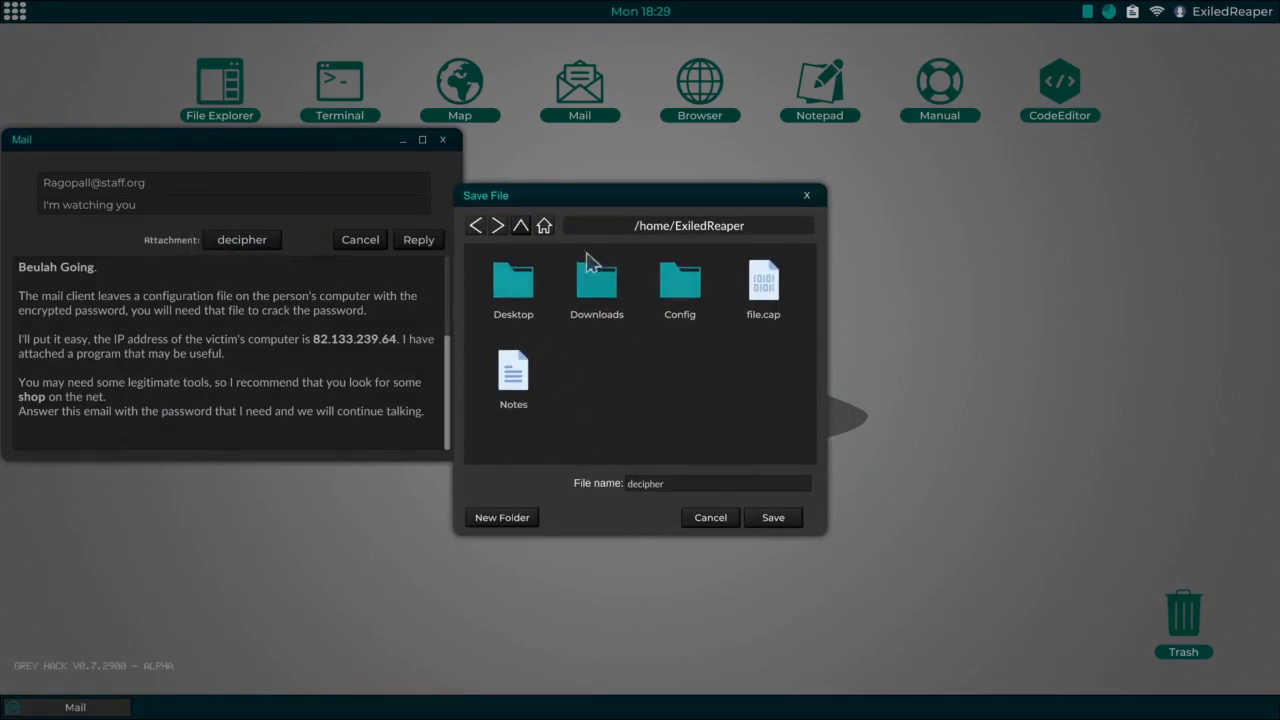
pyautogui.click(520, 224)
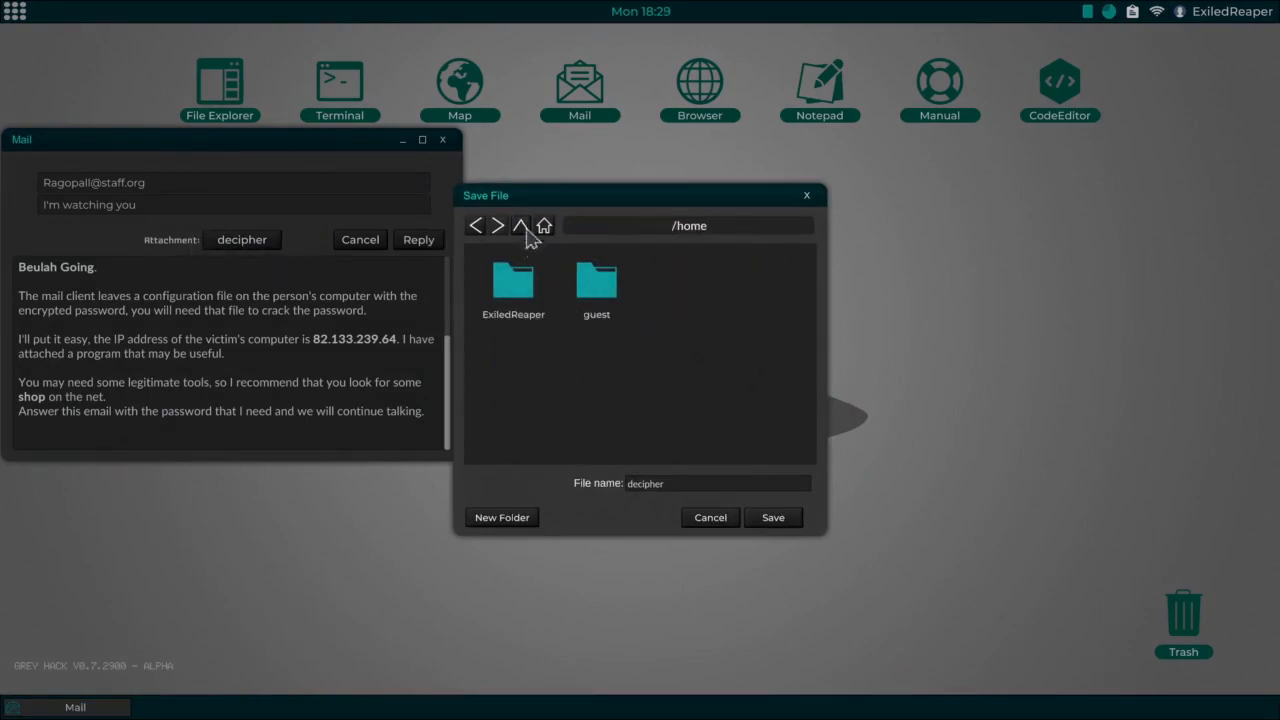
pyautogui.click(520, 224)
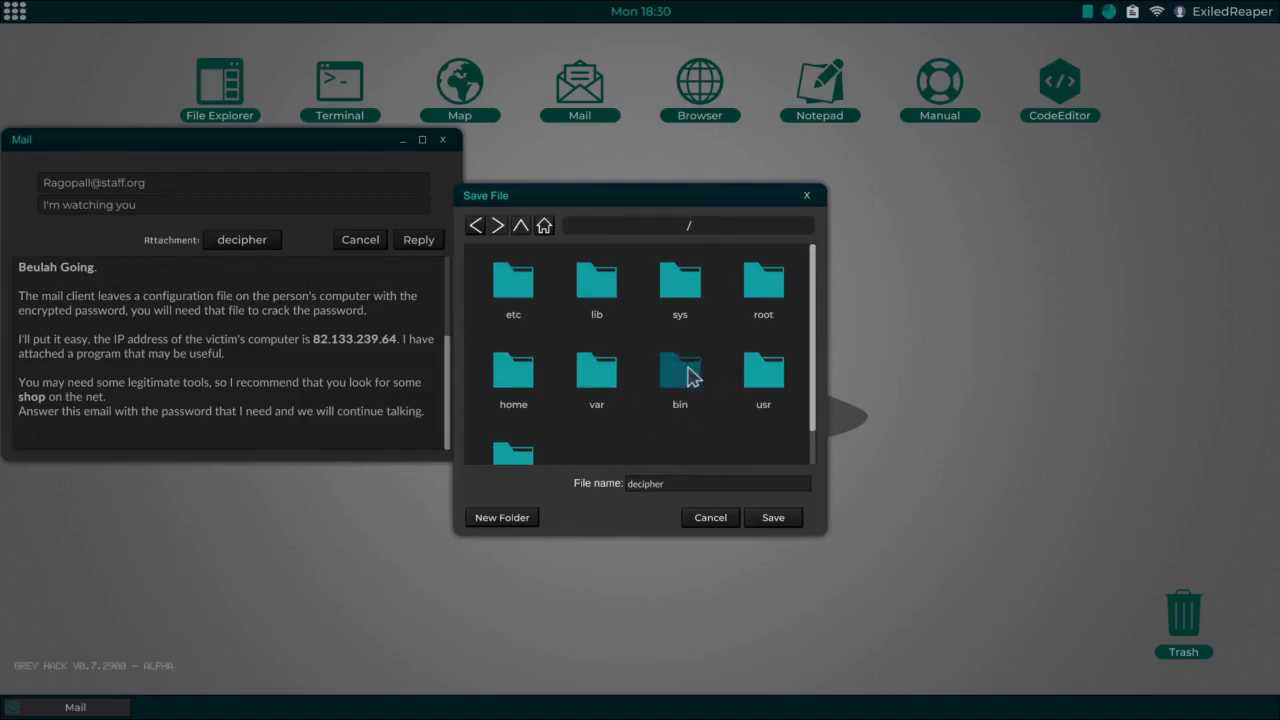
pyautogui.doubleClick(680, 364)
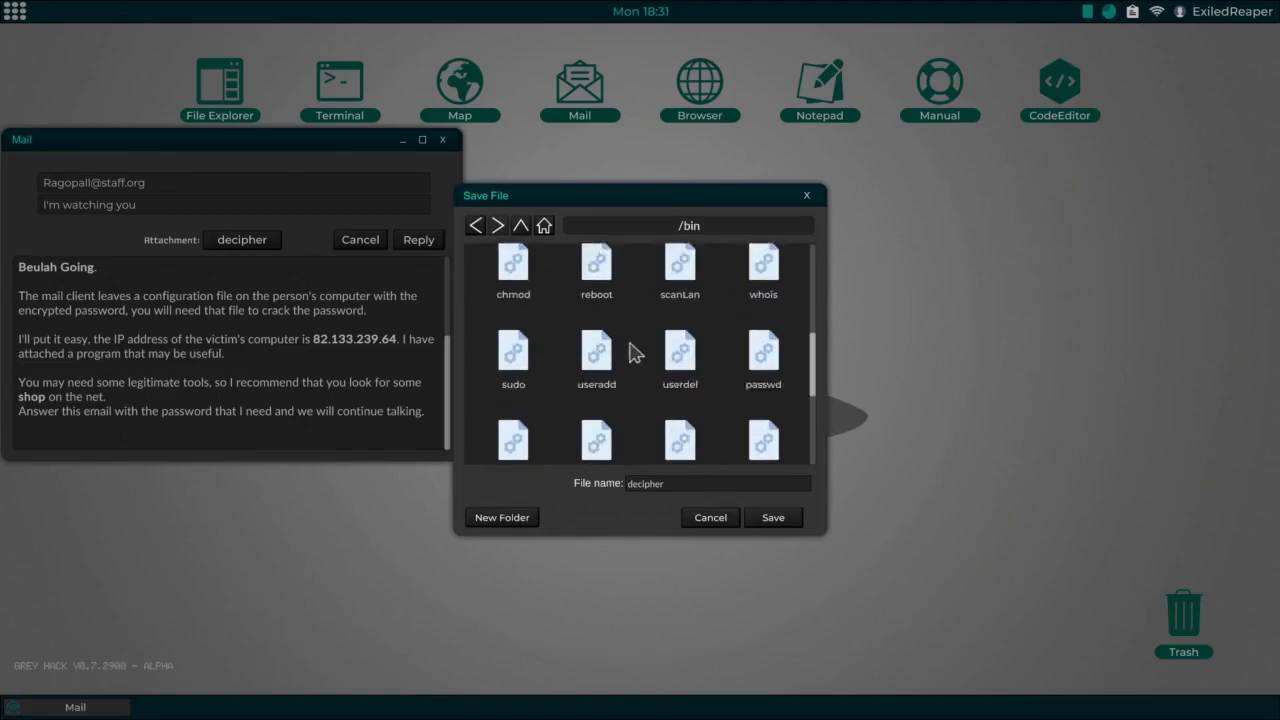
pyautogui.scroll(-3)
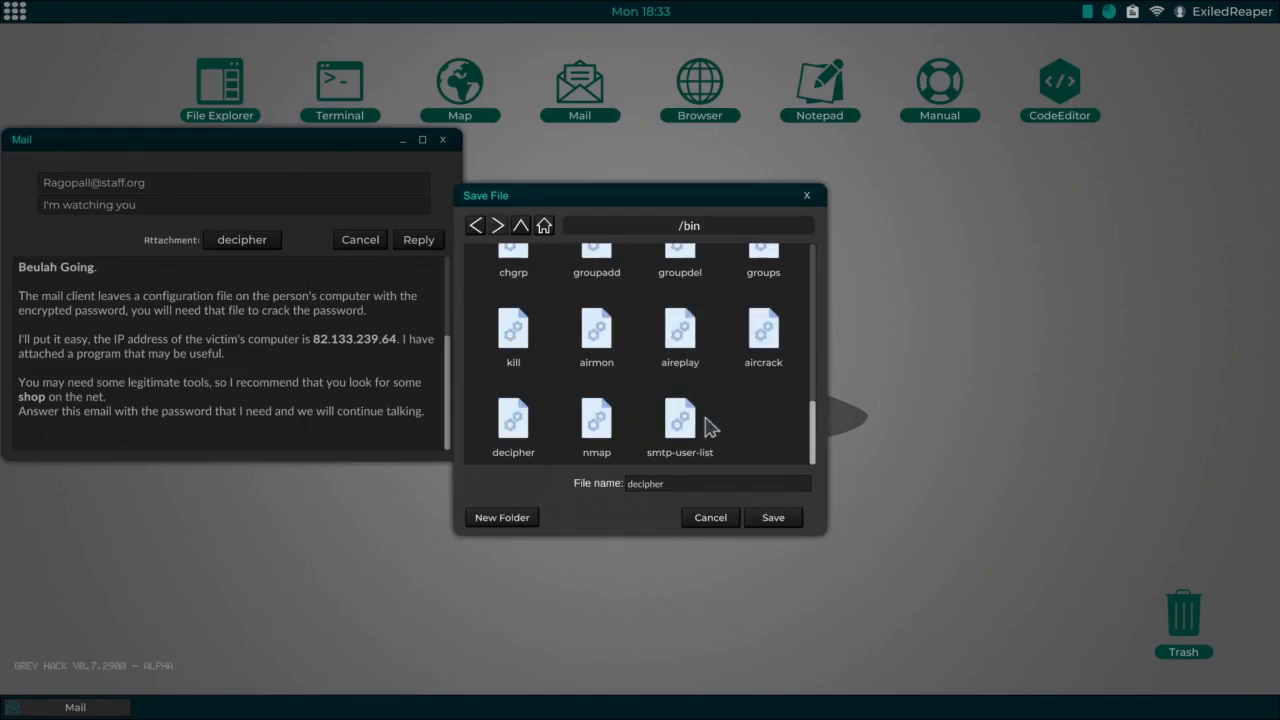
pyautogui.click(772, 516)
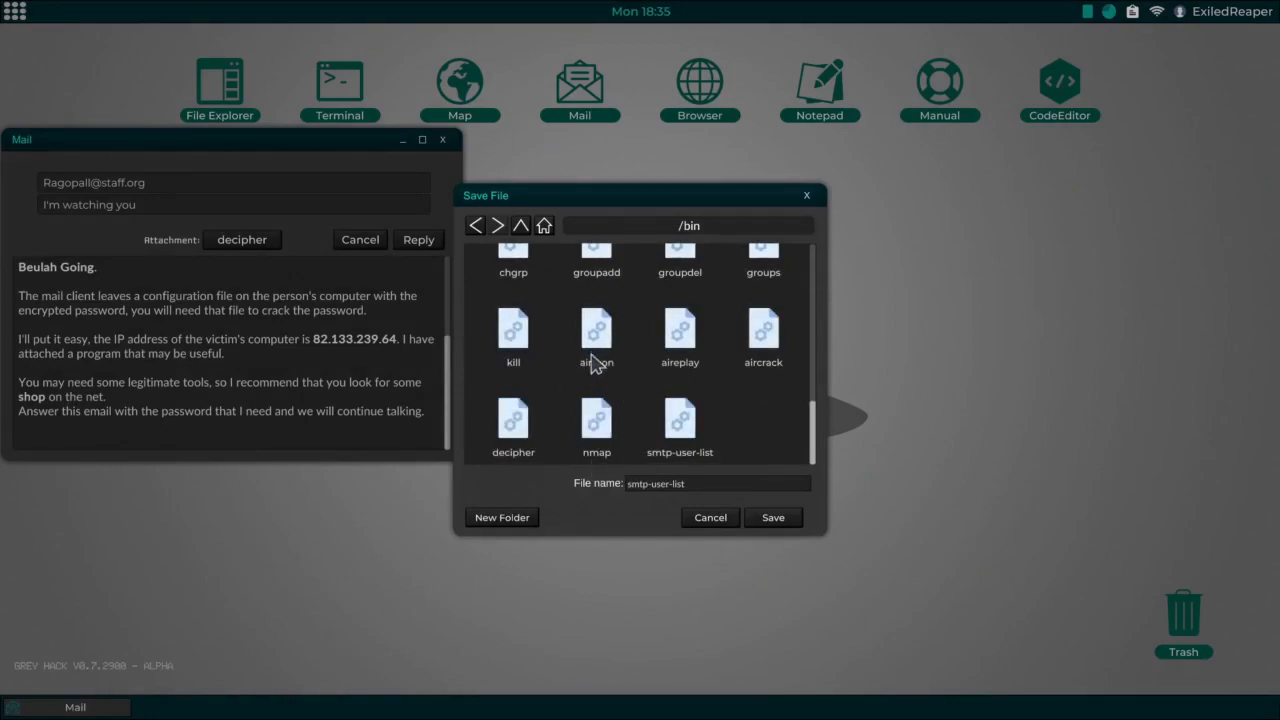
pyautogui.moveTo(652, 432)
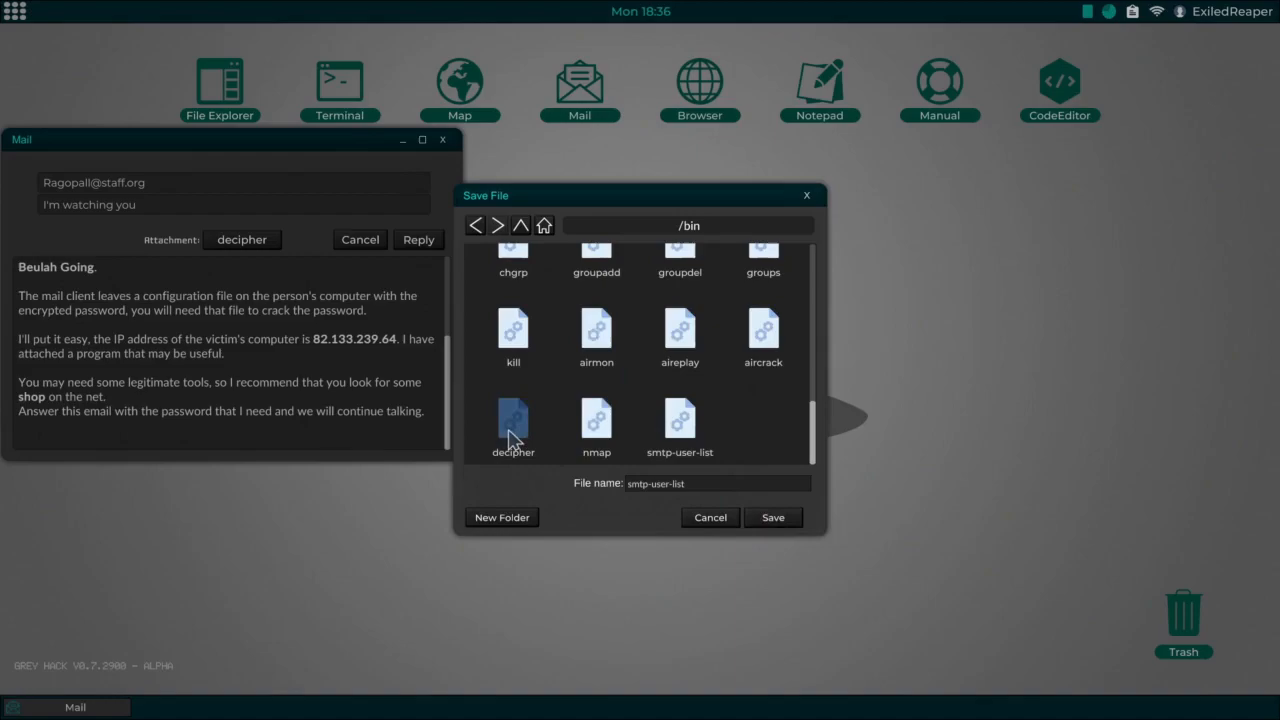
# - Choose the existing decipher file in /bin as the save target, closing the dialog
pyautogui.click(512, 420)
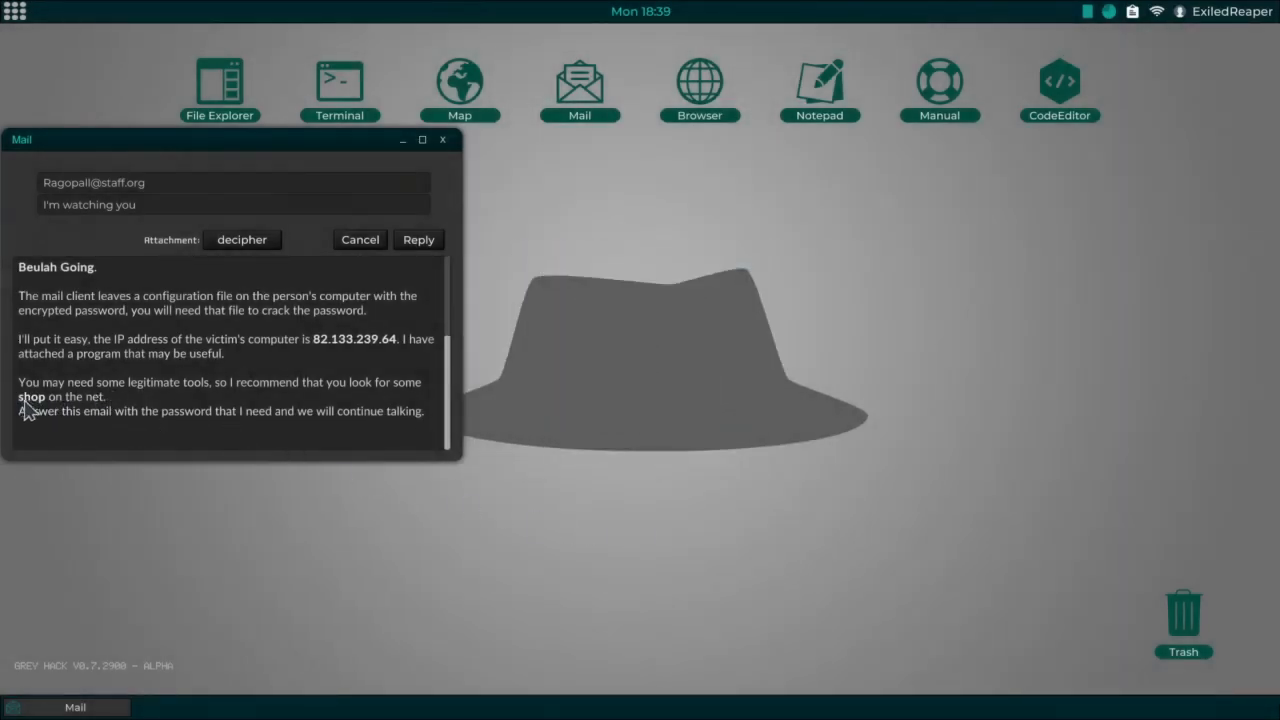
pyautogui.moveTo(164, 432)
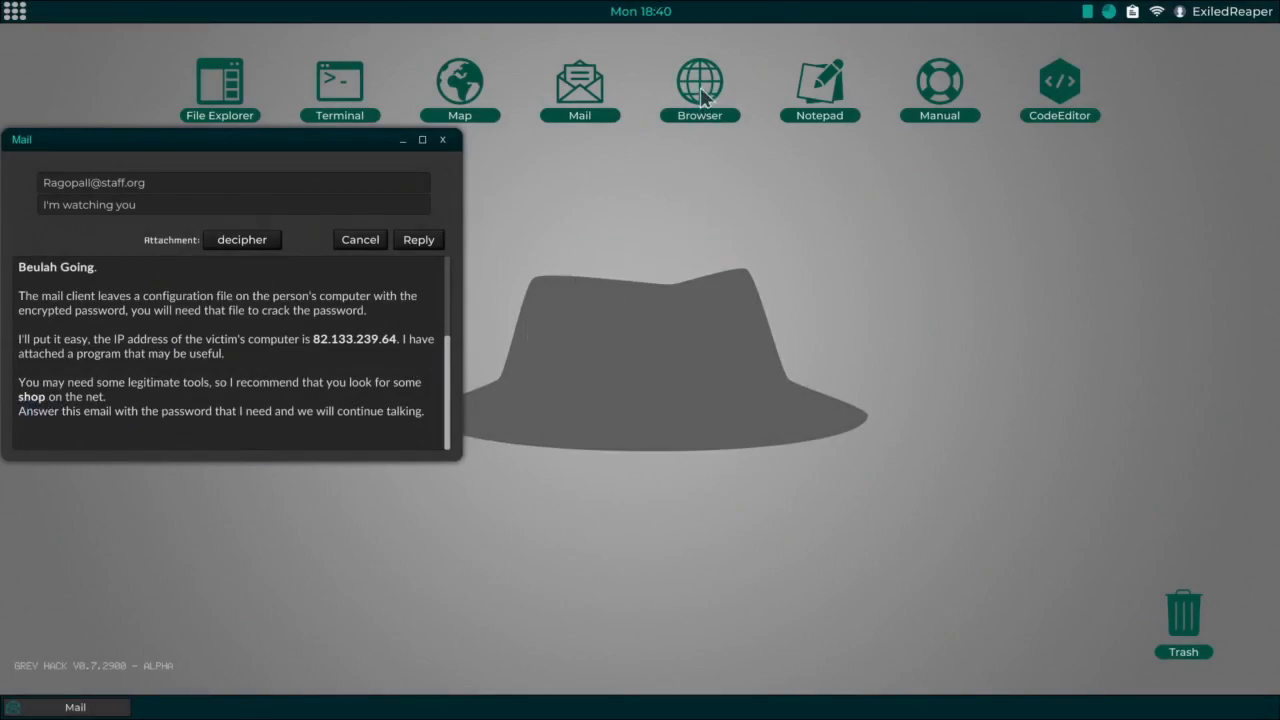
pyautogui.click(700, 80)
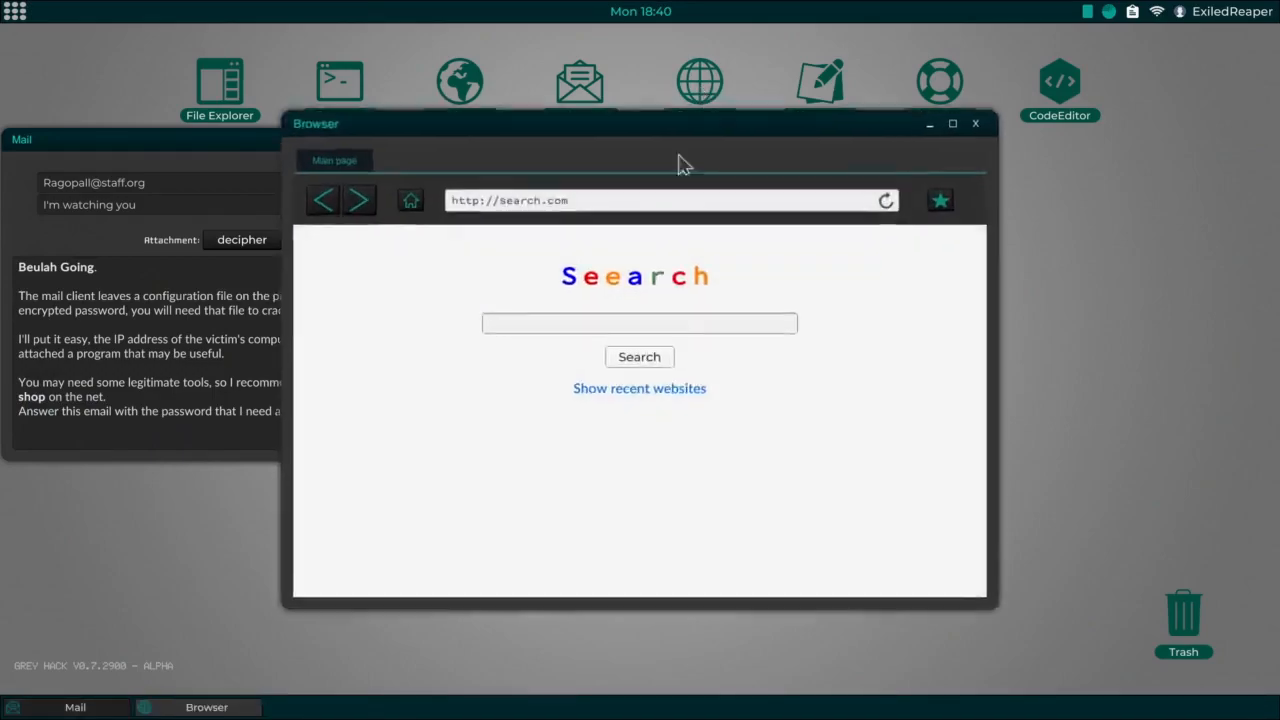
pyautogui.write('shop')
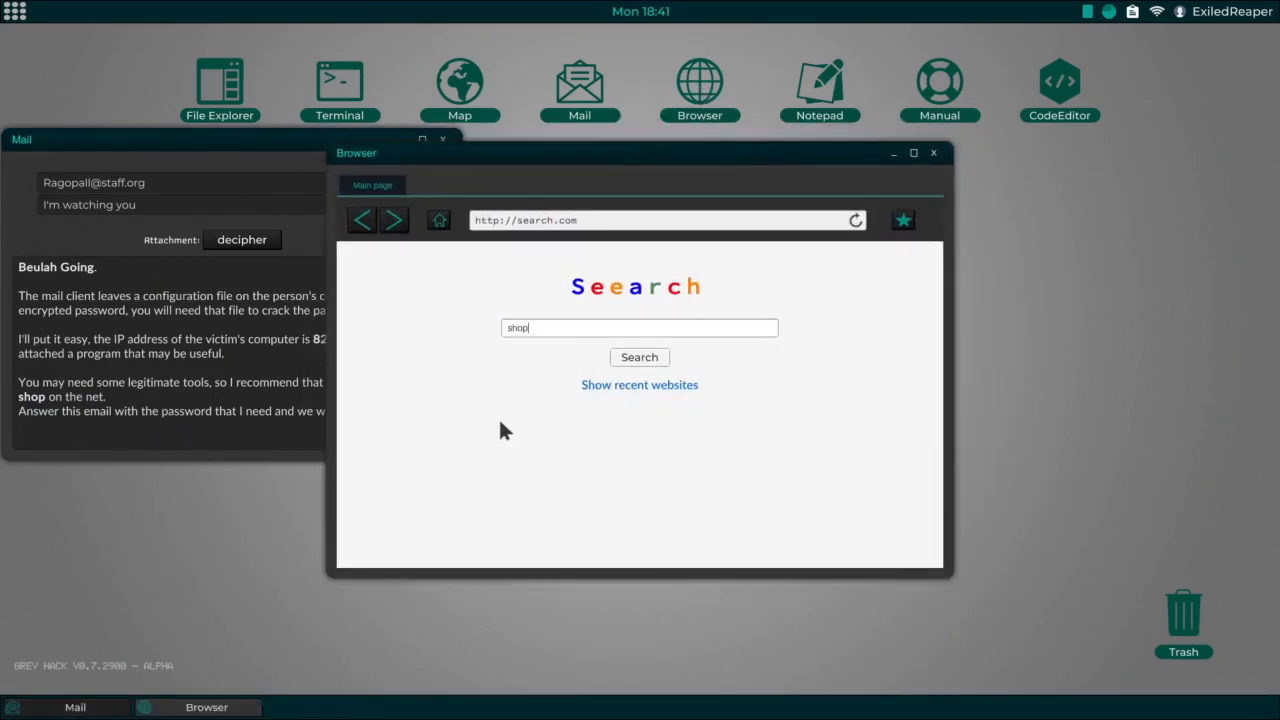
pyautogui.click(640, 384)
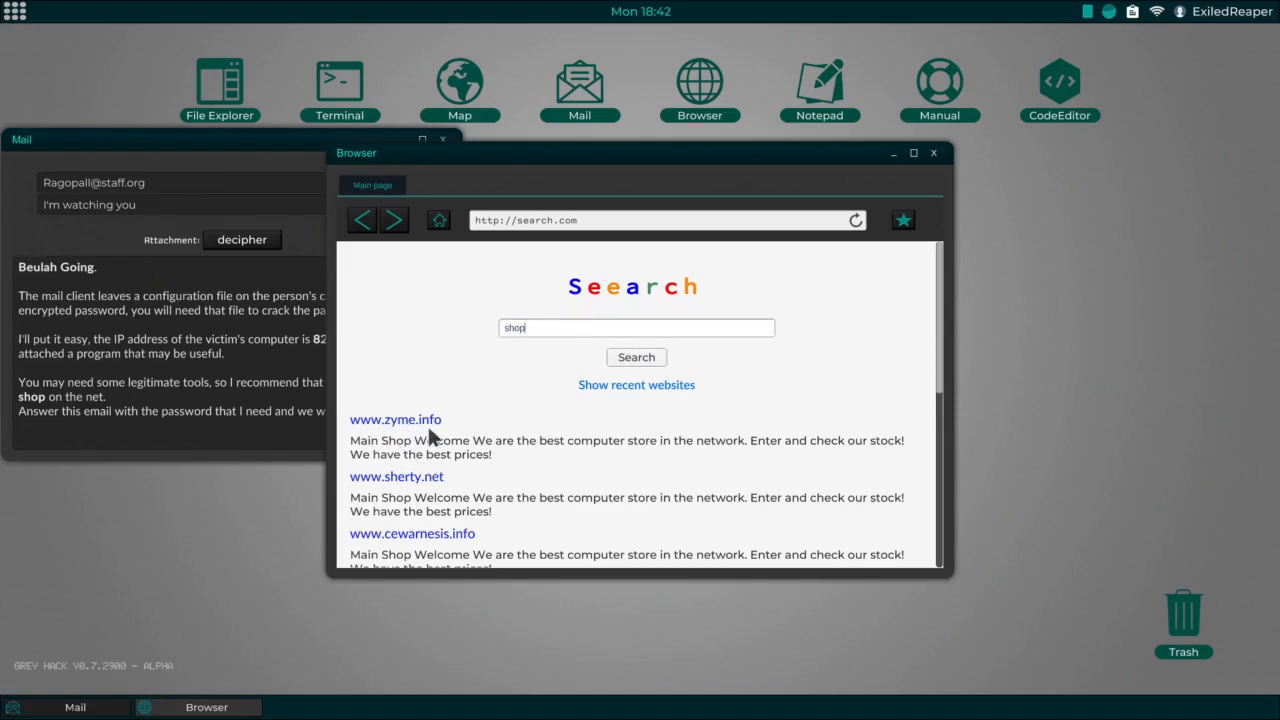
pyautogui.click(396, 420)
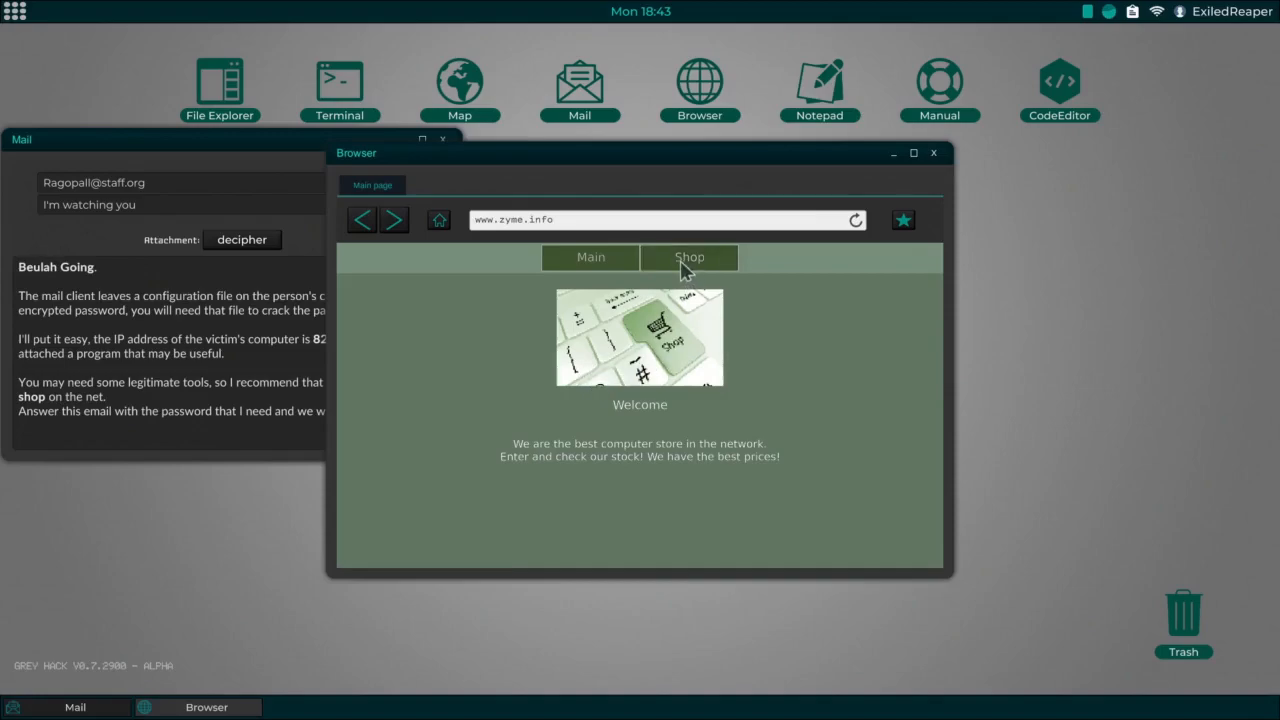
# - Browse the store's product listing and bring up the nmap software details
pyautogui.click(690, 256)
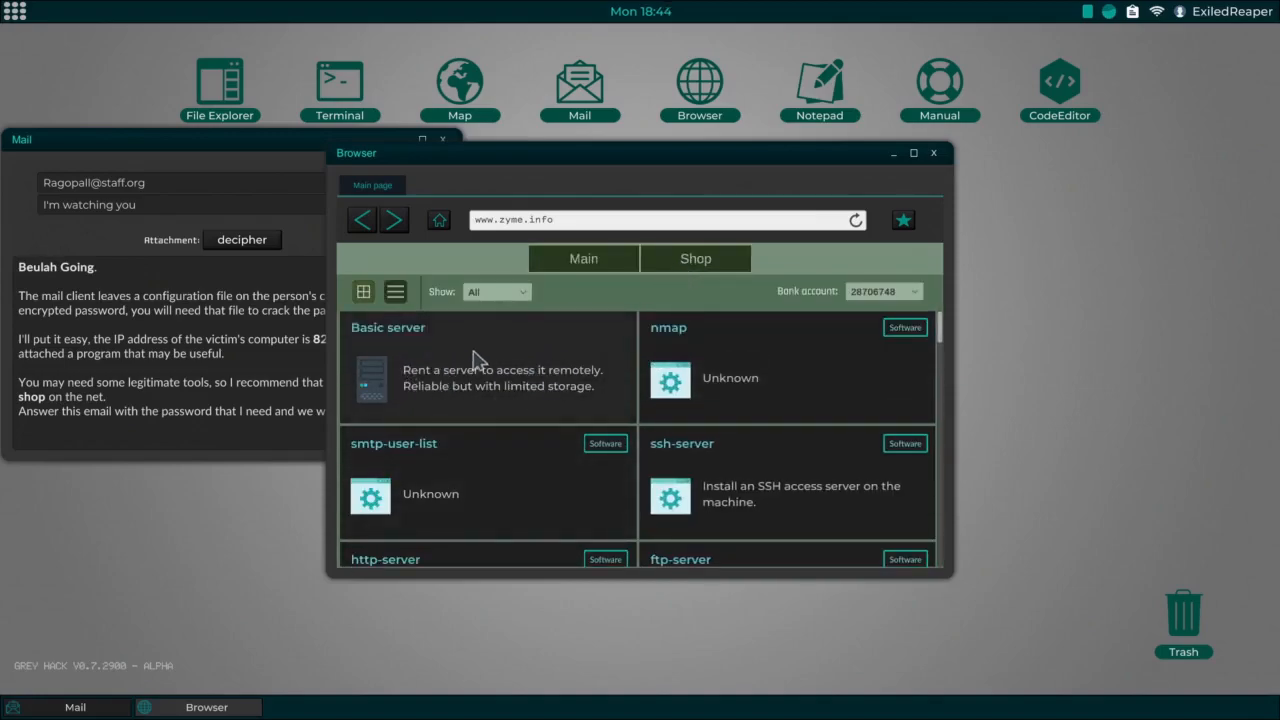
pyautogui.scroll(-3)
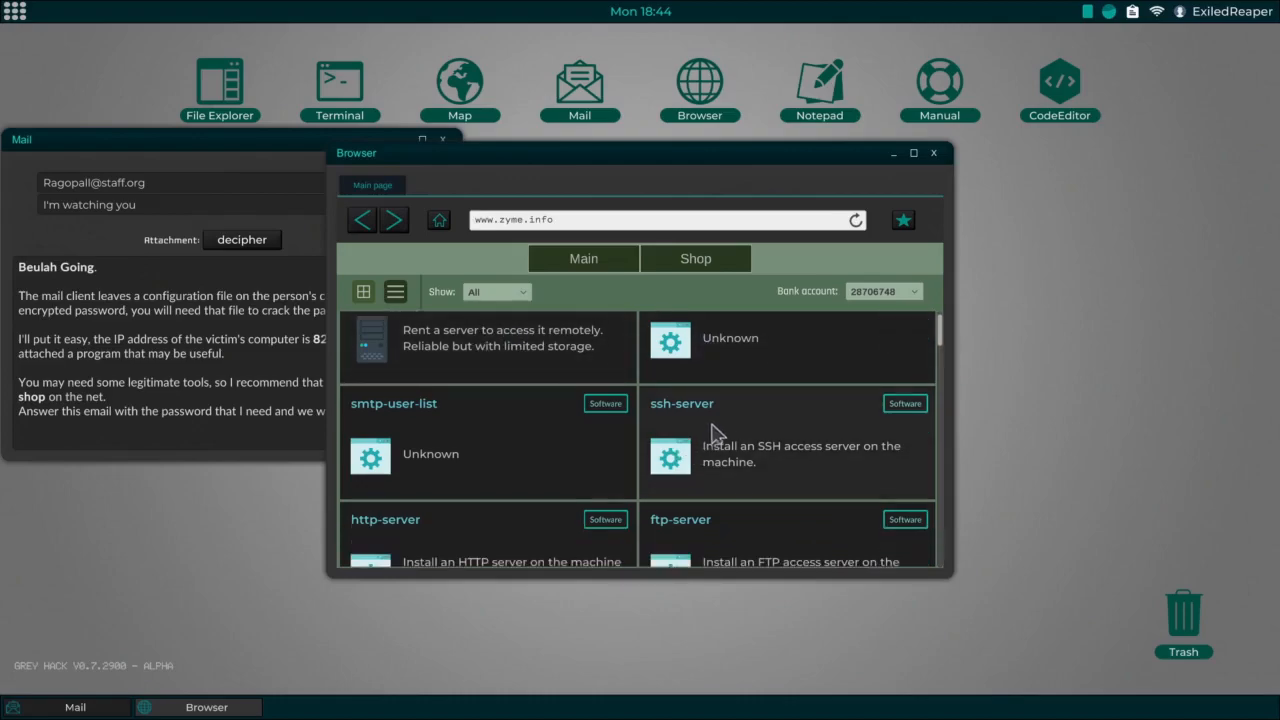
pyautogui.scroll(-3)
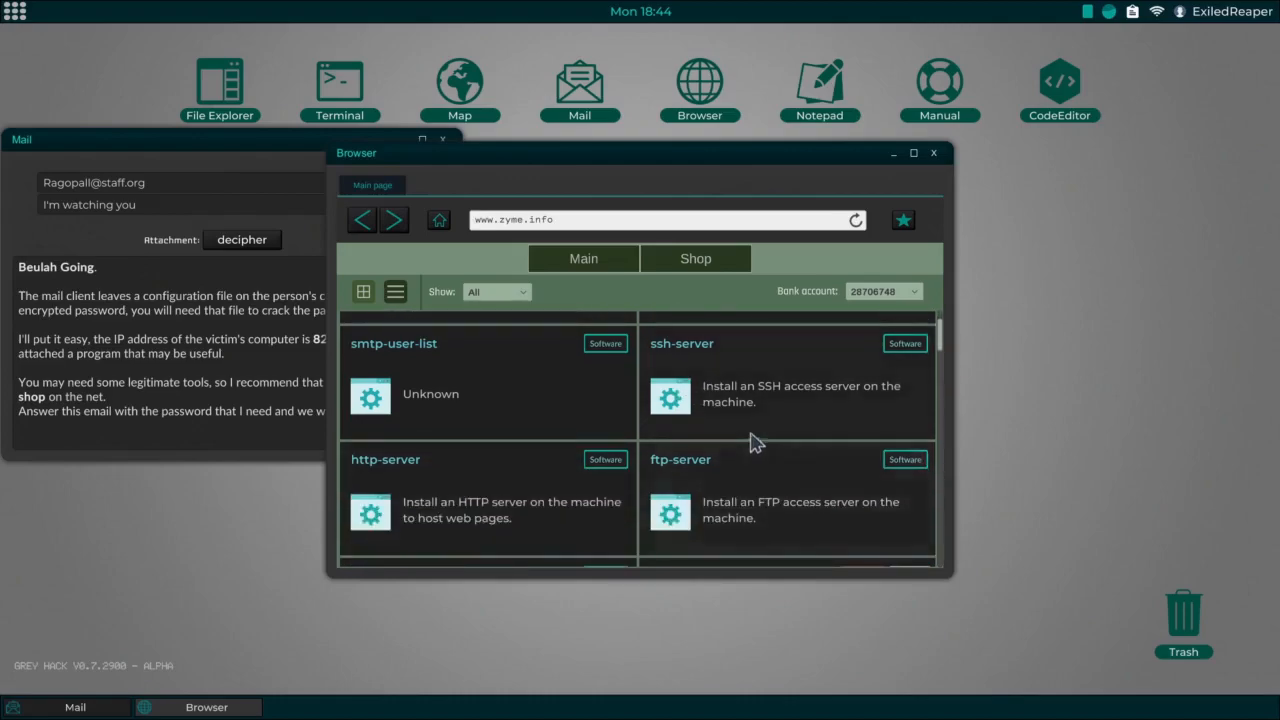
pyautogui.scroll(-3)
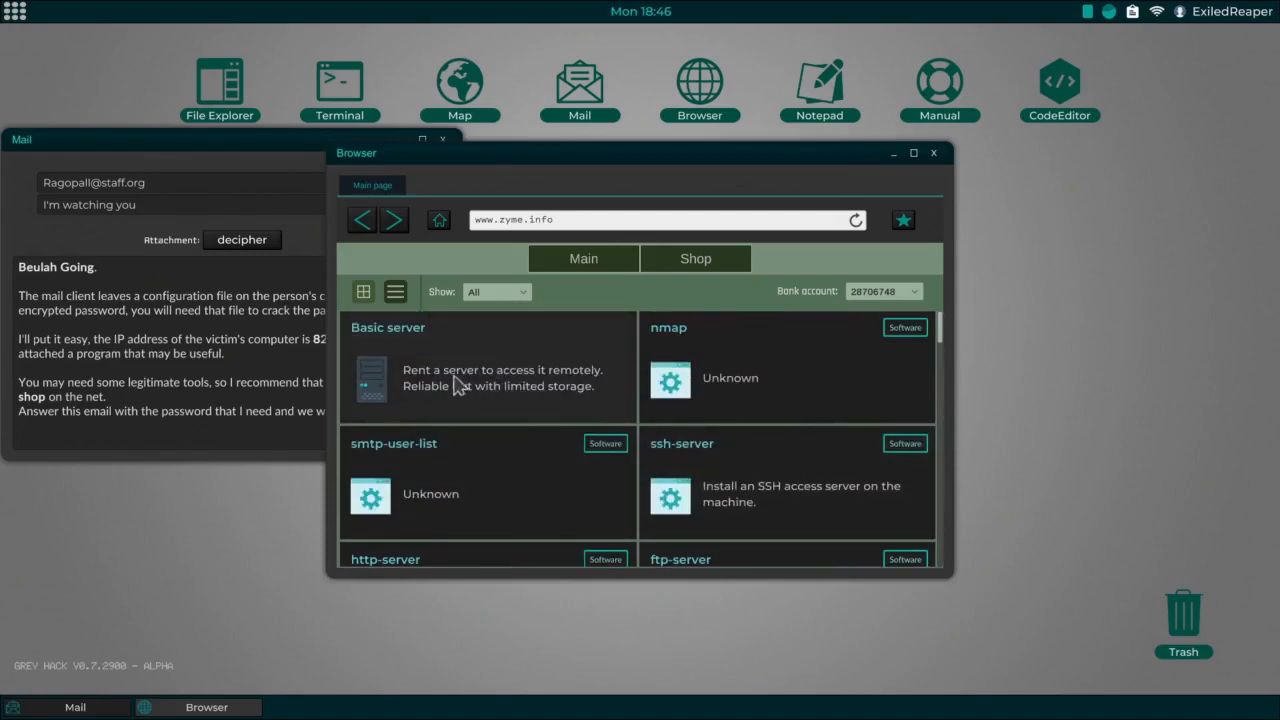
pyautogui.moveTo(500, 396)
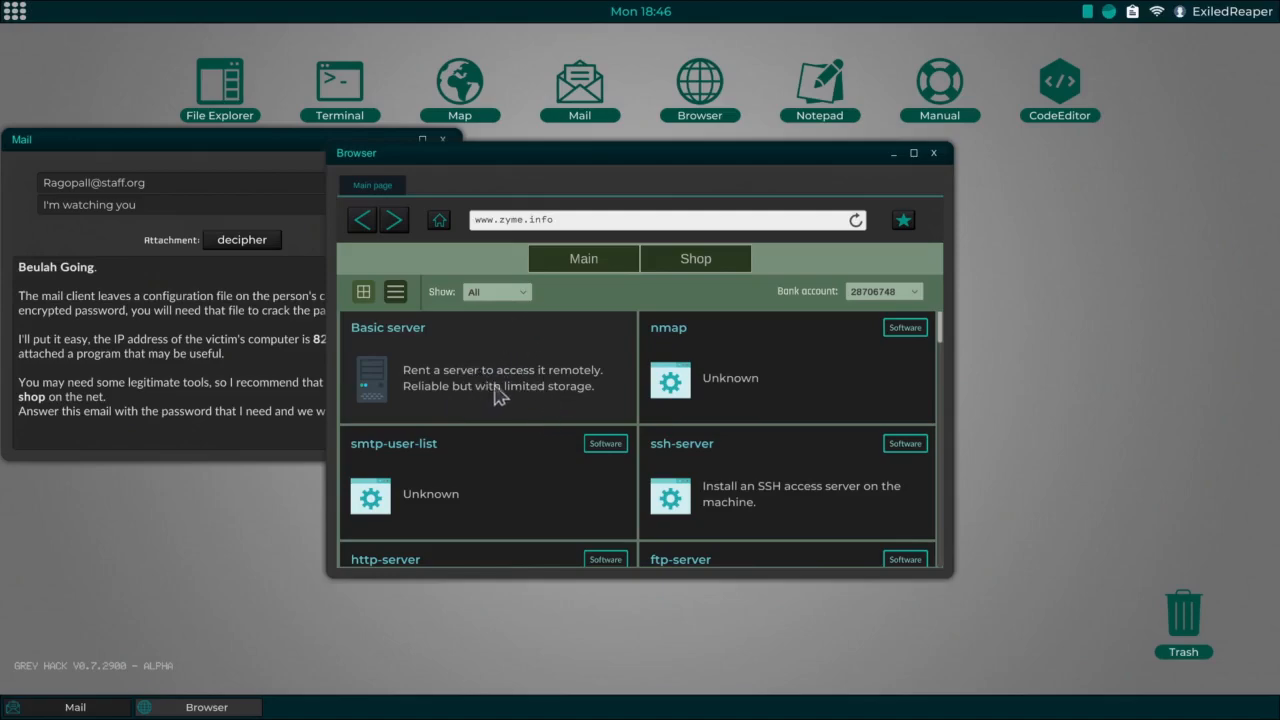
pyautogui.moveTo(544, 376)
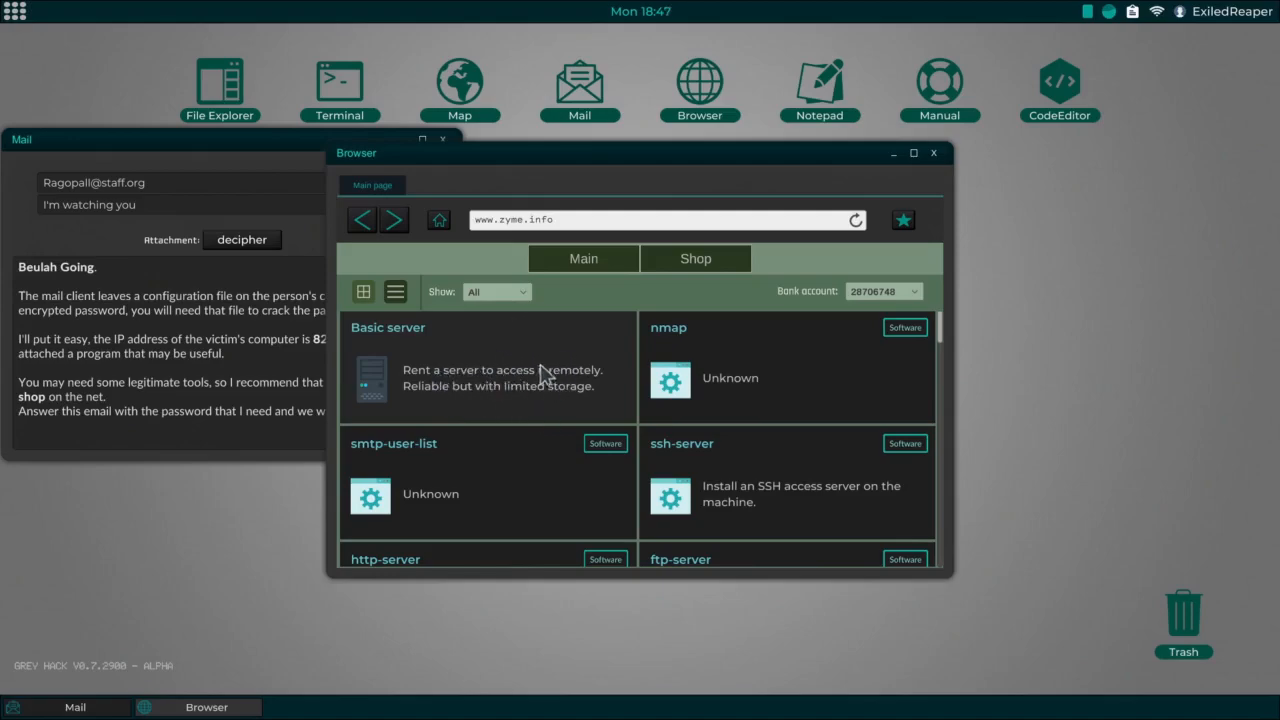
pyautogui.moveTo(532, 376)
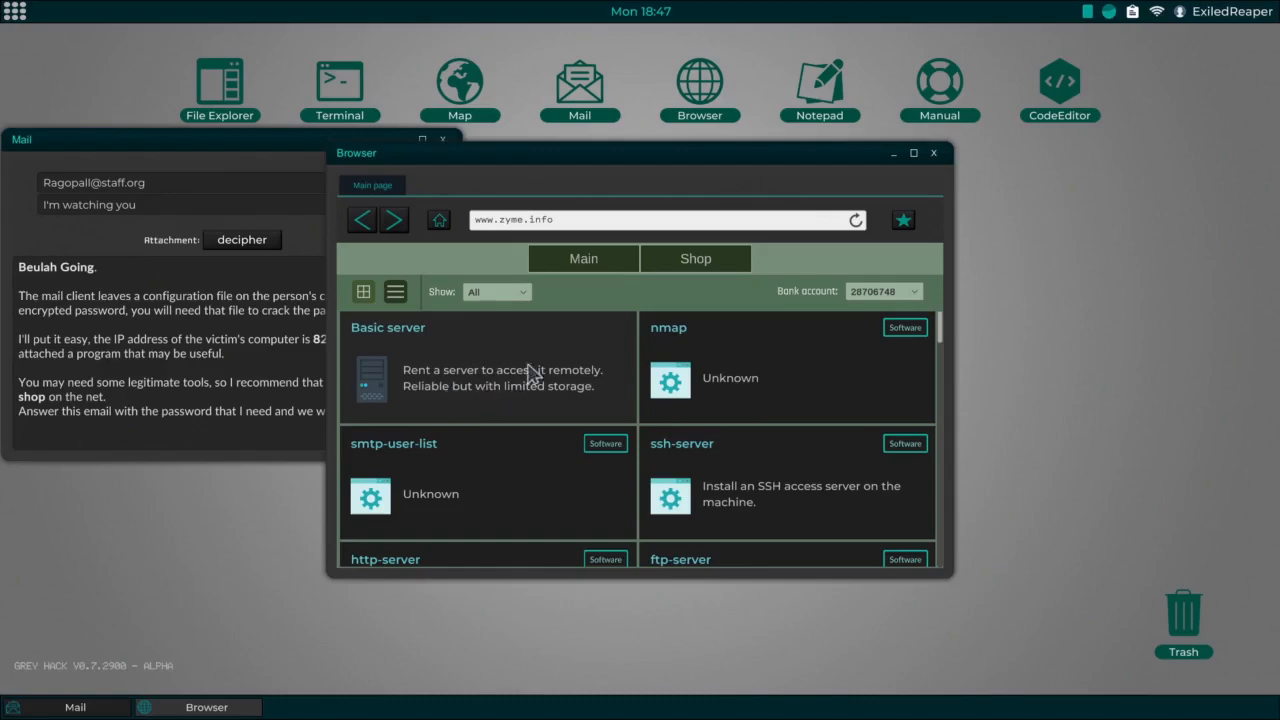
pyautogui.moveTo(650, 392)
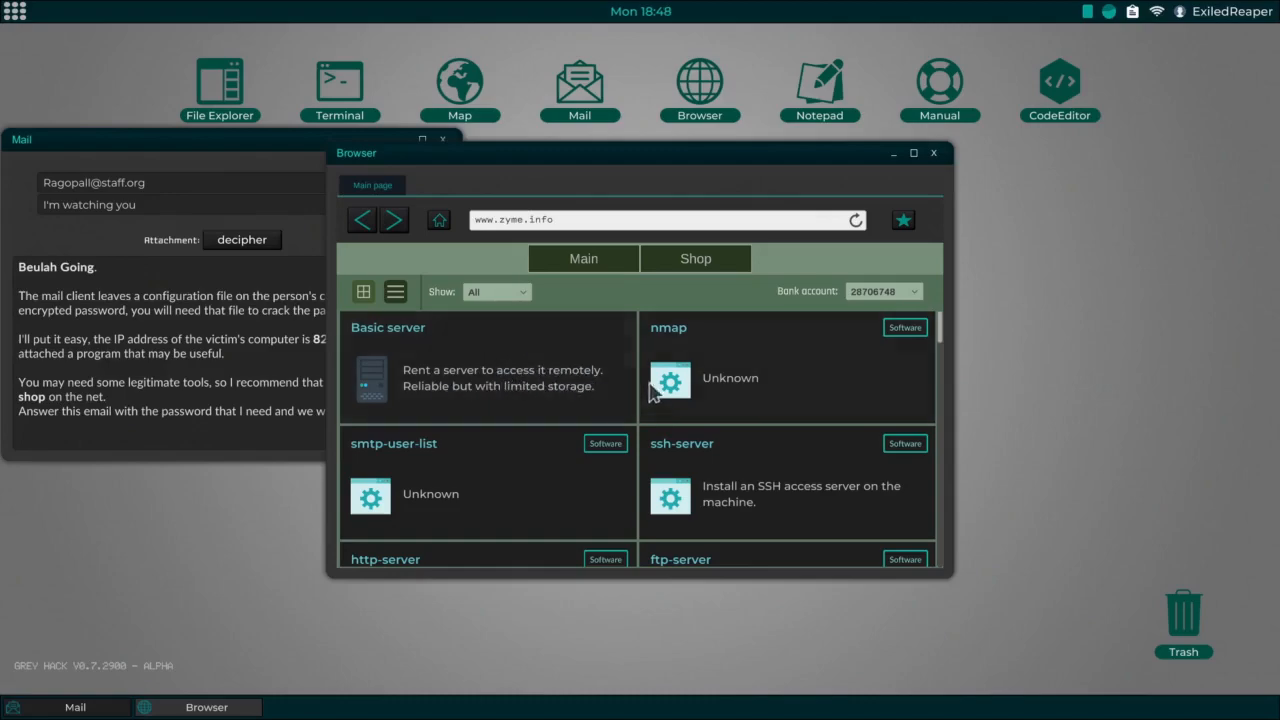
pyautogui.moveTo(796, 356)
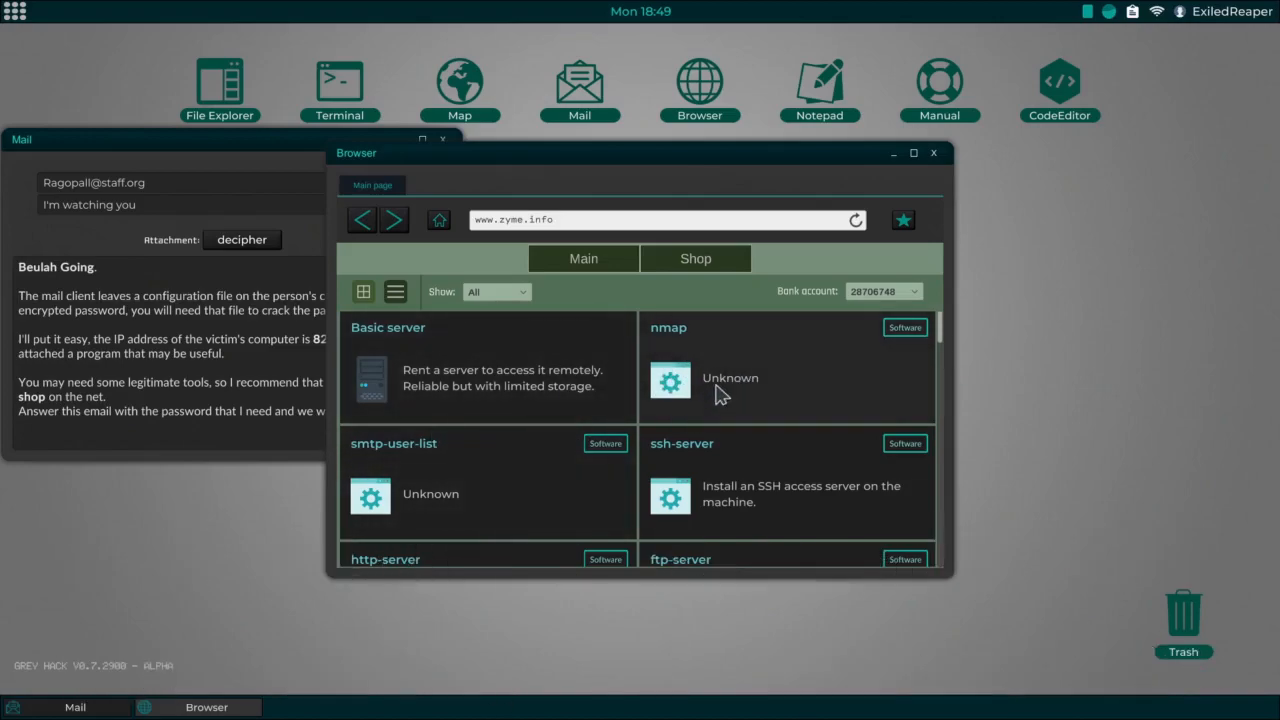
pyautogui.click(392, 444)
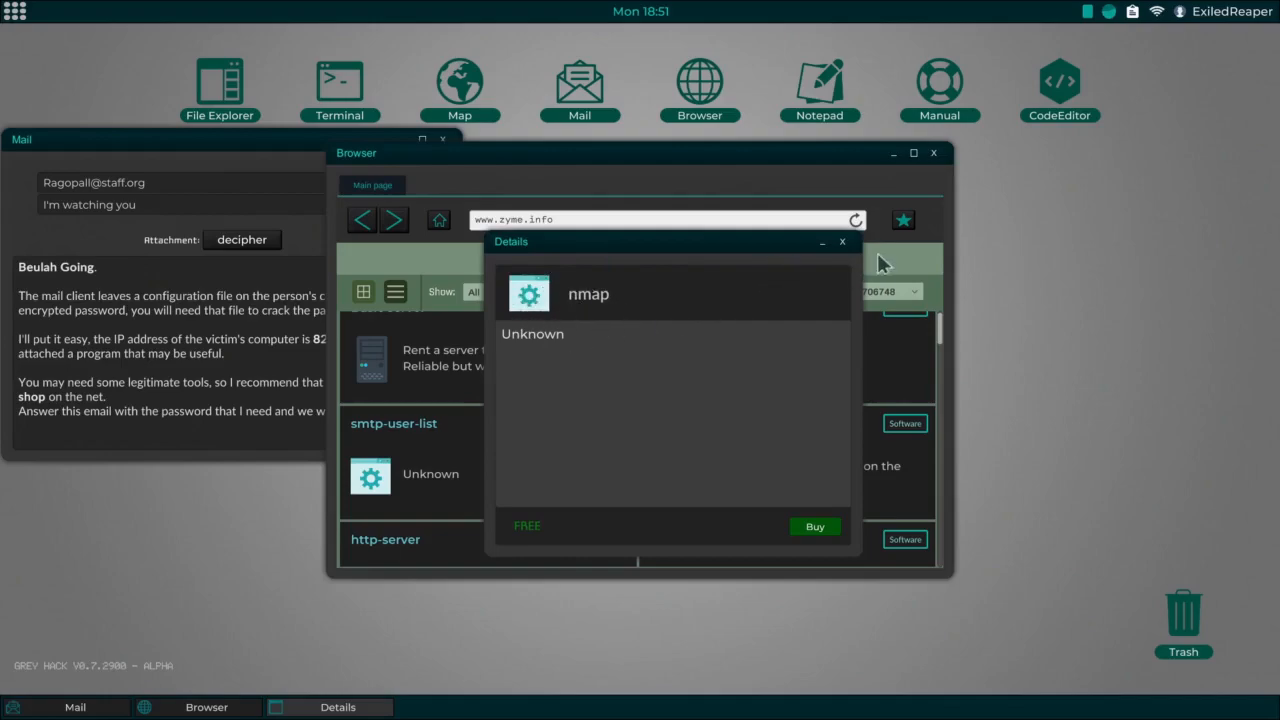
# - Buy the free nmap, save it into /bin, close its details and scroll the hardware listings
pyautogui.click(840, 242)
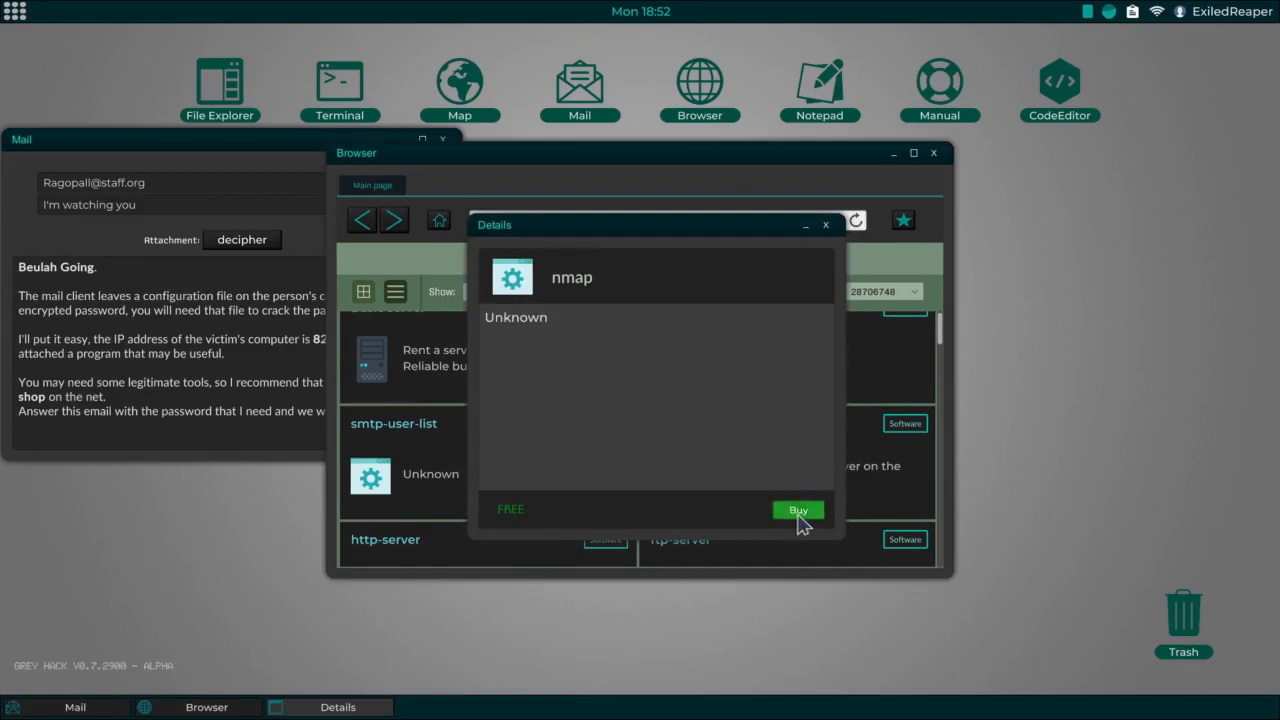
pyautogui.click(796, 510)
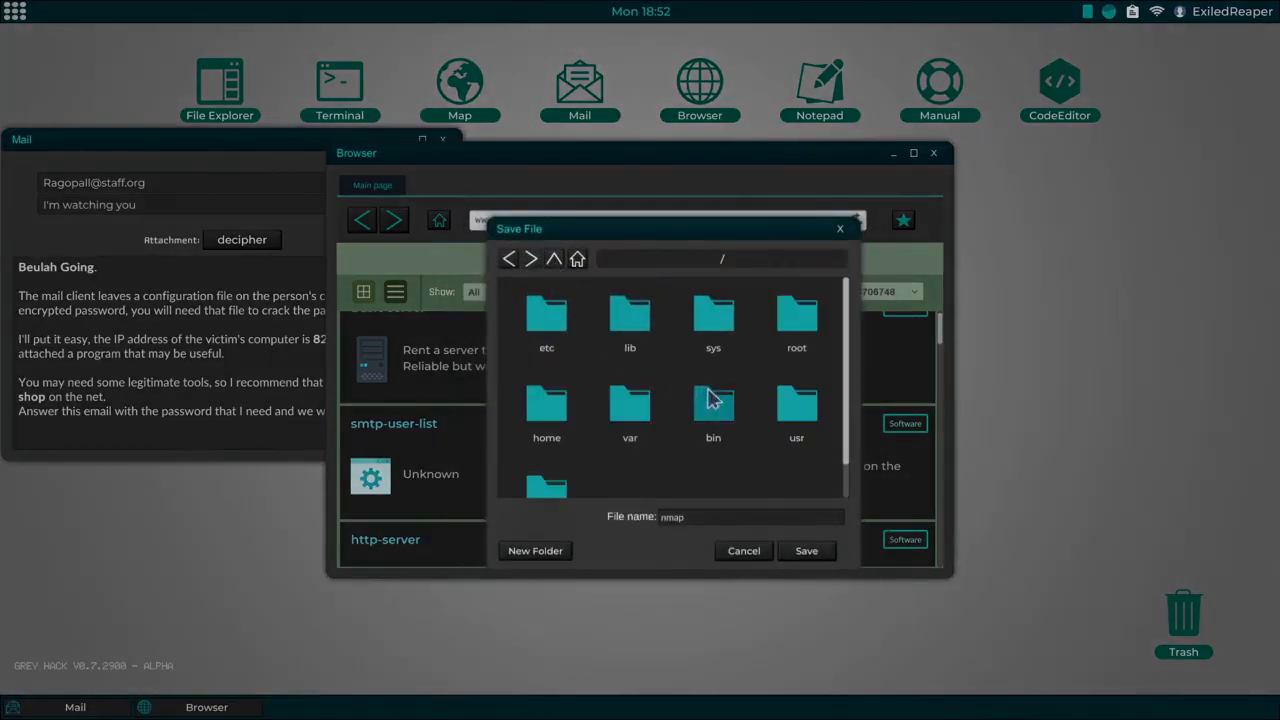
pyautogui.doubleClick(712, 404)
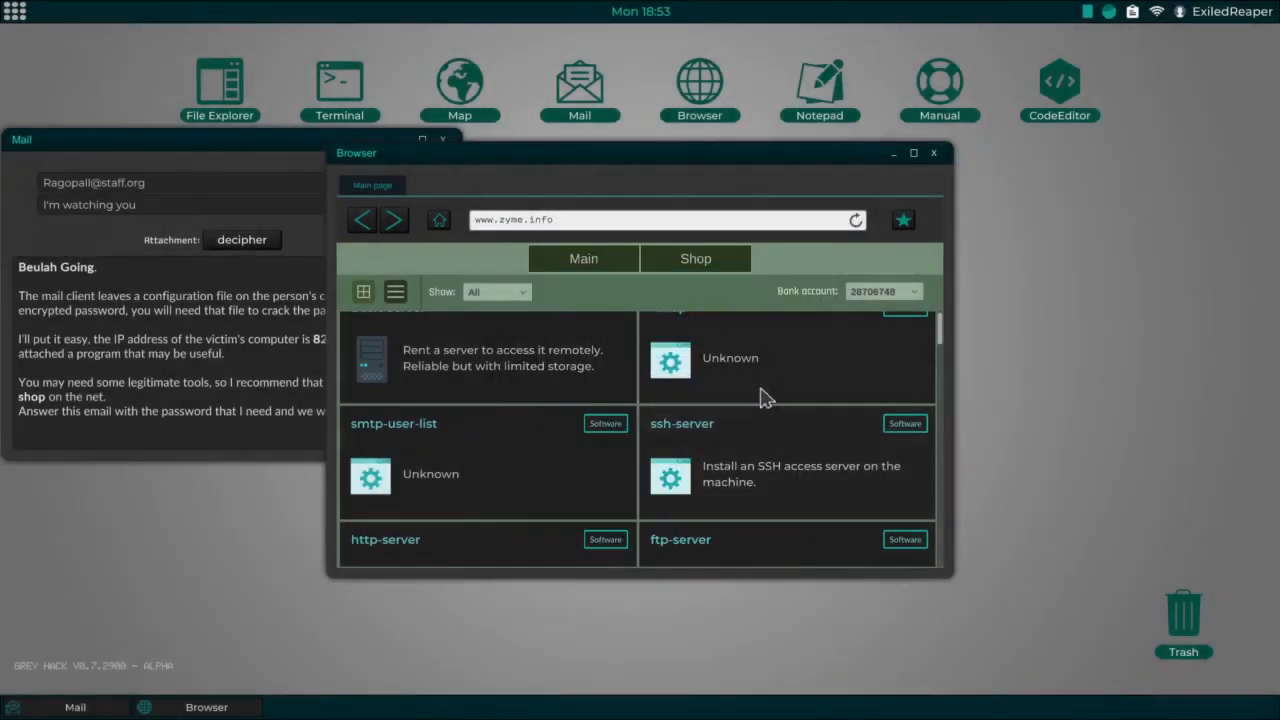
pyautogui.click(730, 358)
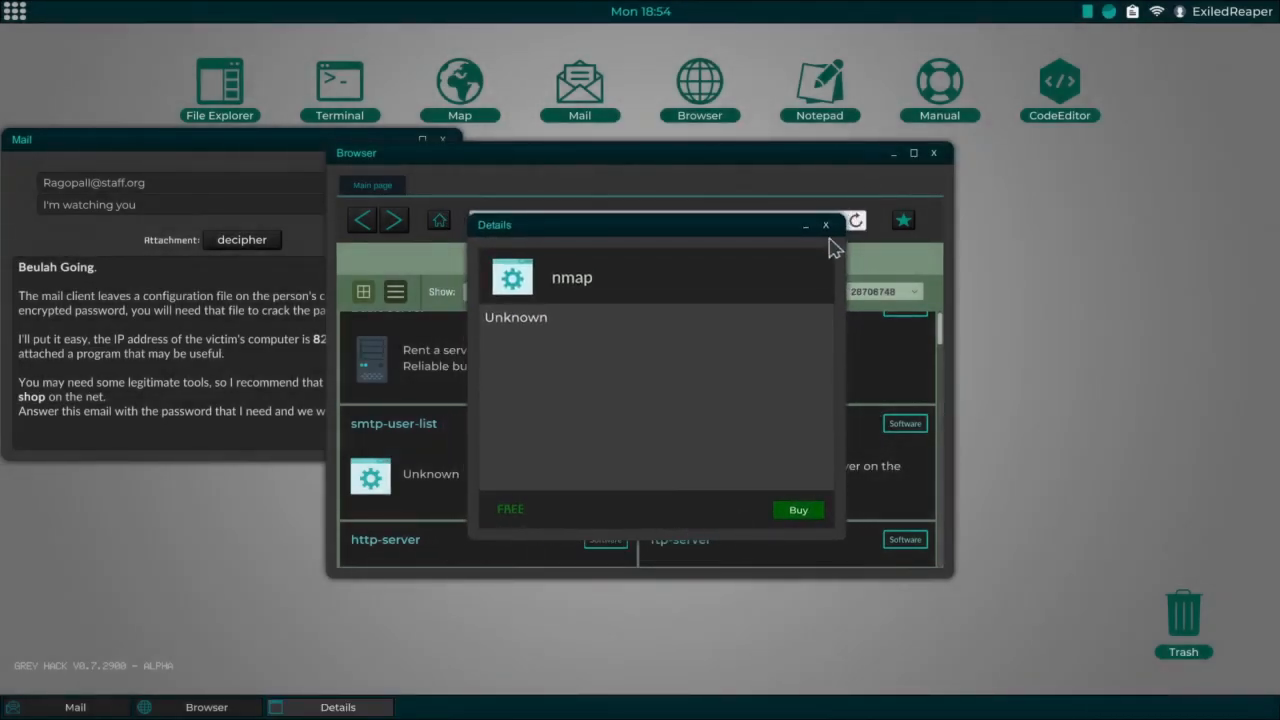
pyautogui.click(824, 224)
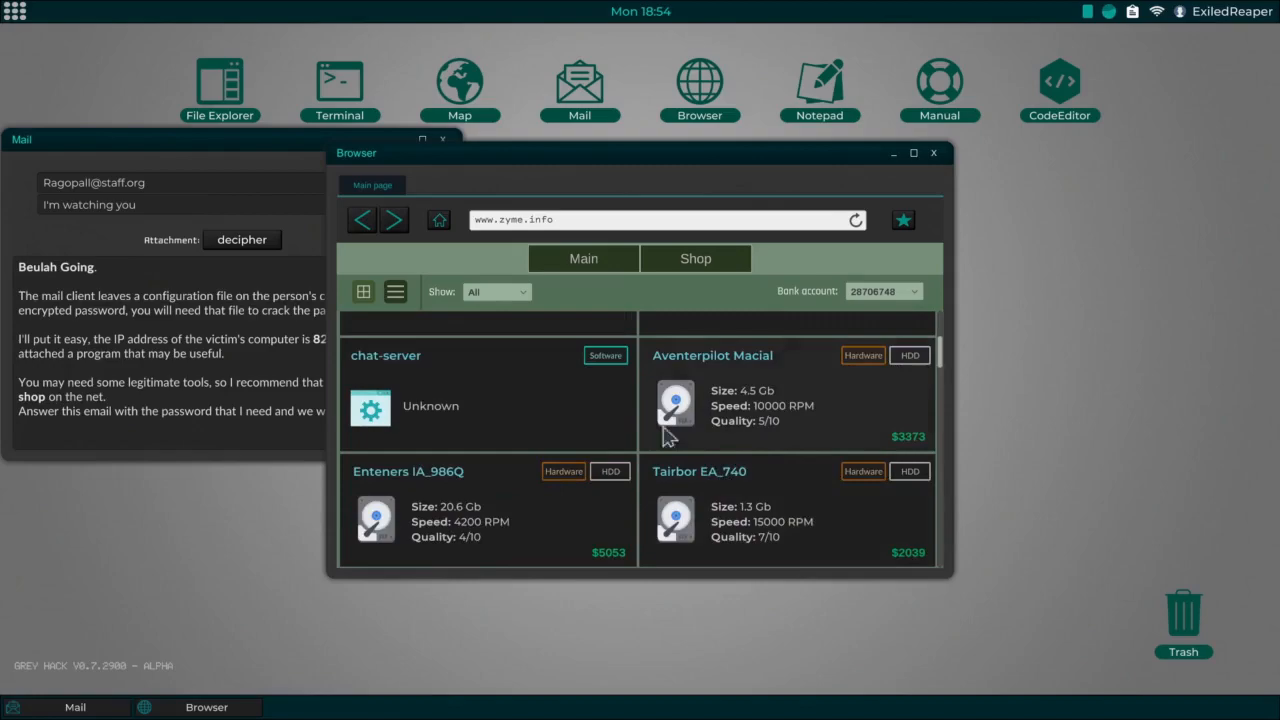
pyautogui.scroll(-3)
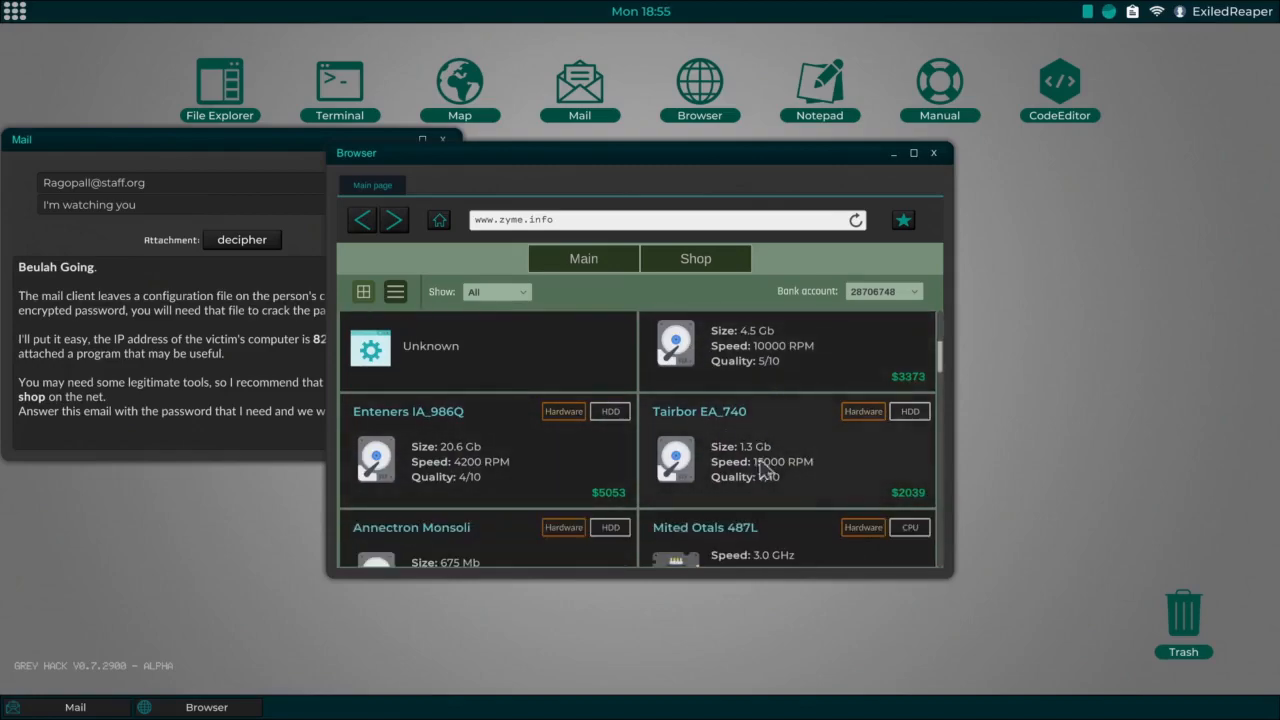
pyautogui.scroll(-3)
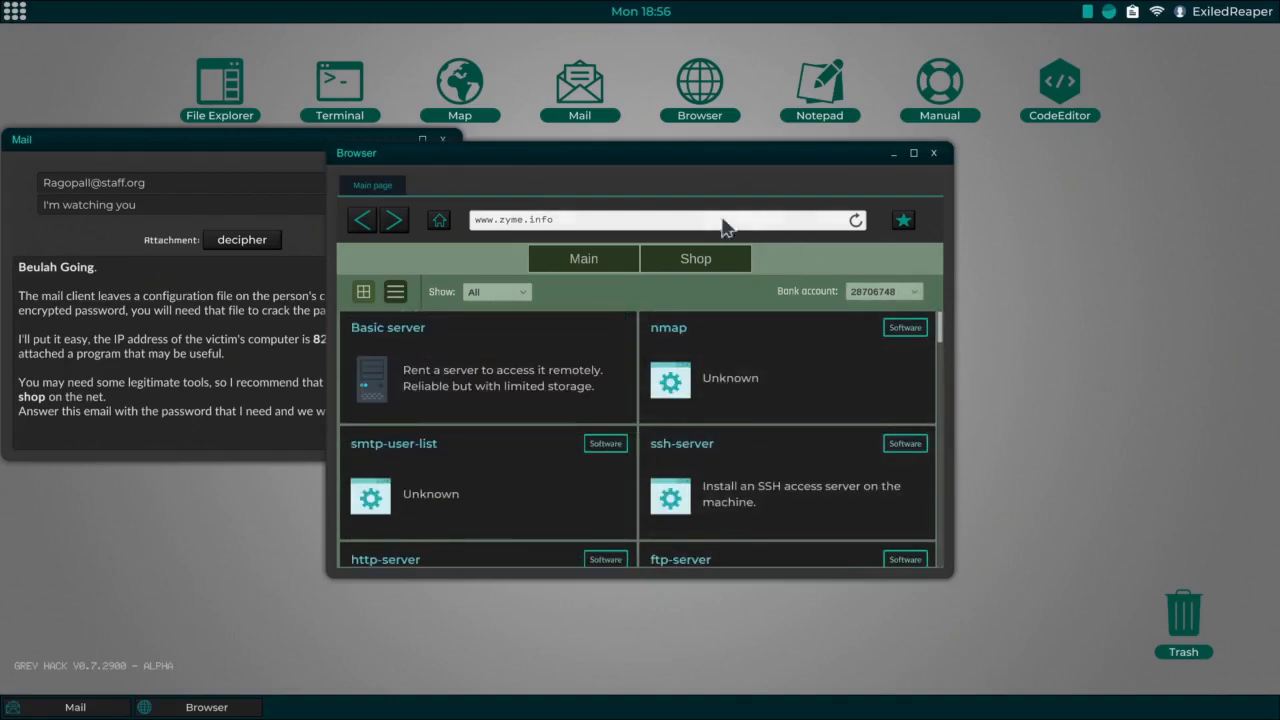
# - Close the browser and scroll the mail message down to the victim's IP paragraph
pyautogui.click(932, 152)
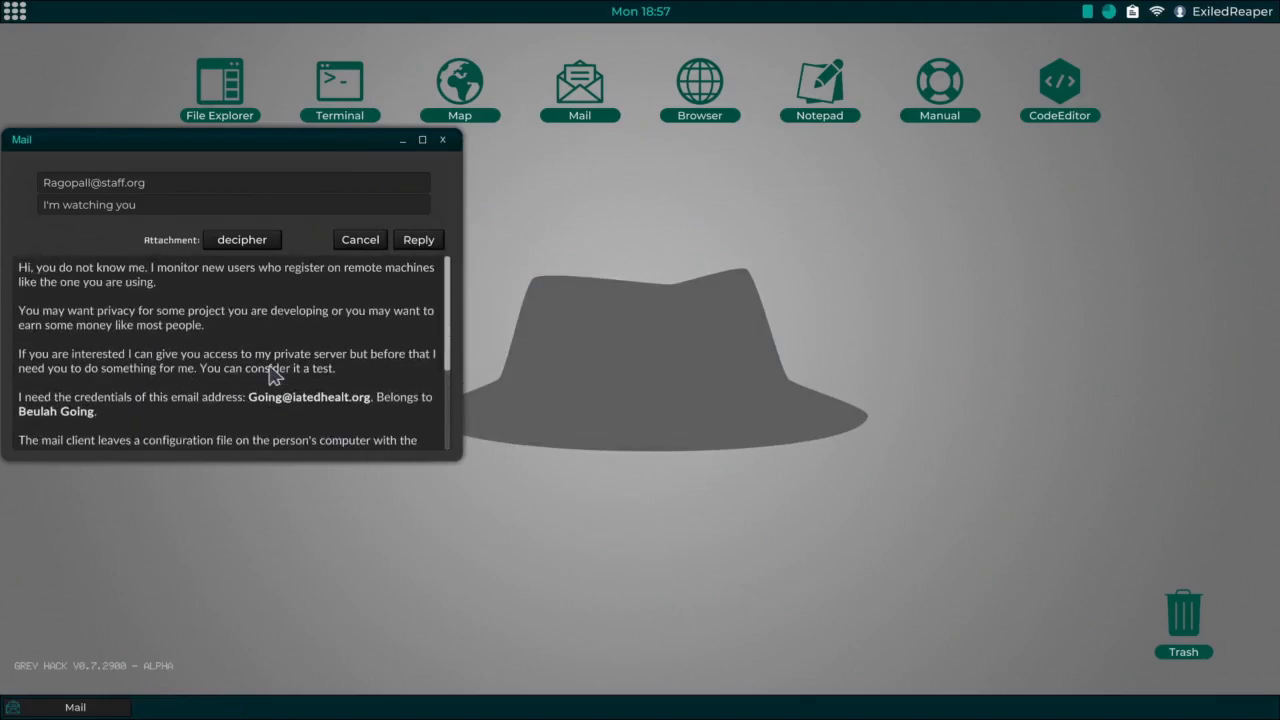
pyautogui.scroll(-3)
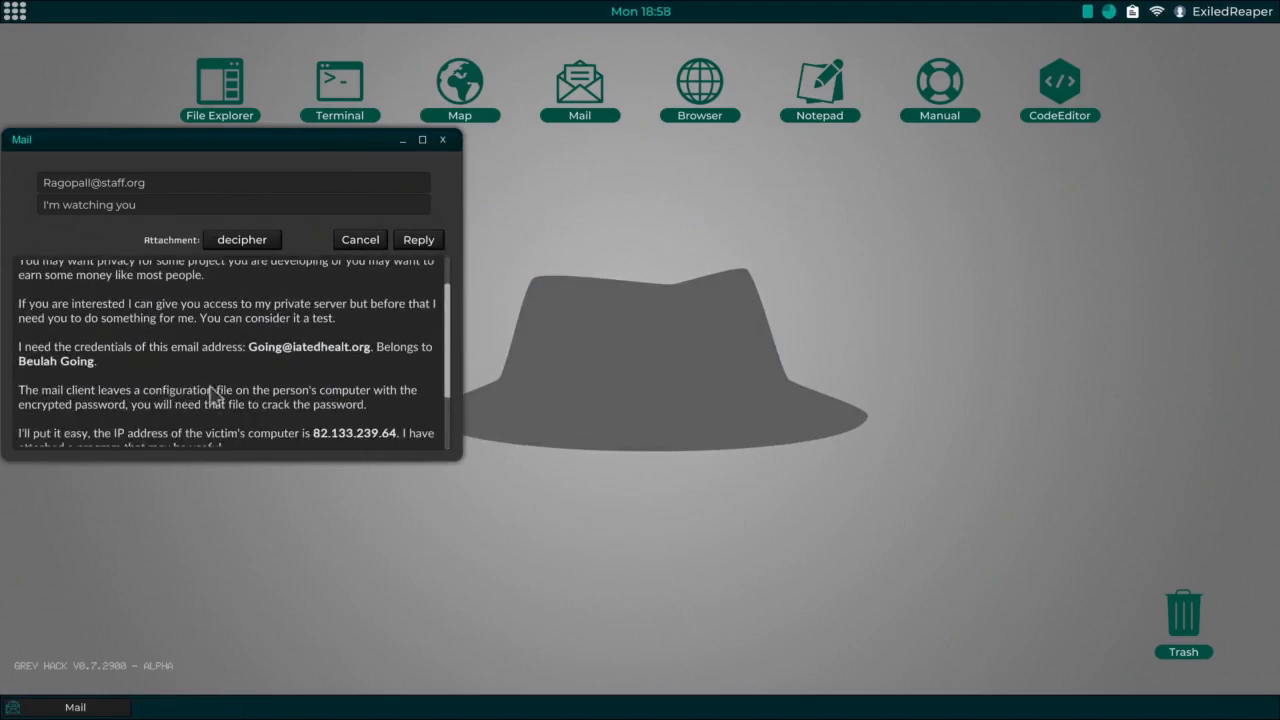
pyautogui.scroll(-3)
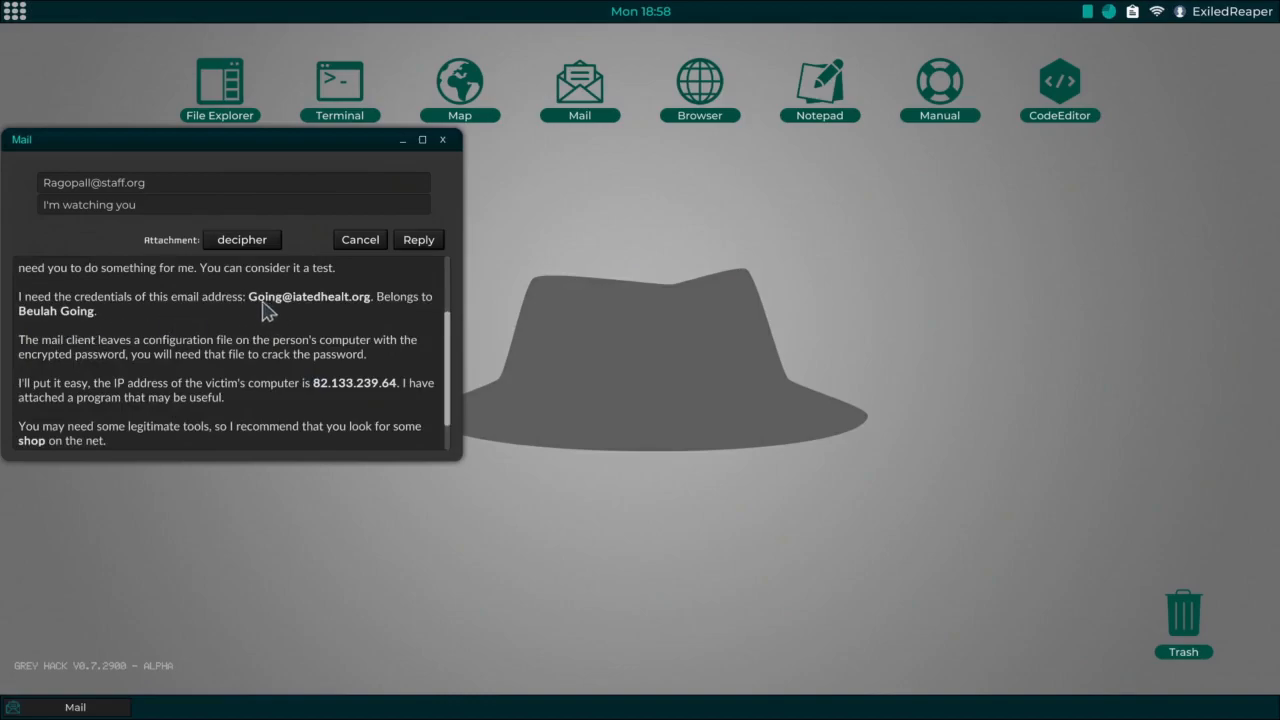
pyautogui.moveTo(270, 332)
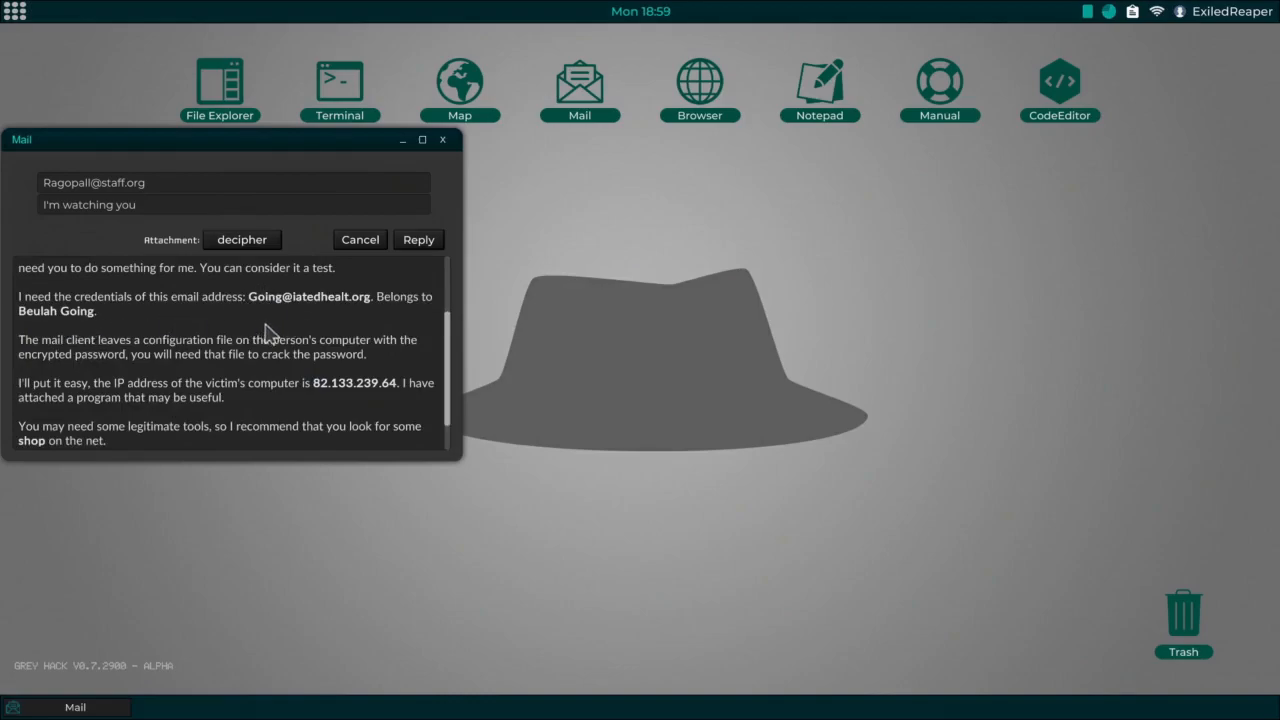
pyautogui.moveTo(80, 330)
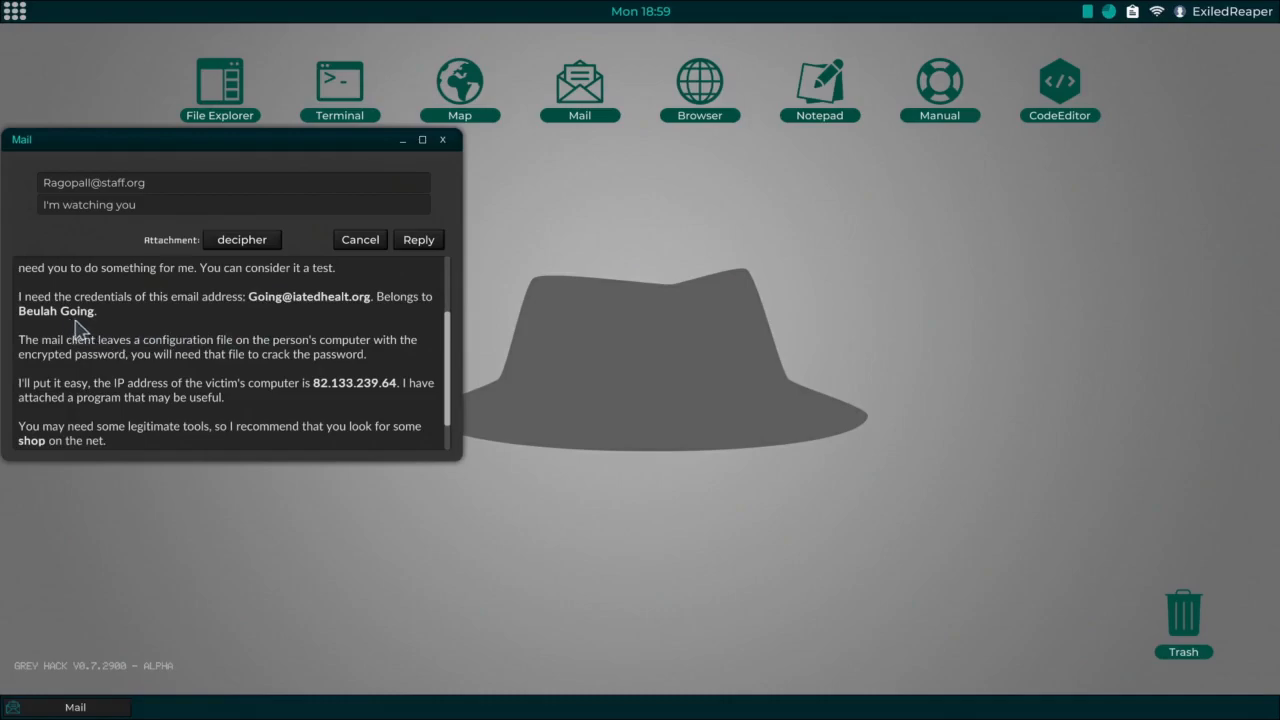
pyautogui.moveTo(348, 316)
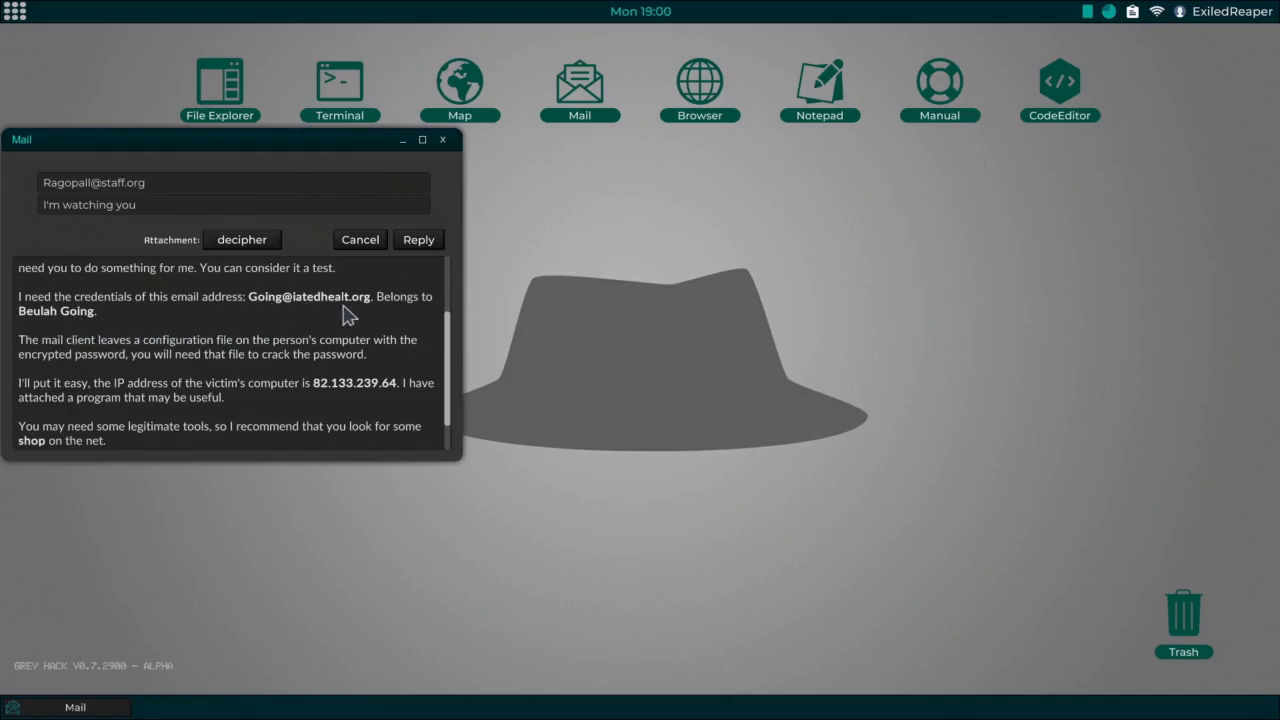
pyautogui.moveTo(296, 390)
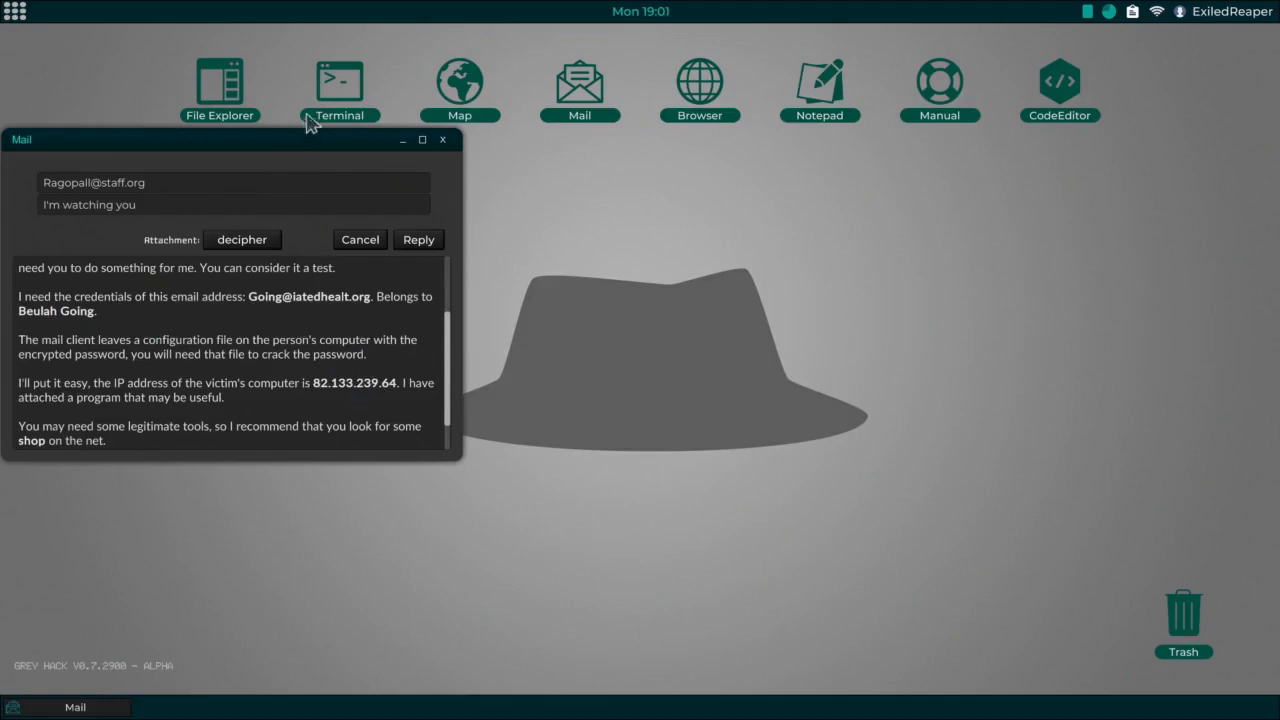
pyautogui.click(338, 88)
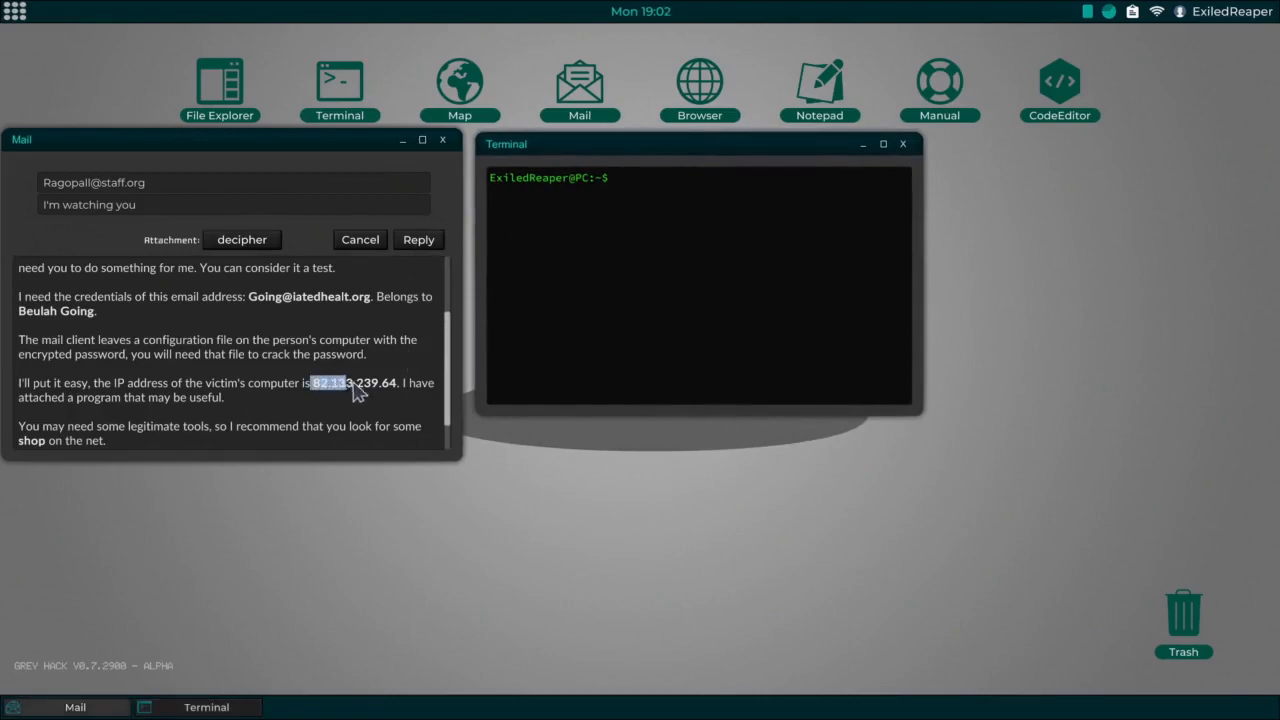
pyautogui.rightClick(356, 390)
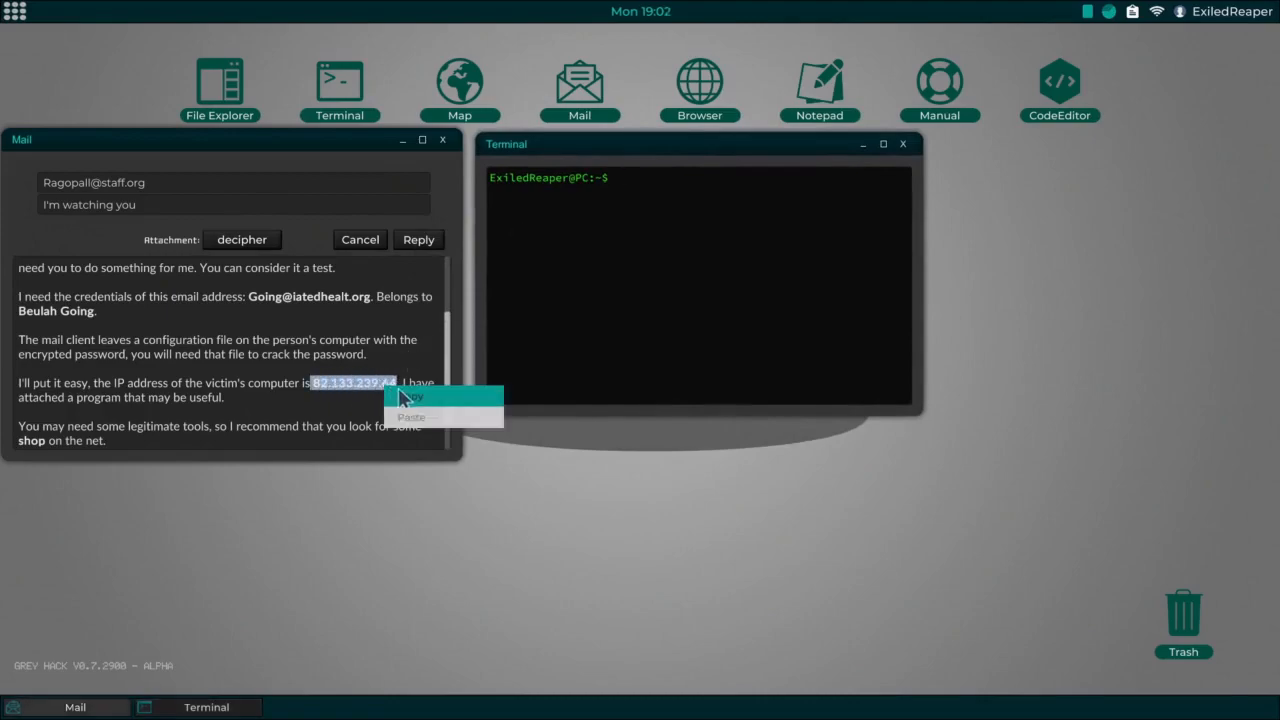
pyautogui.write('na')
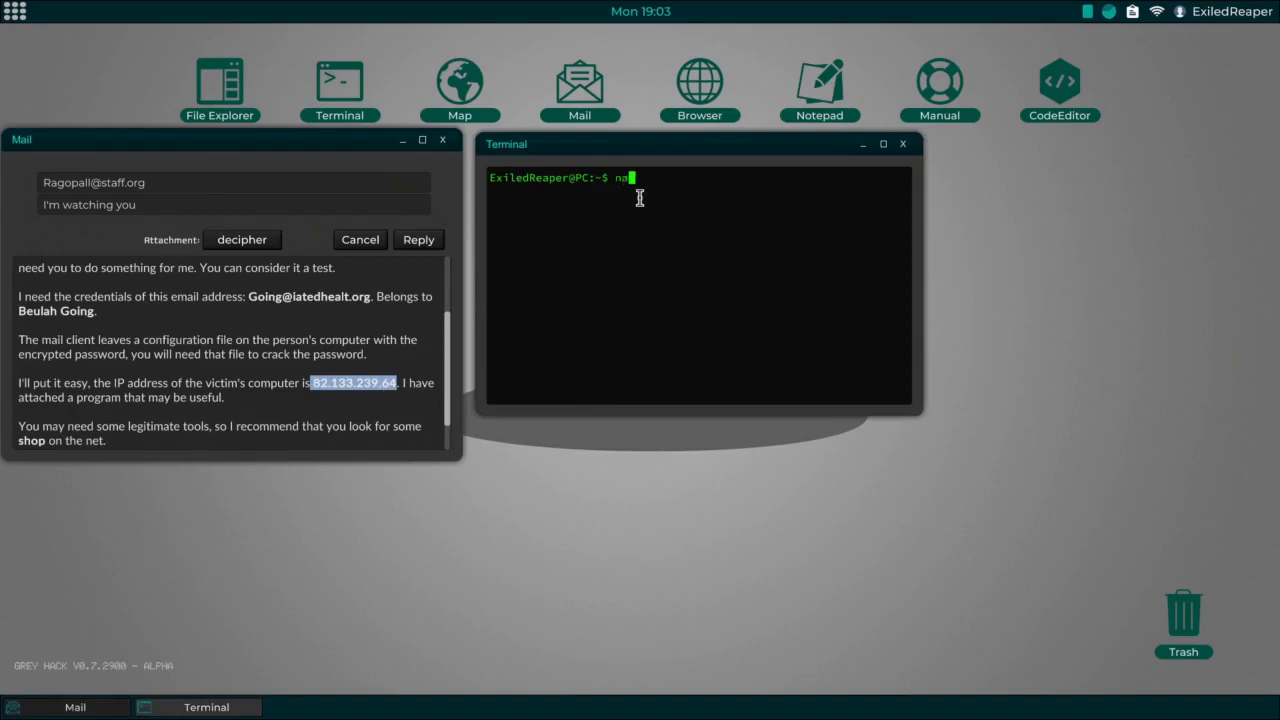
pyautogui.write('map  82.133.239.64')
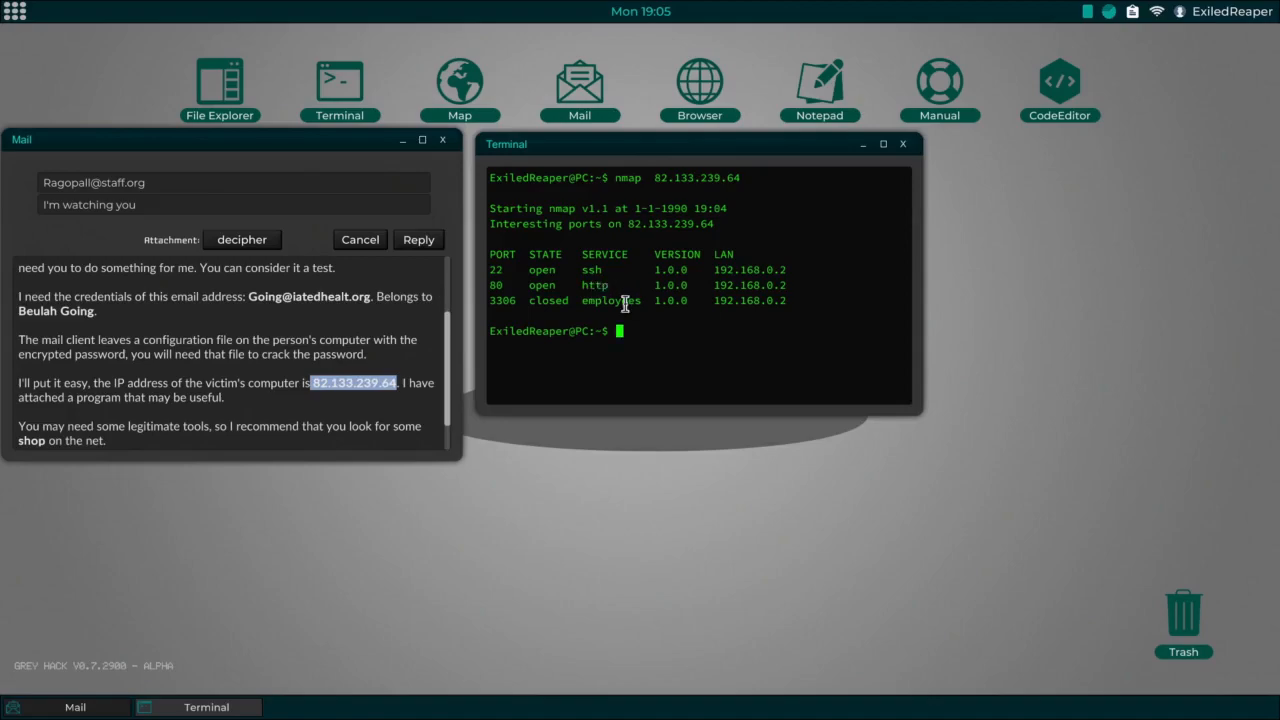
pyautogui.moveTo(522, 286)
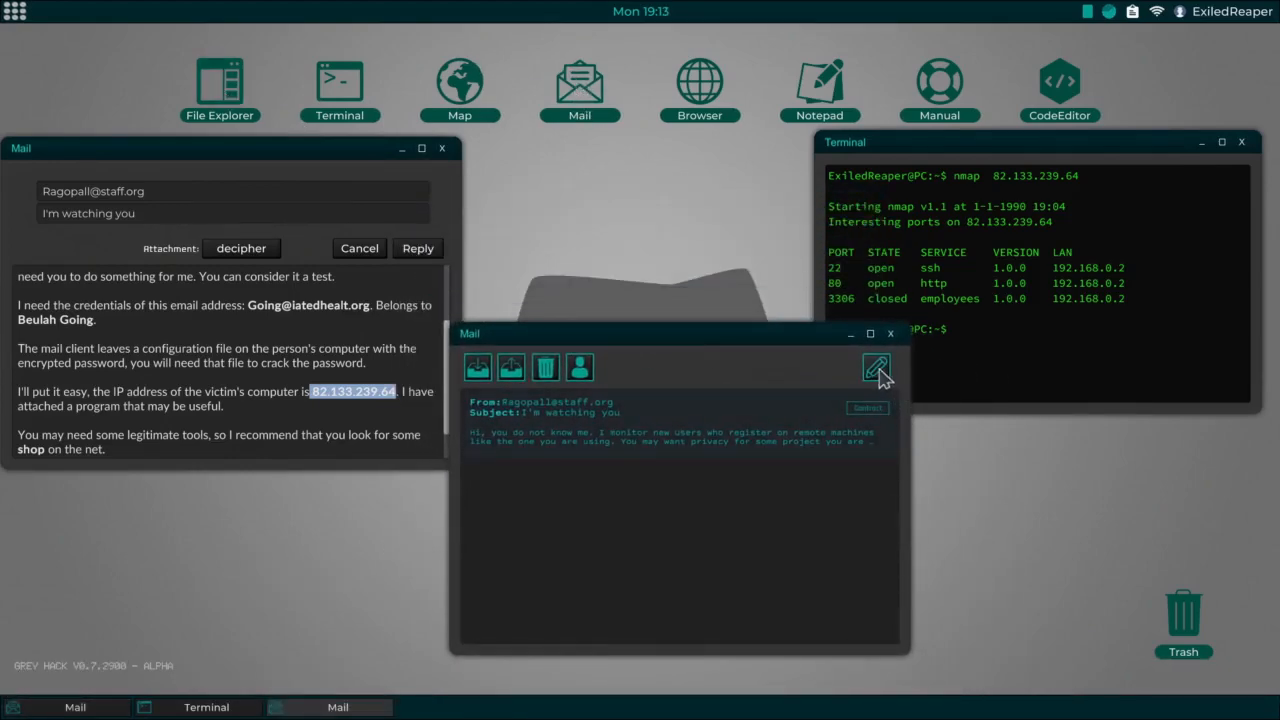
# - Start a new email from the Login issues template and fill in the name placeholder
pyautogui.click(876, 368)
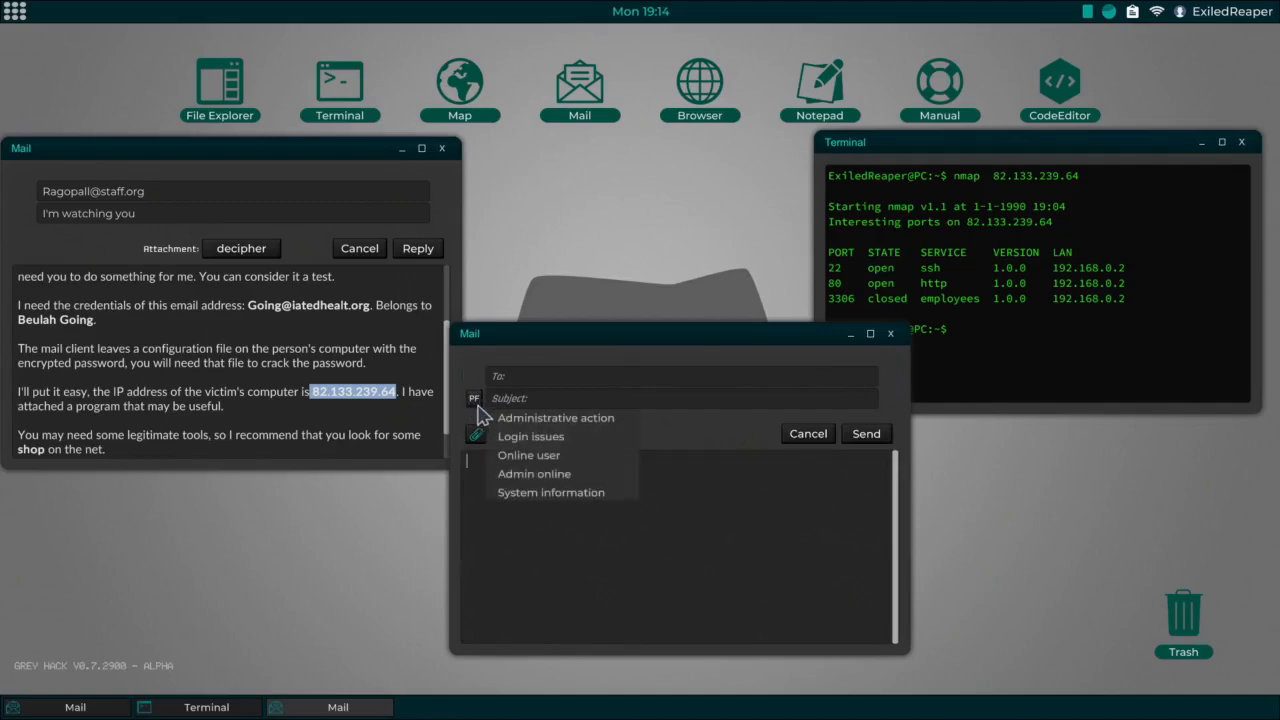
pyautogui.click(532, 436)
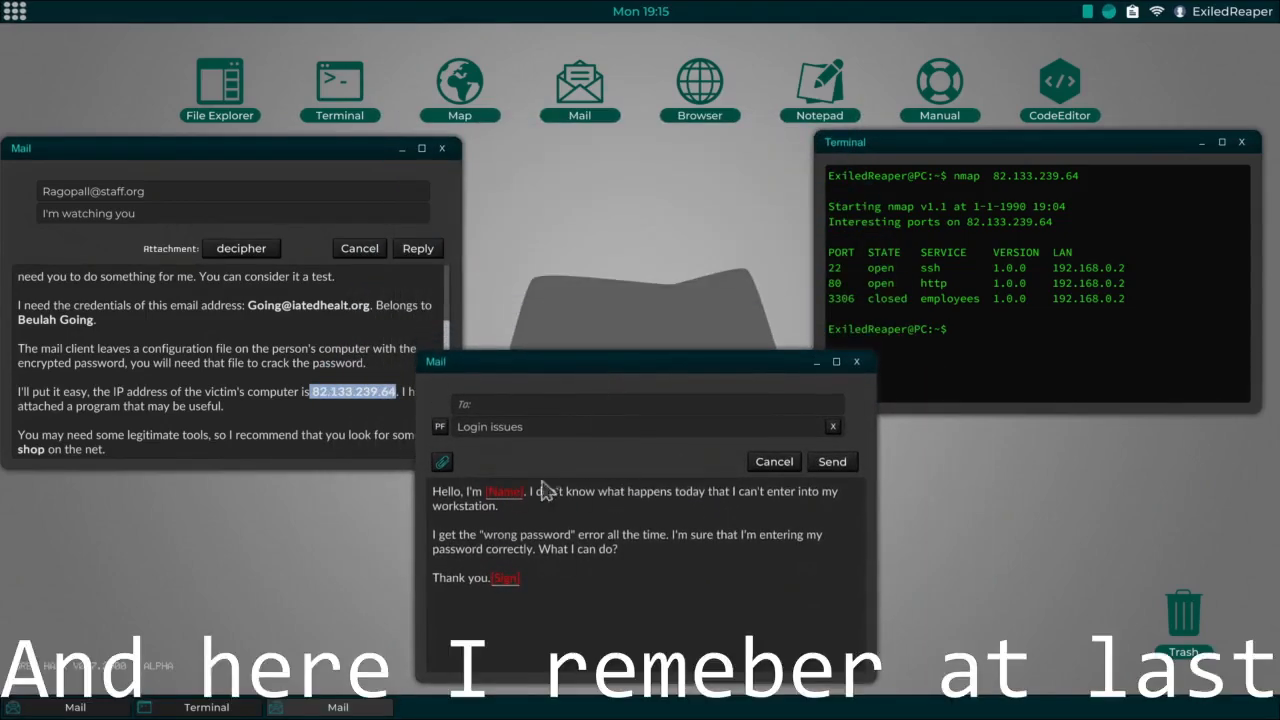
pyautogui.moveTo(536, 530)
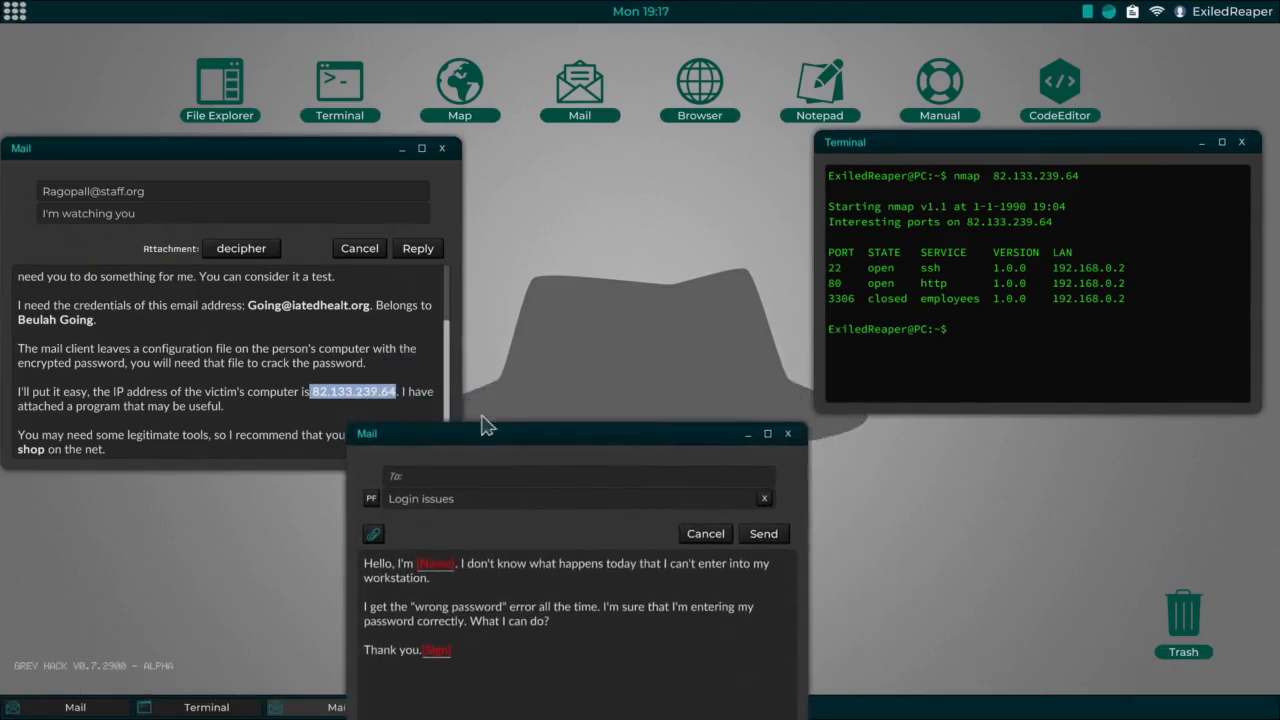
pyautogui.moveTo(420, 572)
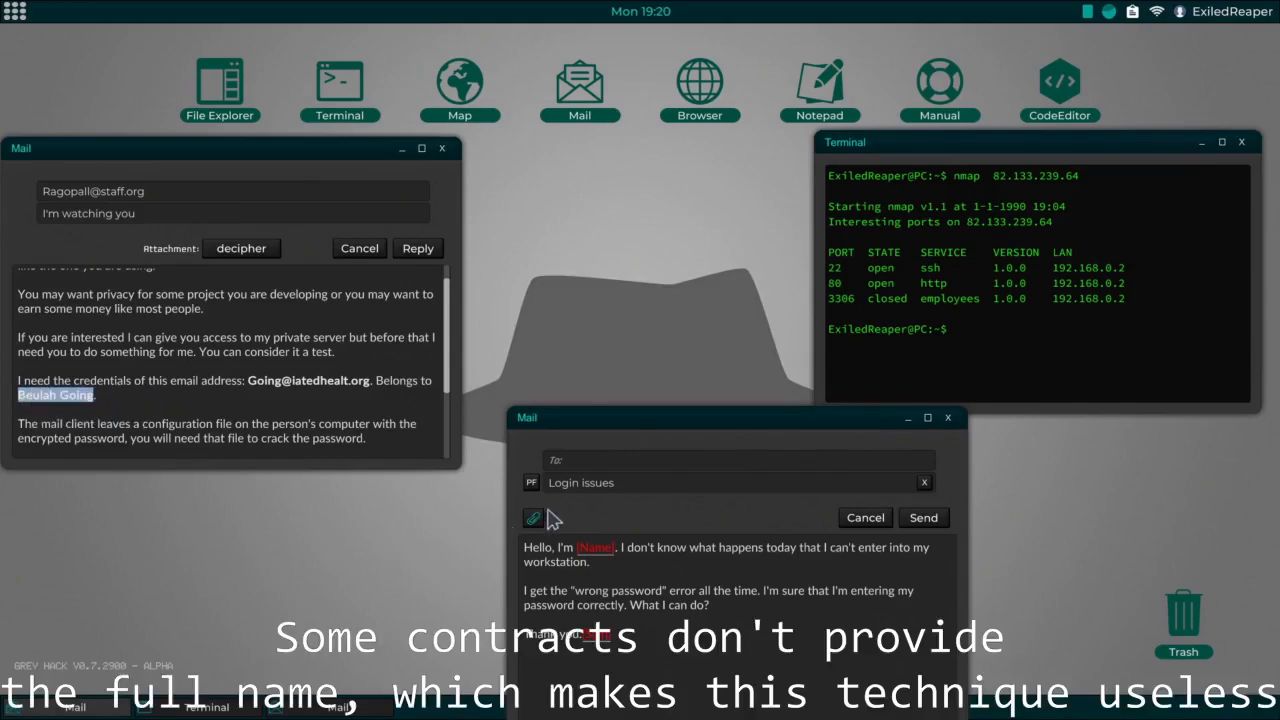
pyautogui.click(532, 516)
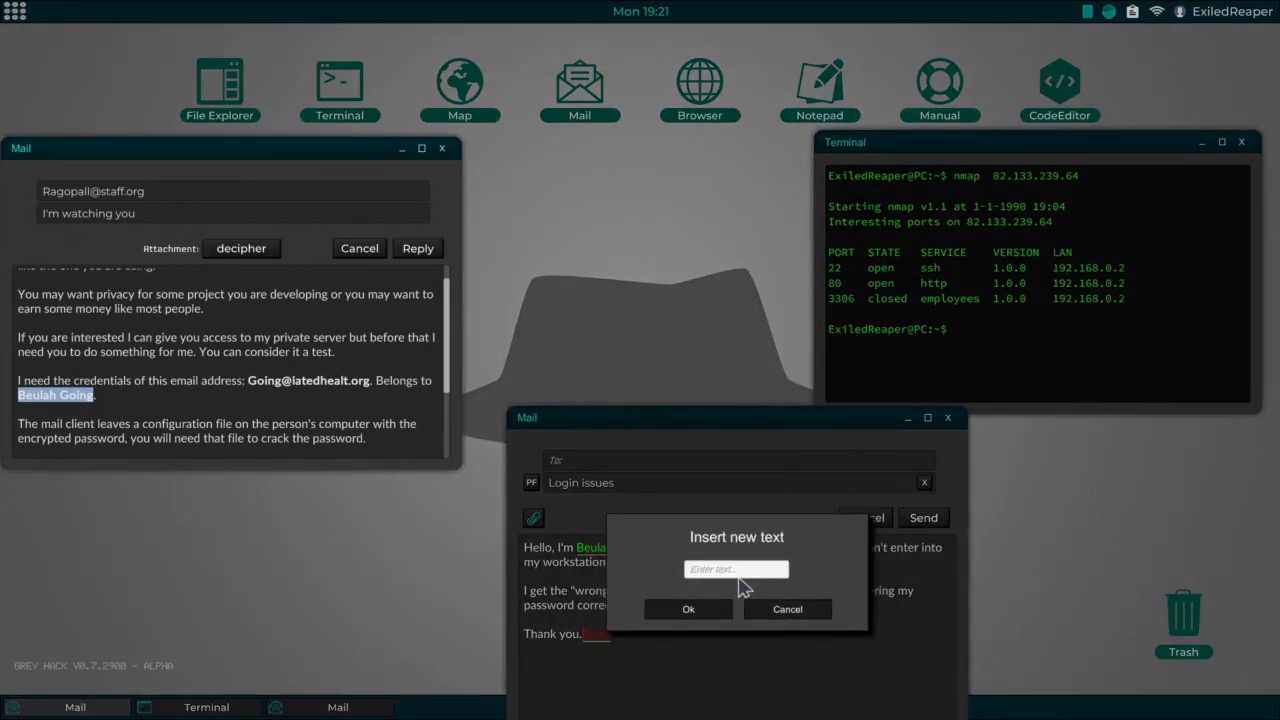
# - Insert the new text 'I hate my job I quit' into the draft
pyautogui.write('I hate my')
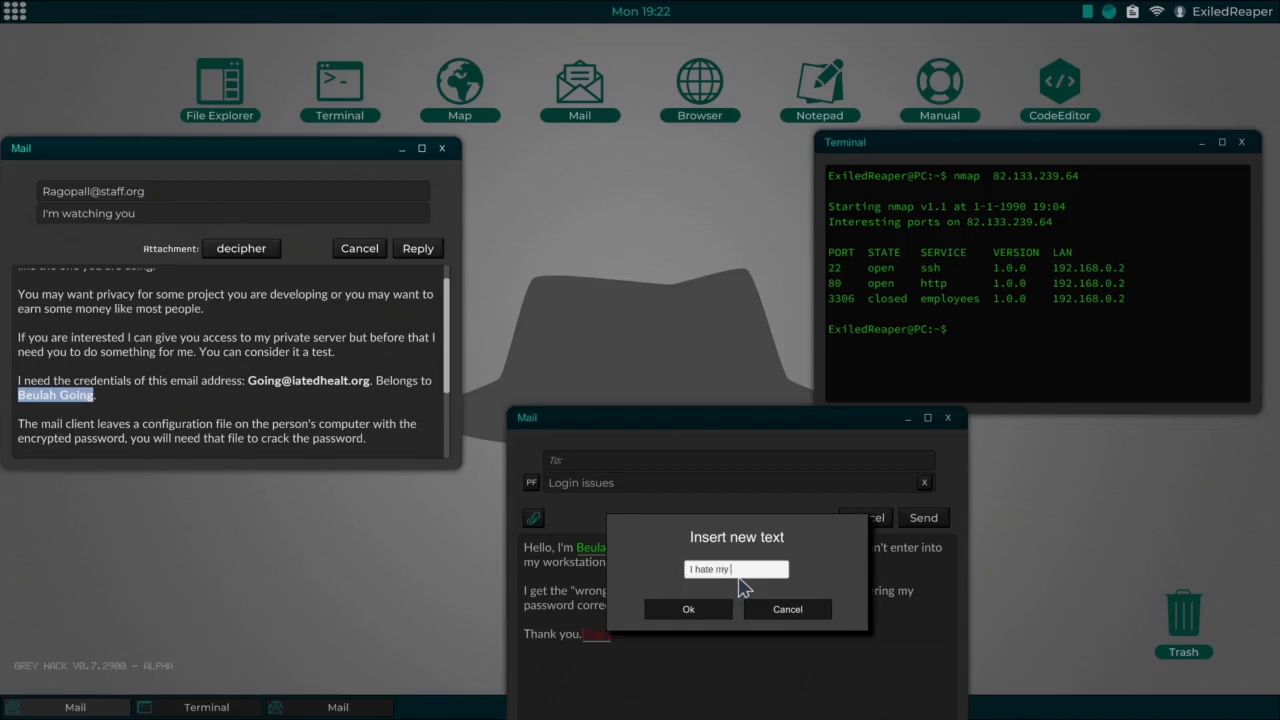
pyautogui.write('job')
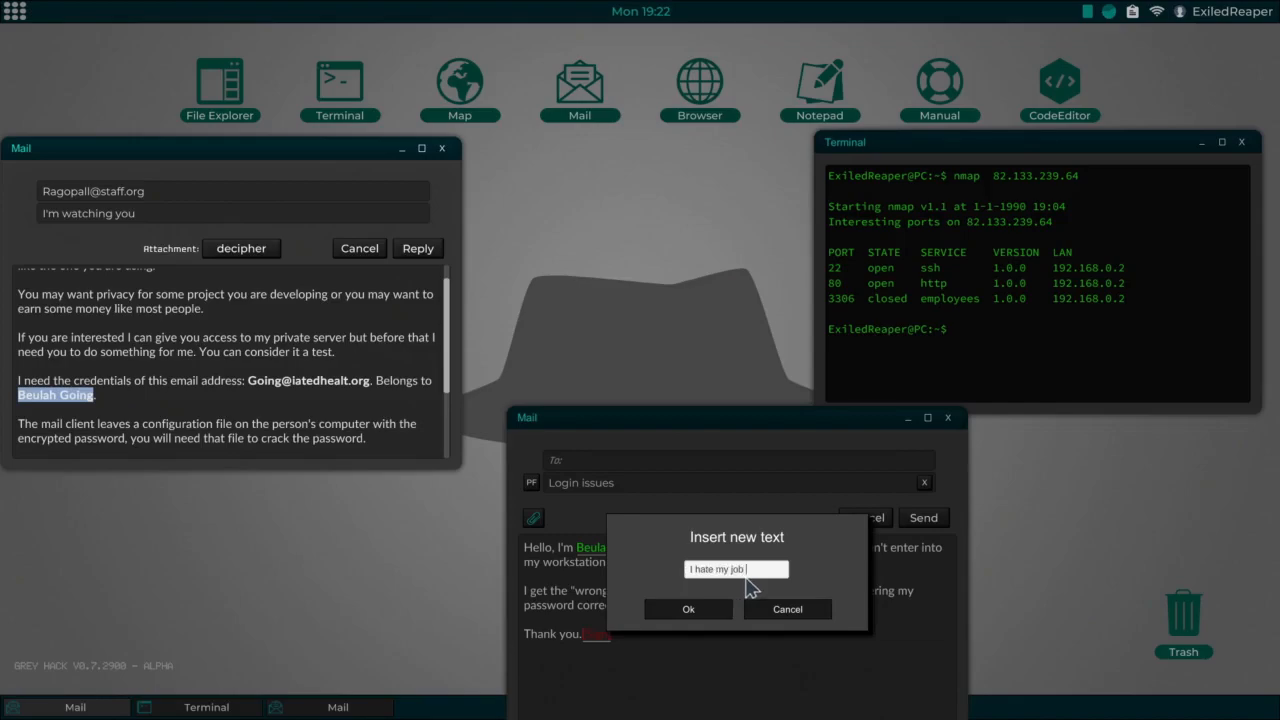
pyautogui.write('I quit')
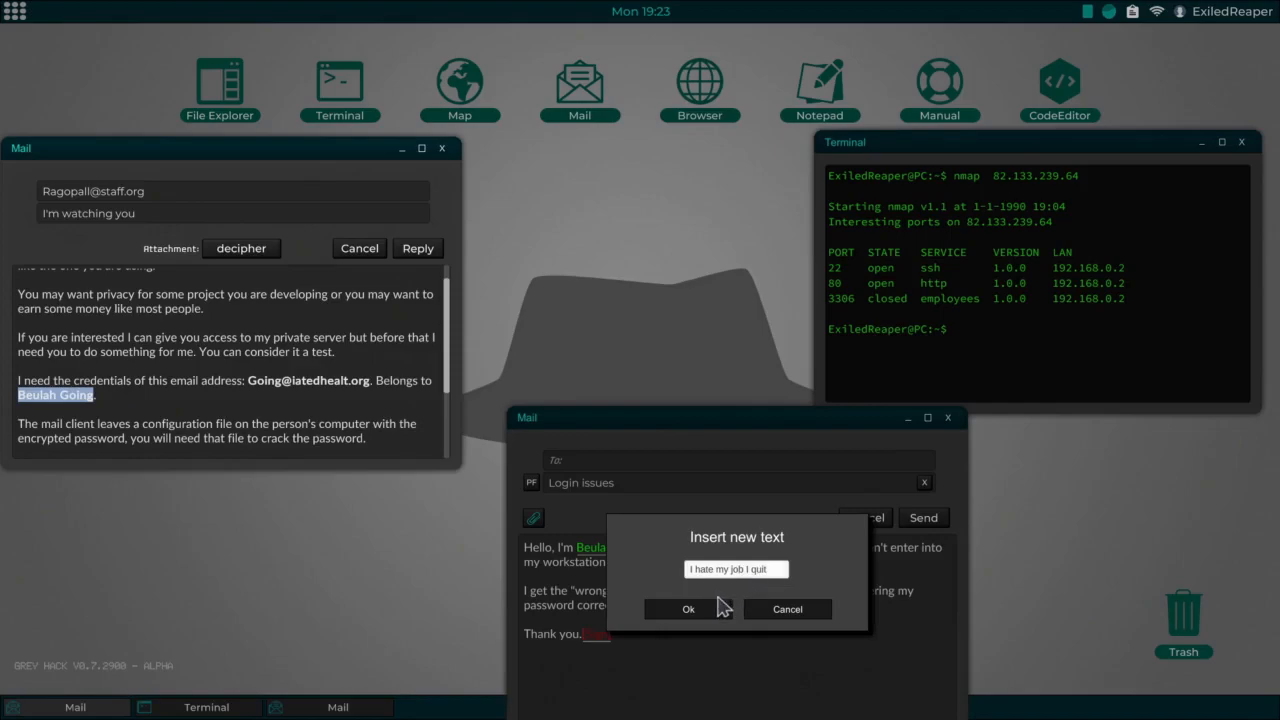
pyautogui.click(688, 608)
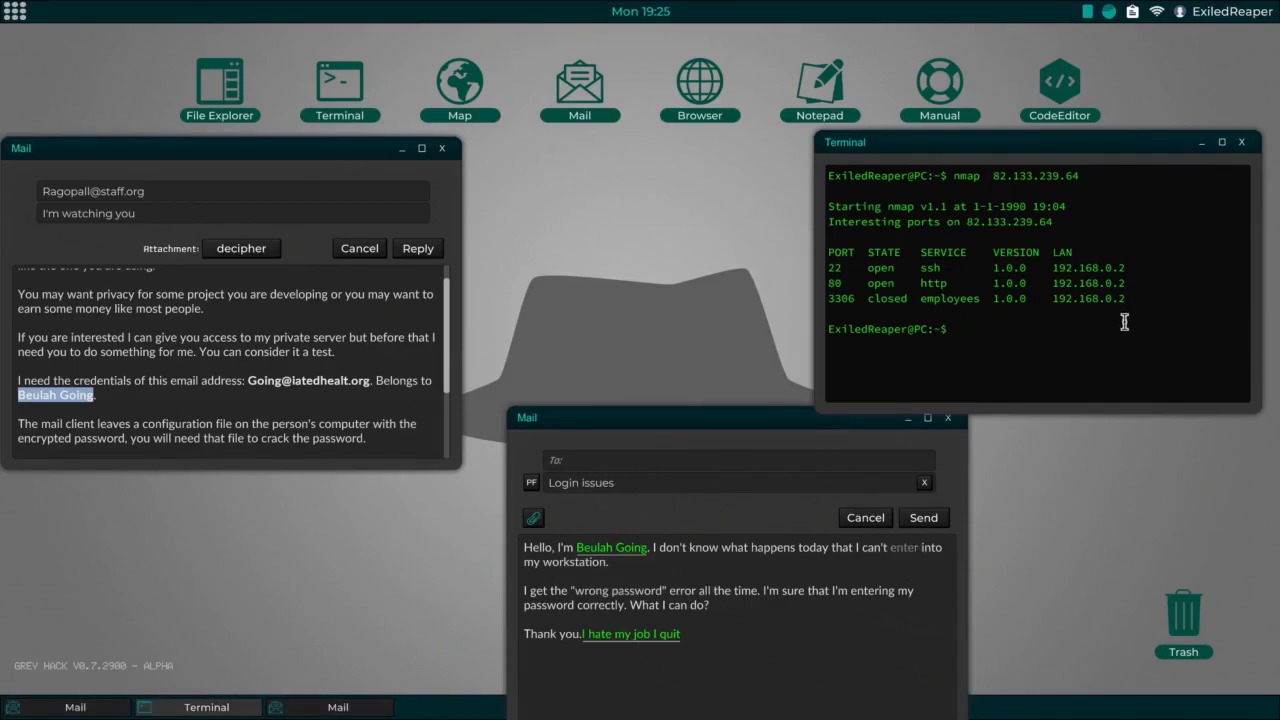
# - Run whois 82.133.239.64 in the Terminal to reveal the domain and admin contact
pyautogui.write('w')
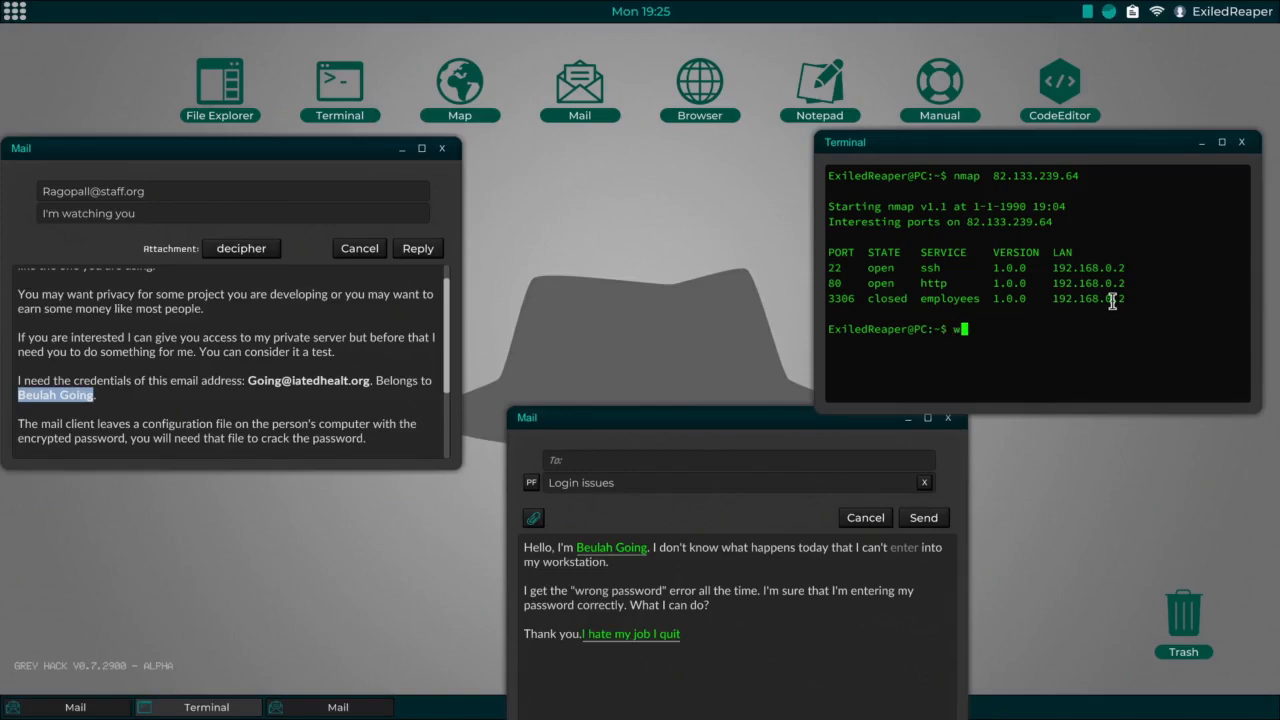
pyautogui.write('hois')
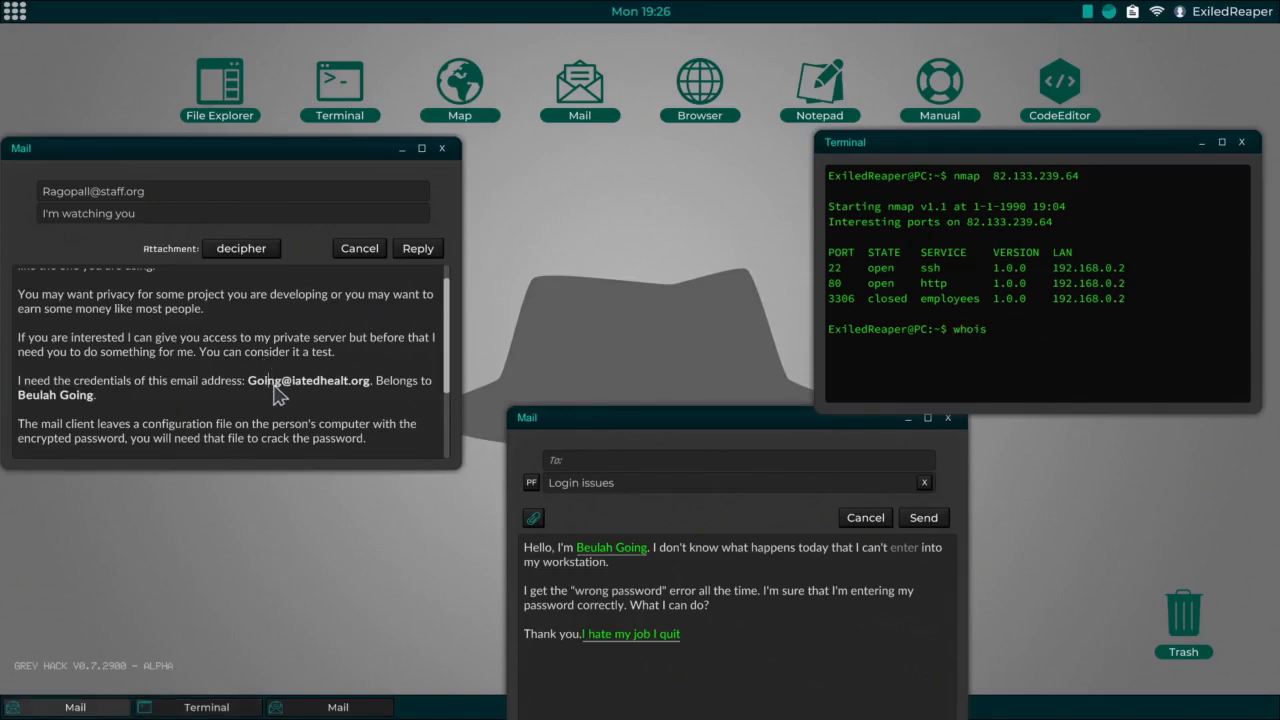
pyautogui.scroll(-3)
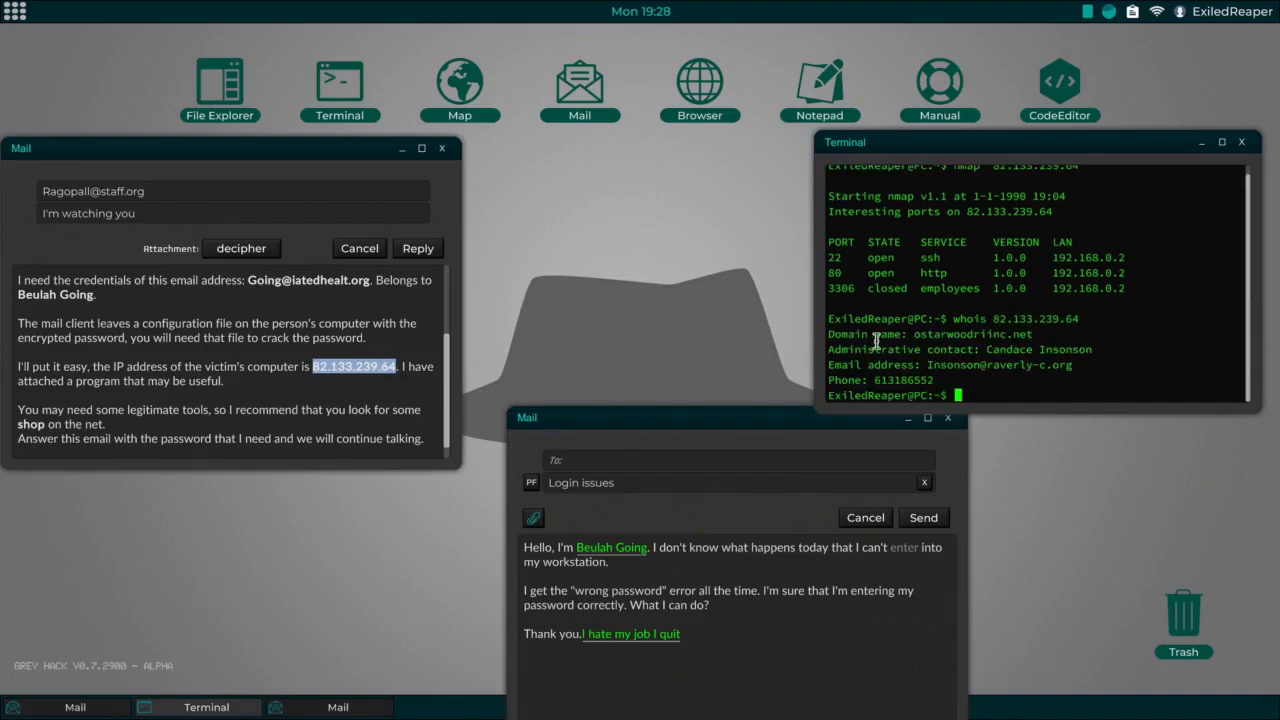
pyautogui.moveTo(996, 334)
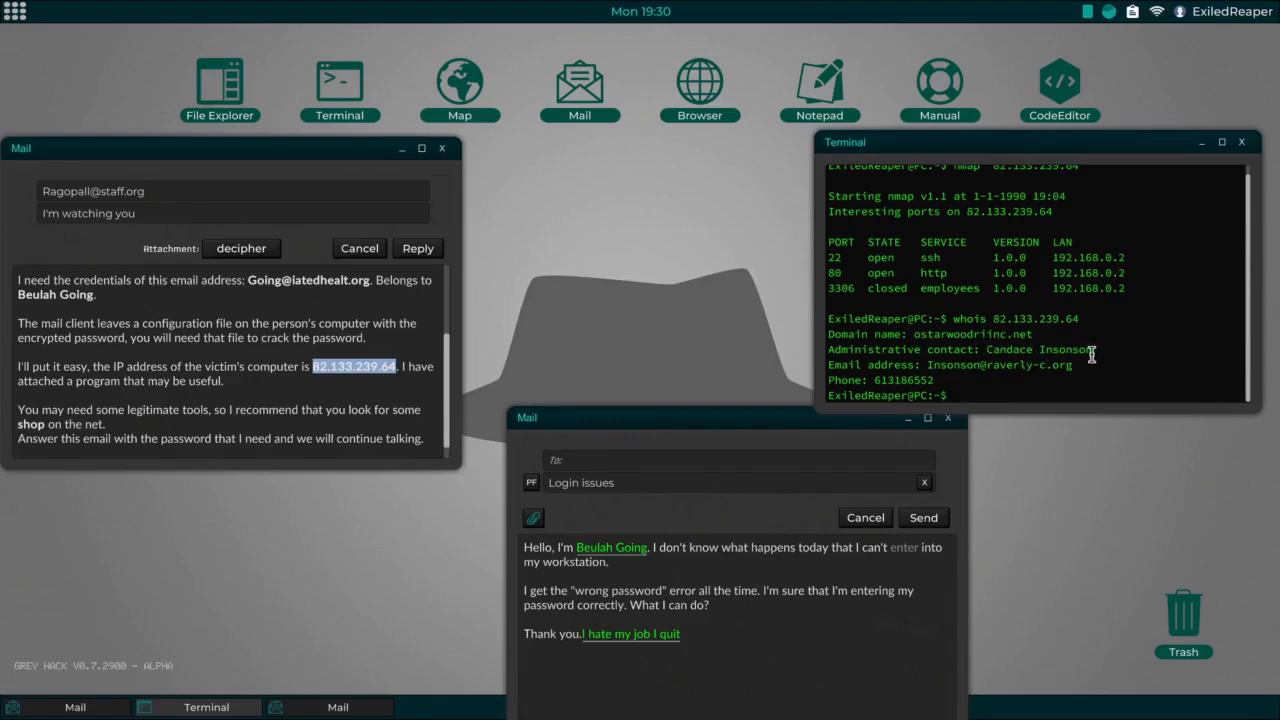
pyautogui.moveTo(372, 420)
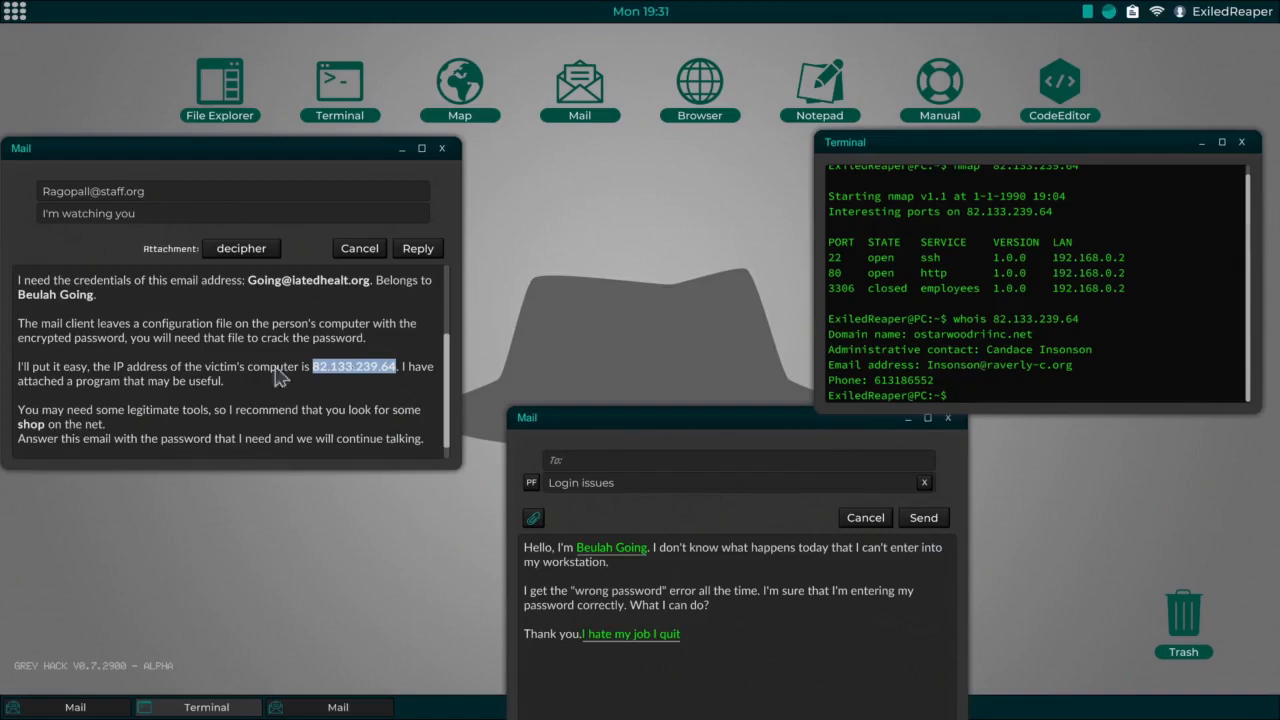
pyautogui.moveTo(210, 396)
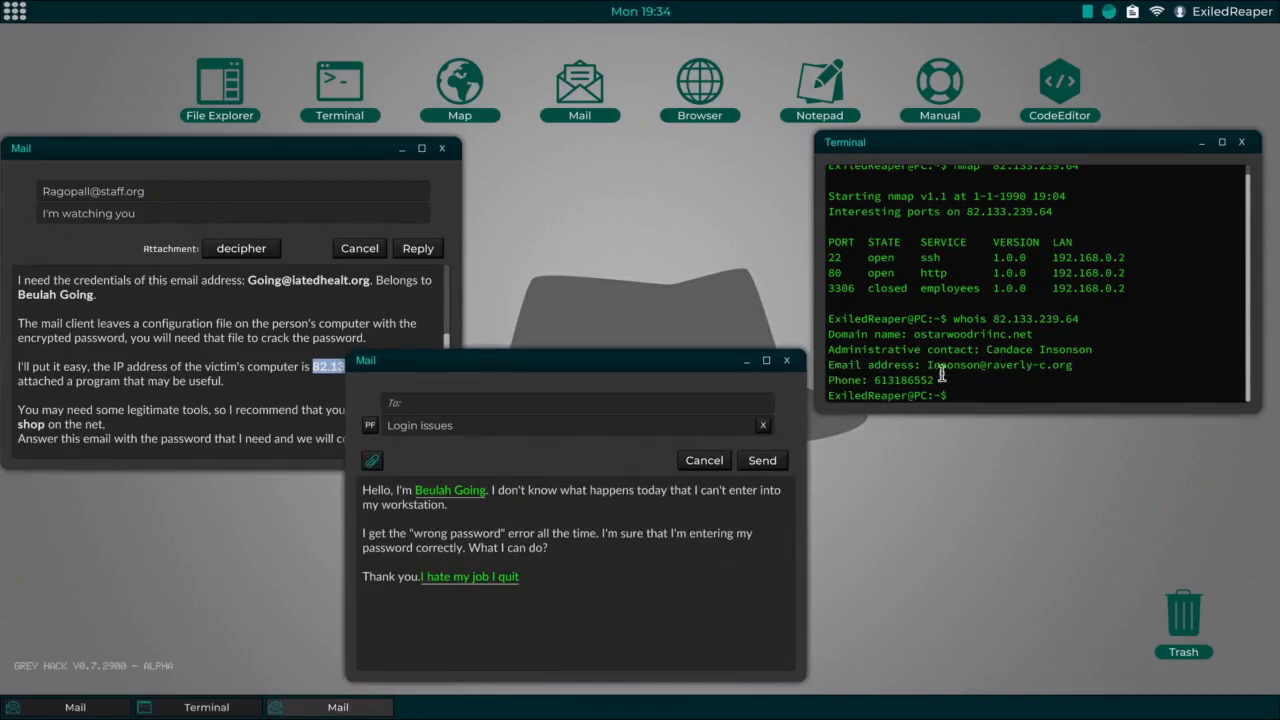
# - Copy the administrator's email from whois for the Login issues mail, then clear the terminal
pyautogui.rightClick(1000, 364)
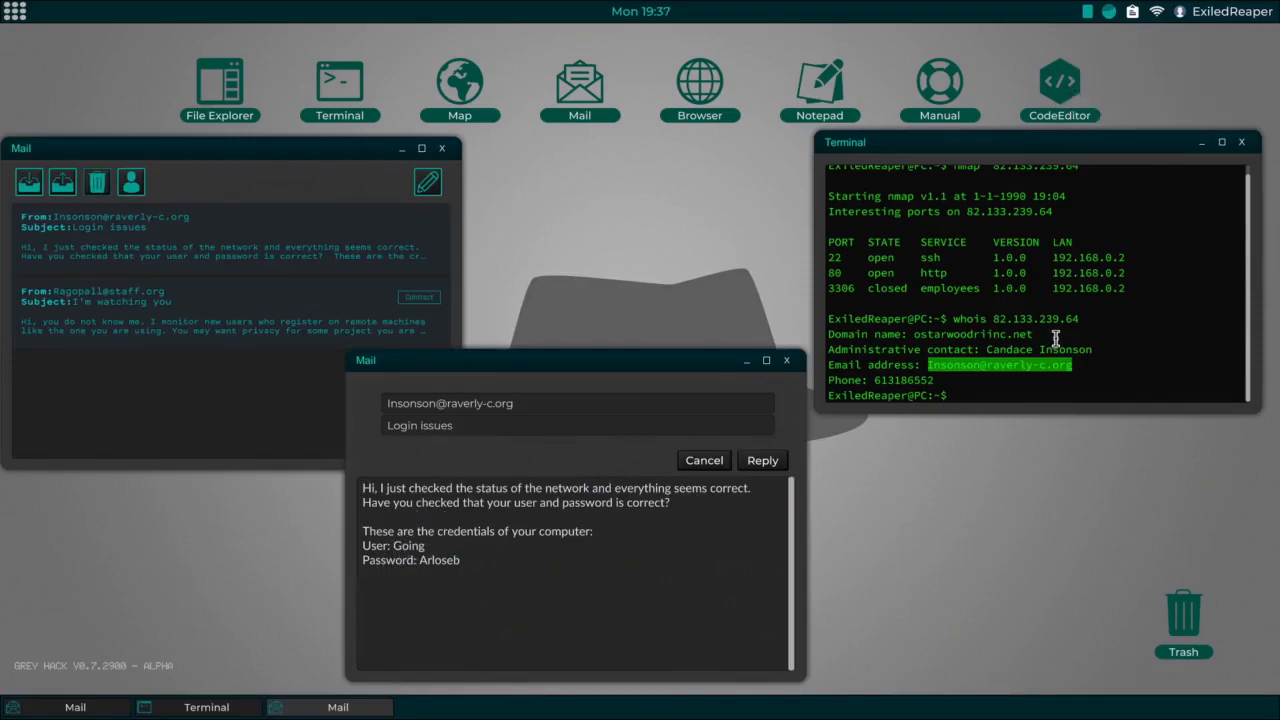
pyautogui.write('clear')
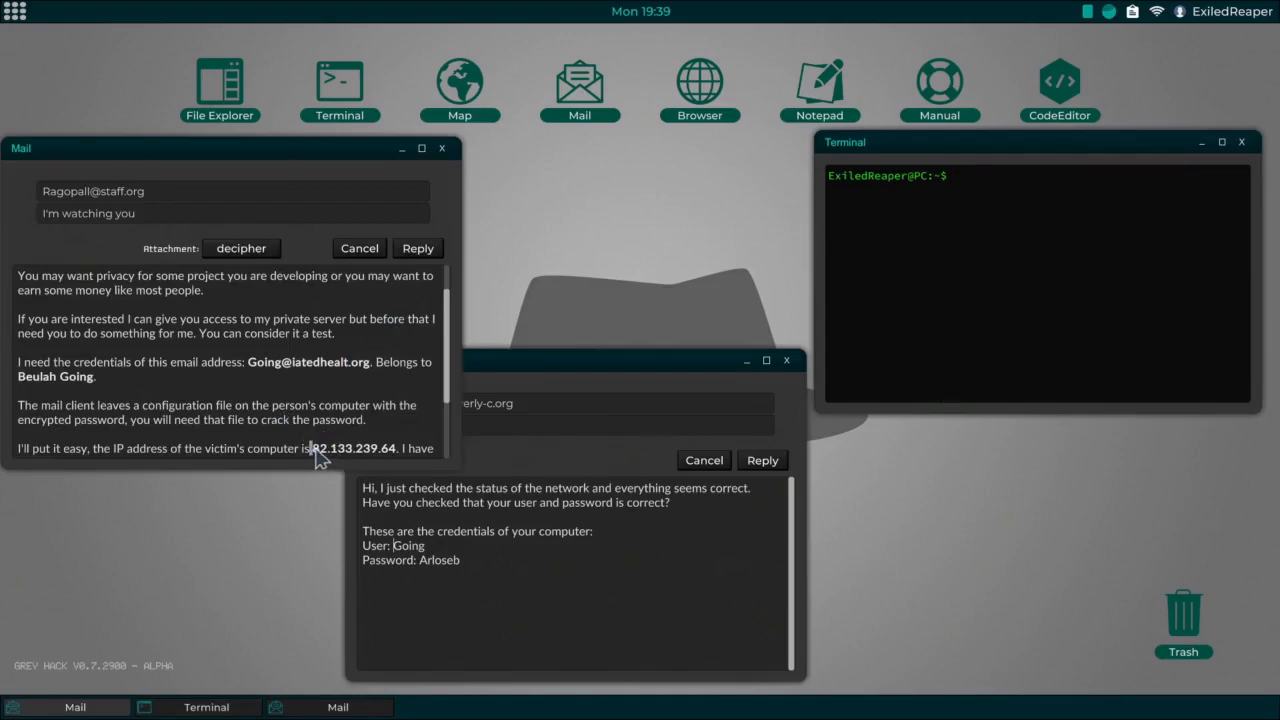
pyautogui.doubleClick(320, 448)
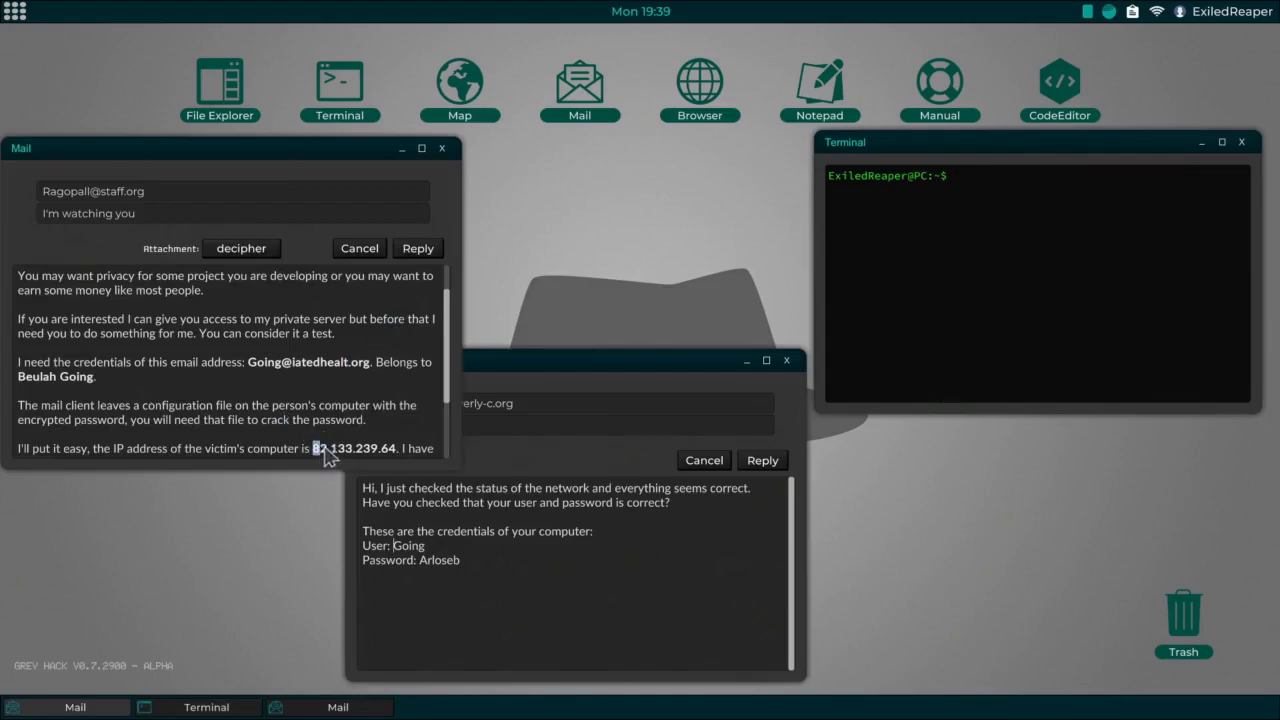
pyautogui.rightClick(356, 448)
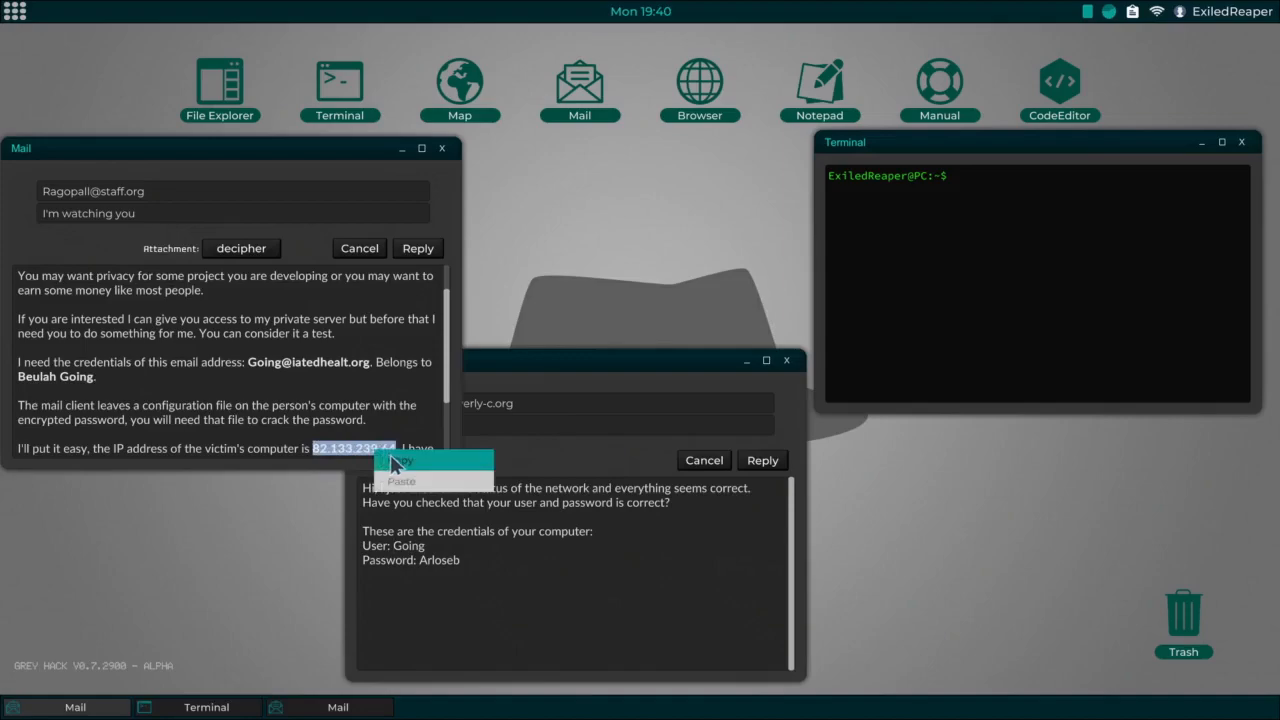
pyautogui.write('ssh')
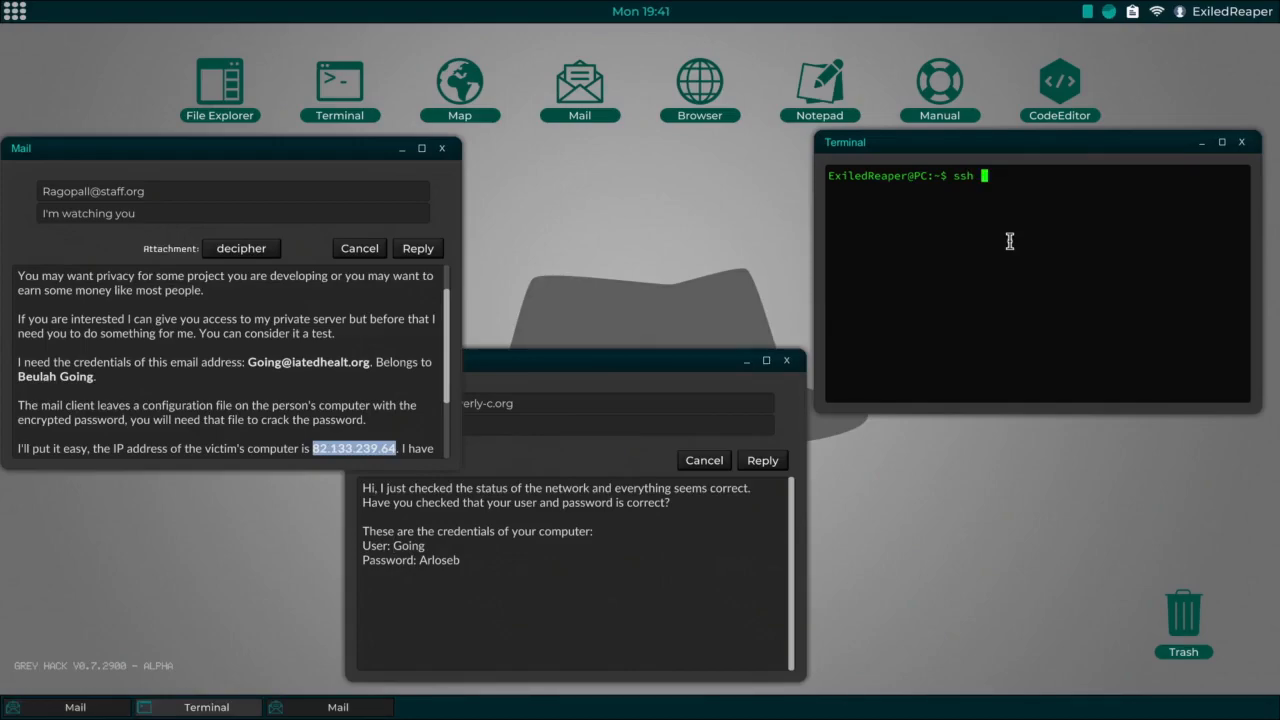
pyautogui.write('Going@')
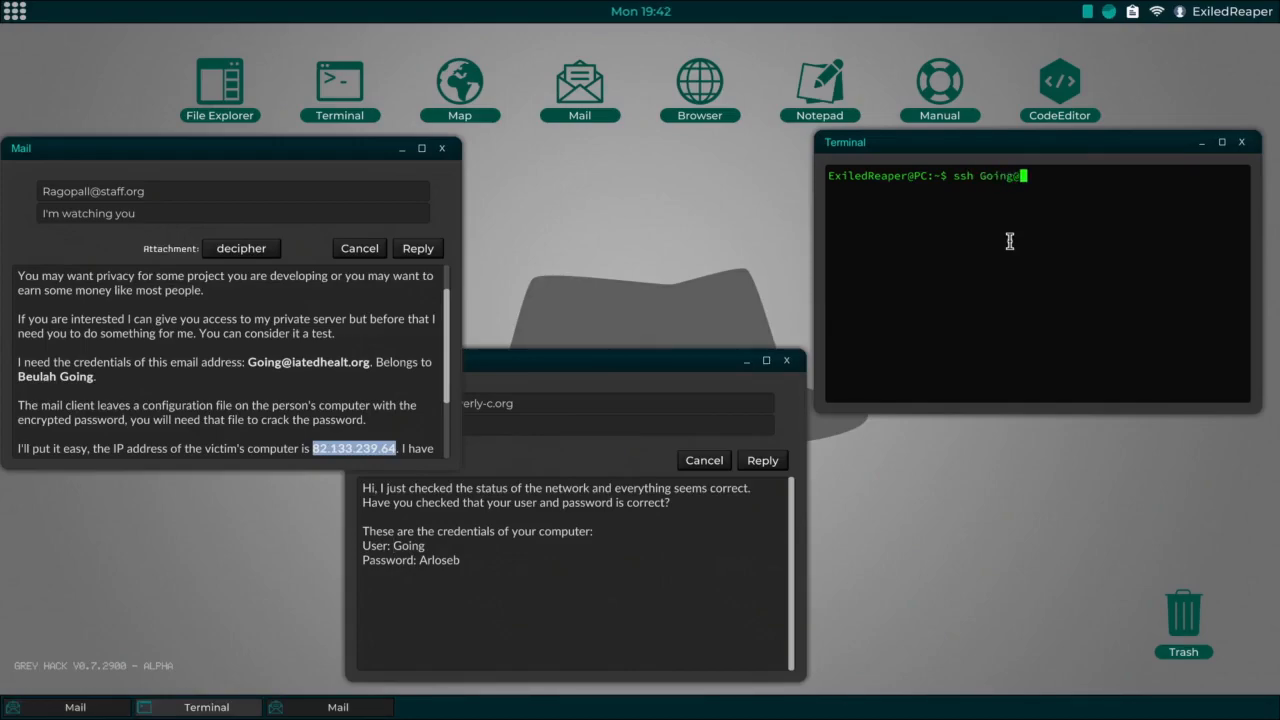
pyautogui.write('Ar')
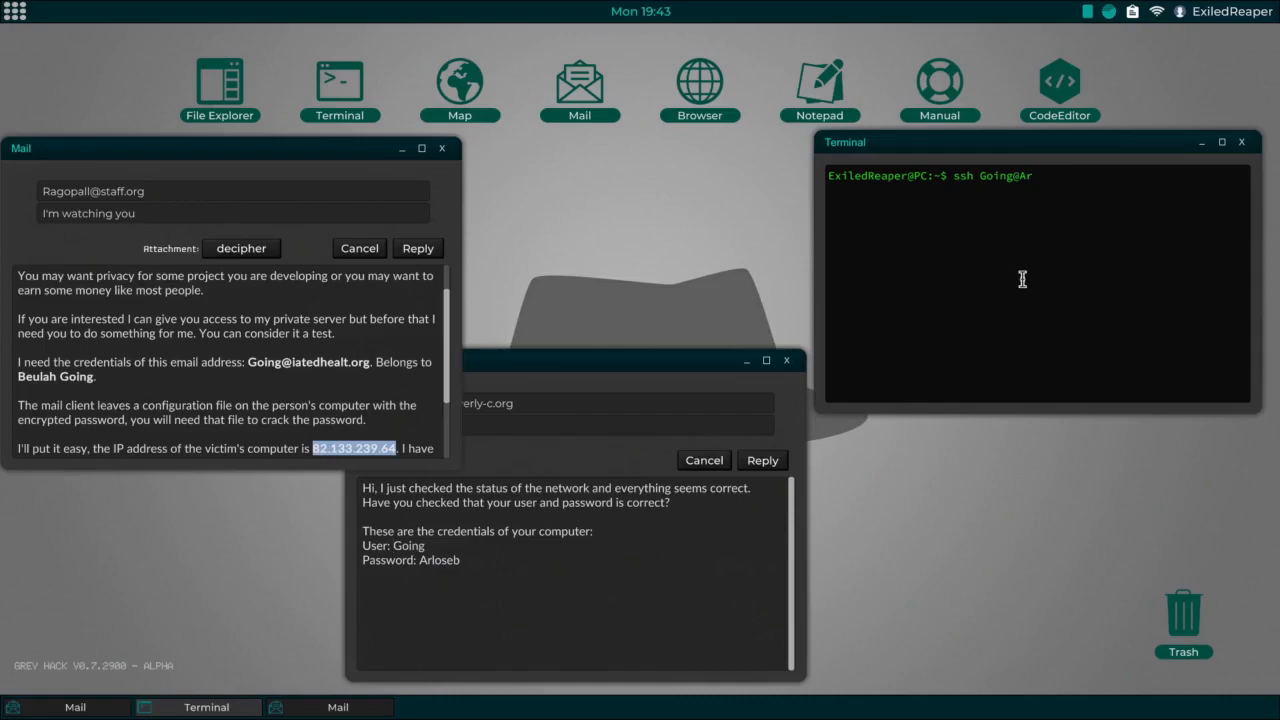
pyautogui.write('lo')
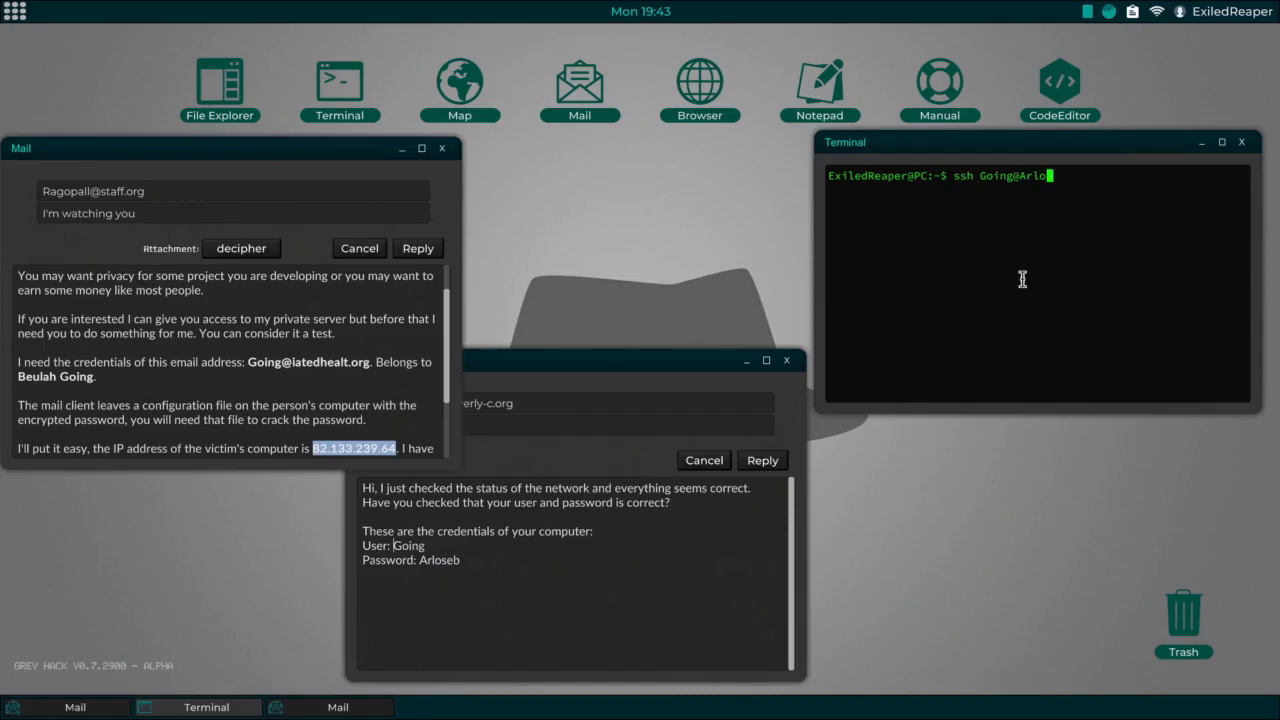
pyautogui.write('seb')
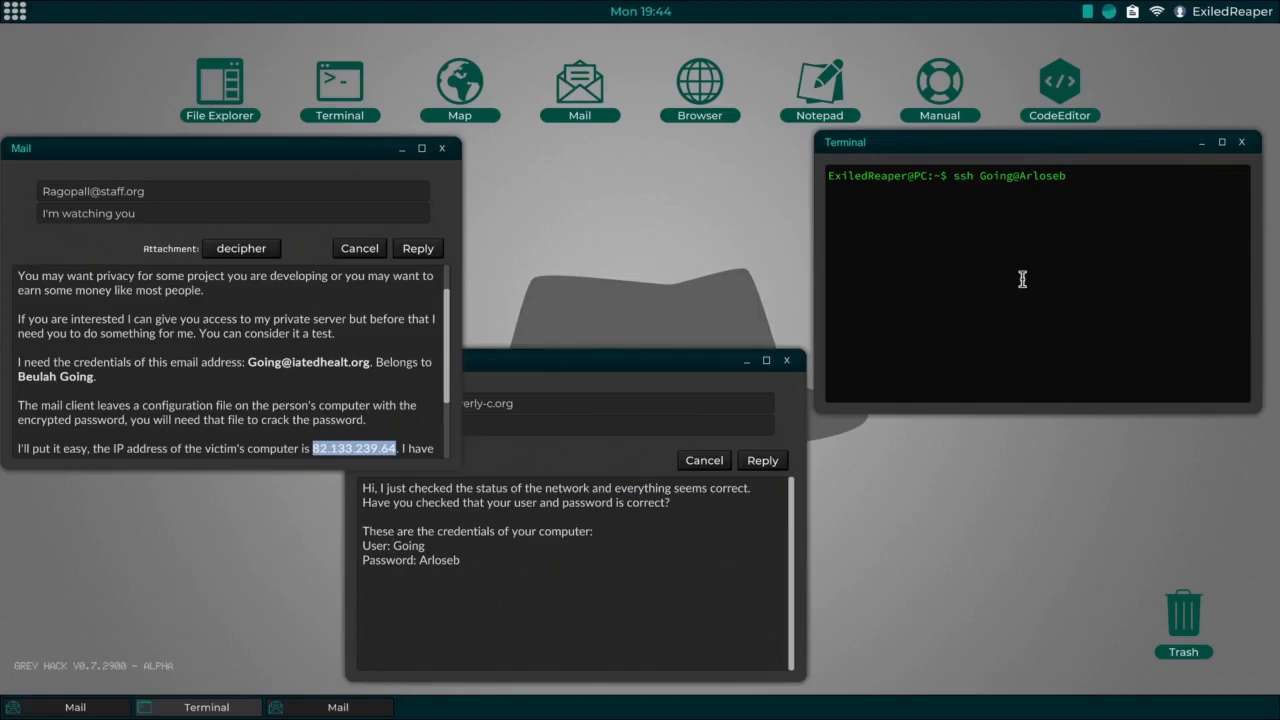
pyautogui.write('82.133.239.64')
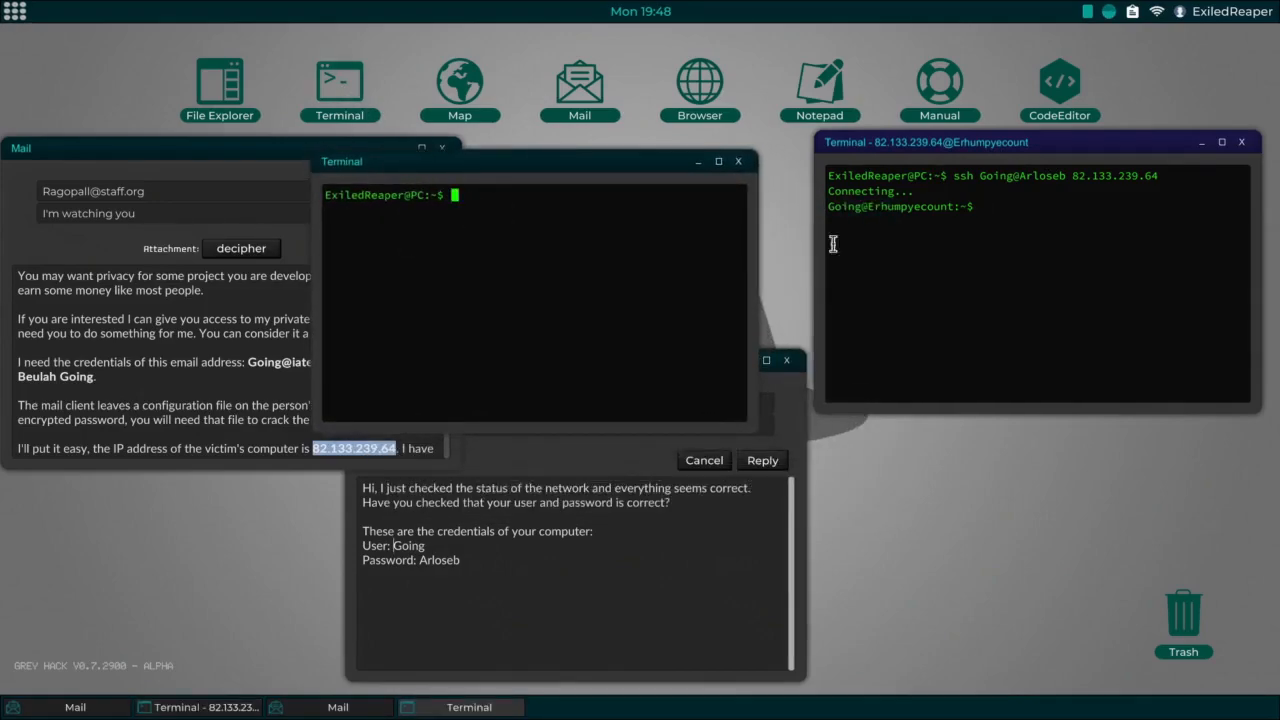
pyautogui.moveTo(880, 158)
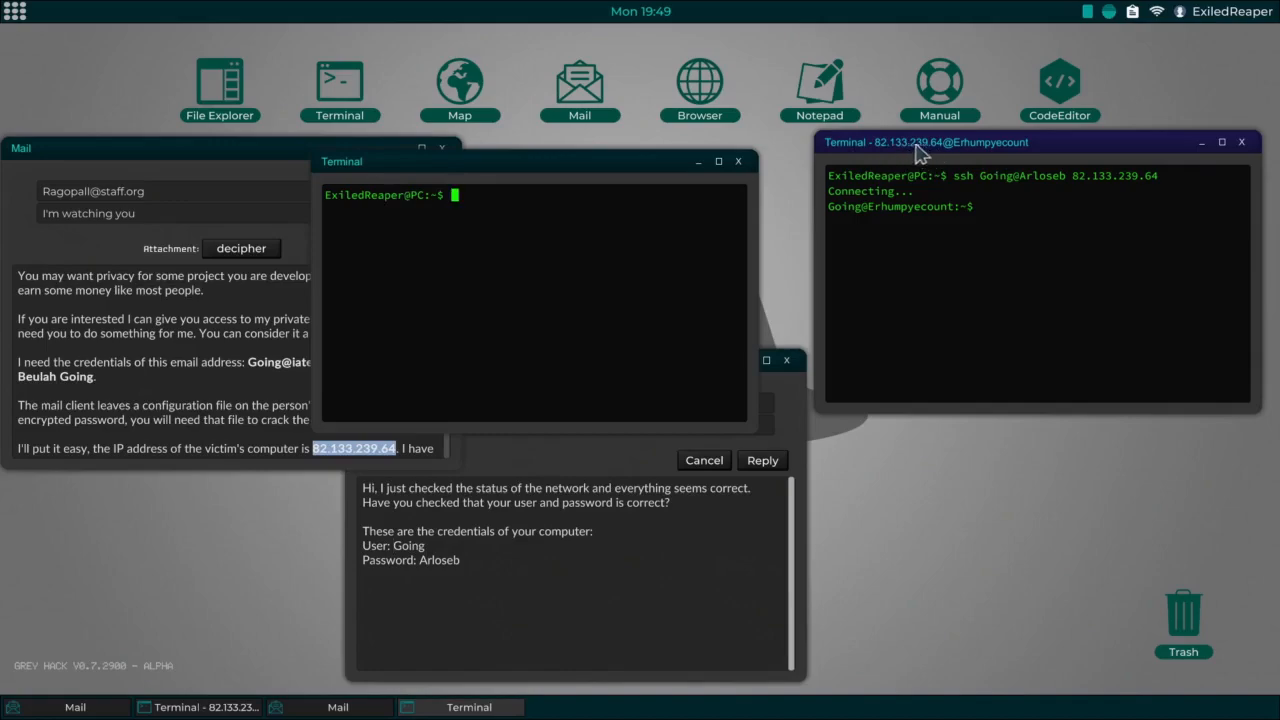
# - Focus the remote session terminal and launch FileExplorer.exe on the victim machine
pyautogui.click(460, 88)
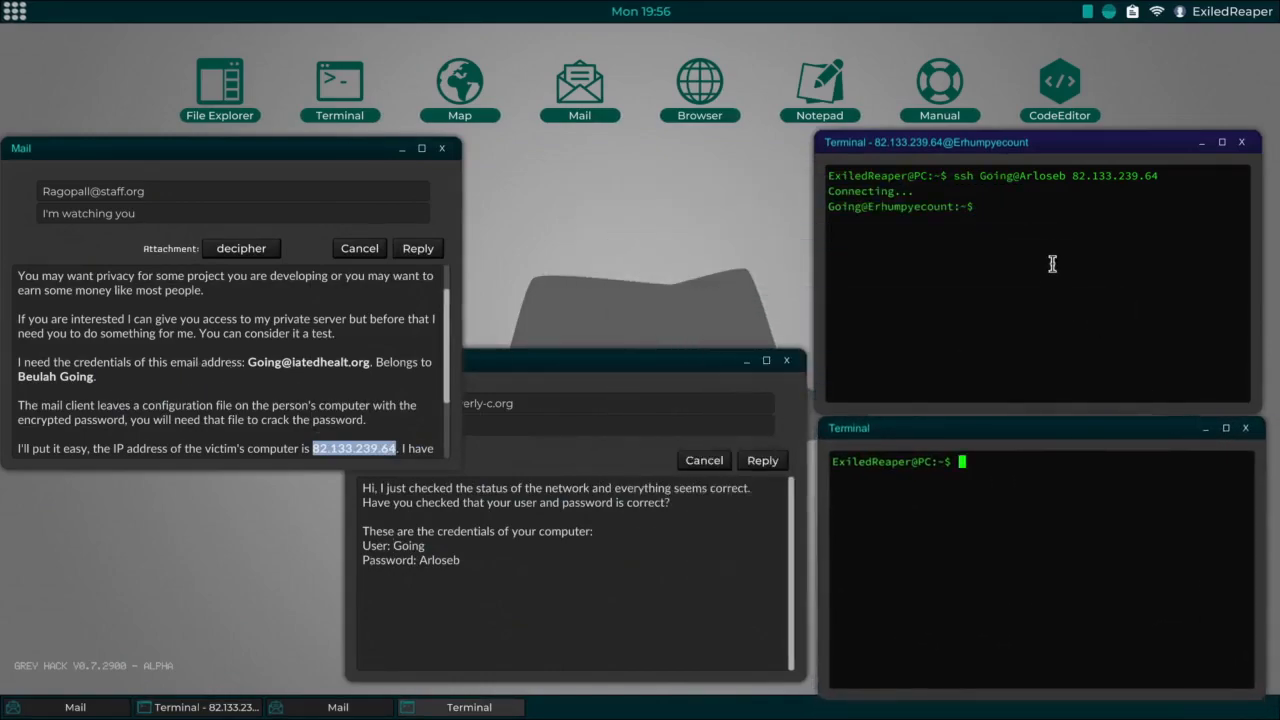
pyautogui.write('FileExplorer.exe')
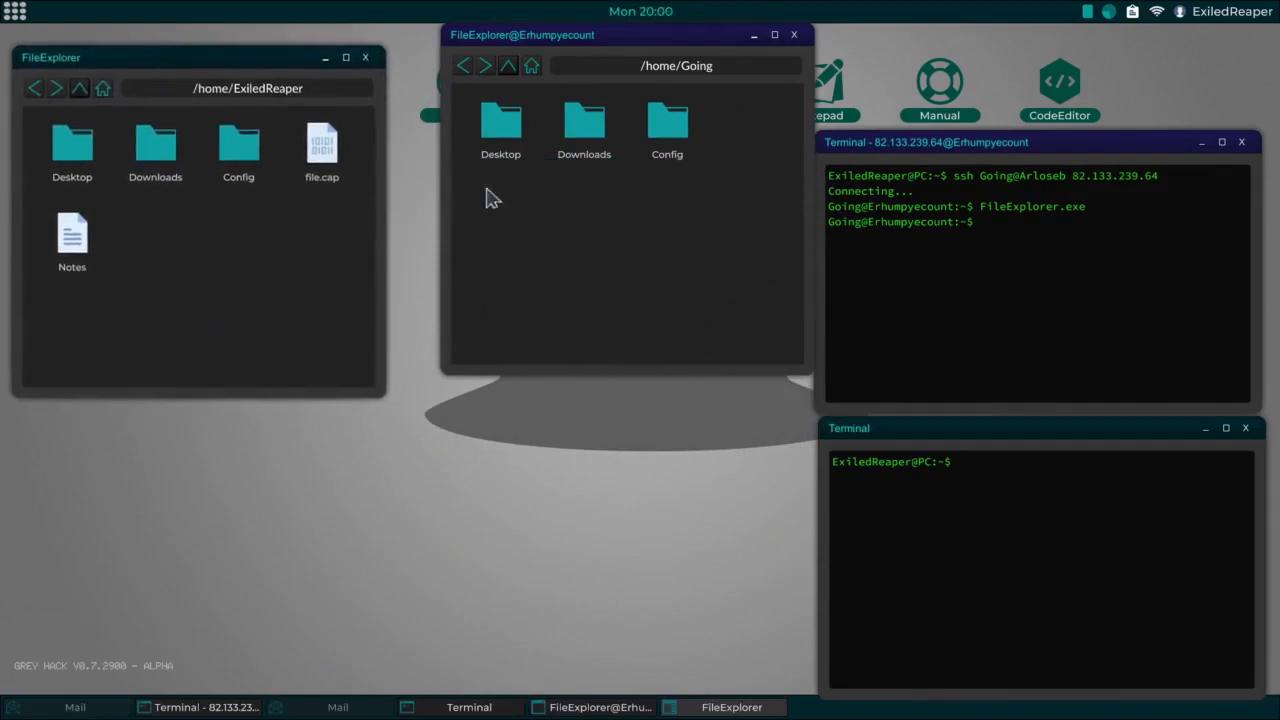
# - Enter the remote Config folder and download Mail.txt to the local home folder, dismissing the copy dialog
pyautogui.doubleClick(668, 128)
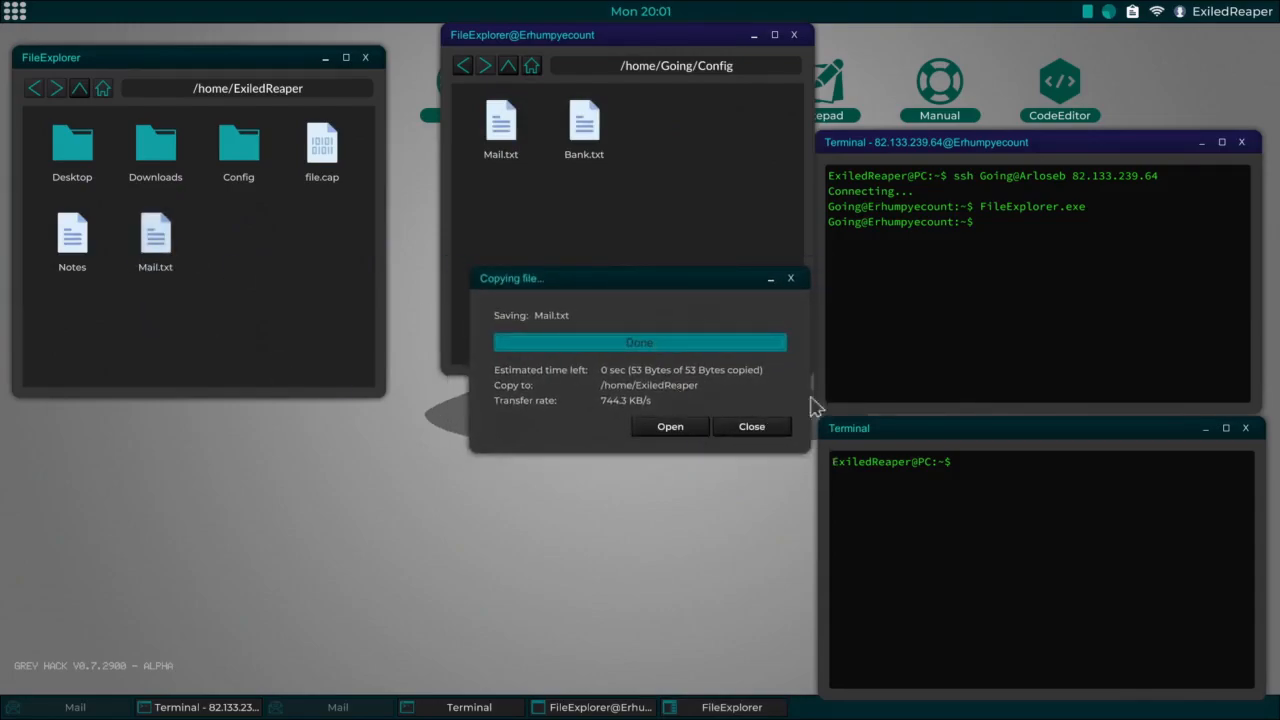
pyautogui.click(752, 426)
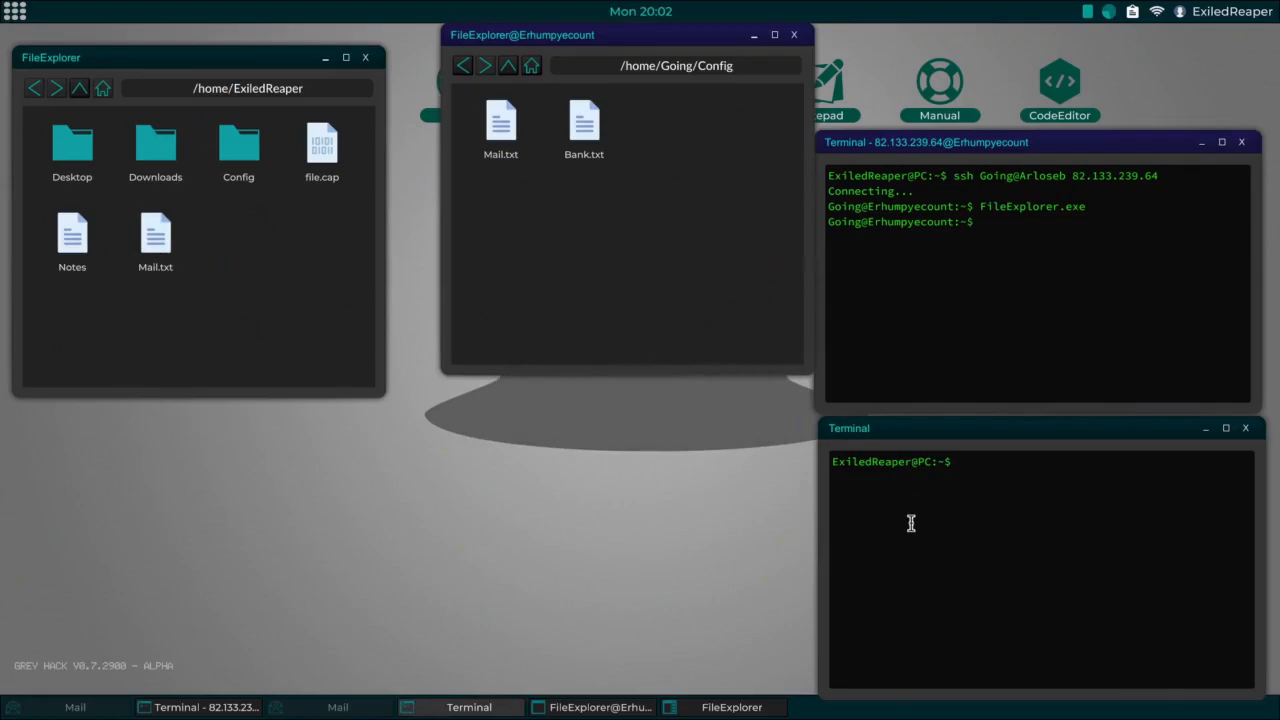
# - Run decipher on Mail.txt in the local terminal
pyautogui.write('deciph')
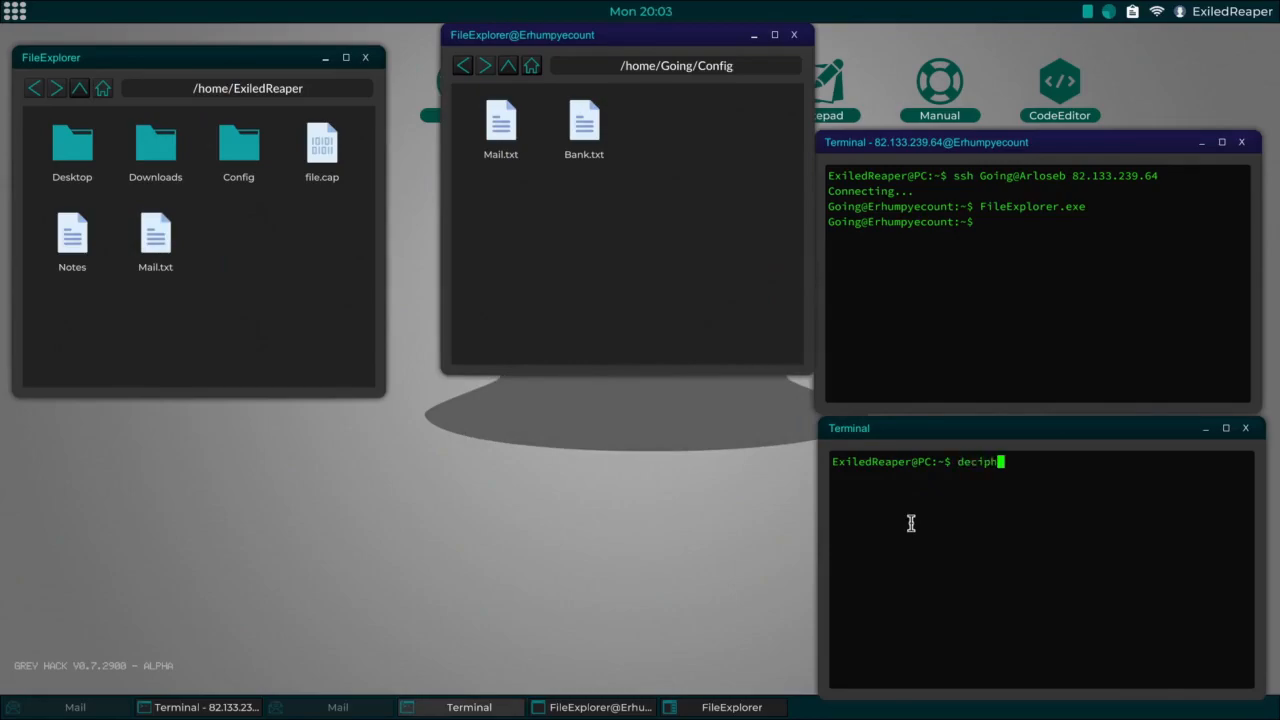
pyautogui.write('er')
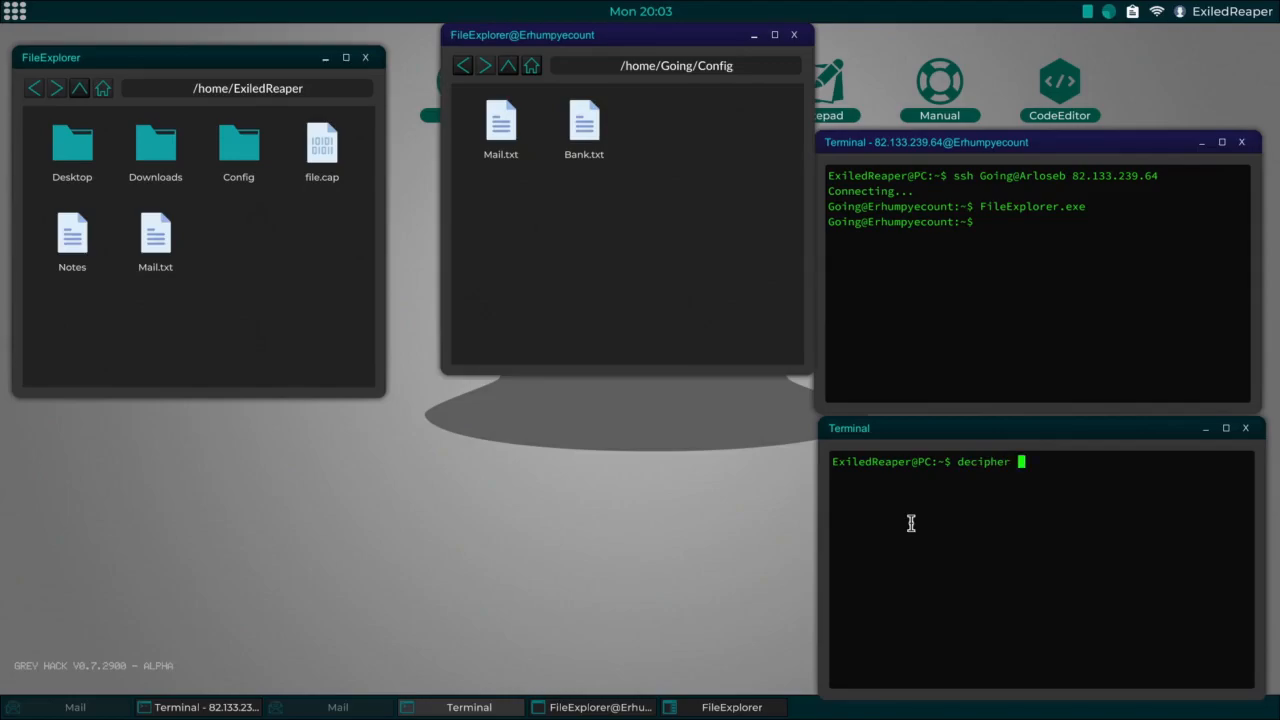
pyautogui.write('Mail.txt')
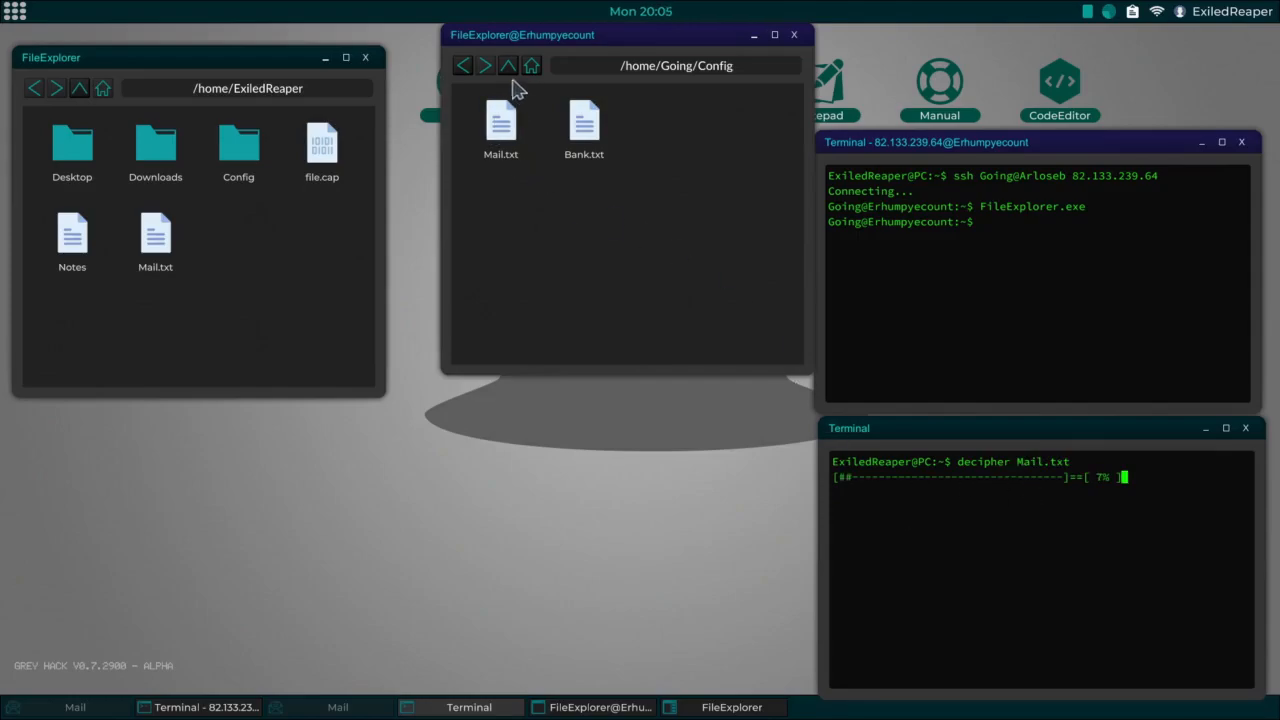
# - Copy Bank.txt from the remote explorer into the local home folder and close the local explorer
pyautogui.click(508, 64)
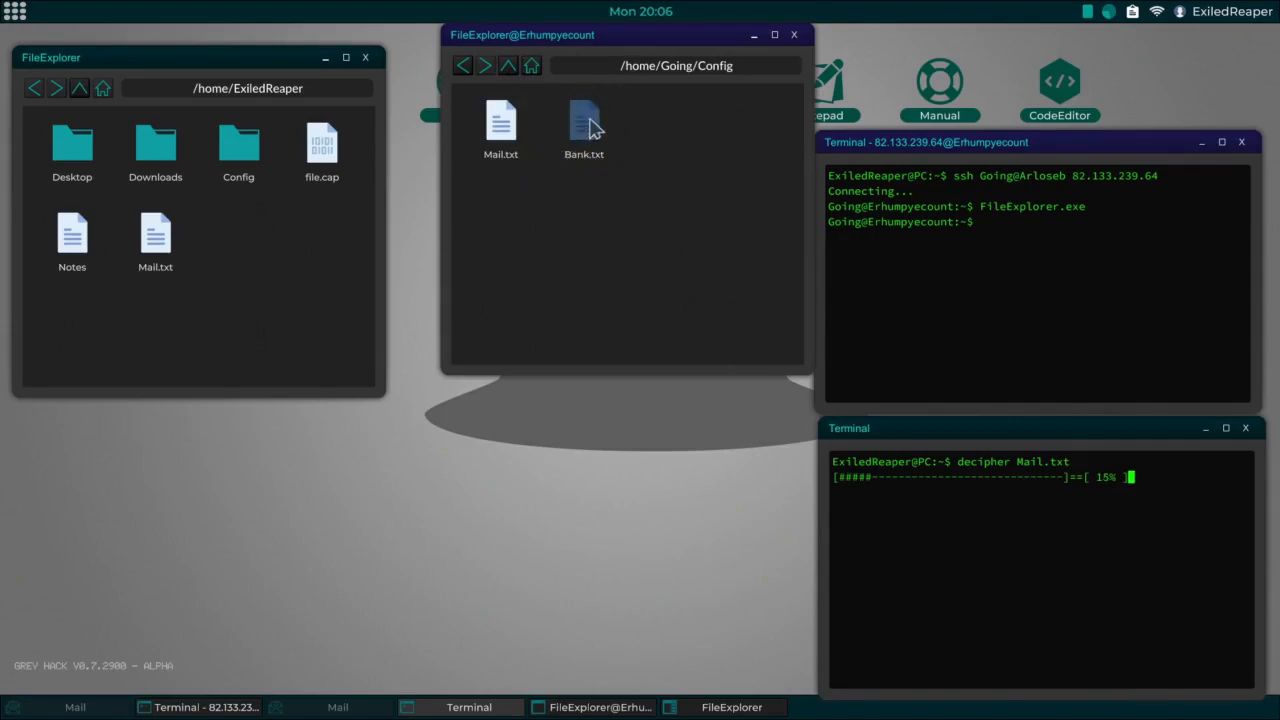
pyautogui.moveTo(584, 128); pyautogui.dragTo(228, 240)
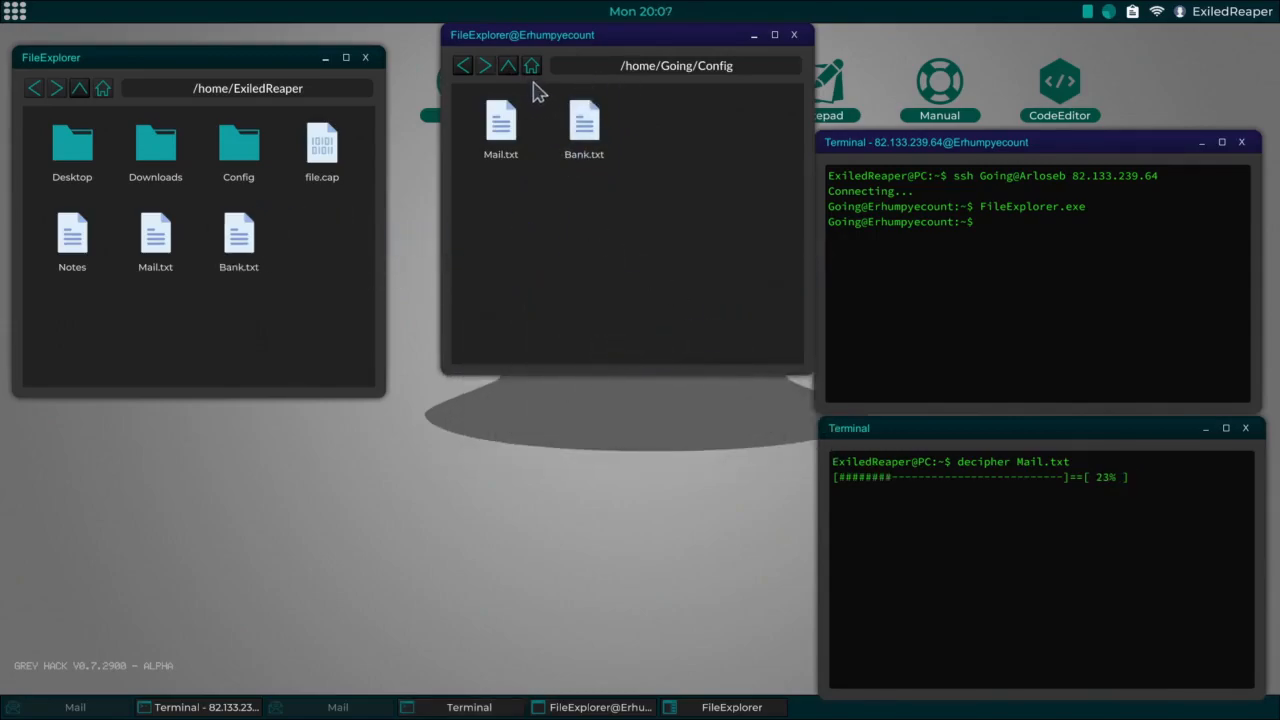
pyautogui.moveTo(676, 304)
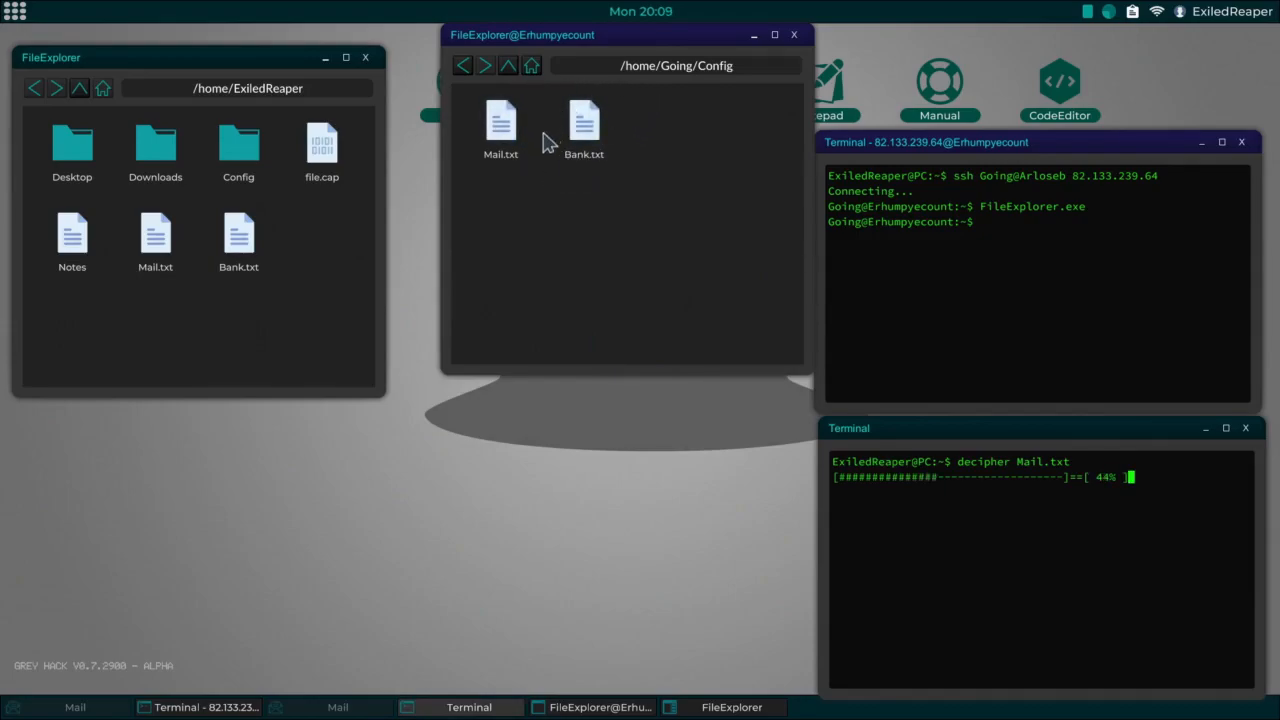
pyautogui.moveTo(484, 184)
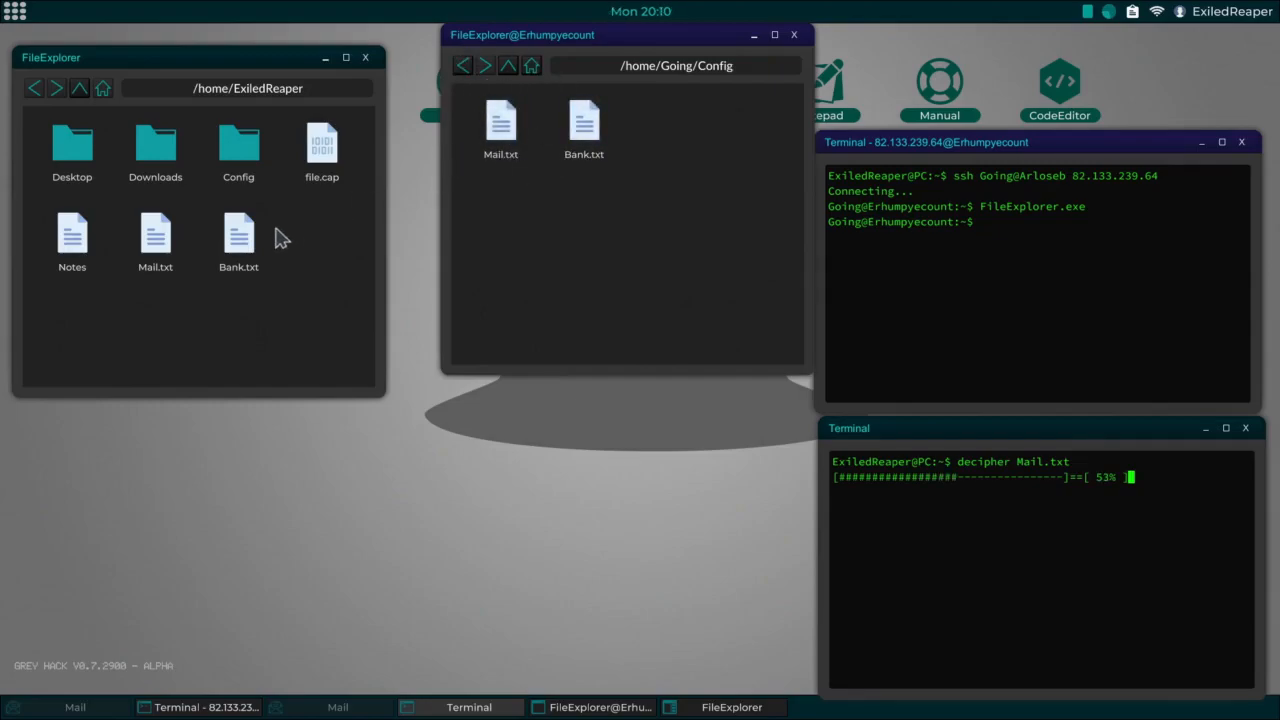
pyautogui.moveTo(576, 190)
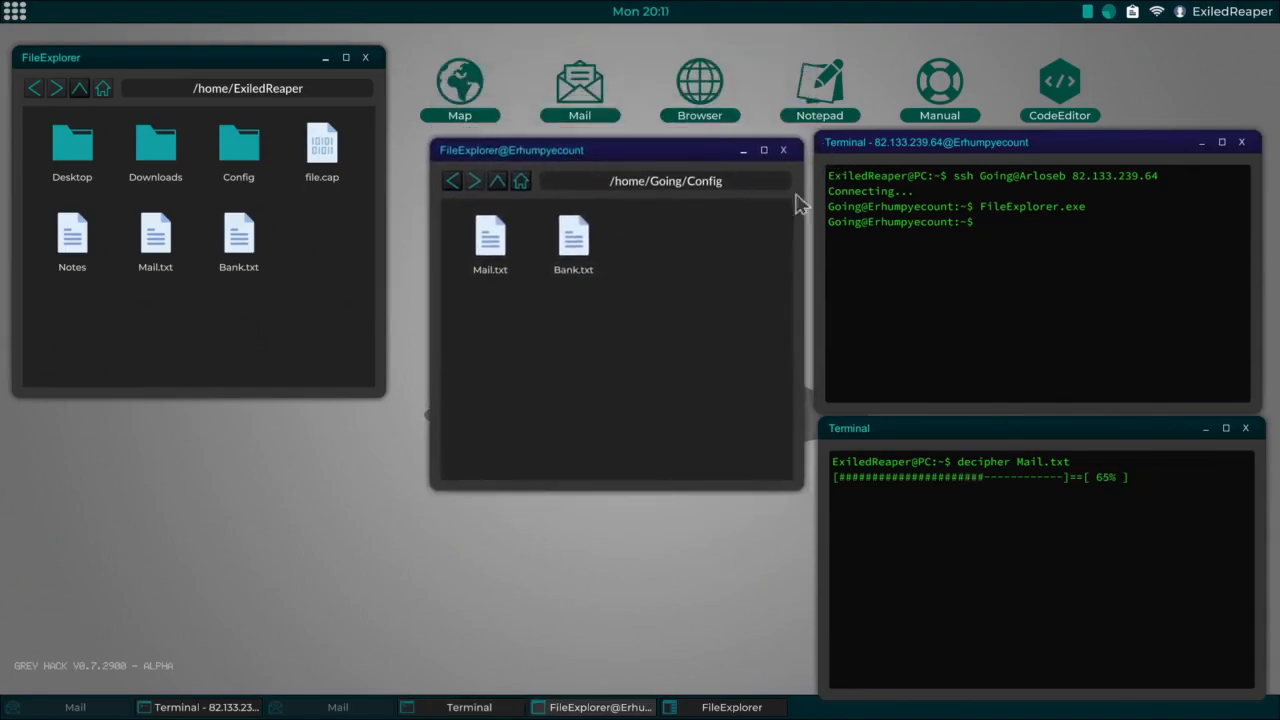
pyautogui.click(460, 84)
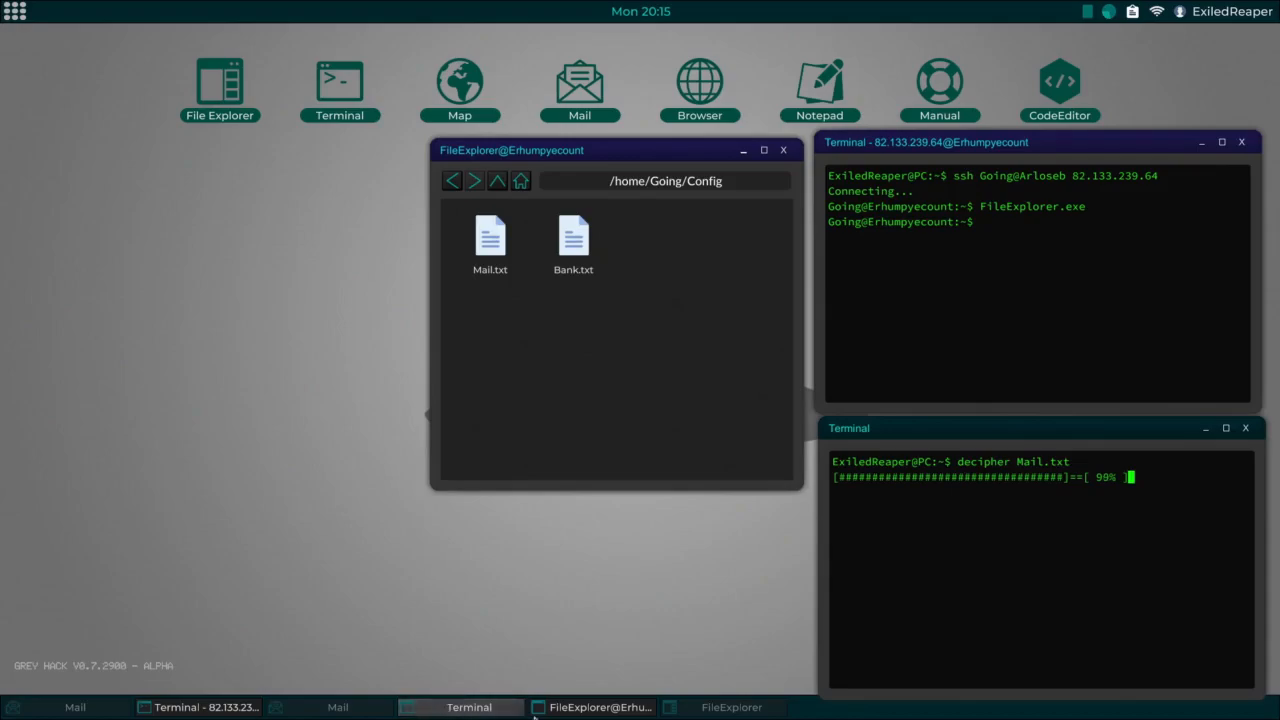
# - Reply to the received mission mail with the cracked password Doctor and send it
pyautogui.click(336, 708)
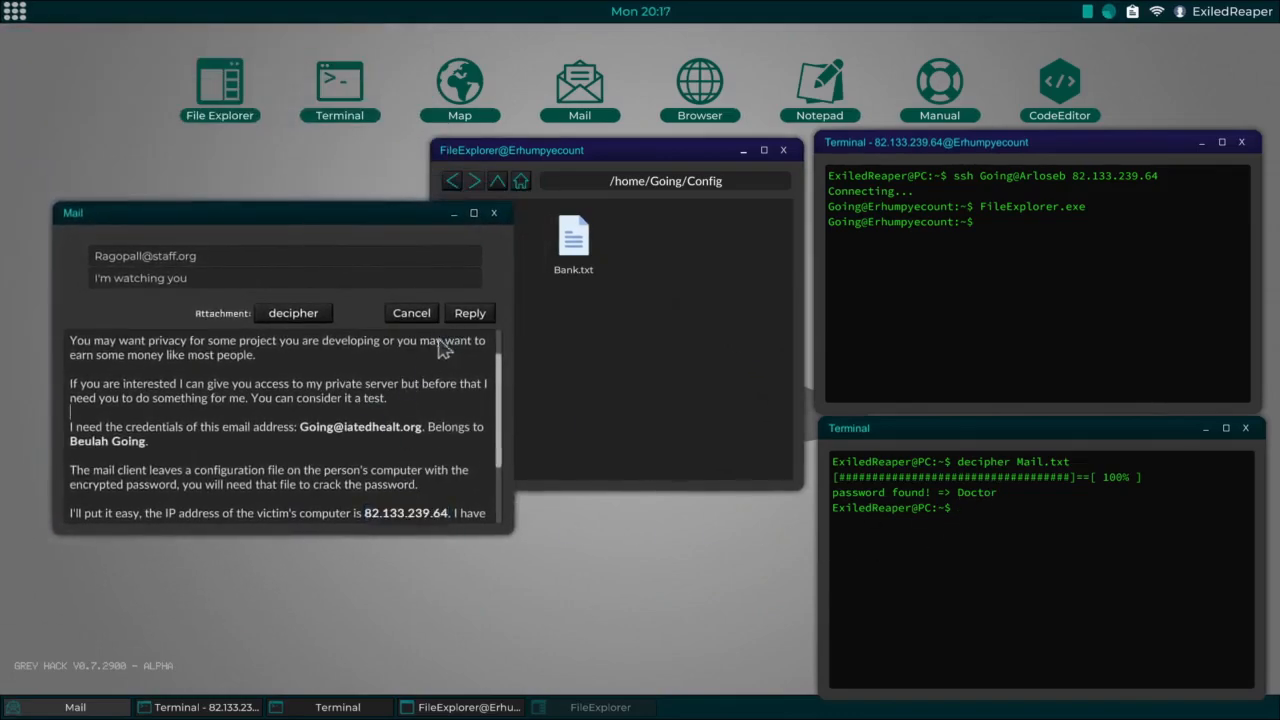
pyautogui.click(468, 312)
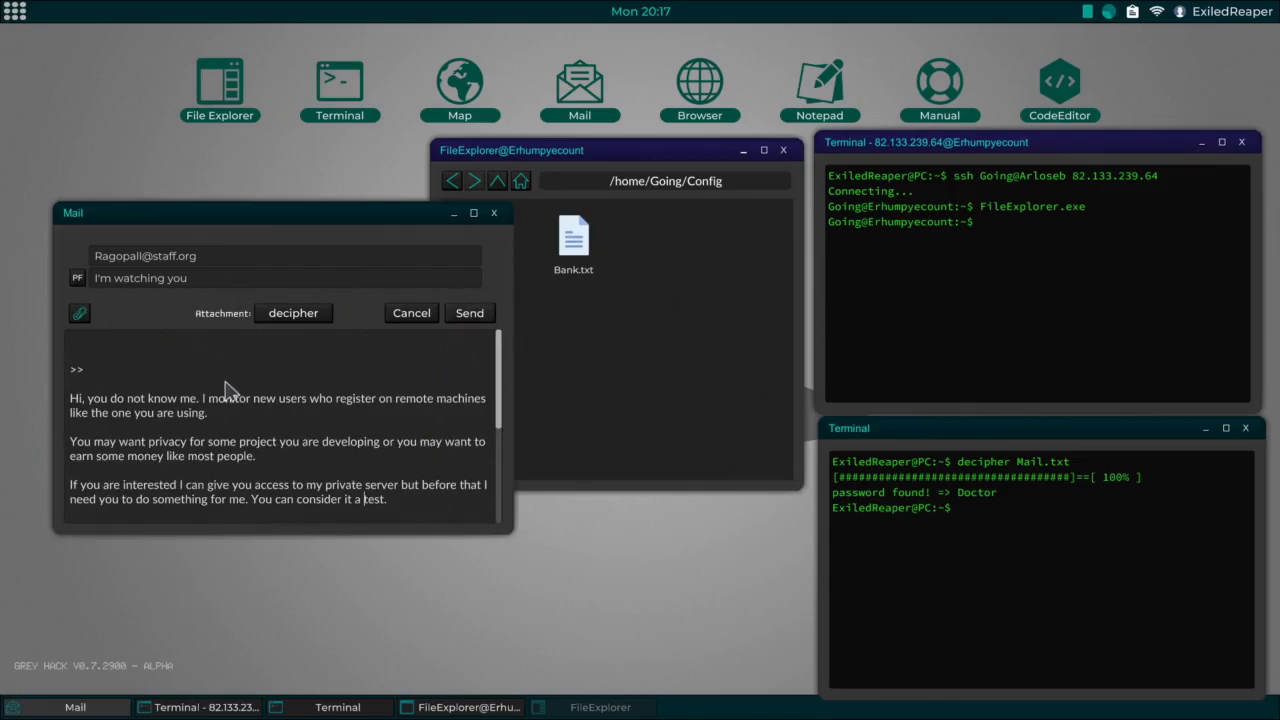
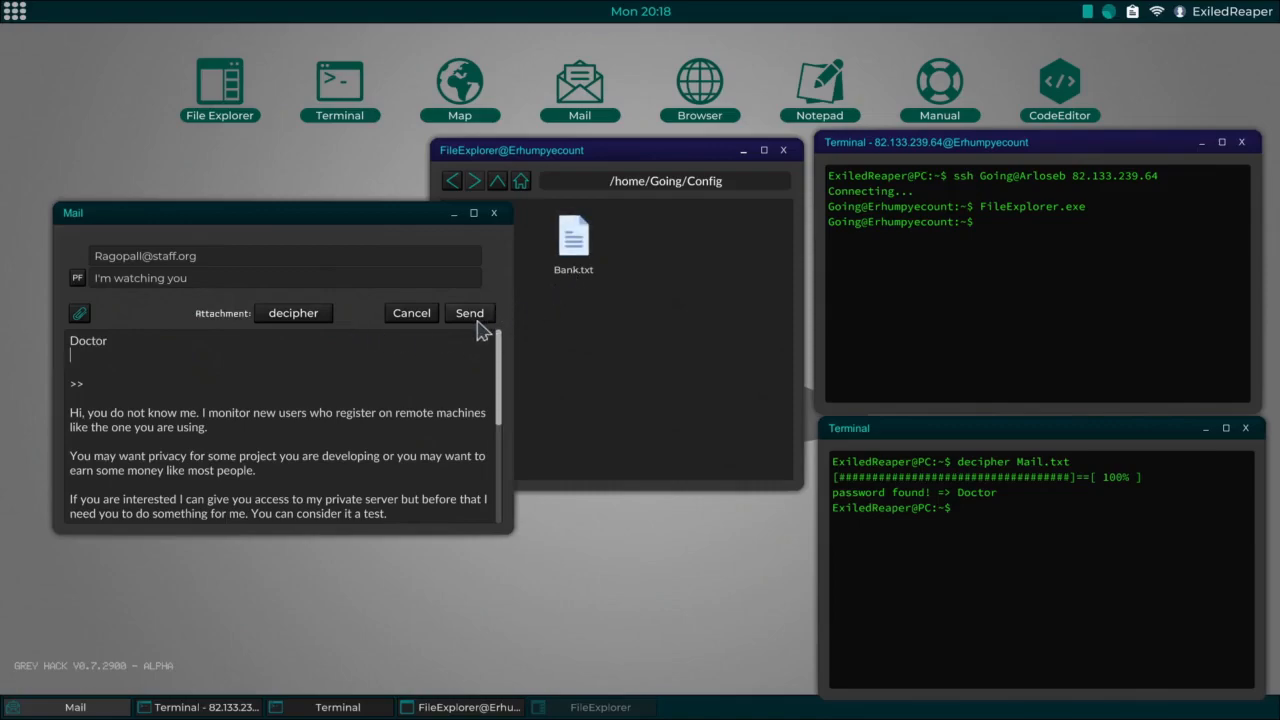
pyautogui.click(468, 312)
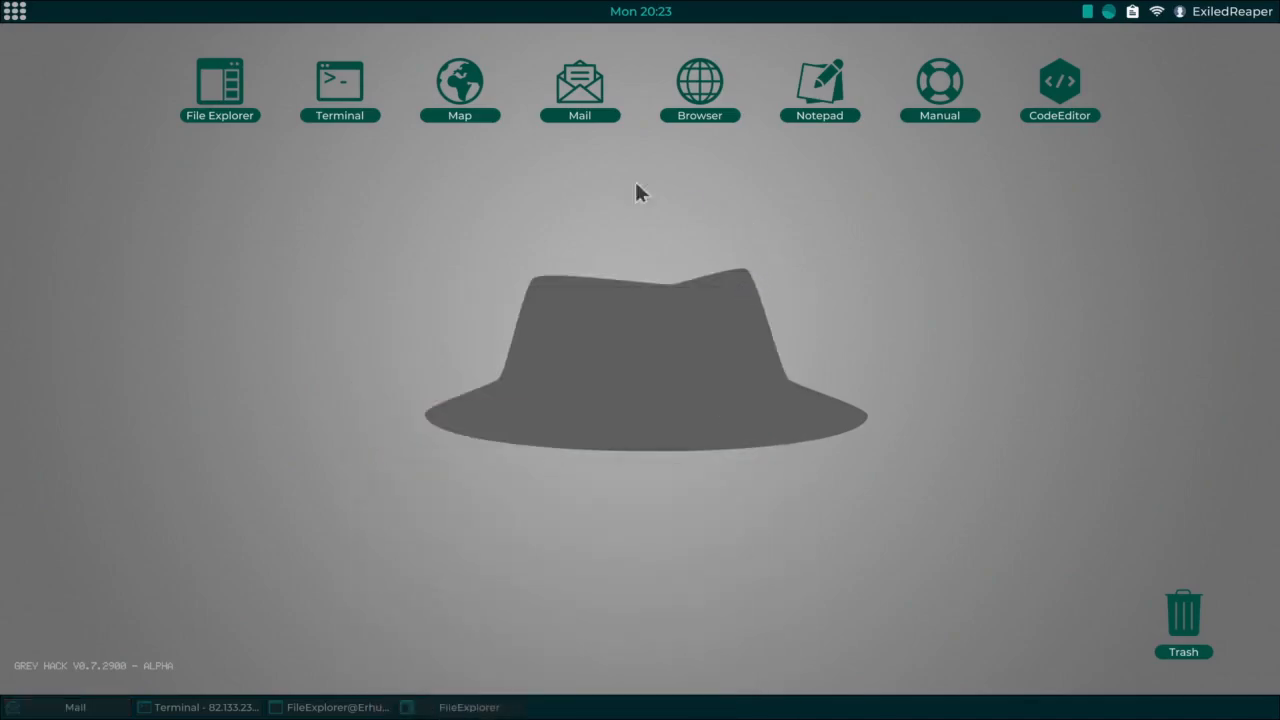
pyautogui.moveTo(610, 204)
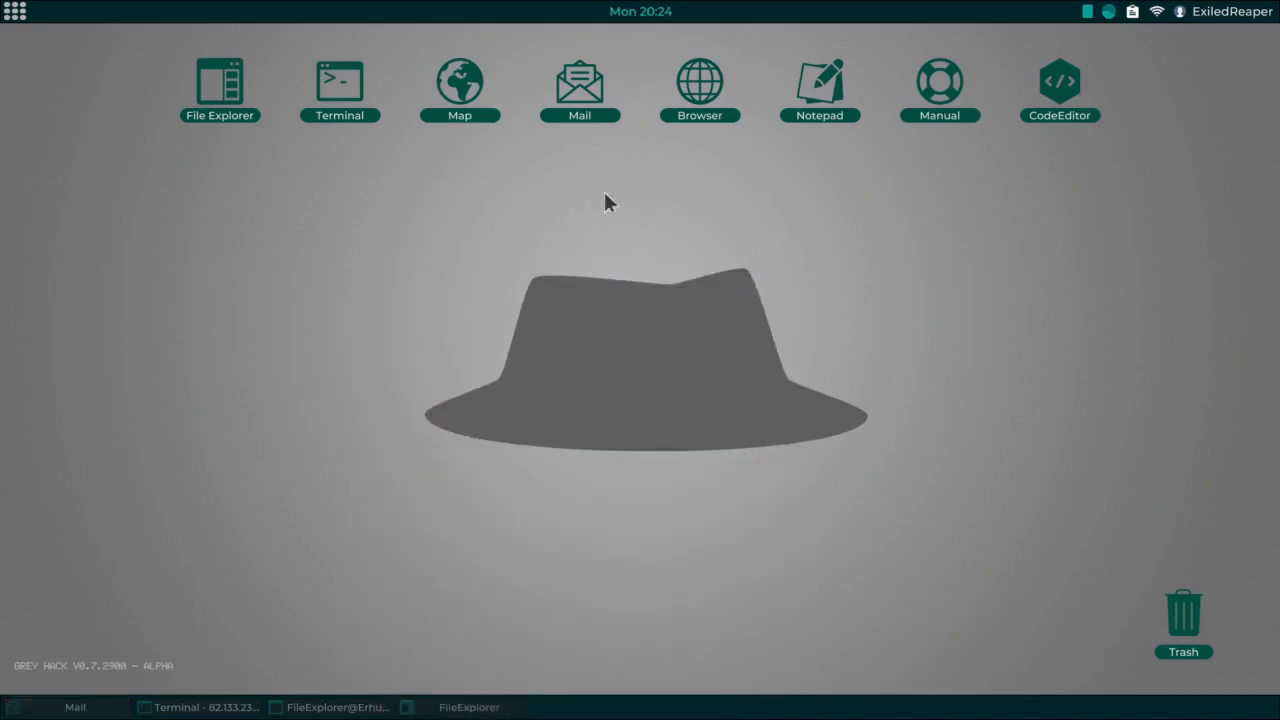
pyautogui.moveTo(700, 82)
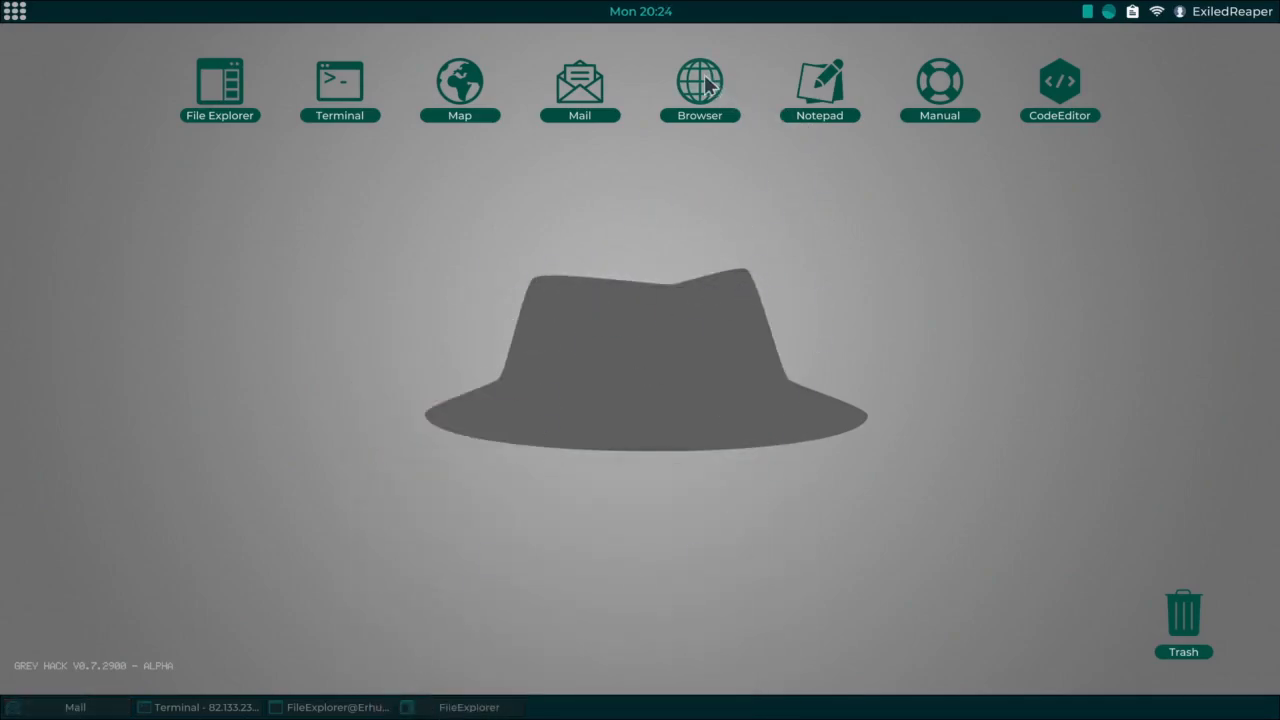
# - Launch the Browser, clear its search address and enter 197.196.72.39
pyautogui.click(700, 80)
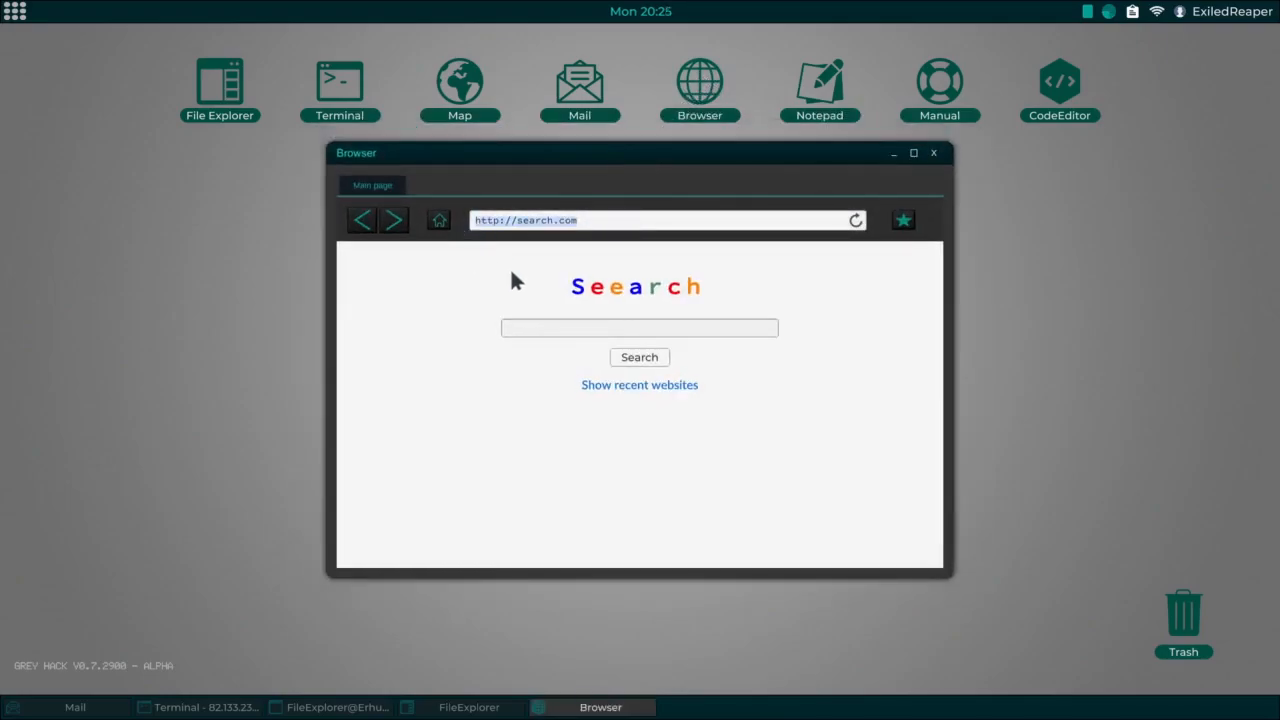
pyautogui.click(660, 220)
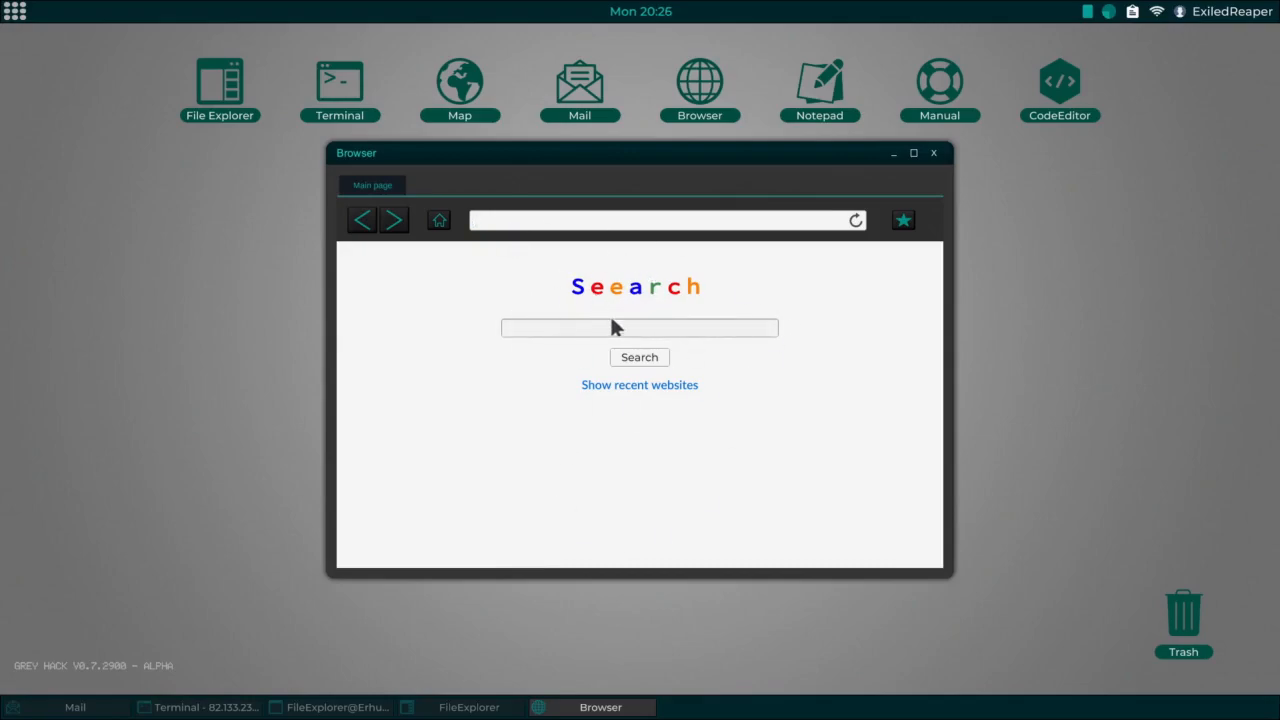
pyautogui.click(668, 220)
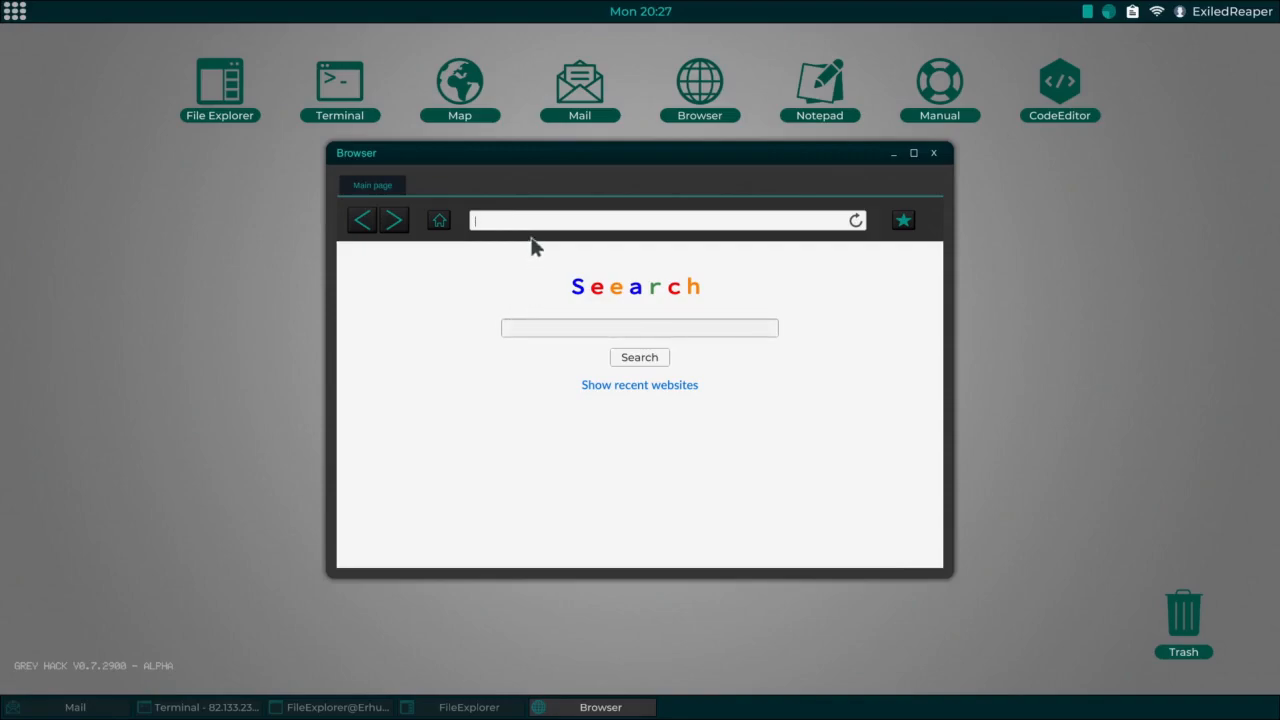
pyautogui.write('197.196.72.39')
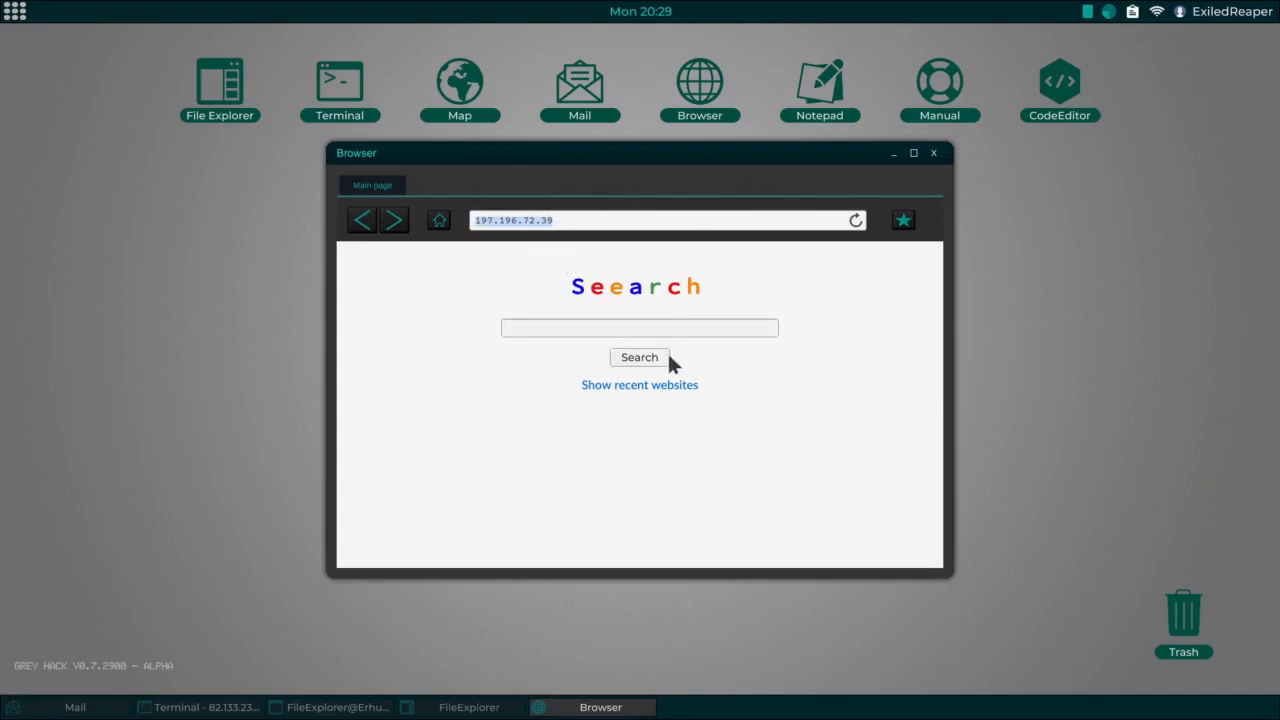
# - Load the HackShop at 197.196.72.39 and flip through its Tools, Exploits and Jobs pages, ending on Tools
pyautogui.click(640, 356)
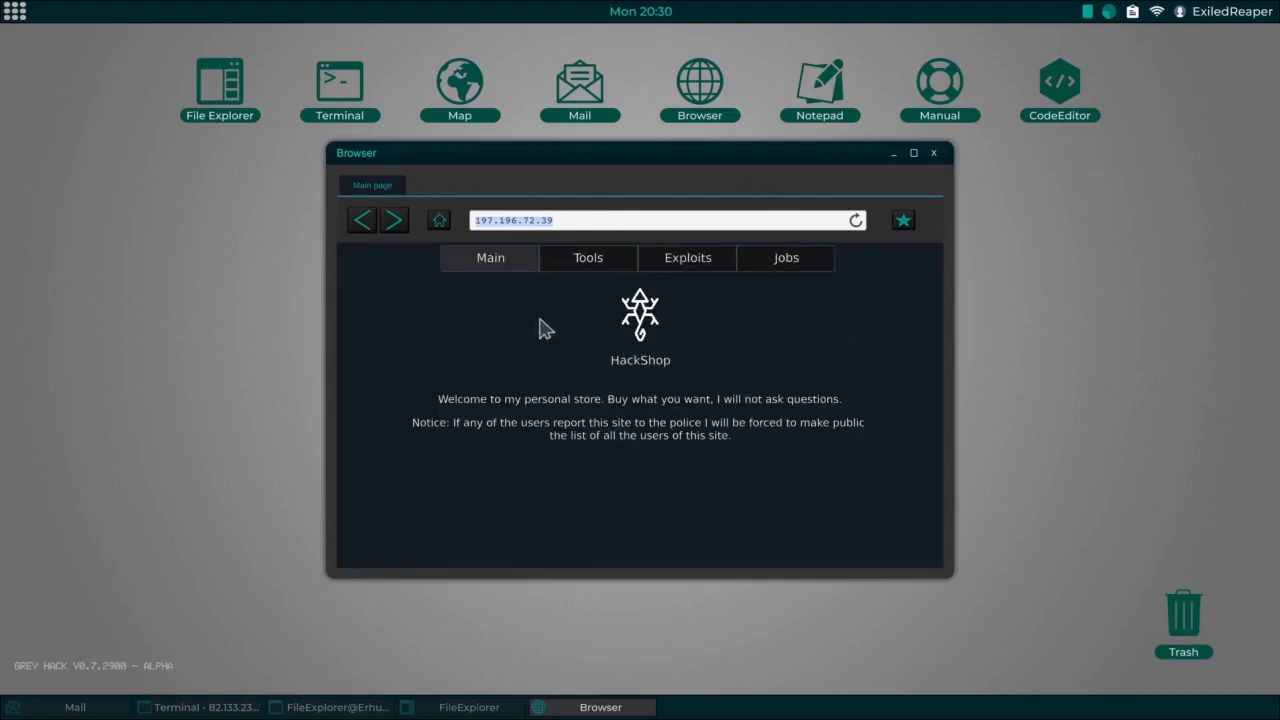
pyautogui.moveTo(648, 270)
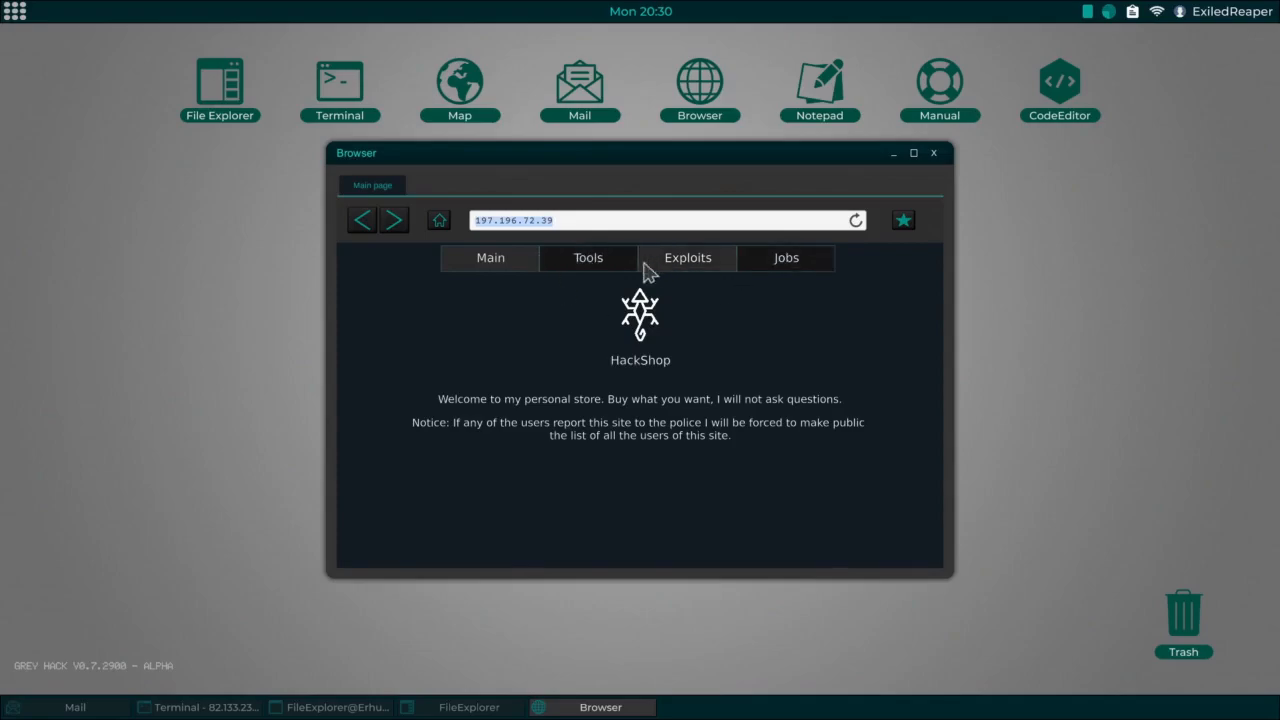
pyautogui.moveTo(696, 404)
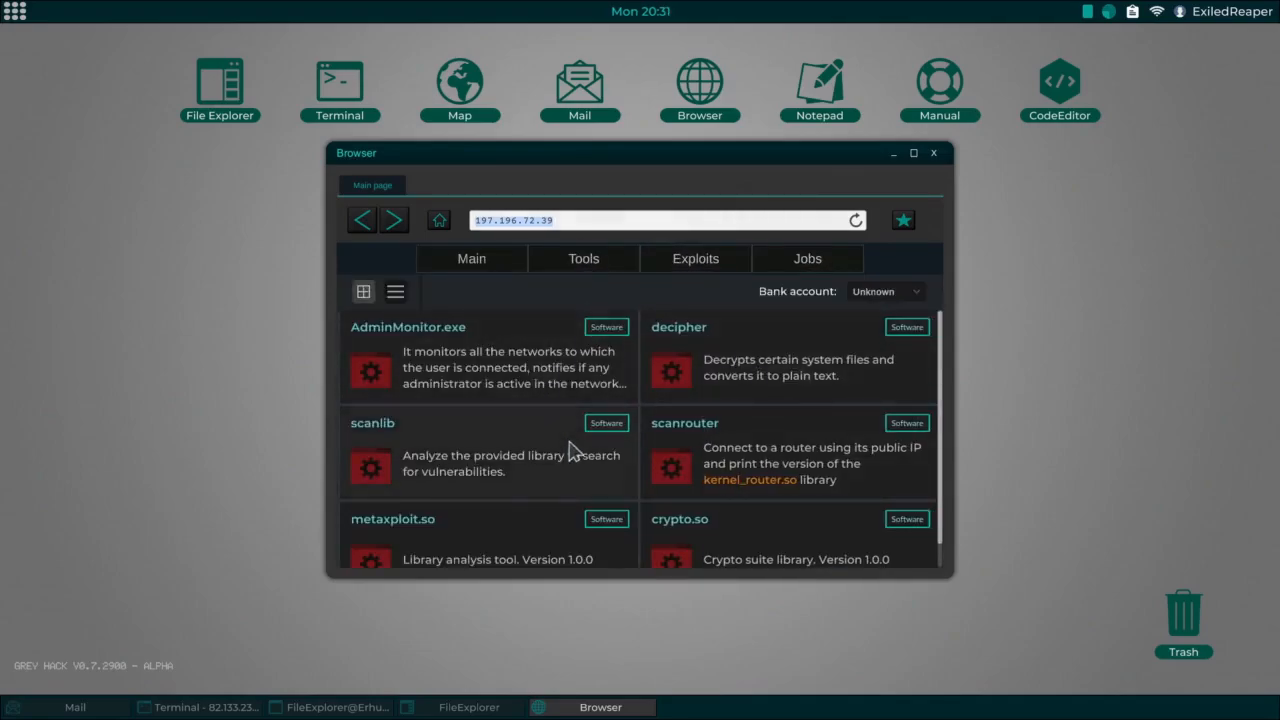
pyautogui.click(584, 258)
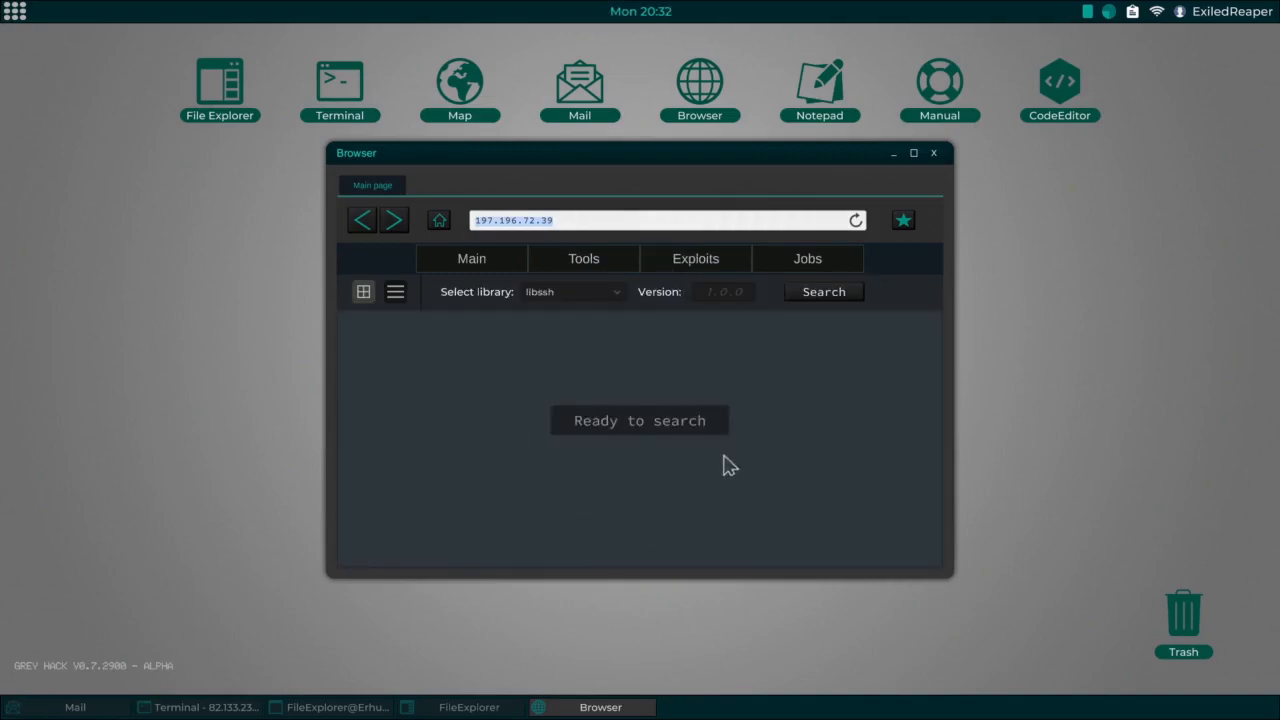
pyautogui.click(808, 258)
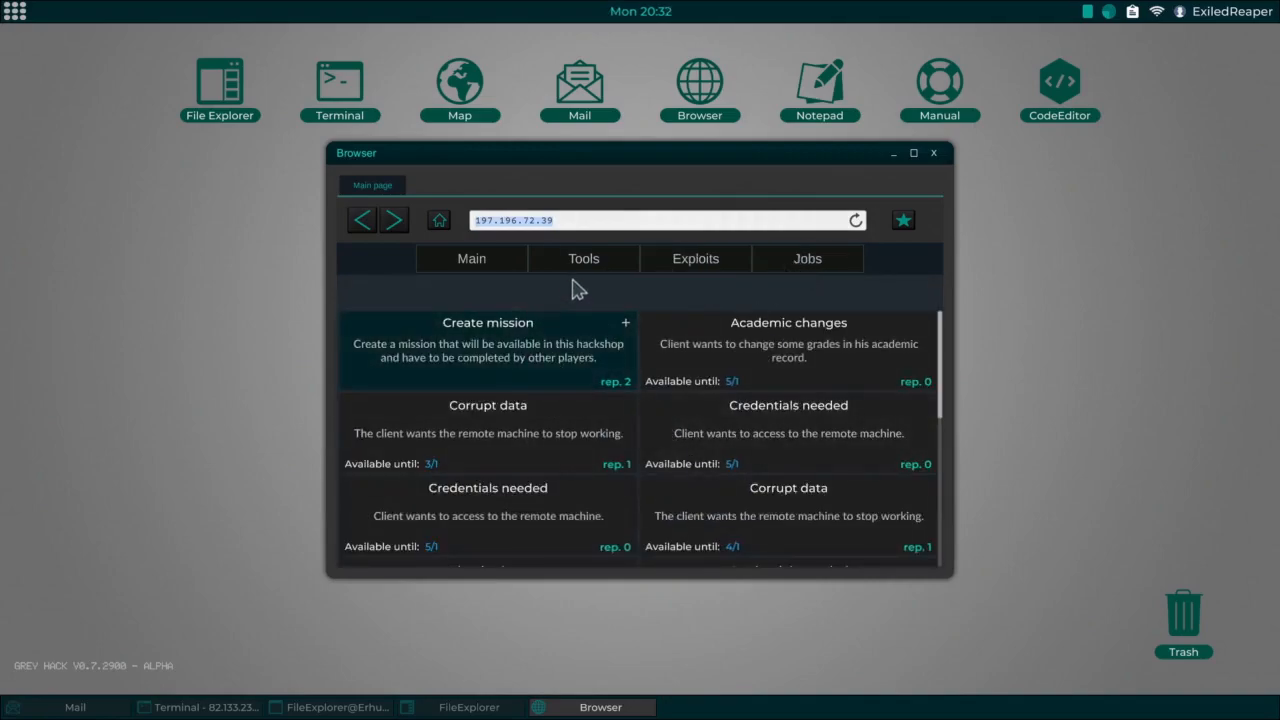
pyautogui.click(584, 258)
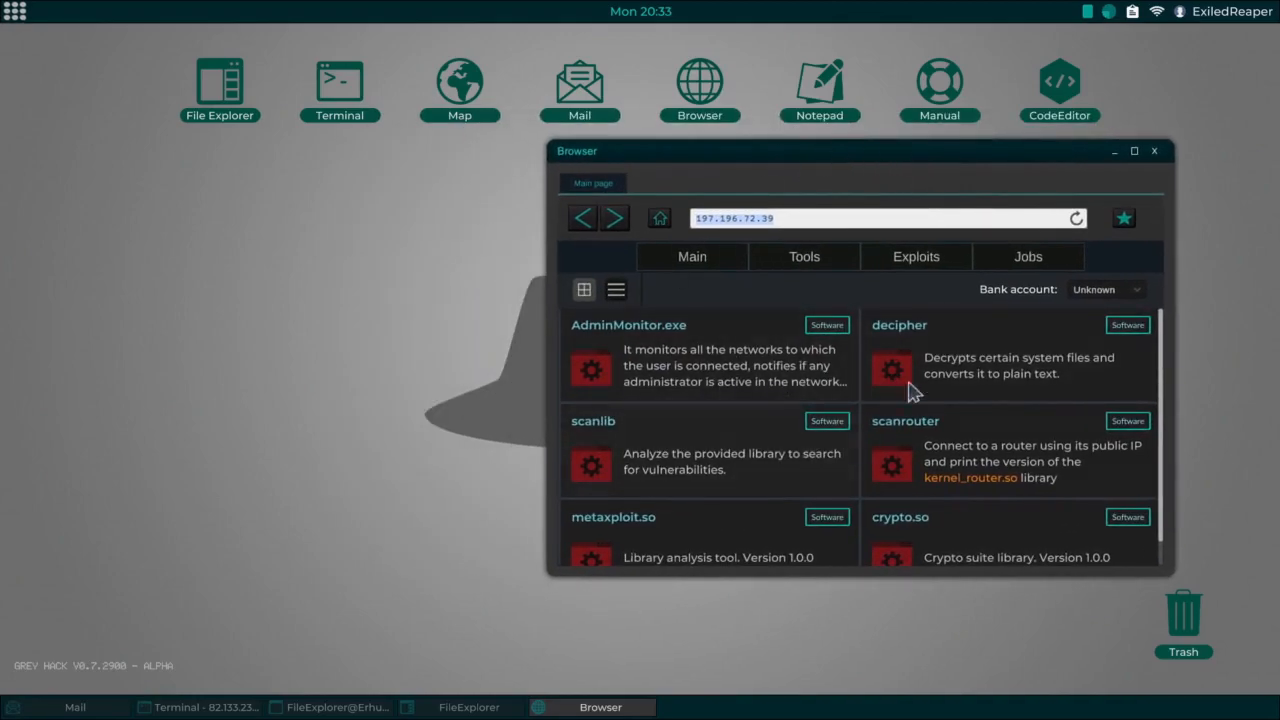
pyautogui.moveTo(876, 464)
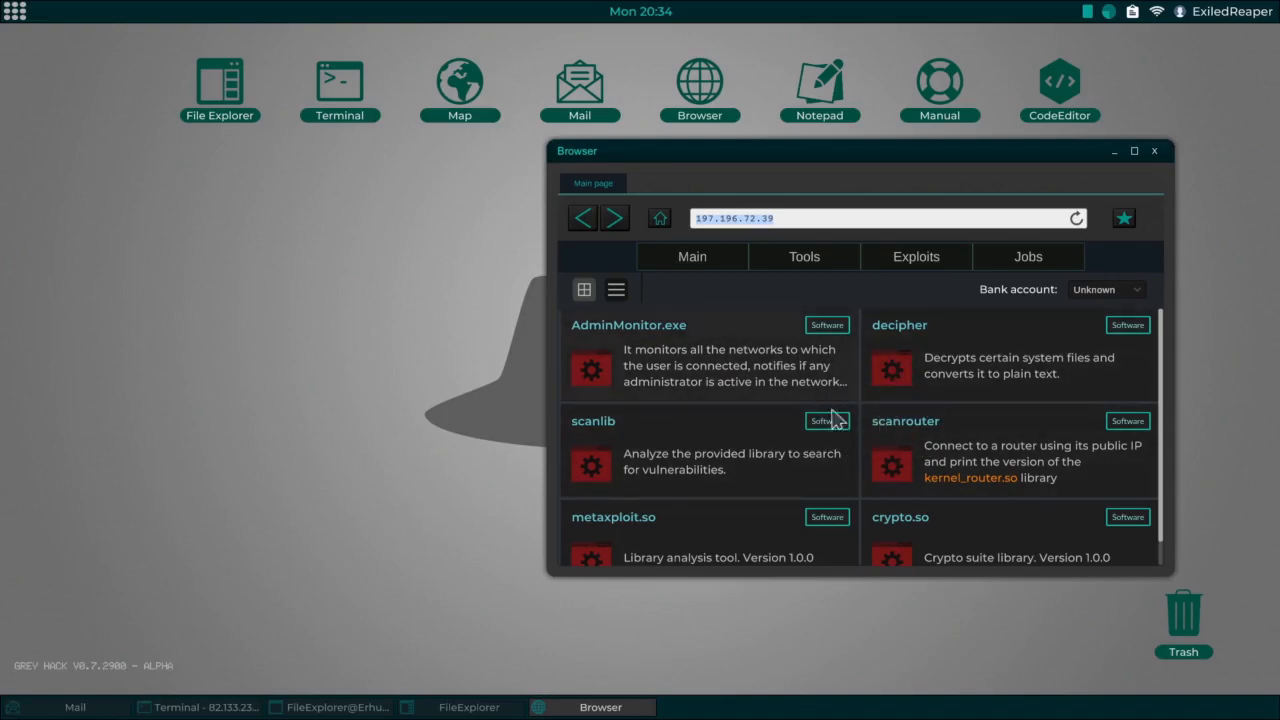
pyautogui.moveTo(876, 384)
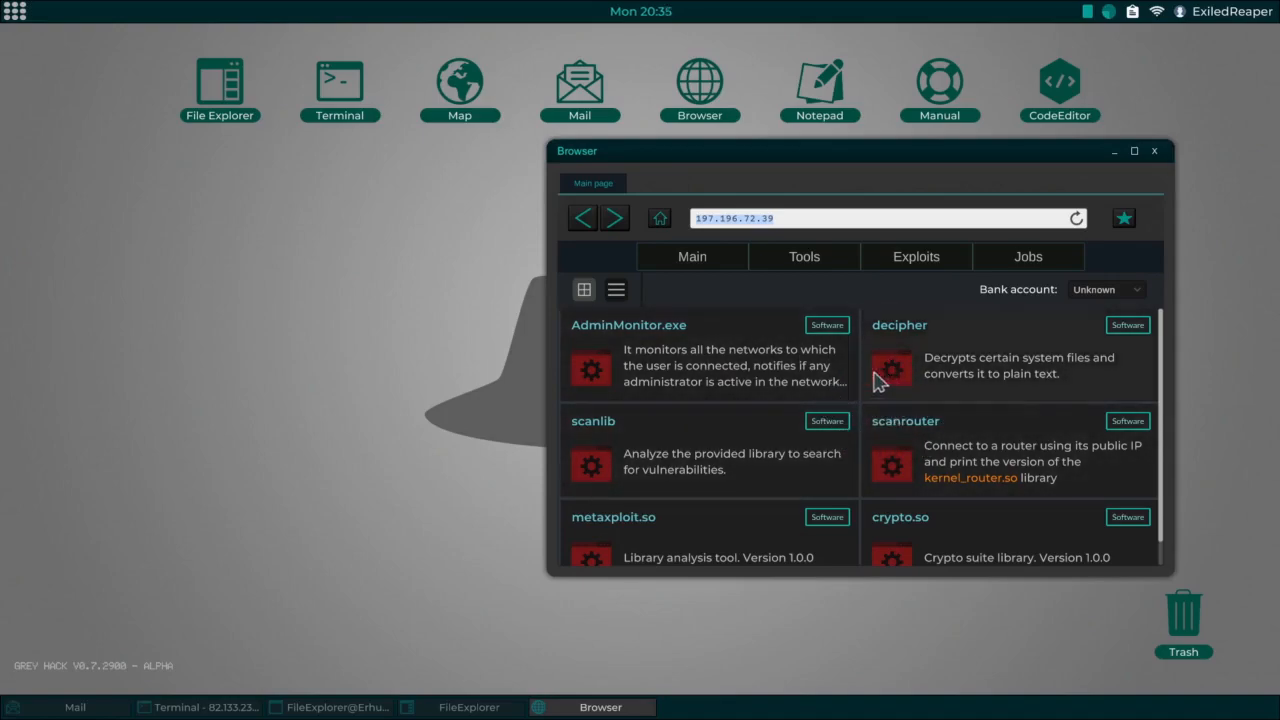
pyautogui.click(1028, 256)
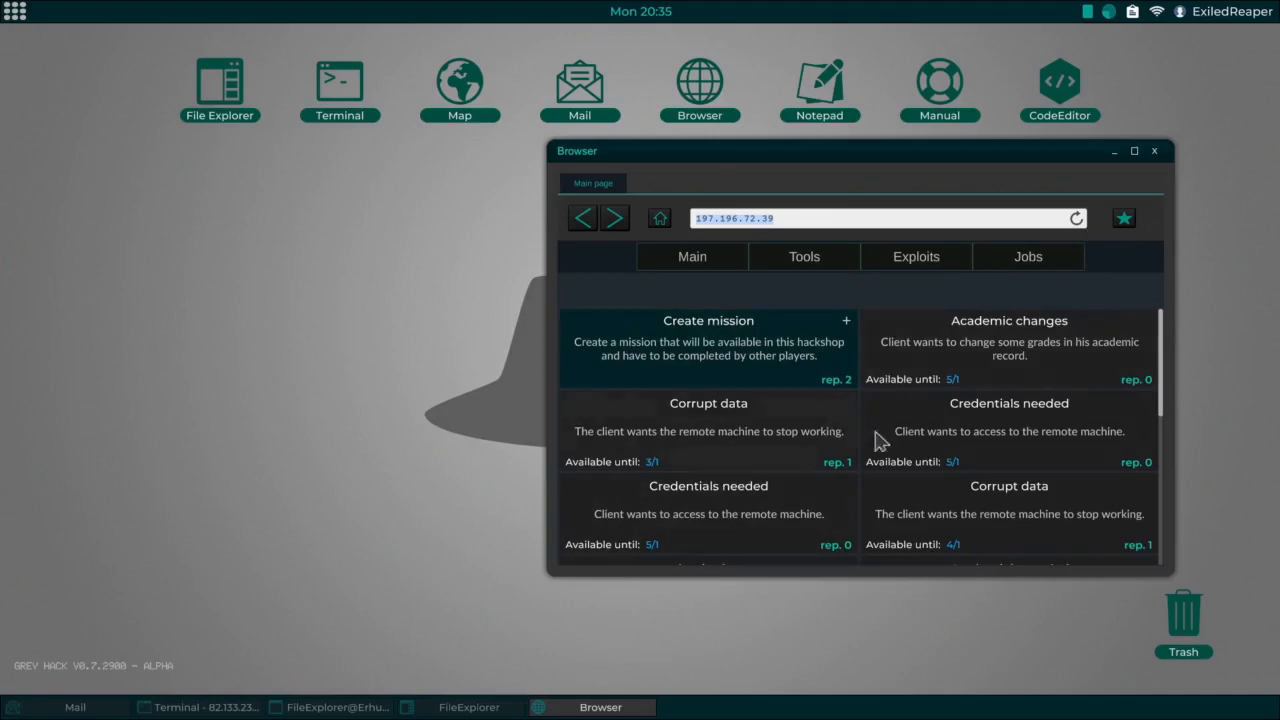
pyautogui.click(804, 256)
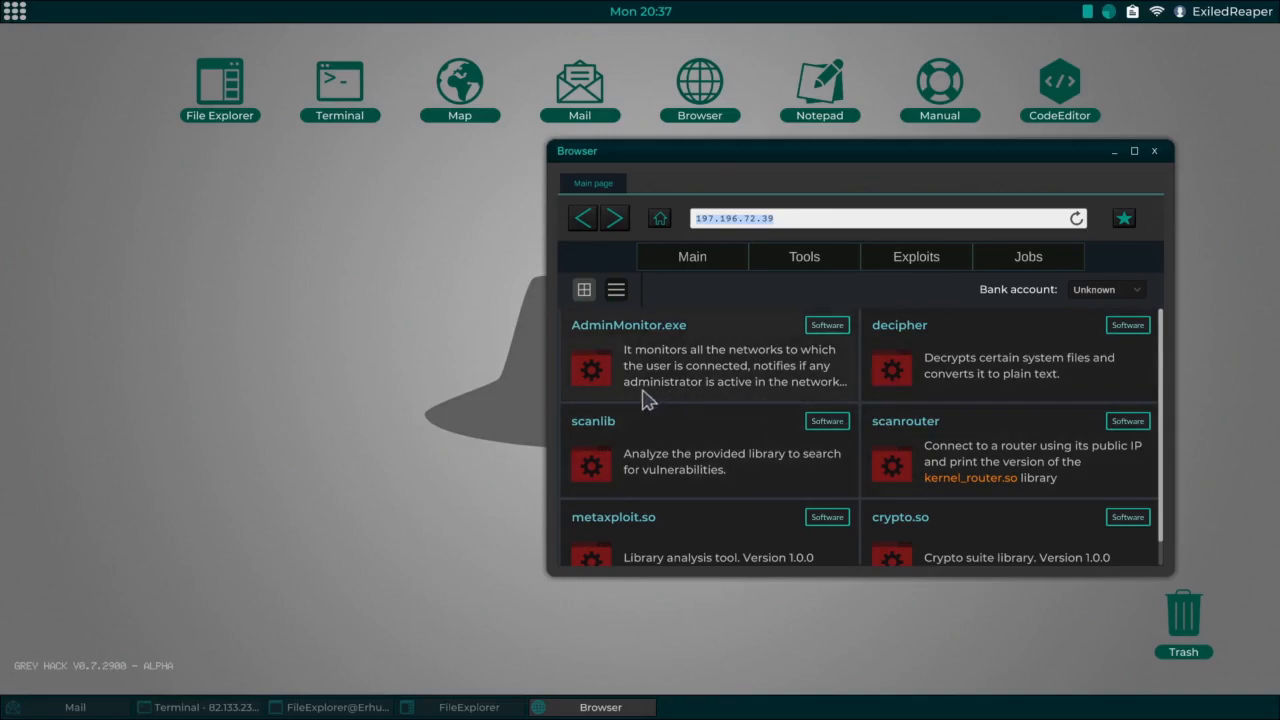
pyautogui.scroll(-3)
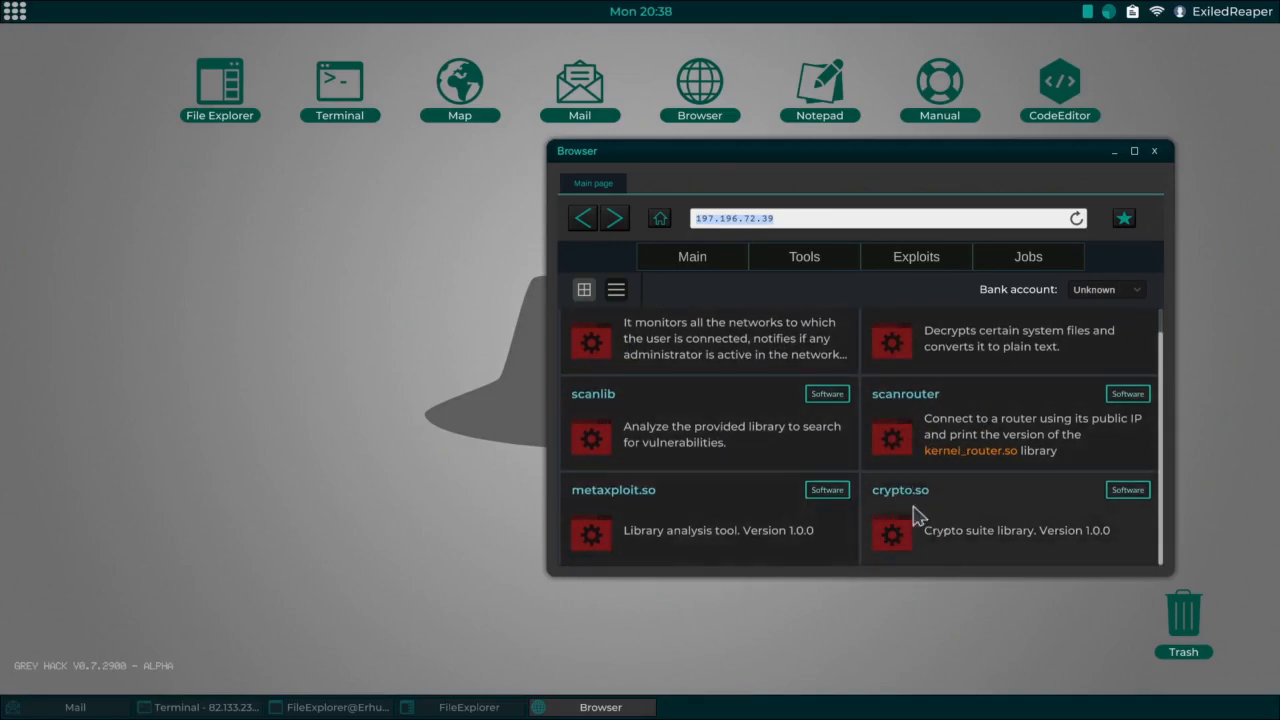
pyautogui.moveTo(738, 512)
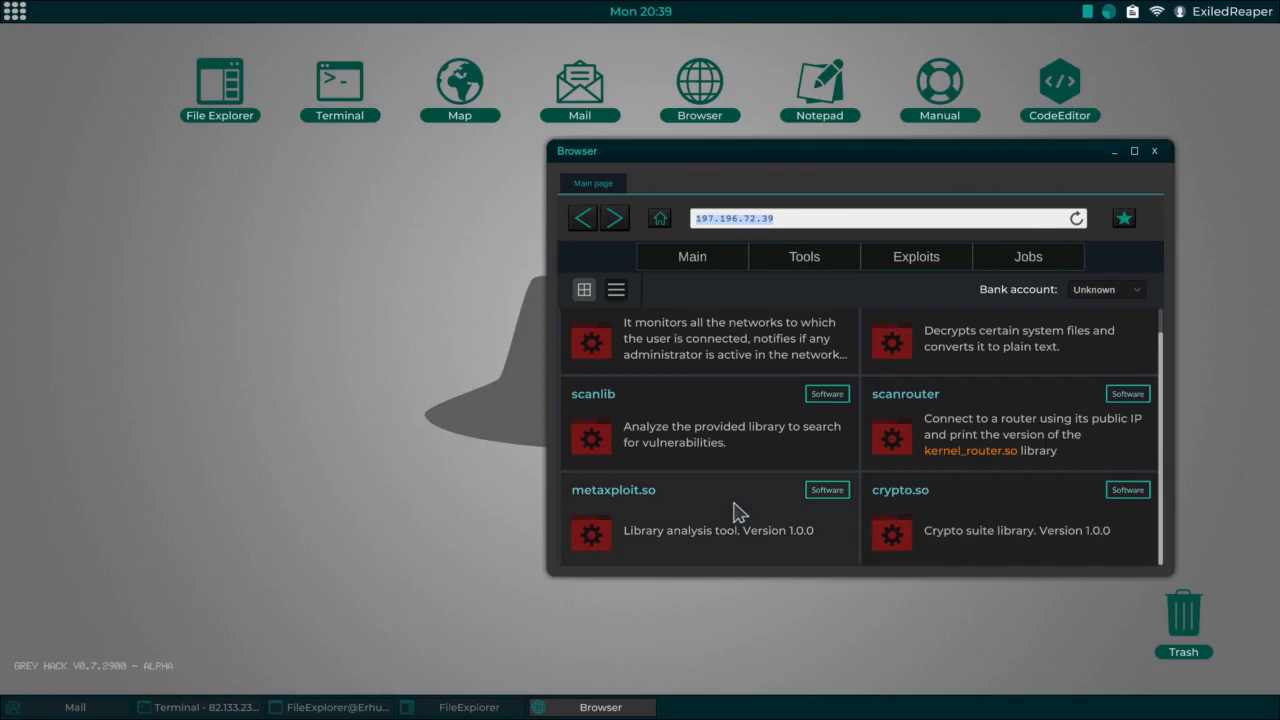
pyautogui.moveTo(728, 518)
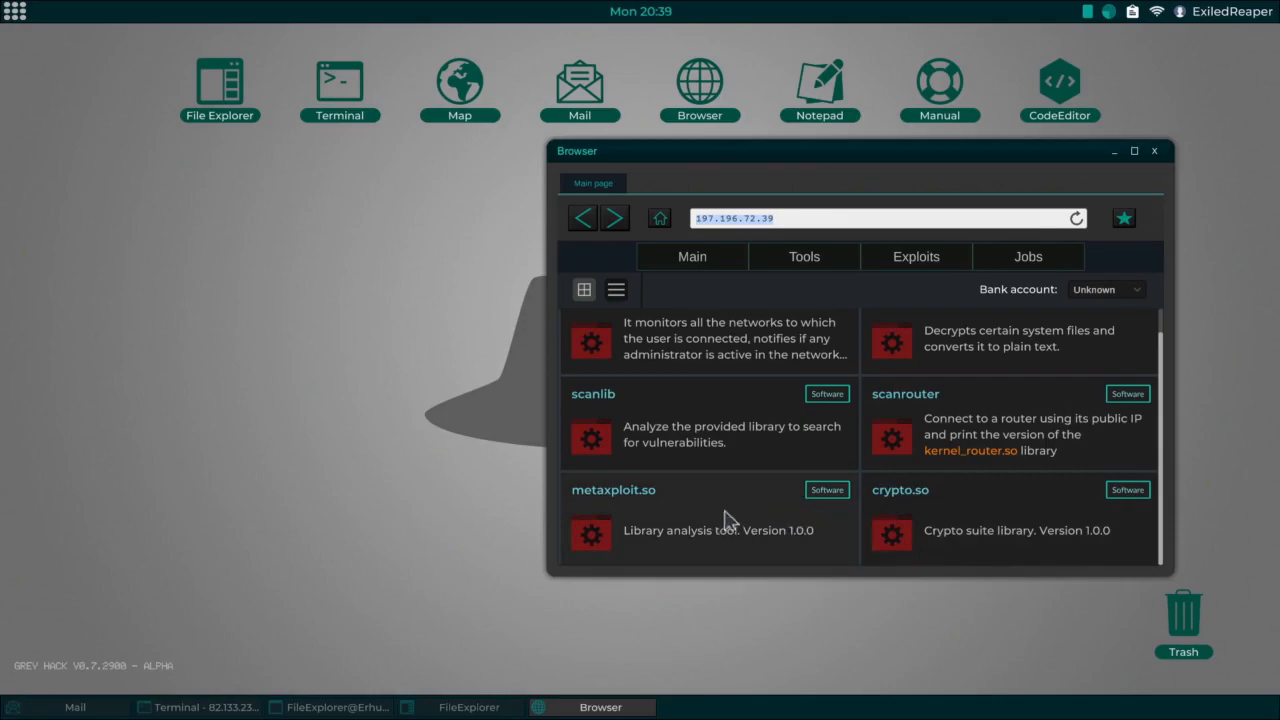
pyautogui.moveTo(948, 532)
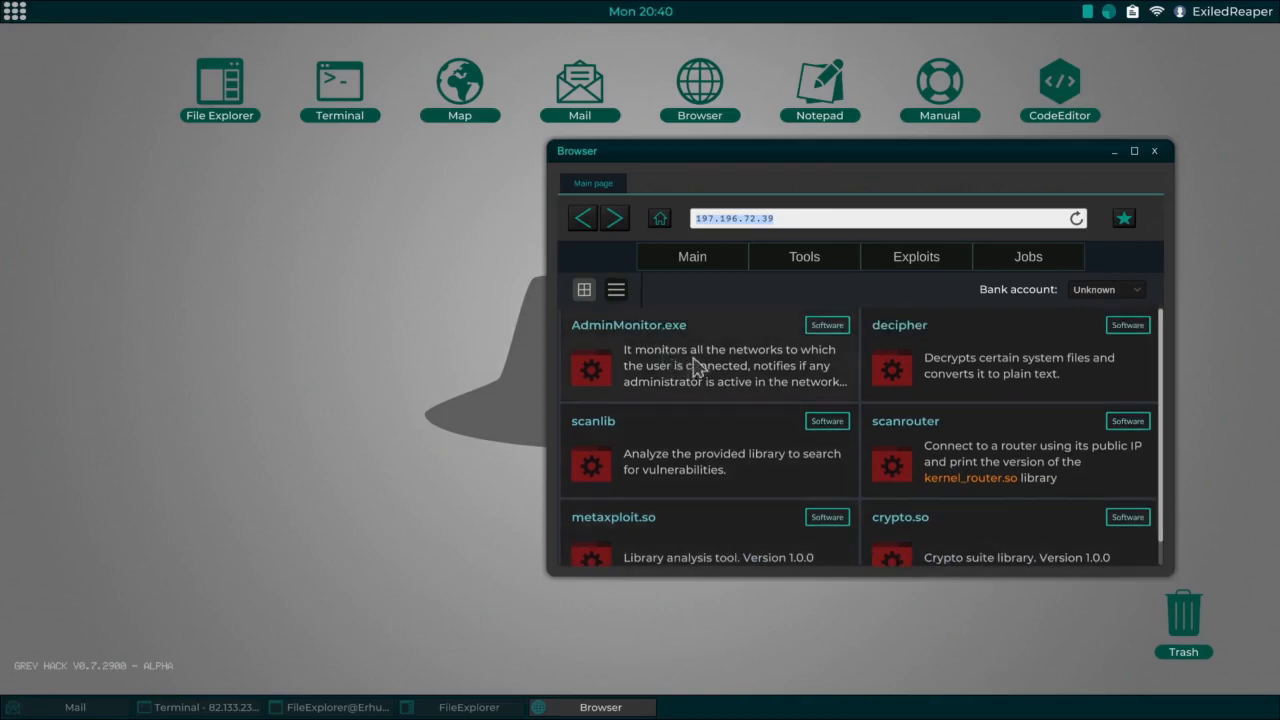
pyautogui.moveTo(684, 372)
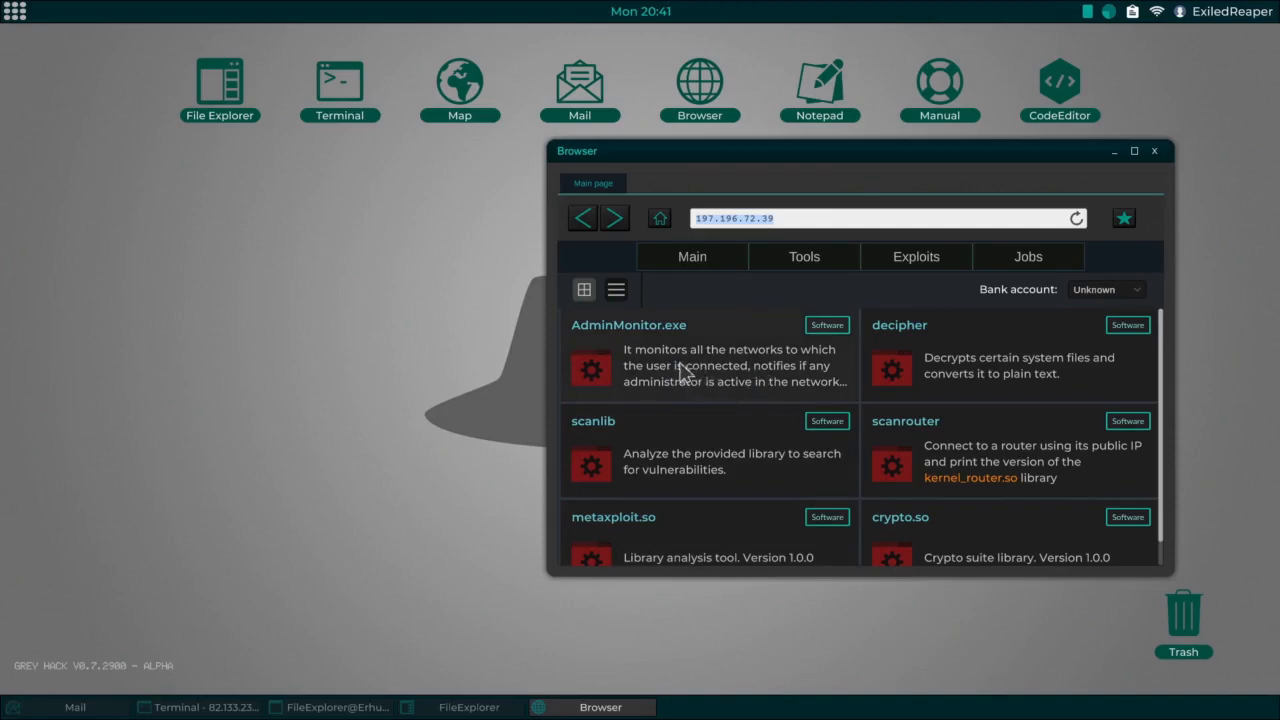
pyautogui.moveTo(718, 370)
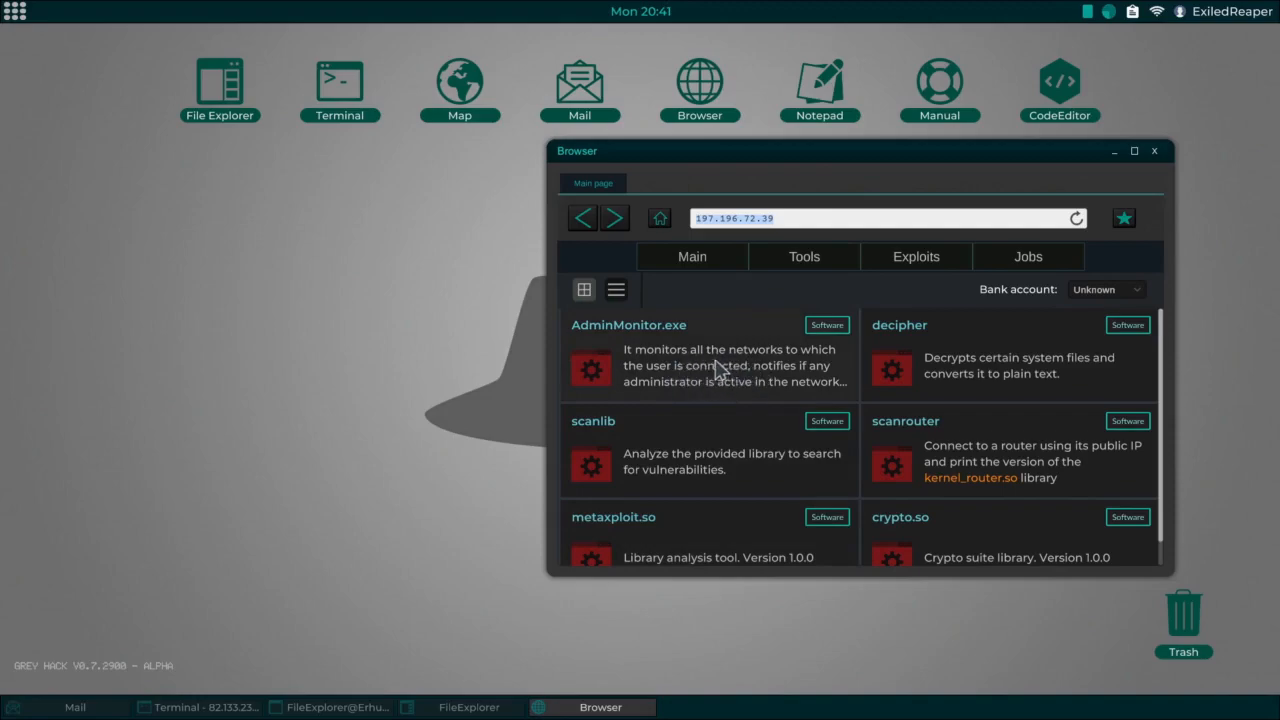
pyautogui.moveTo(796, 376)
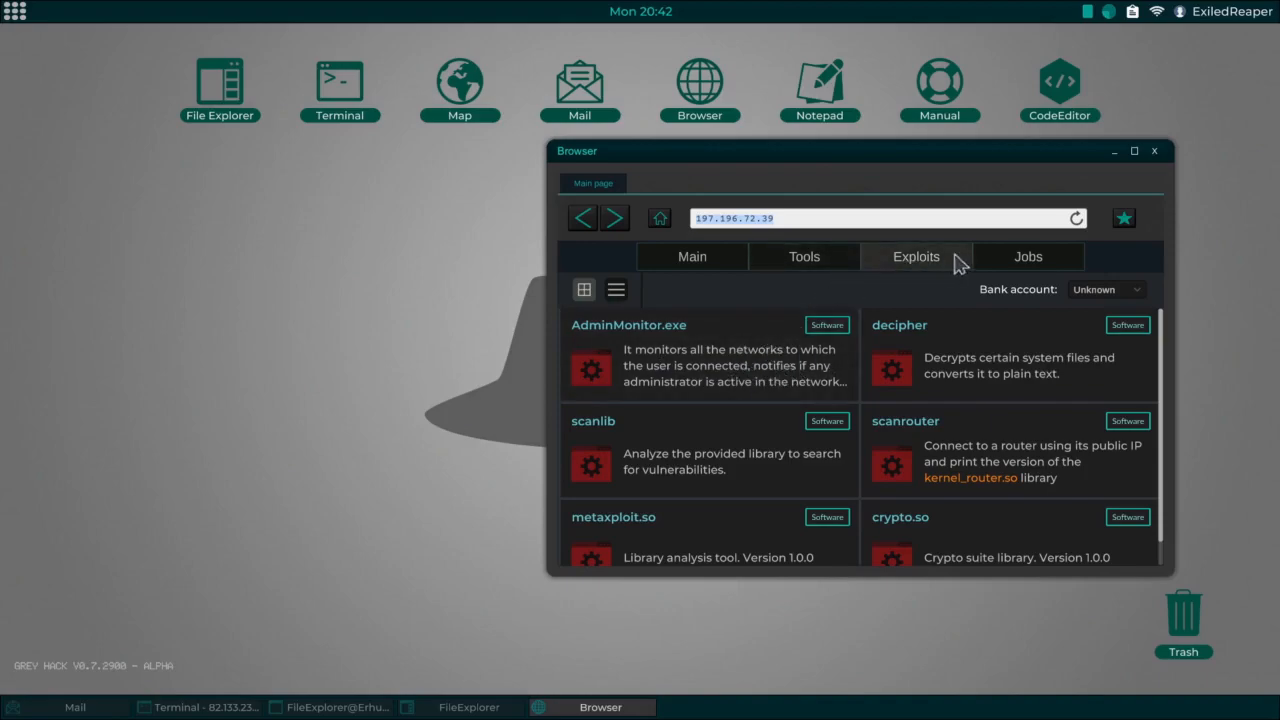
# - Show the Jobs board and scroll through missions like Academic changes and Corrupt data
pyautogui.click(1028, 256)
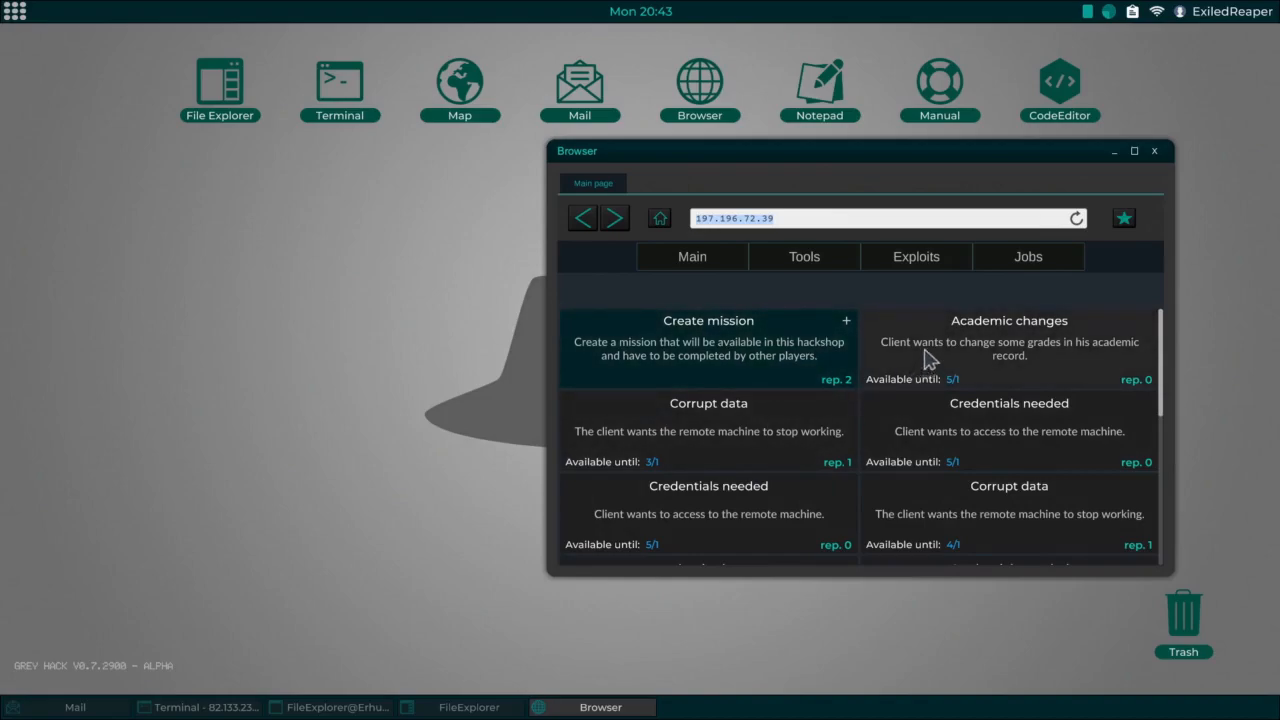
pyautogui.scroll(-3)
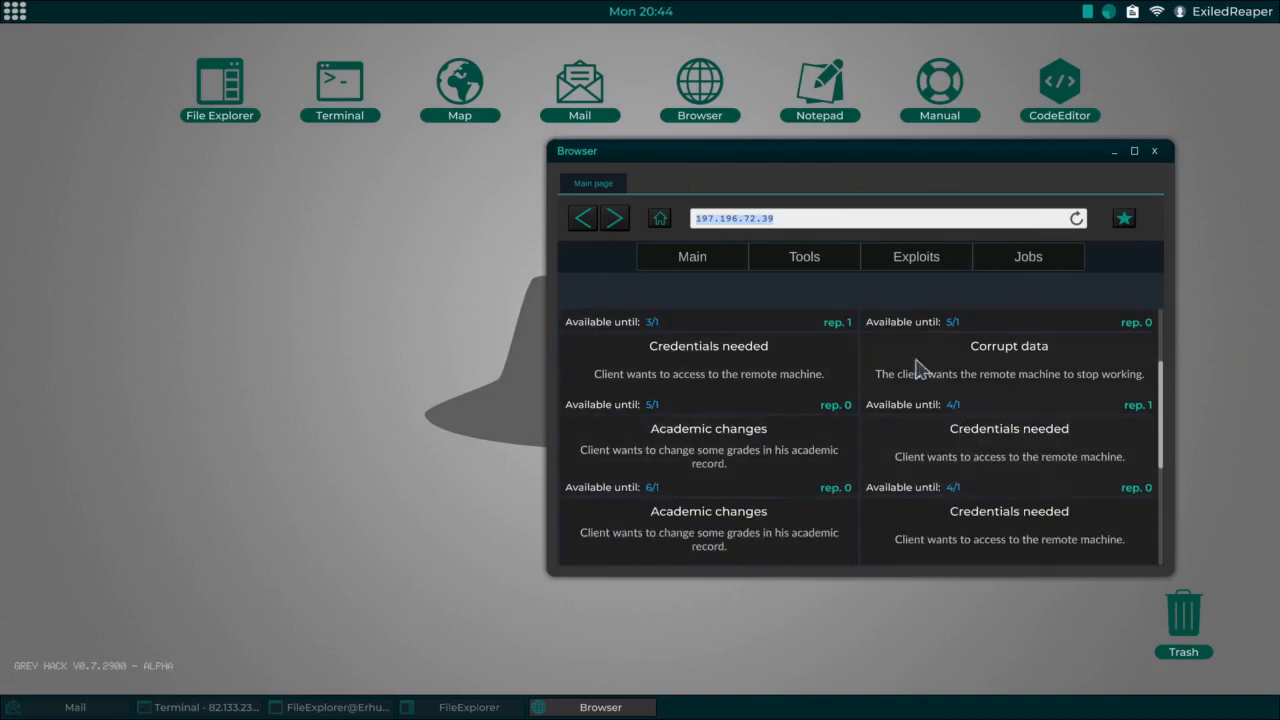
pyautogui.scroll(-3)
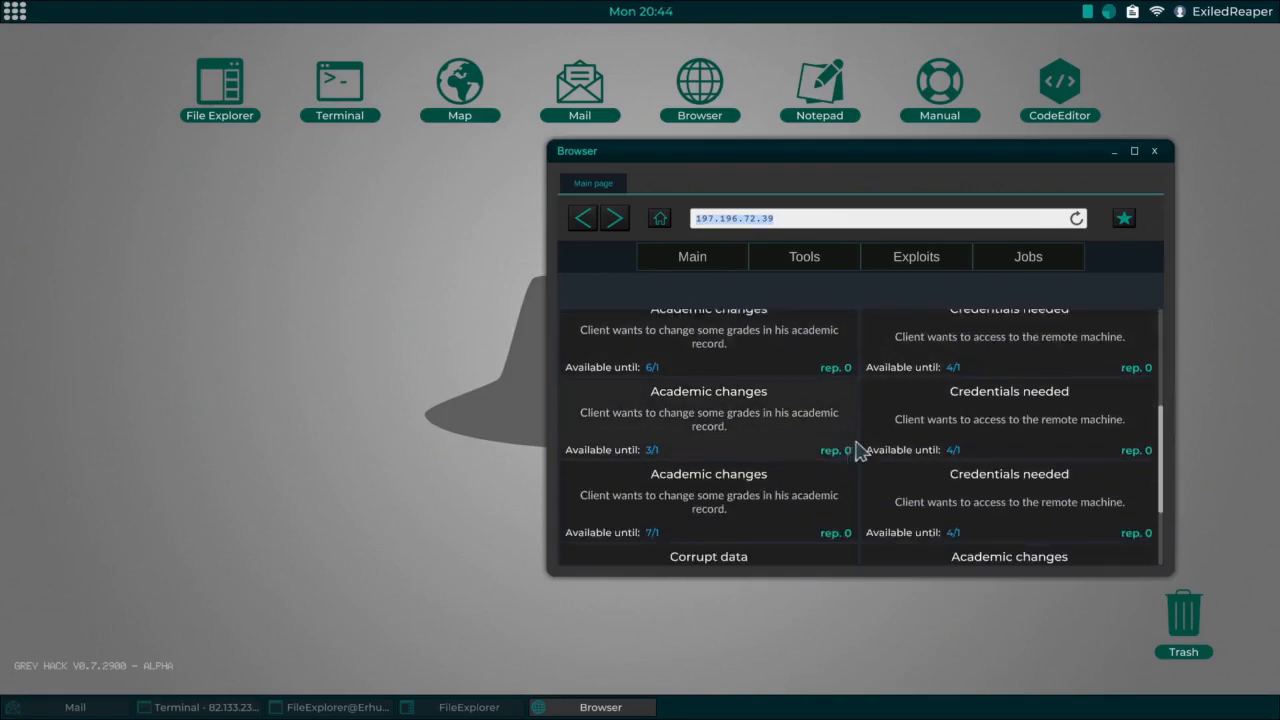
pyautogui.scroll(-3)
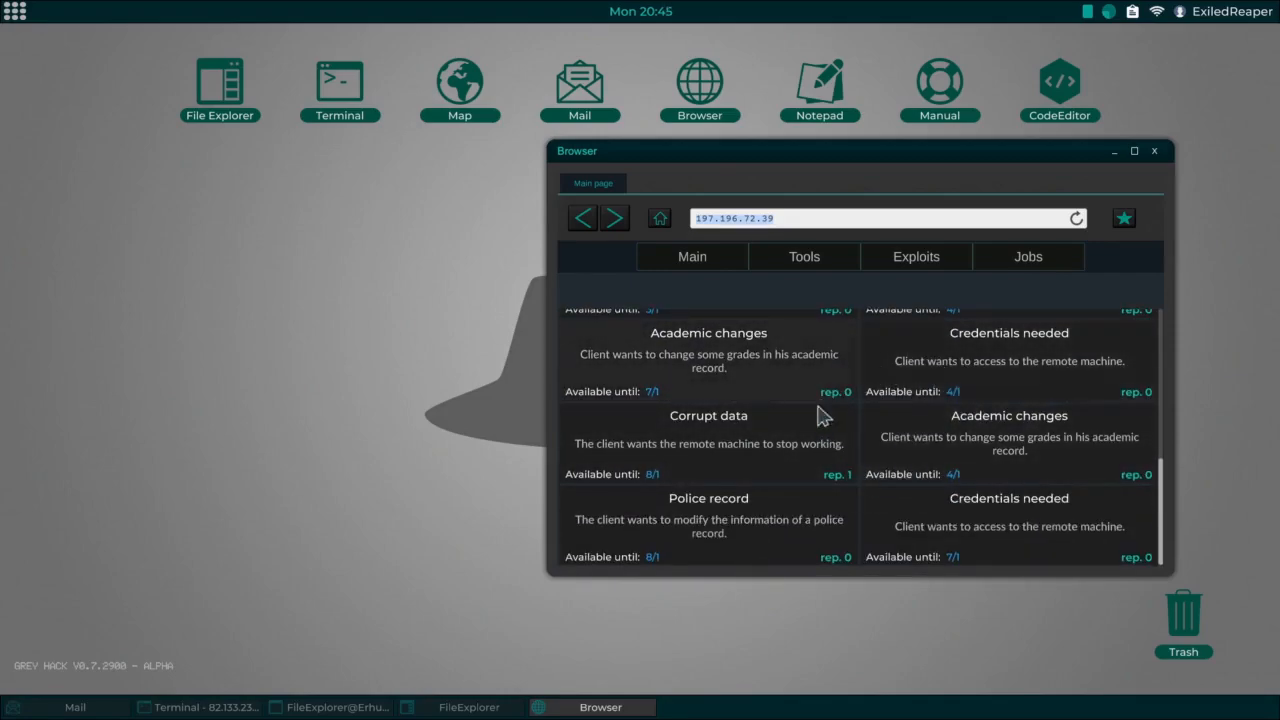
pyautogui.moveTo(810, 384)
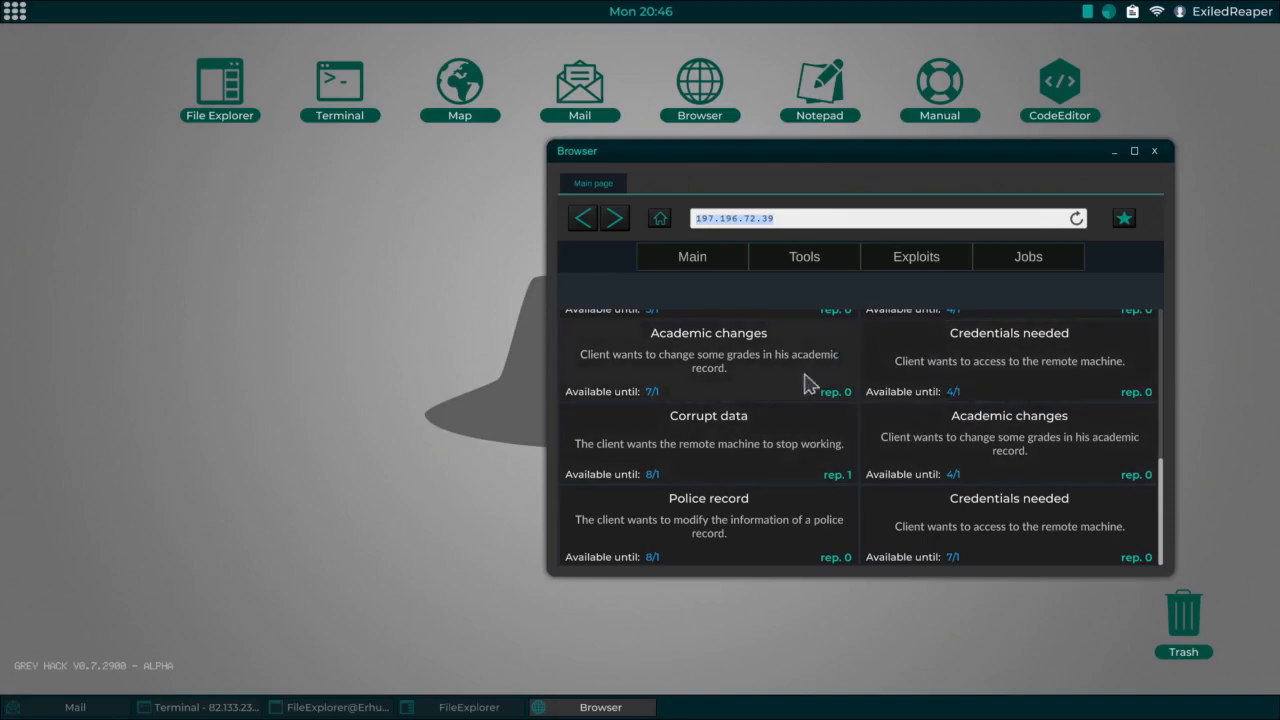
pyautogui.moveTo(868, 440)
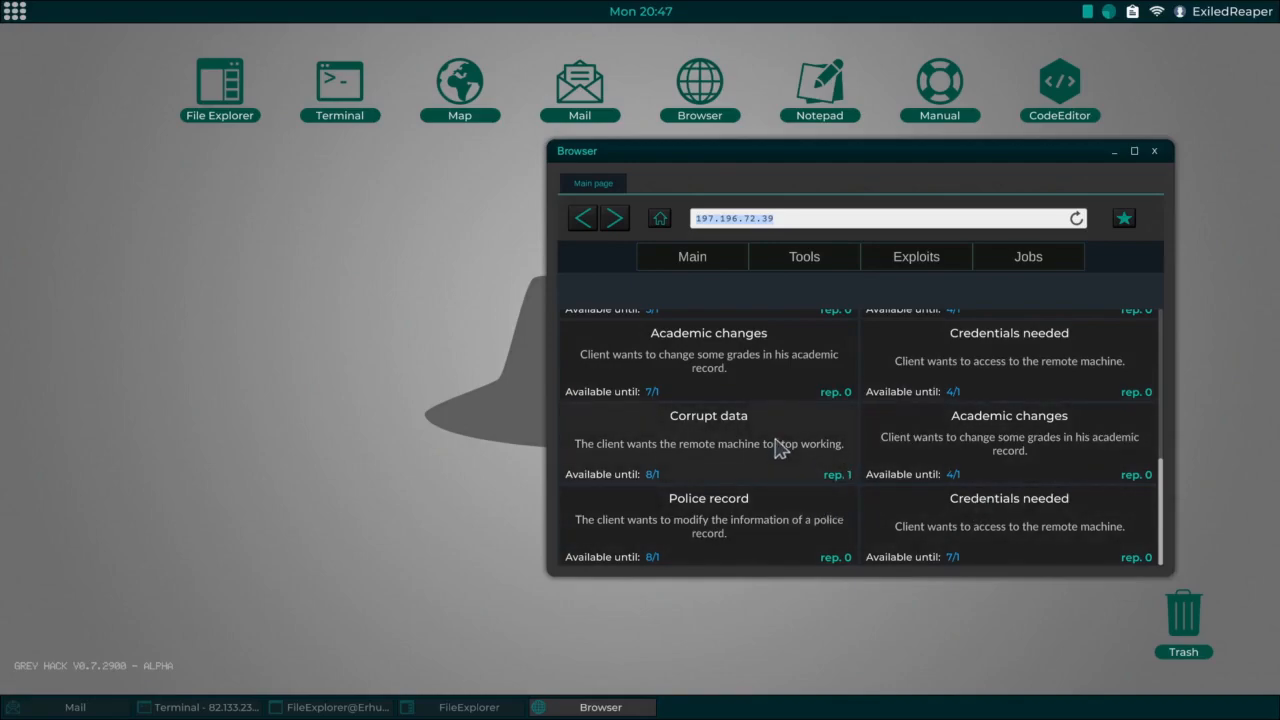
pyautogui.moveTo(1016, 530)
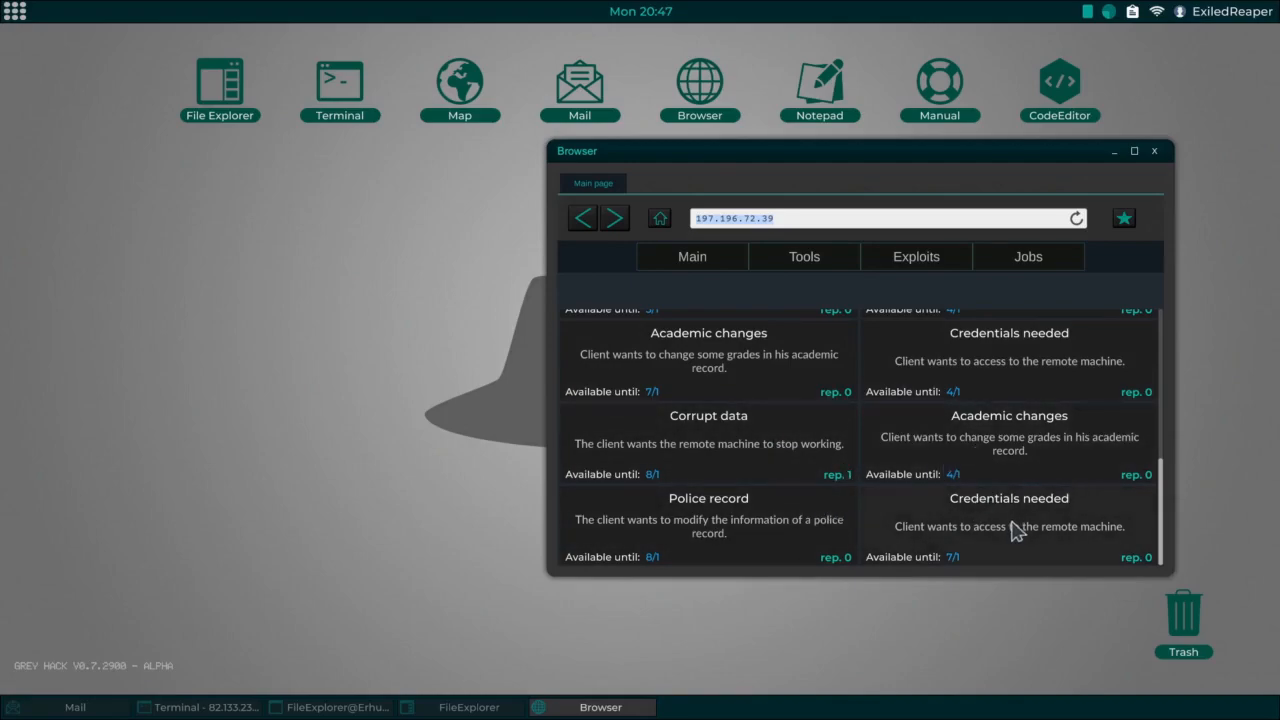
pyautogui.moveTo(870, 518)
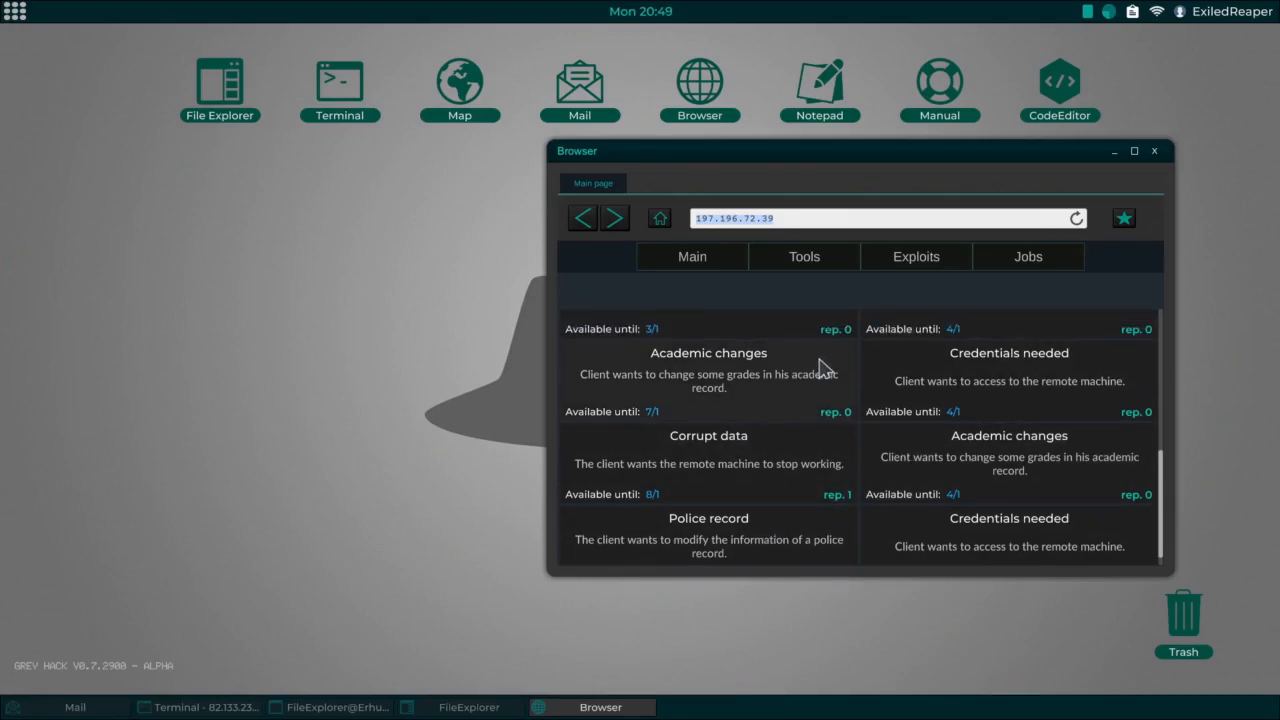
pyautogui.scroll(-3)
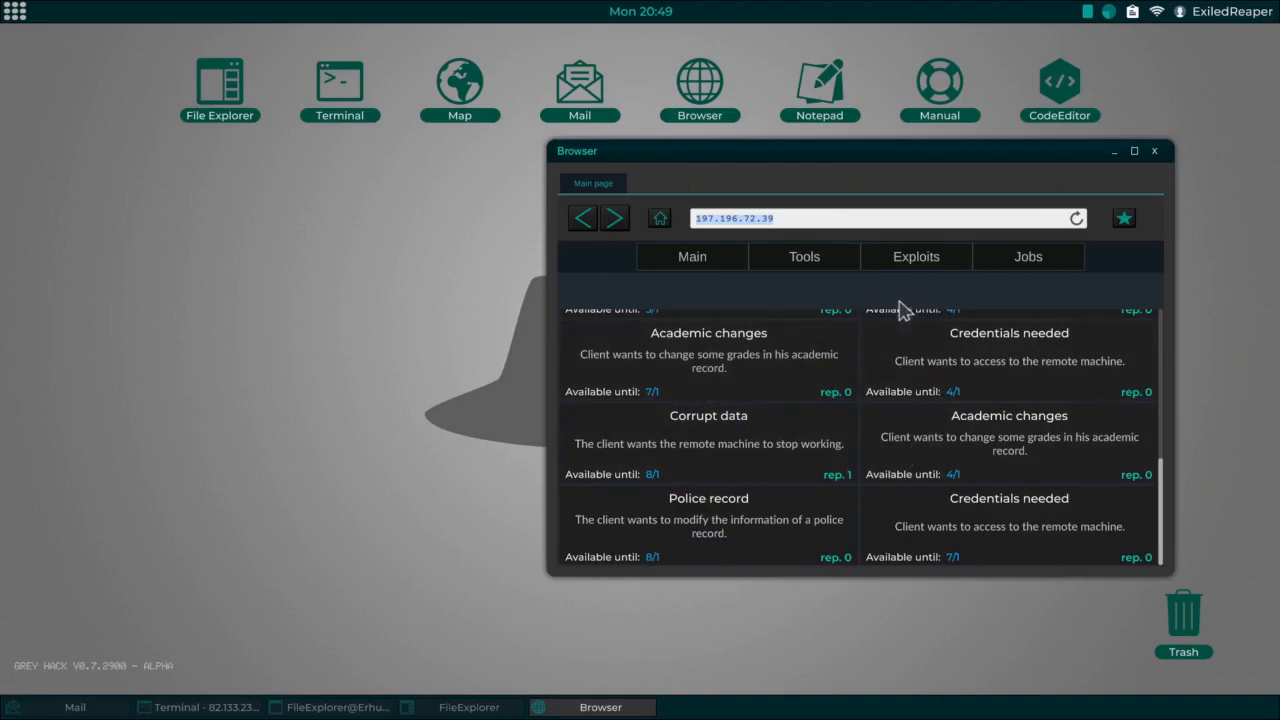
# - Reload the mission listings from the top and scroll through them again
pyautogui.click(916, 256)
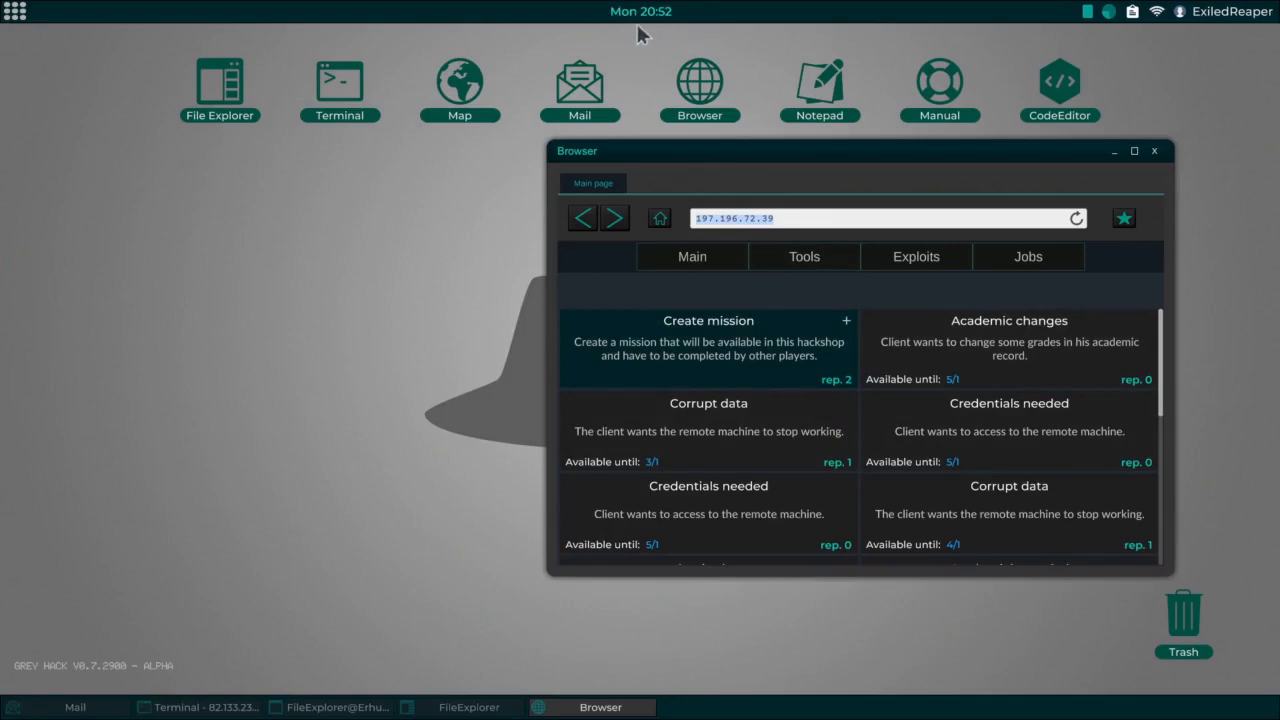
pyautogui.scroll(-3)
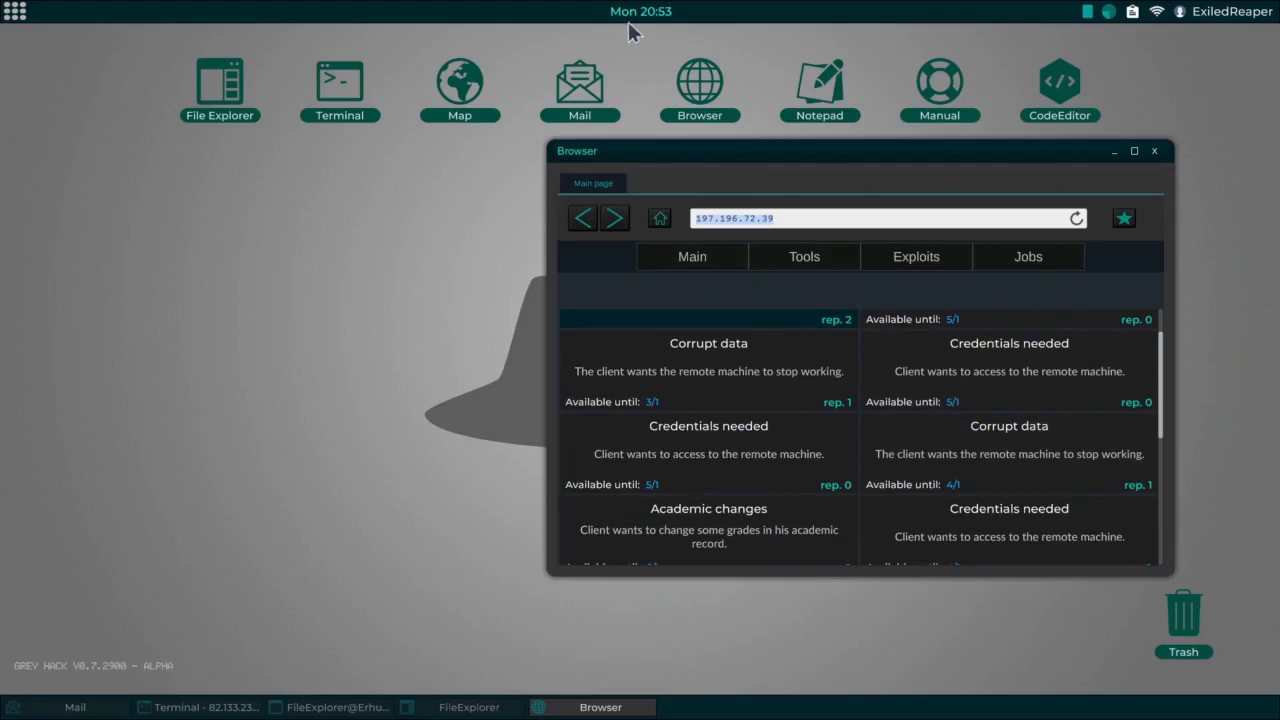
pyautogui.moveTo(650, 28)
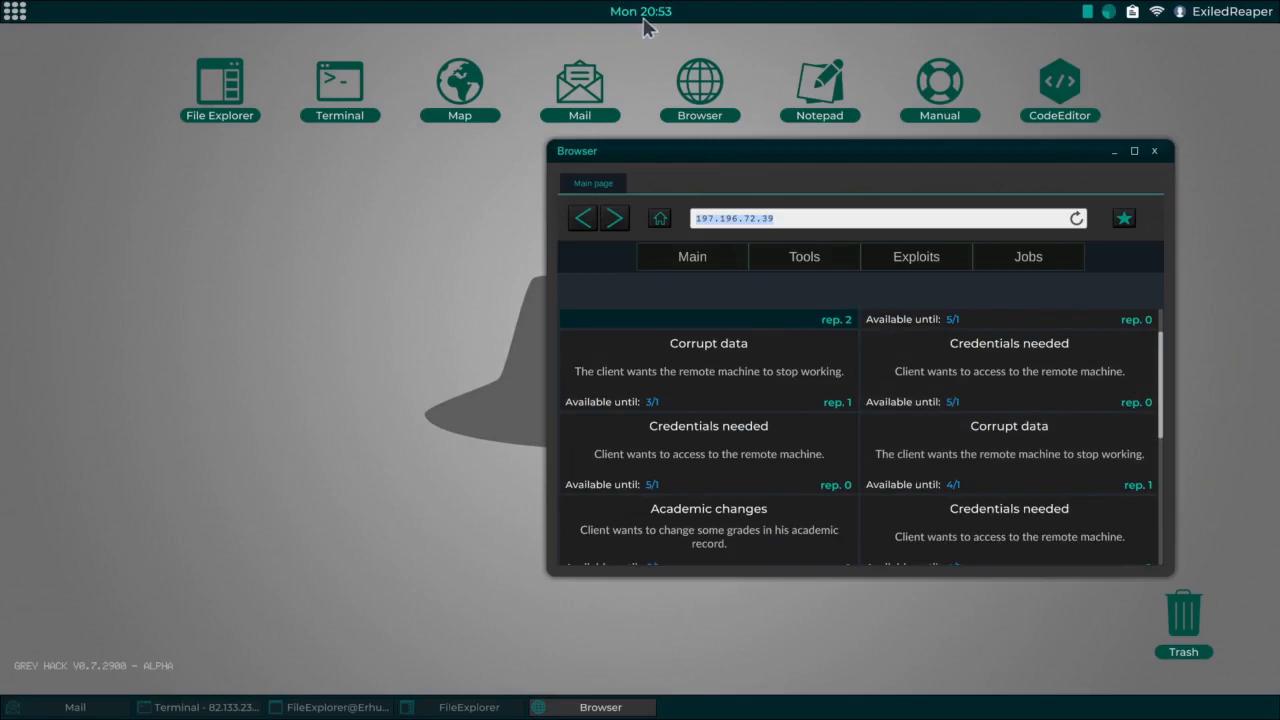
pyautogui.moveTo(824, 418)
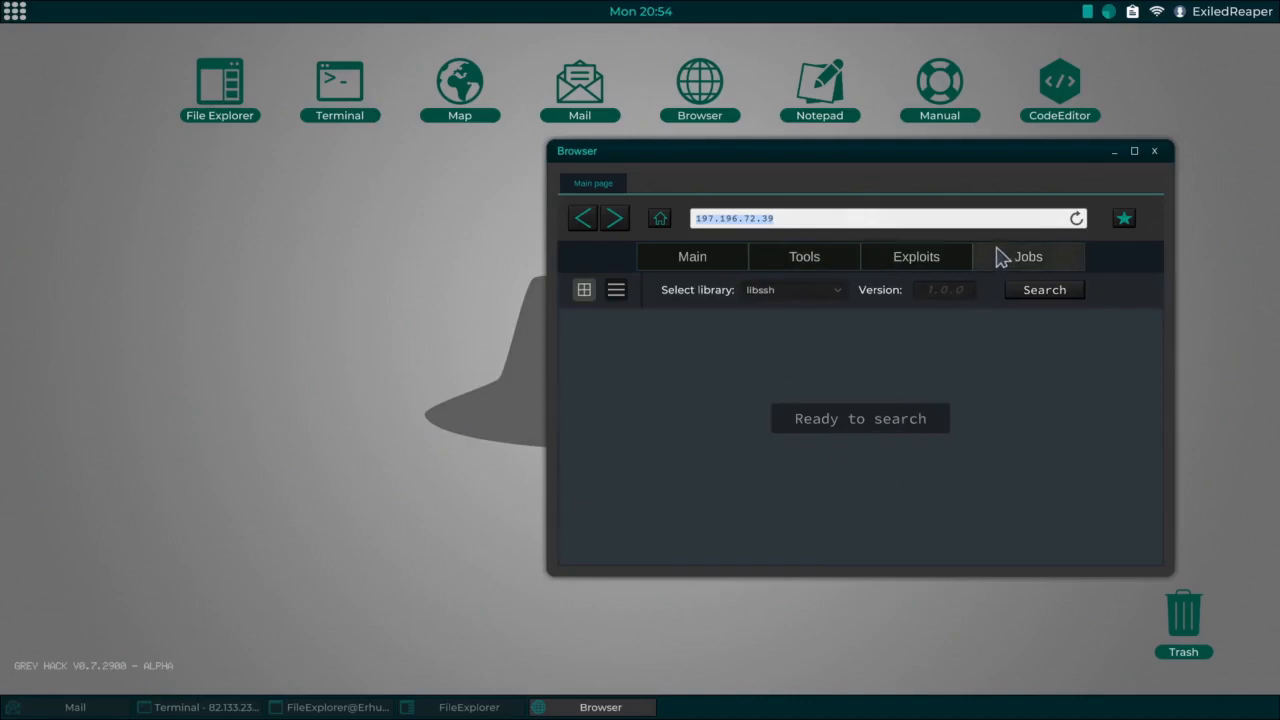
pyautogui.click(1028, 256)
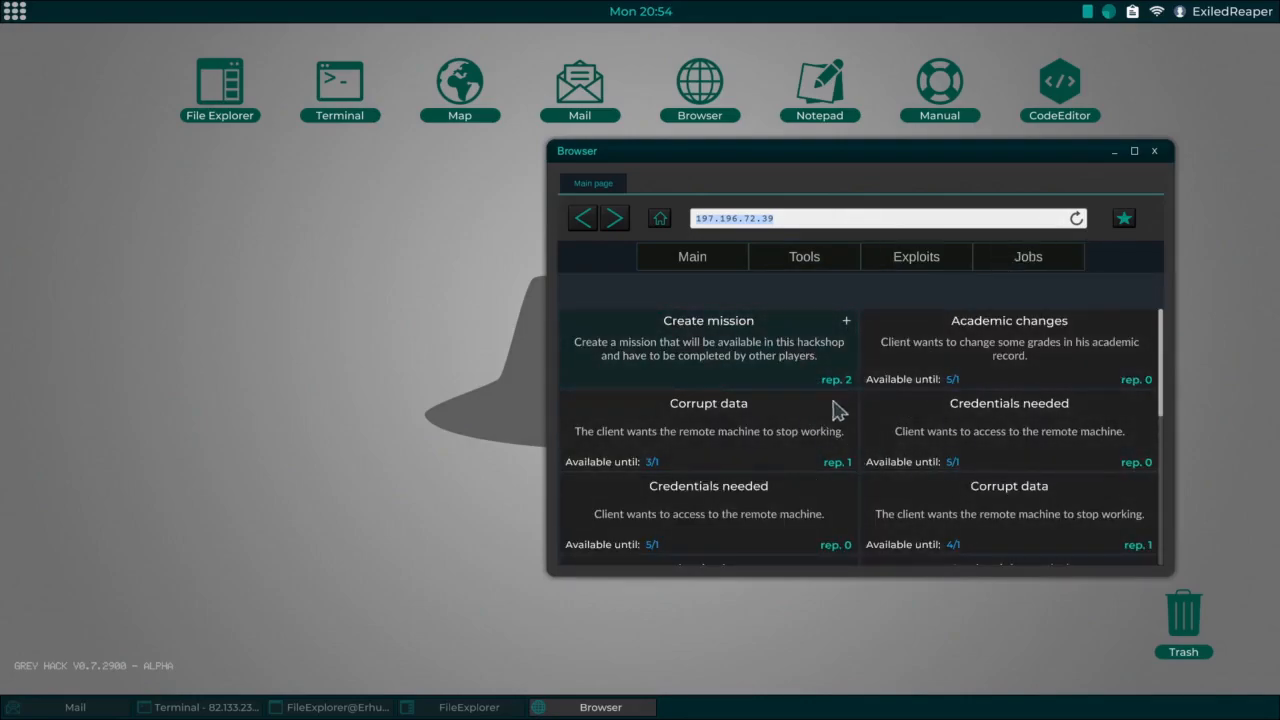
pyautogui.scroll(-3)
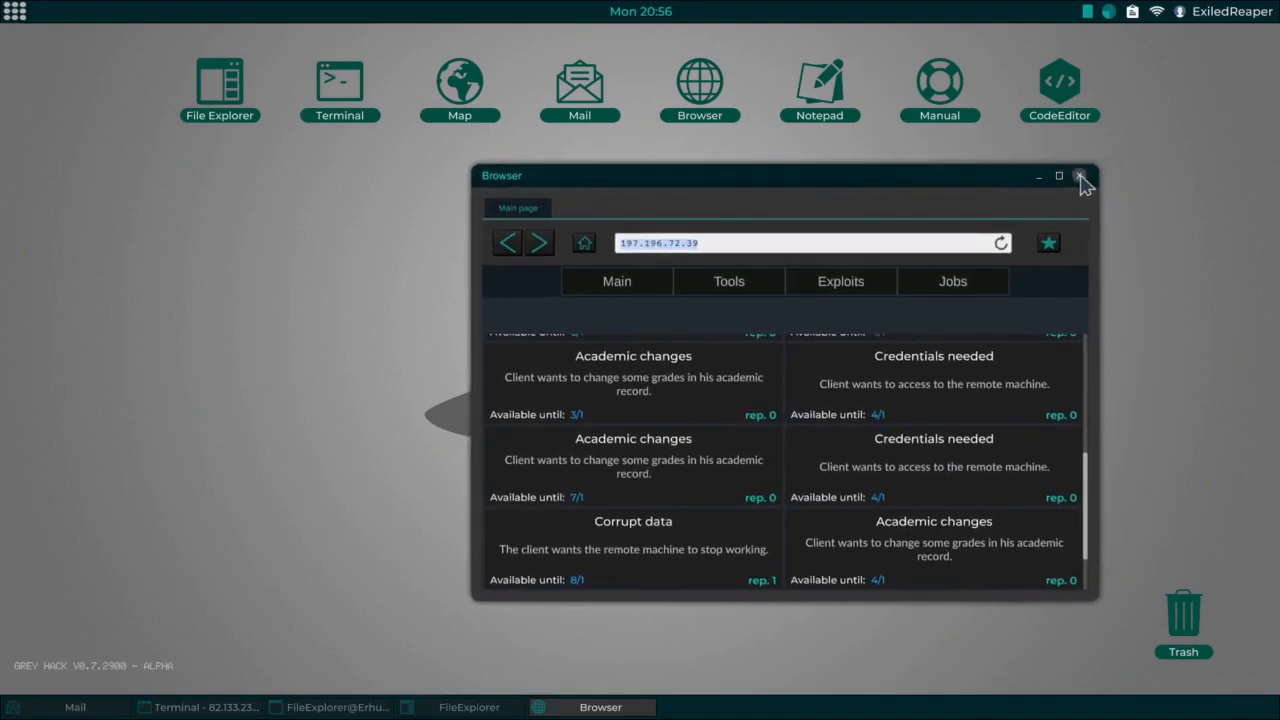
pyautogui.moveTo(1040, 178)
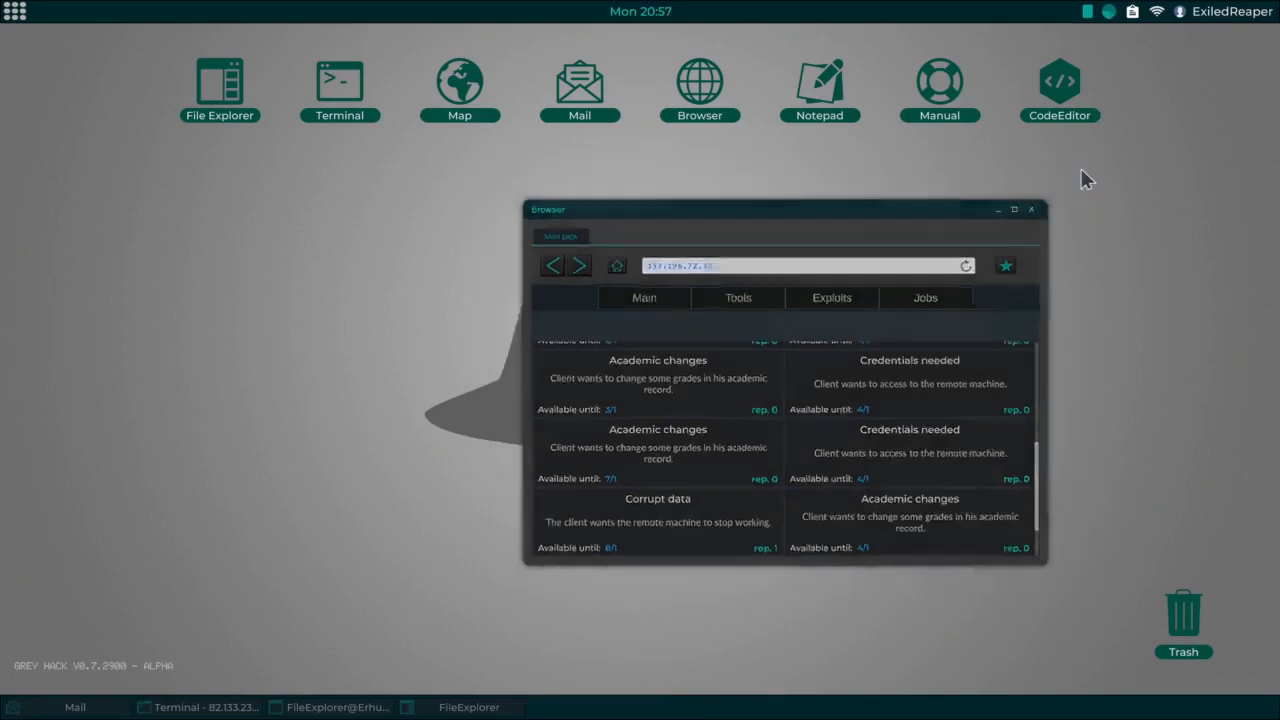
pyautogui.click(996, 210)
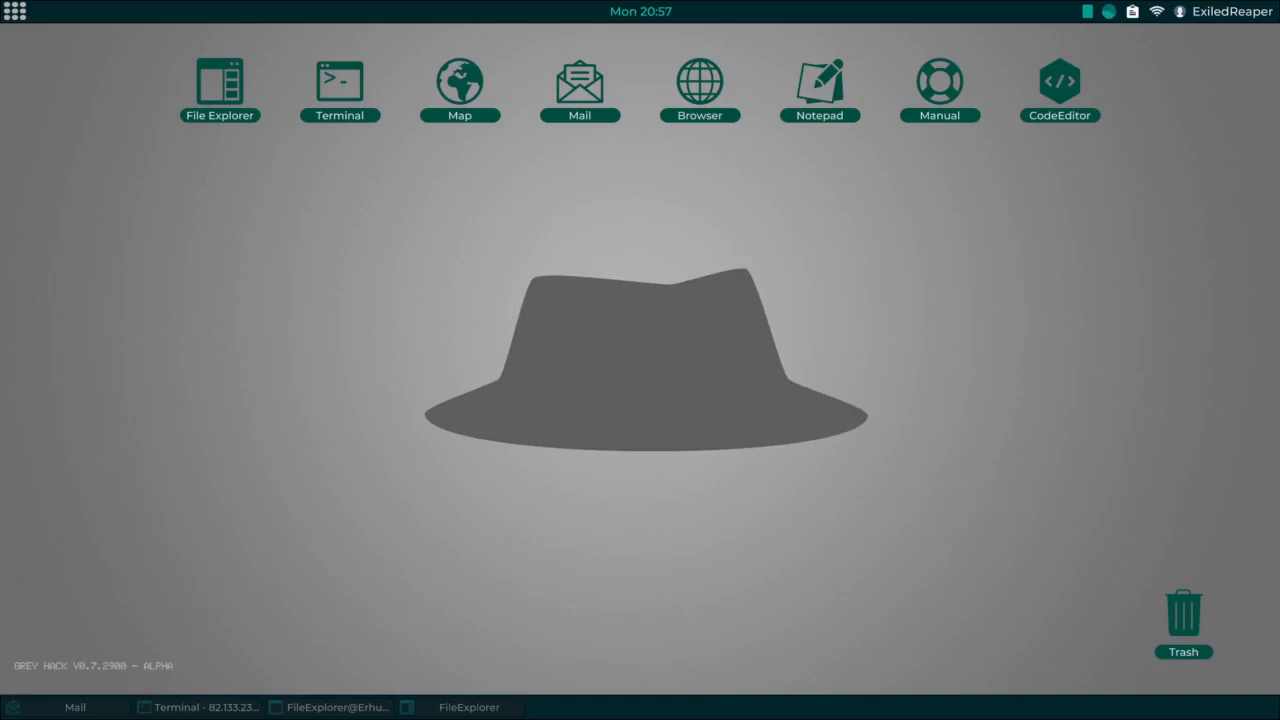
pyautogui.moveTo(988, 206)
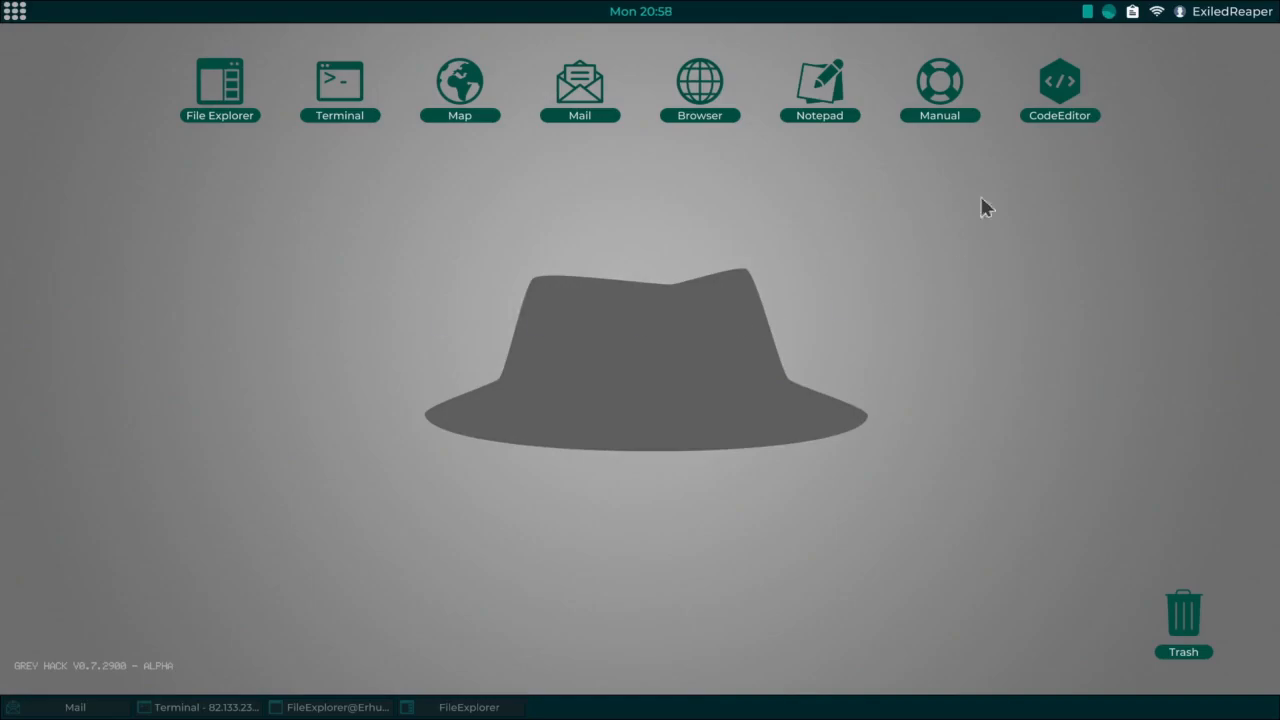
pyautogui.moveTo(632, 364)
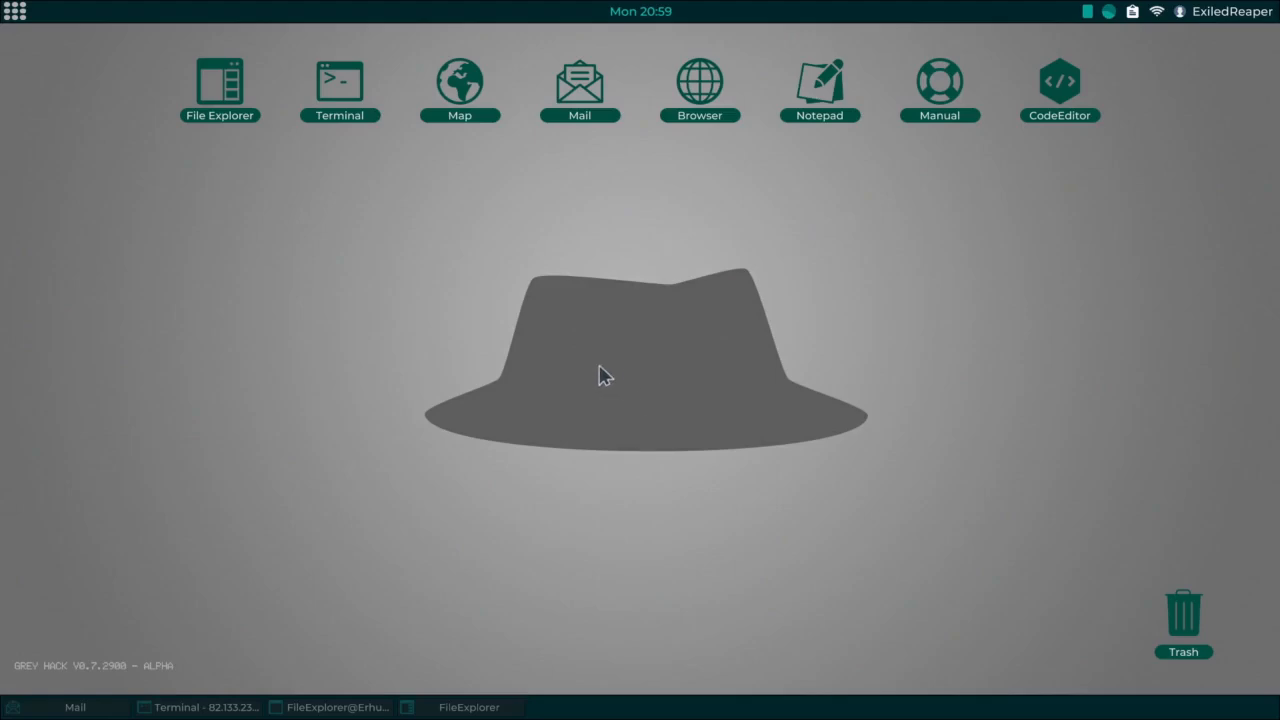
pyautogui.moveTo(596, 332)
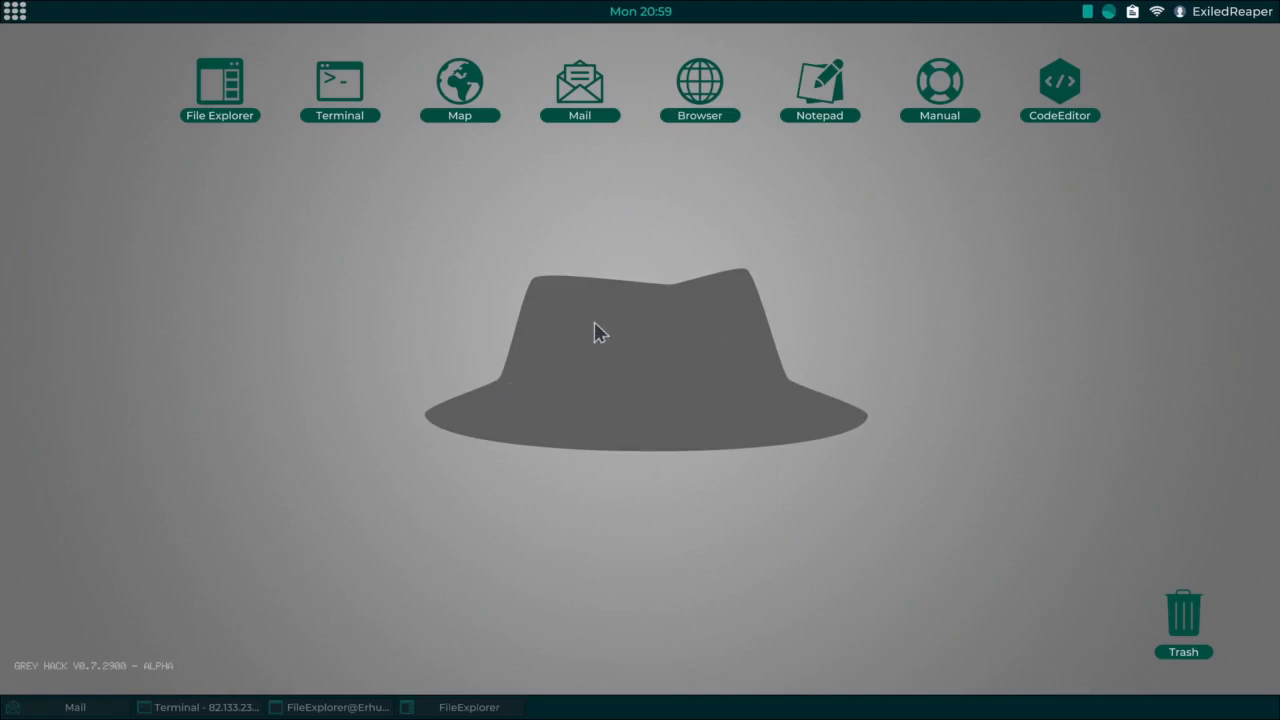
pyautogui.moveTo(522, 276)
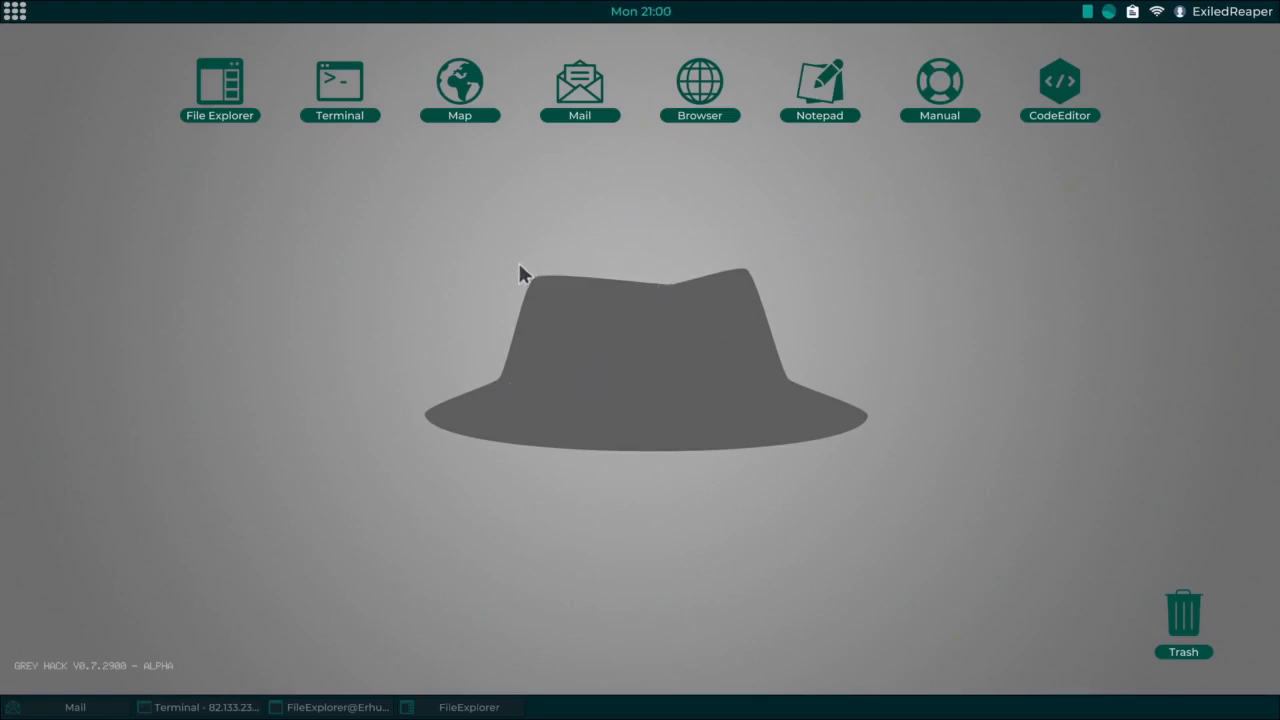
pyautogui.moveTo(598, 468)
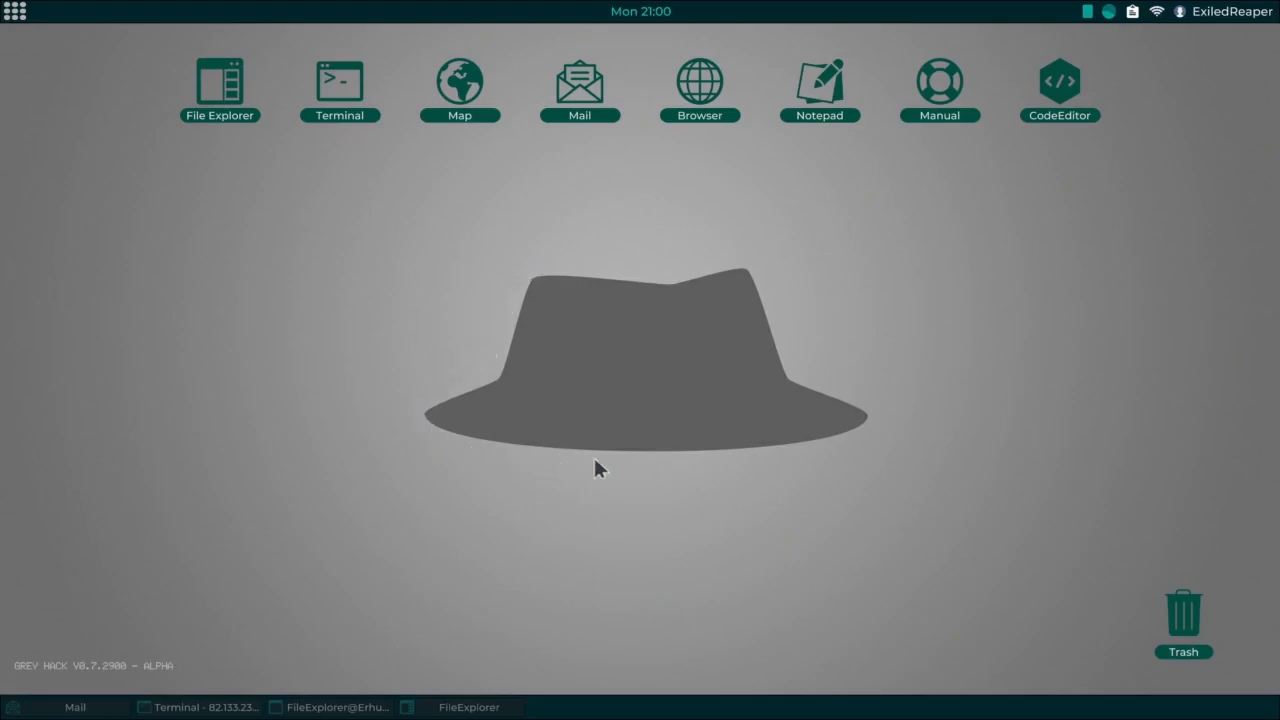
pyautogui.moveTo(740, 246)
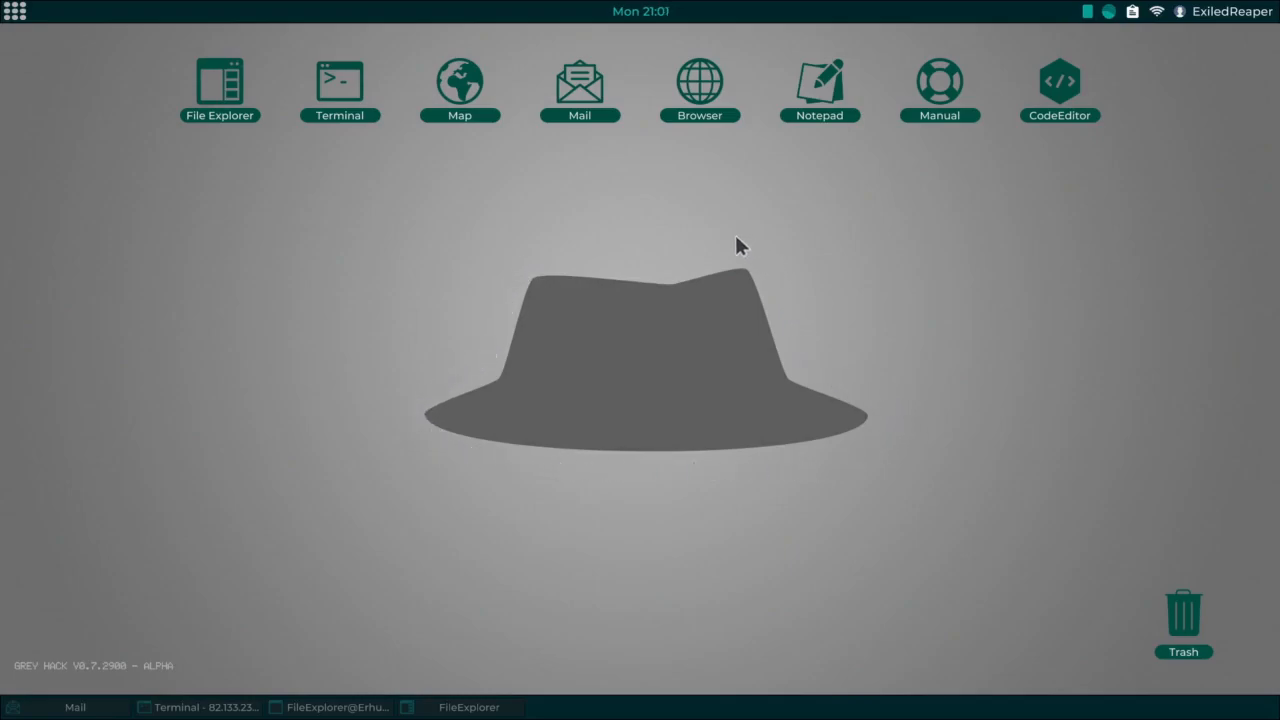
pyautogui.moveTo(518, 272)
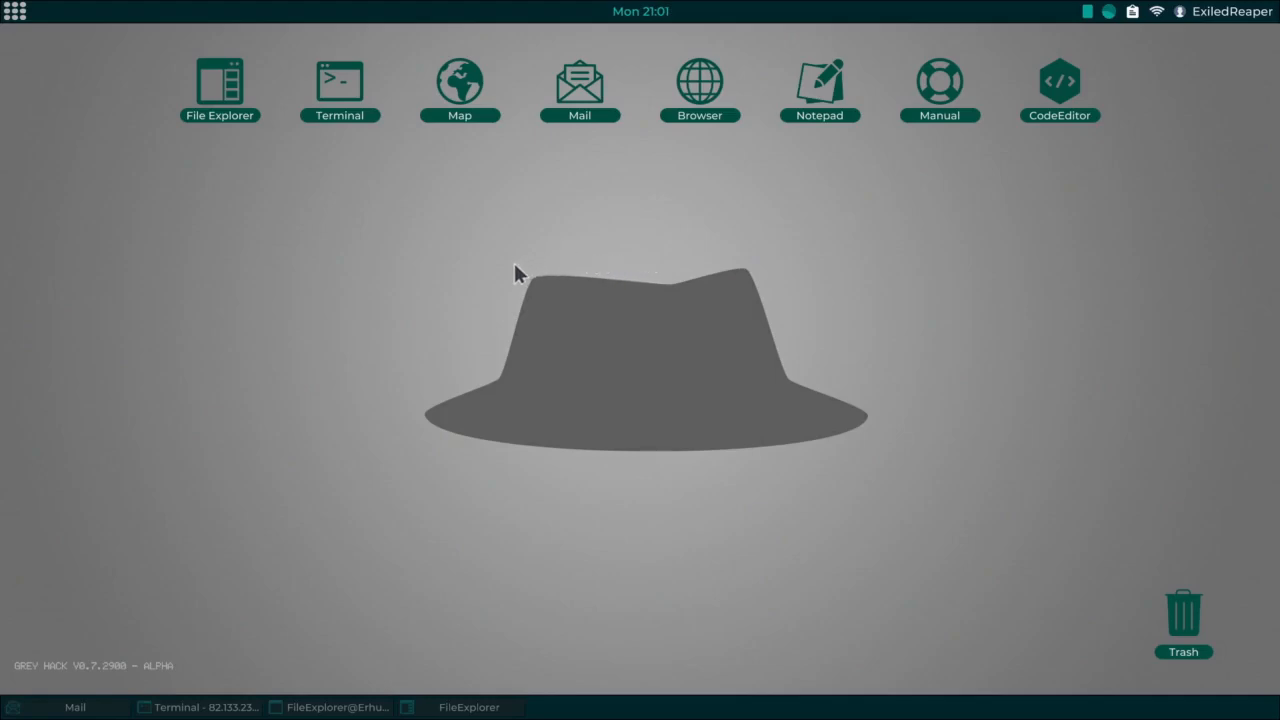
pyautogui.moveTo(432, 442)
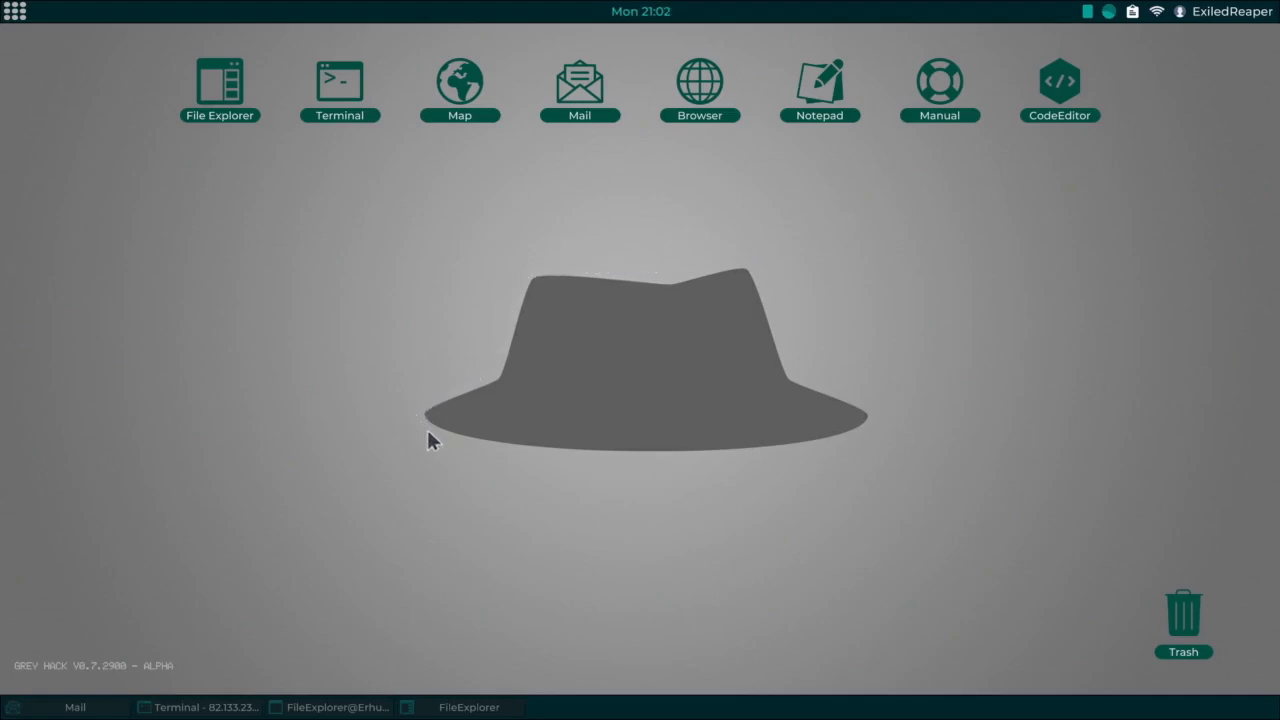
pyautogui.moveTo(872, 410)
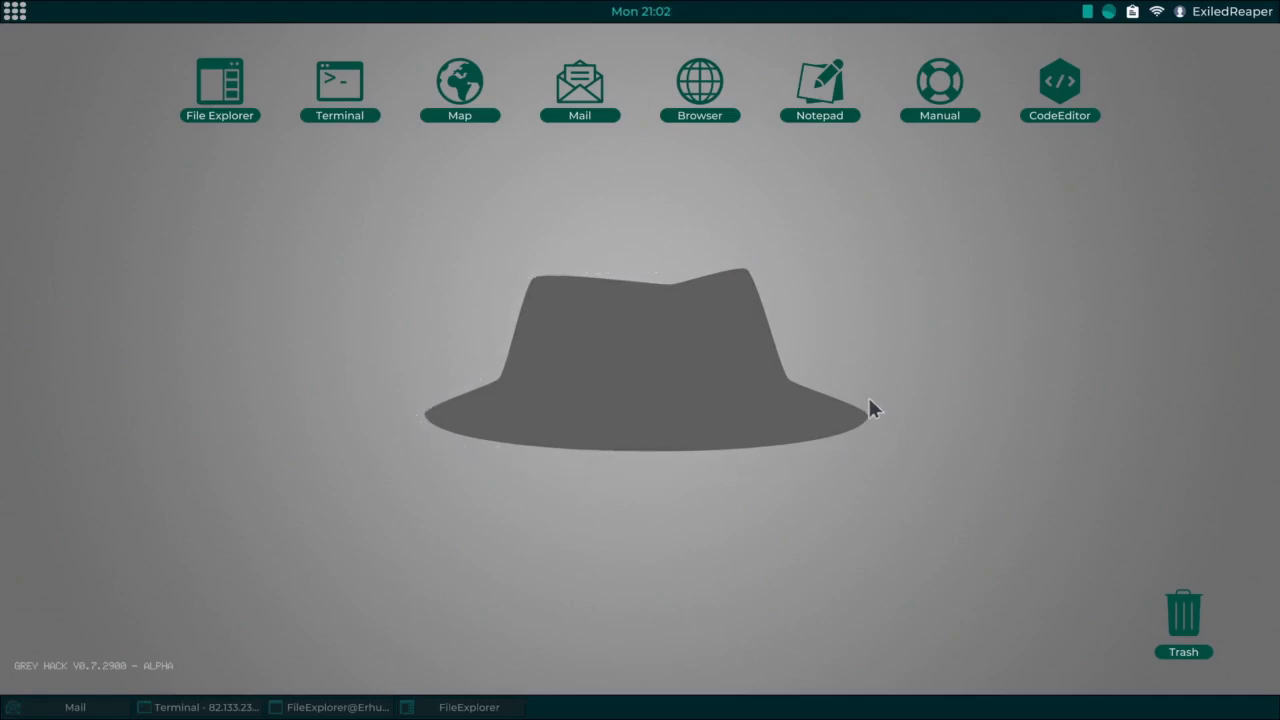
pyautogui.moveTo(670, 262)
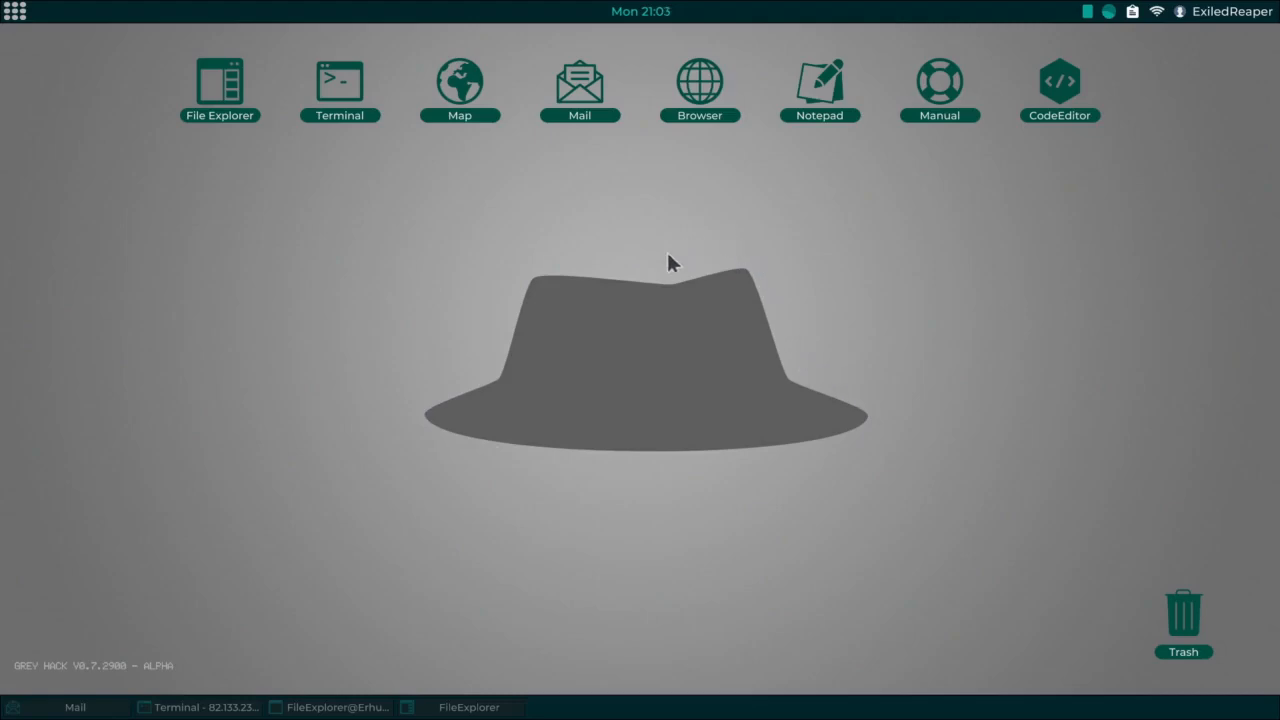
pyautogui.moveTo(488, 352)
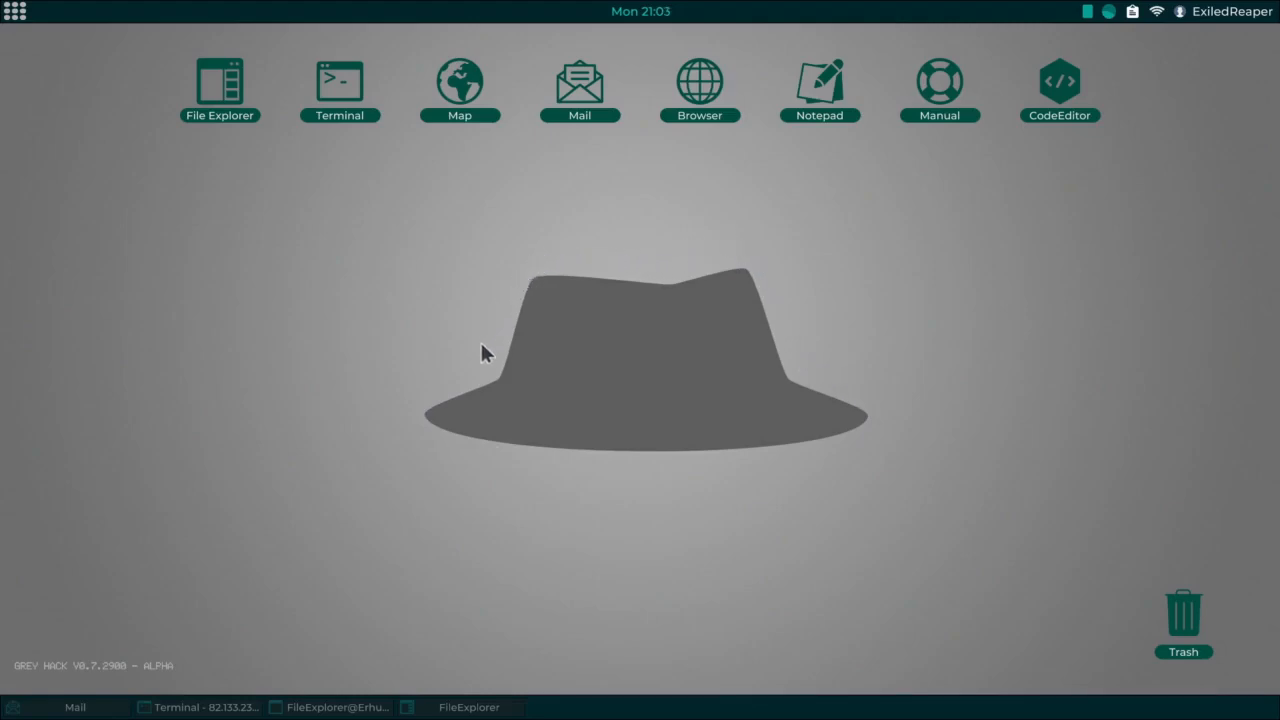
pyautogui.moveTo(720, 462)
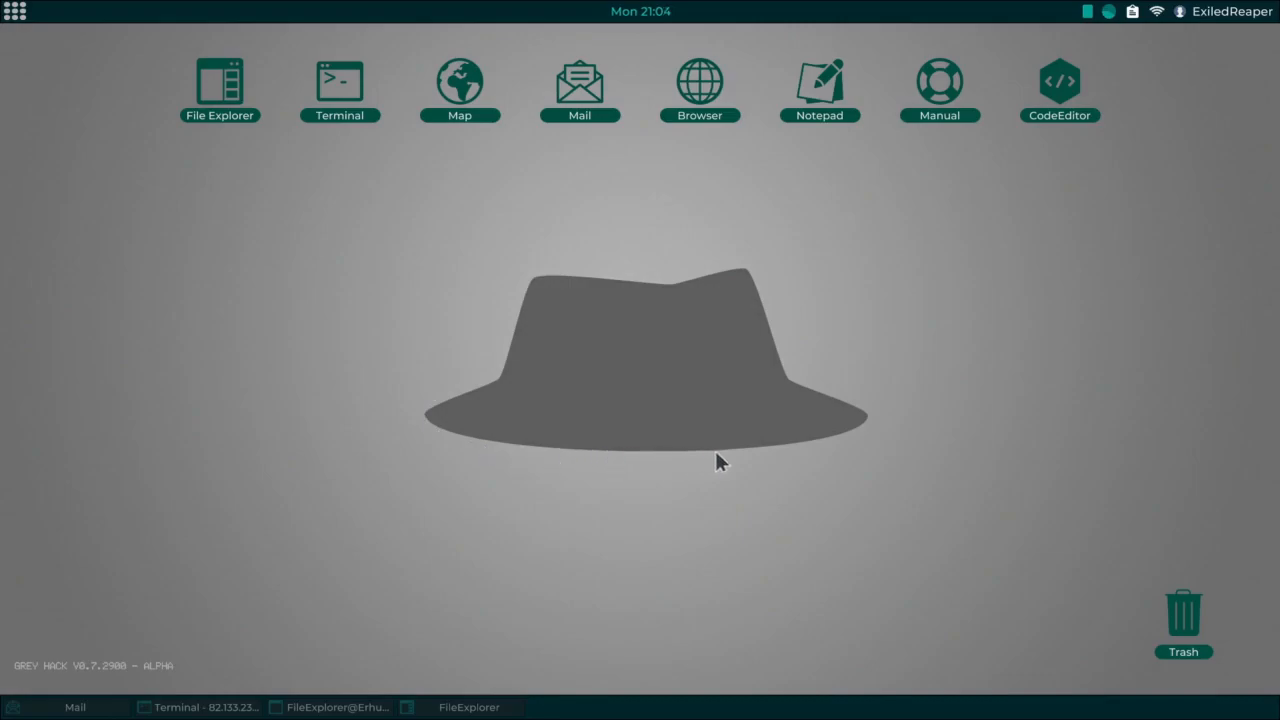
pyautogui.moveTo(710, 252)
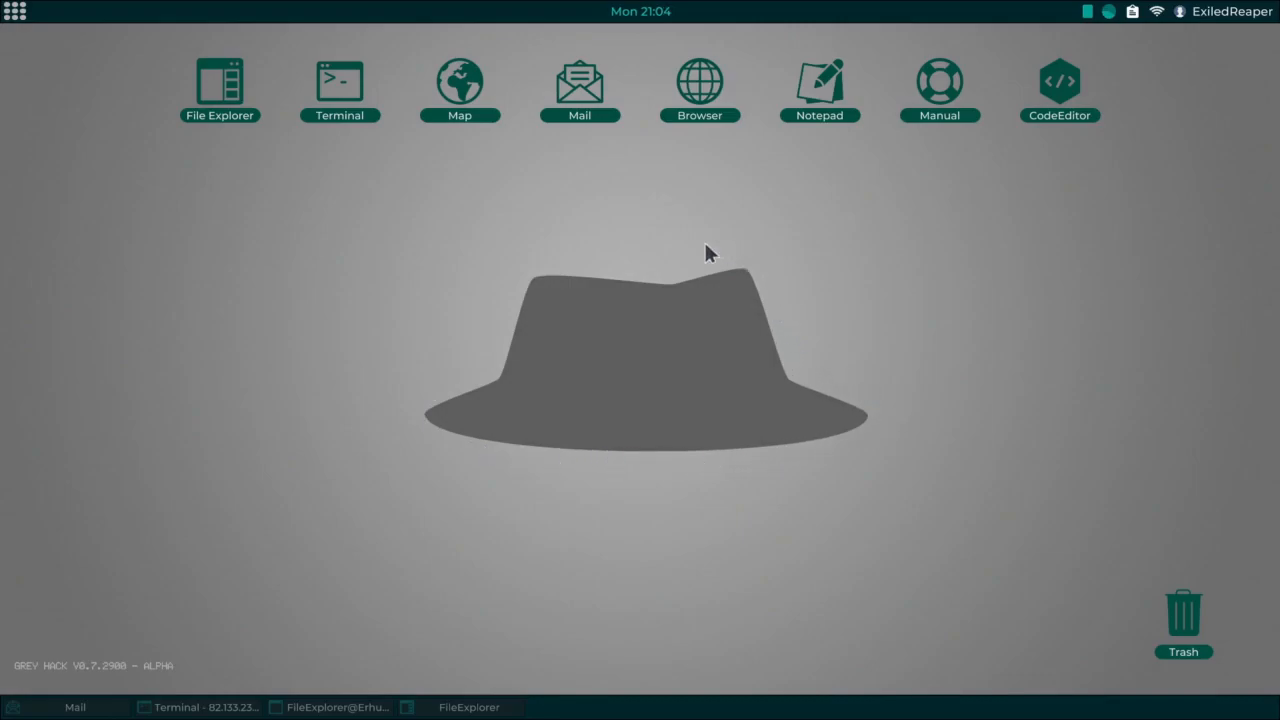
pyautogui.moveTo(492, 350)
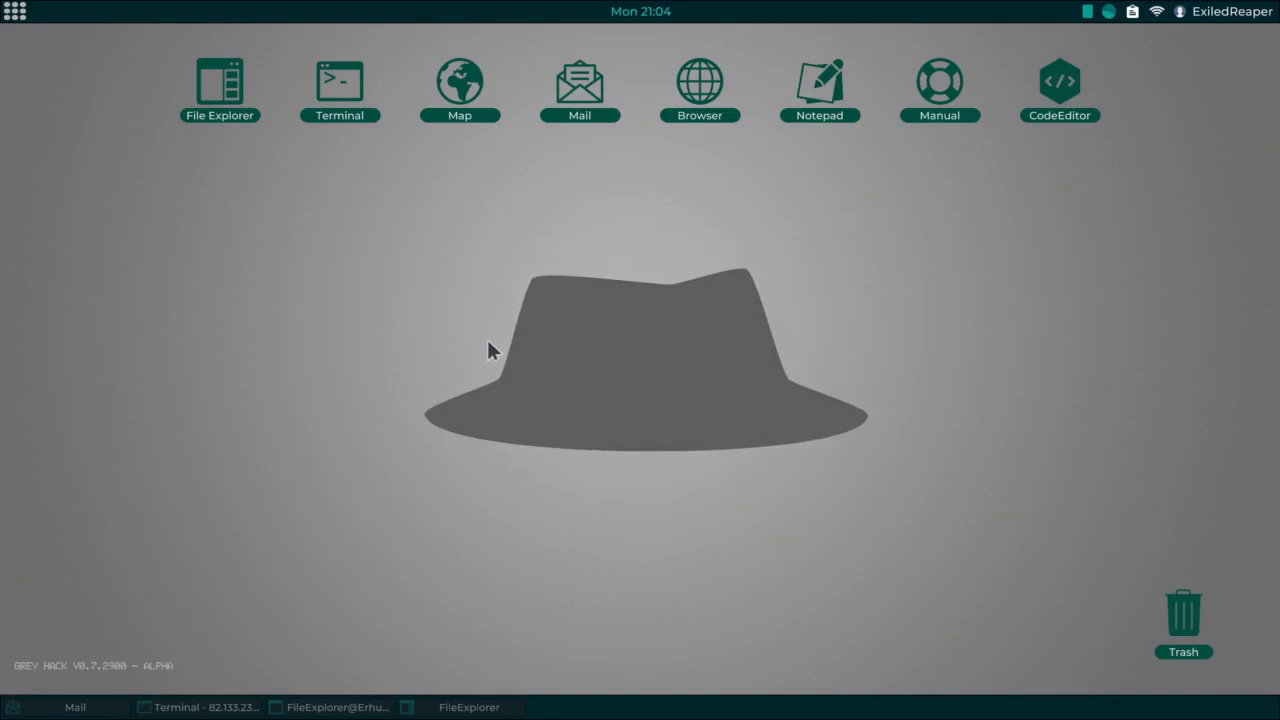
pyautogui.moveTo(856, 448)
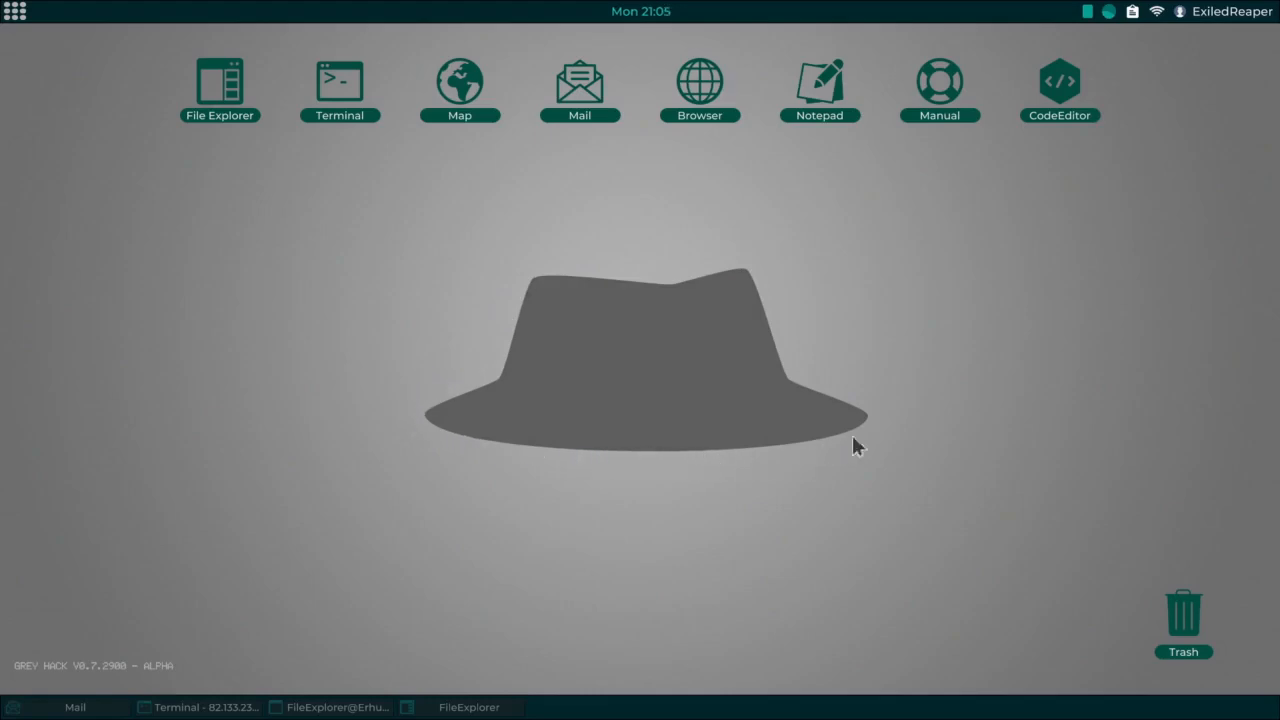
pyautogui.moveTo(660, 260)
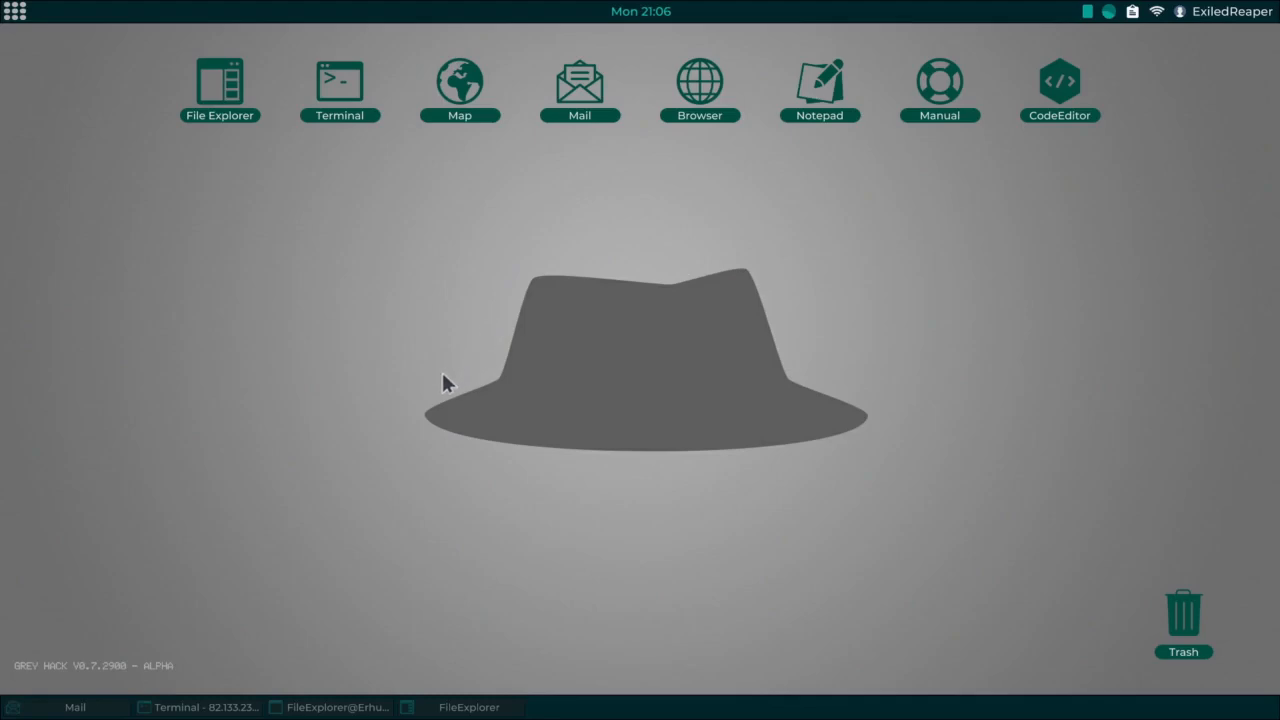
pyautogui.moveTo(804, 328)
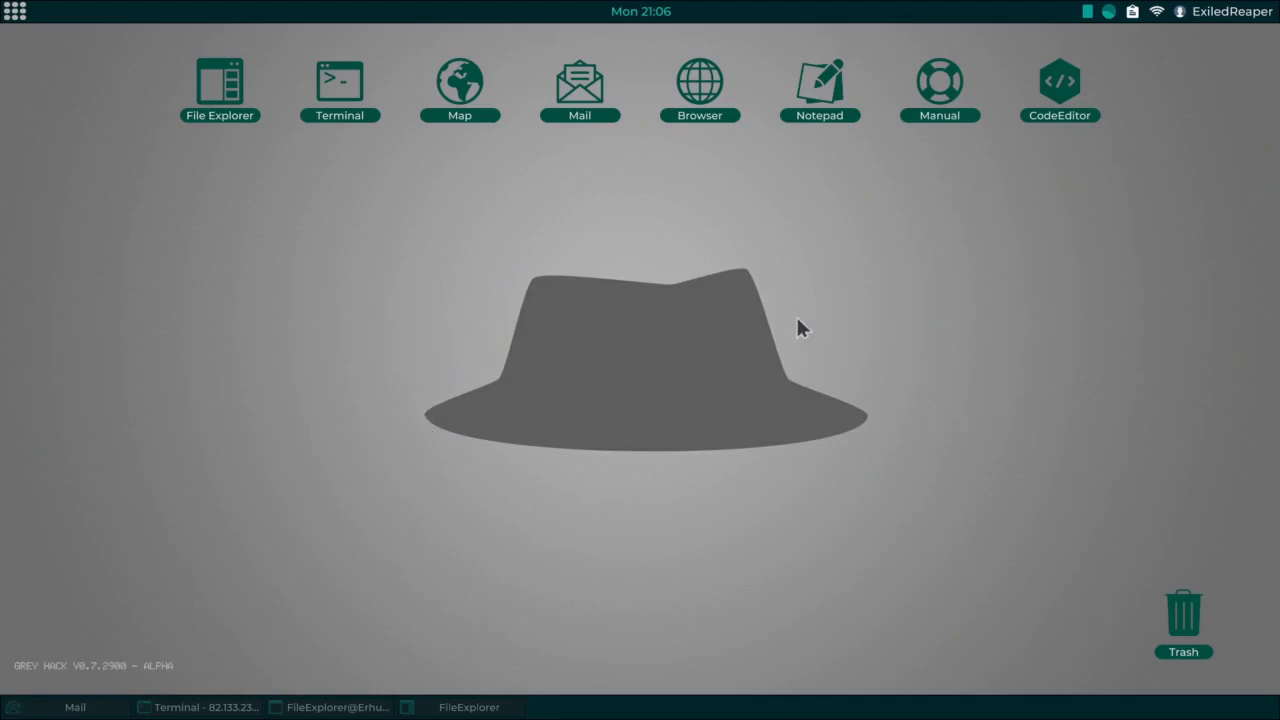
pyautogui.moveTo(548, 260)
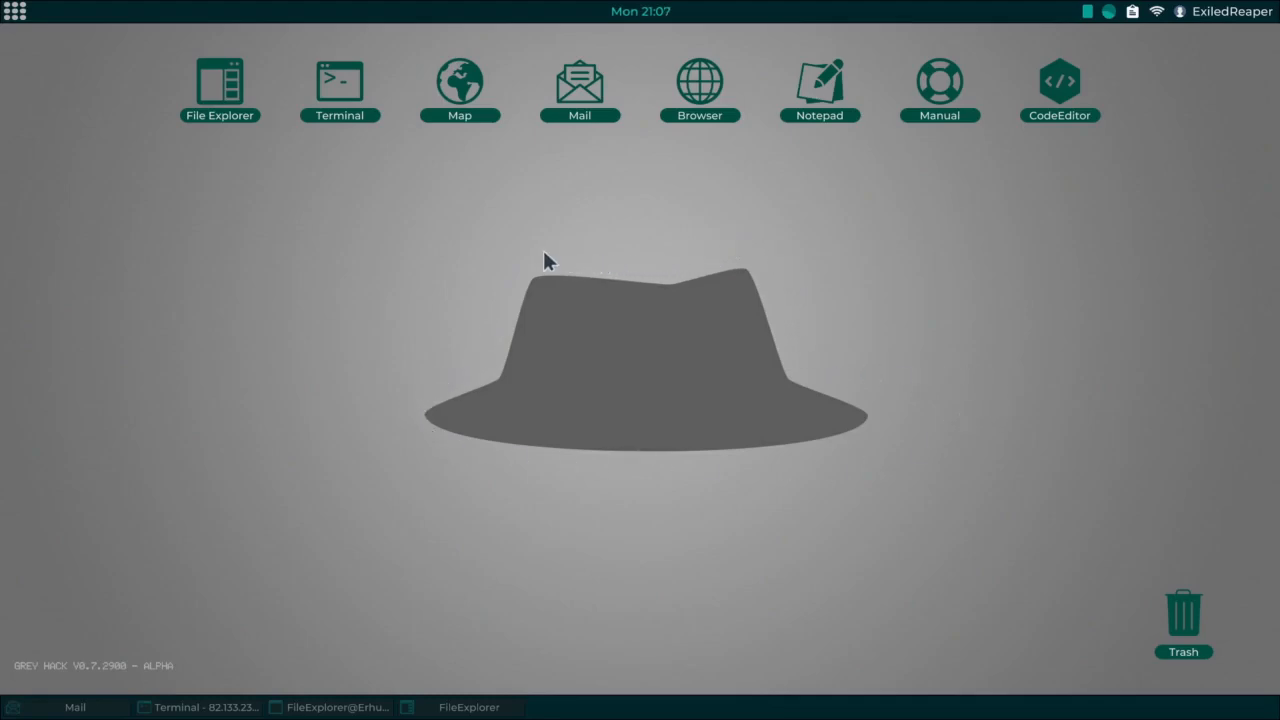
pyautogui.moveTo(448, 384)
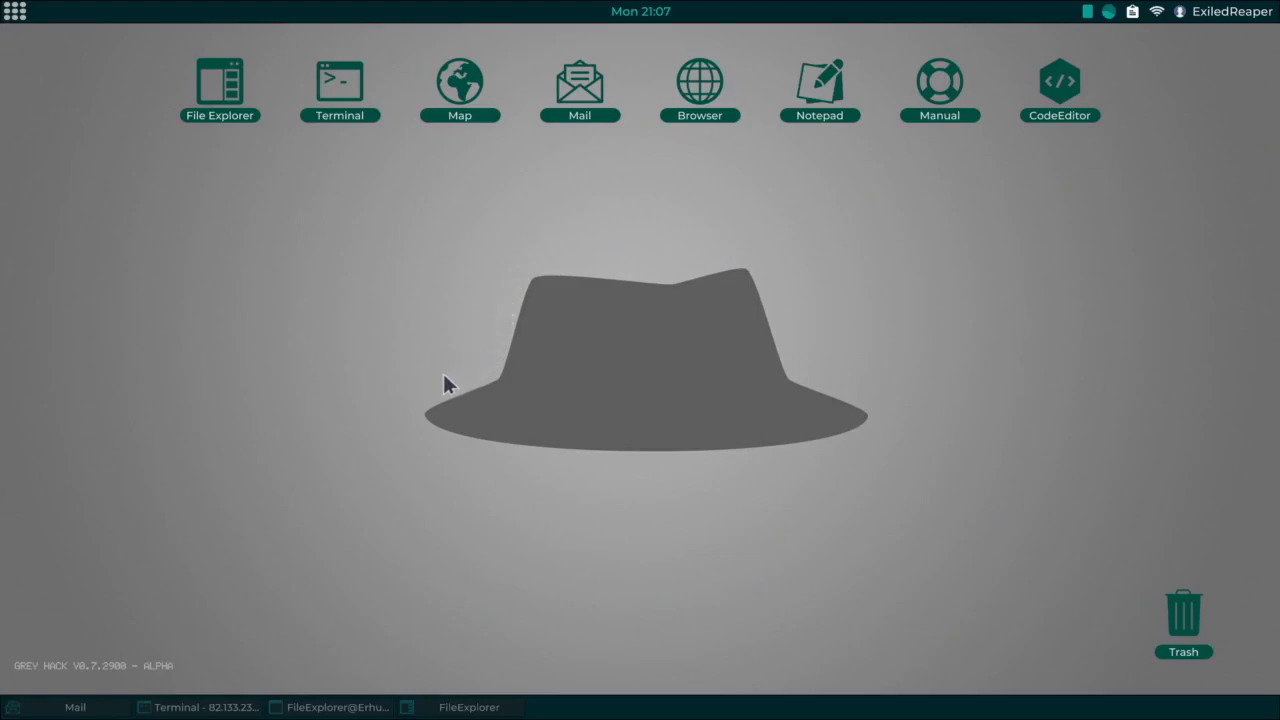
pyautogui.moveTo(460, 444)
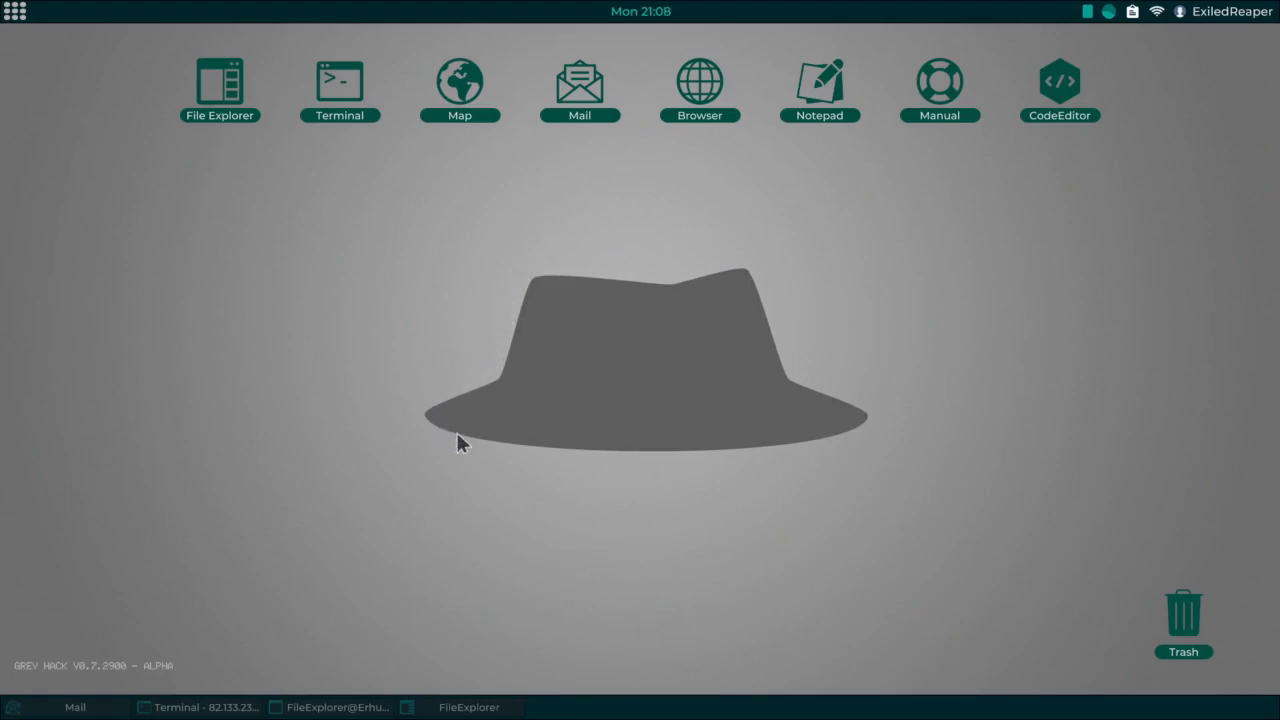
pyautogui.moveTo(548, 470)
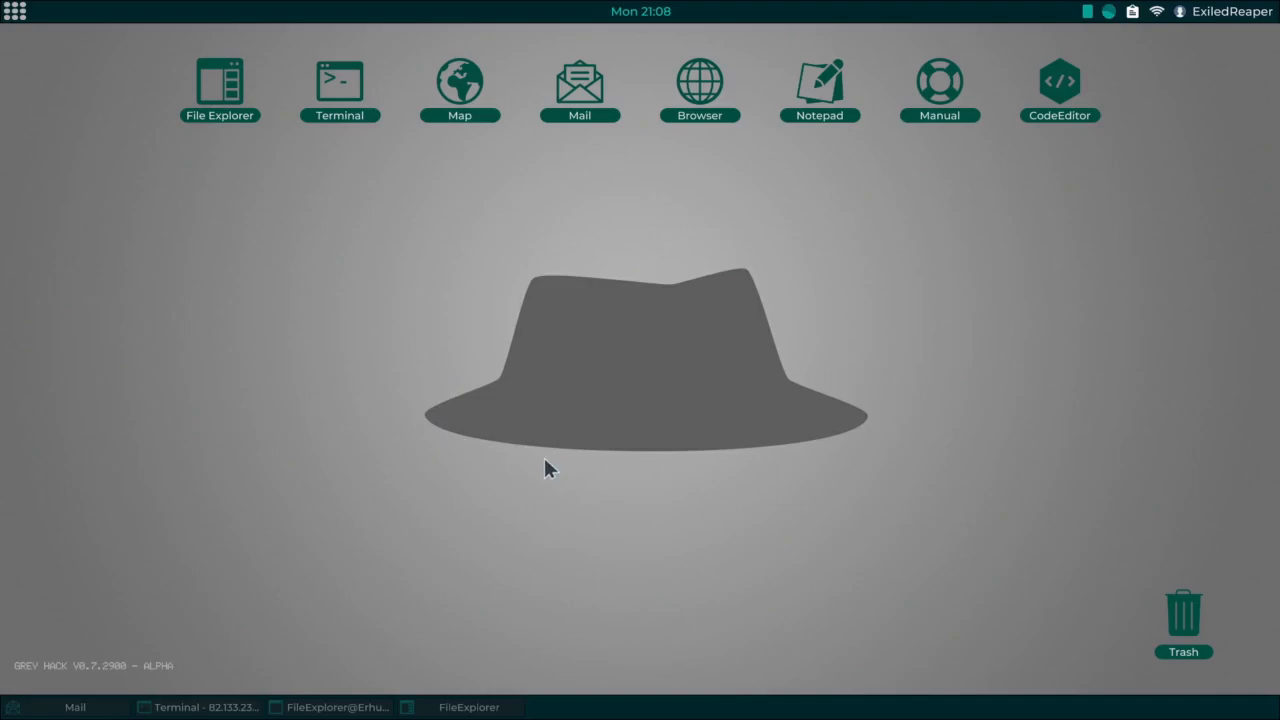
pyautogui.moveTo(724, 480)
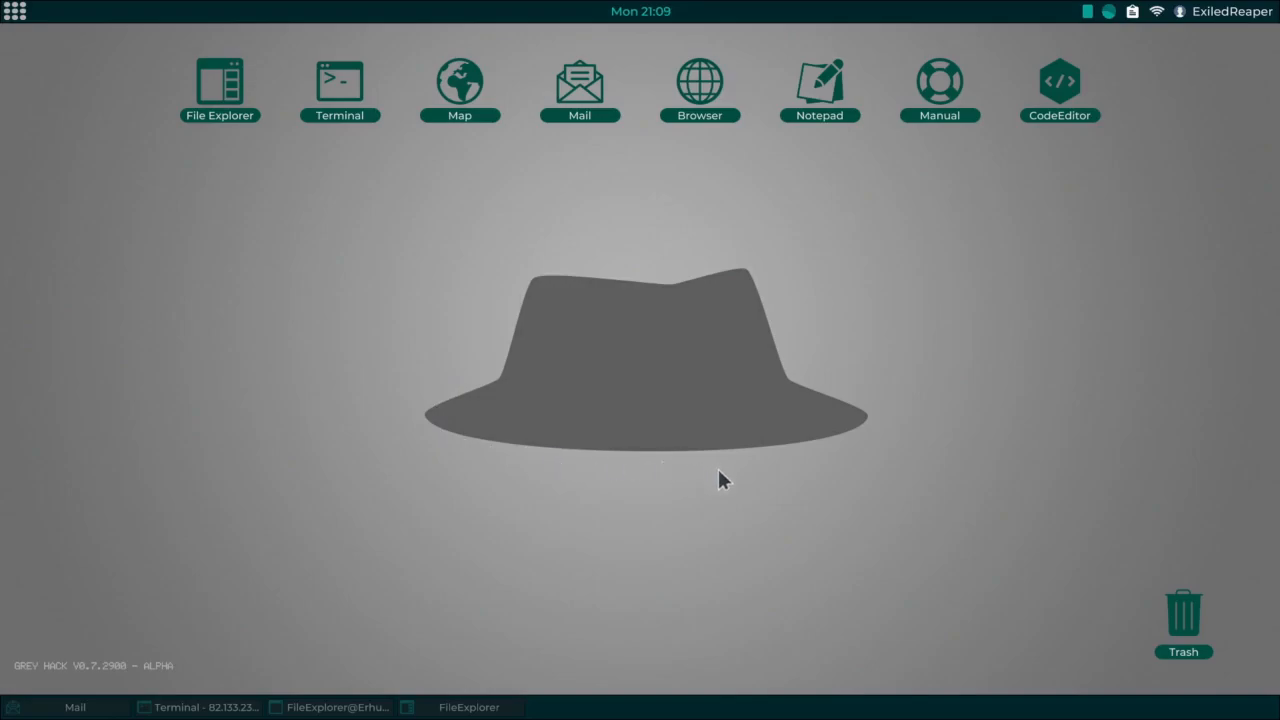
pyautogui.moveTo(816, 380)
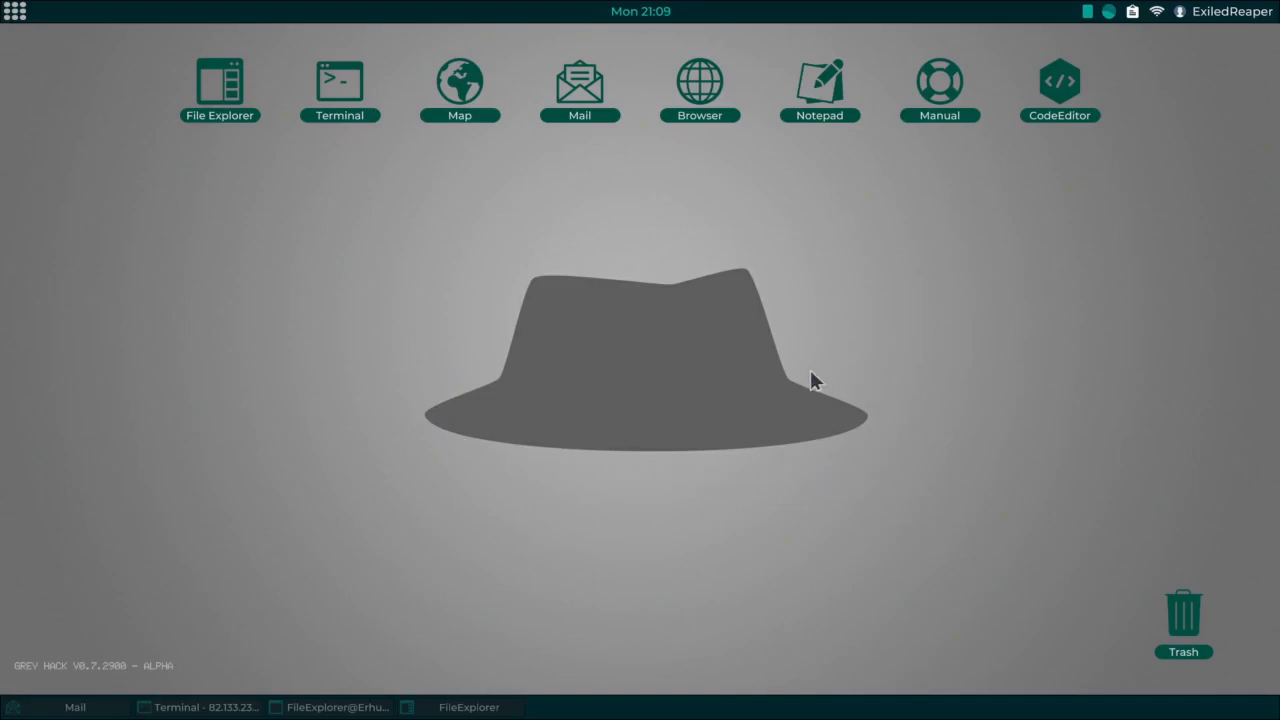
pyautogui.moveTo(796, 310)
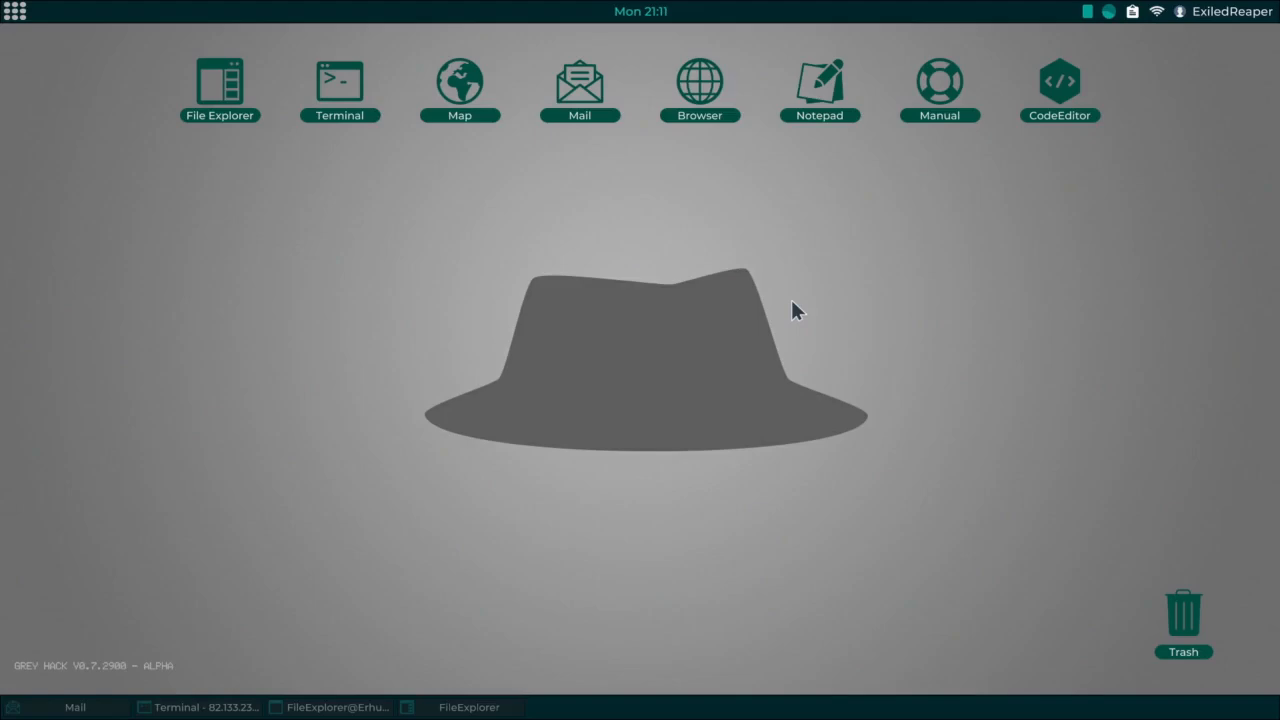
pyautogui.moveTo(808, 284)
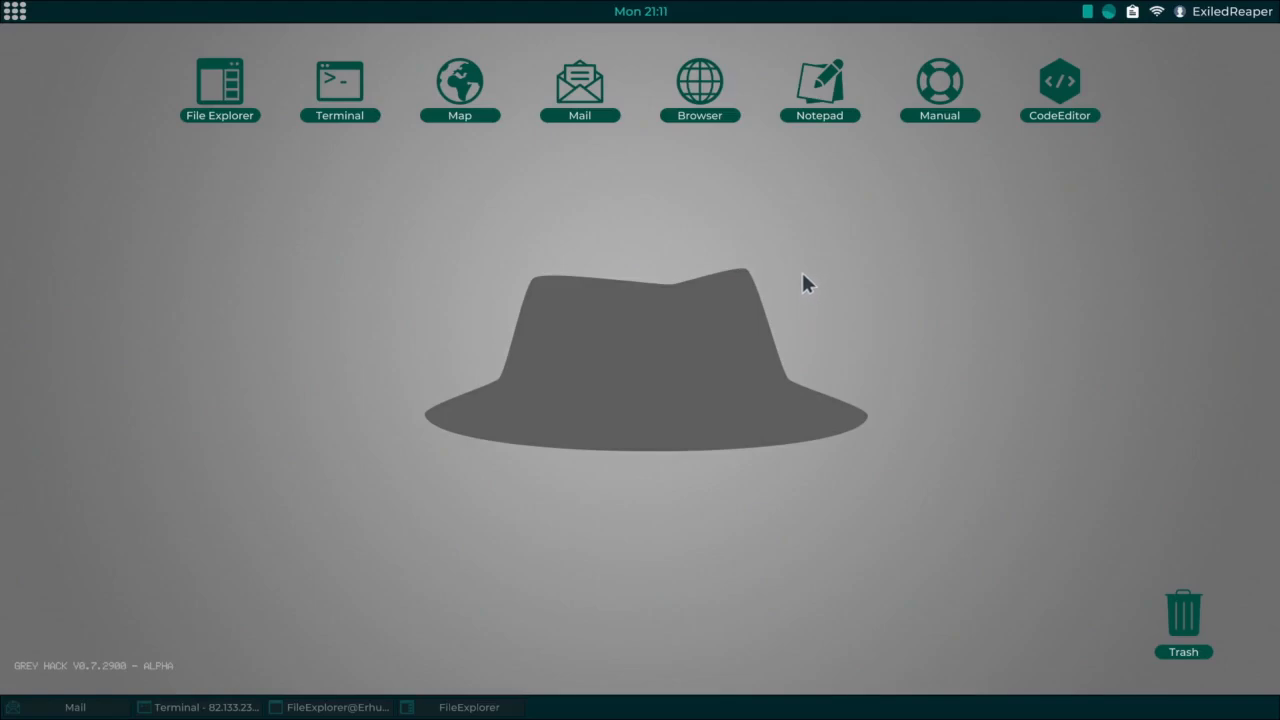
pyautogui.moveTo(840, 452)
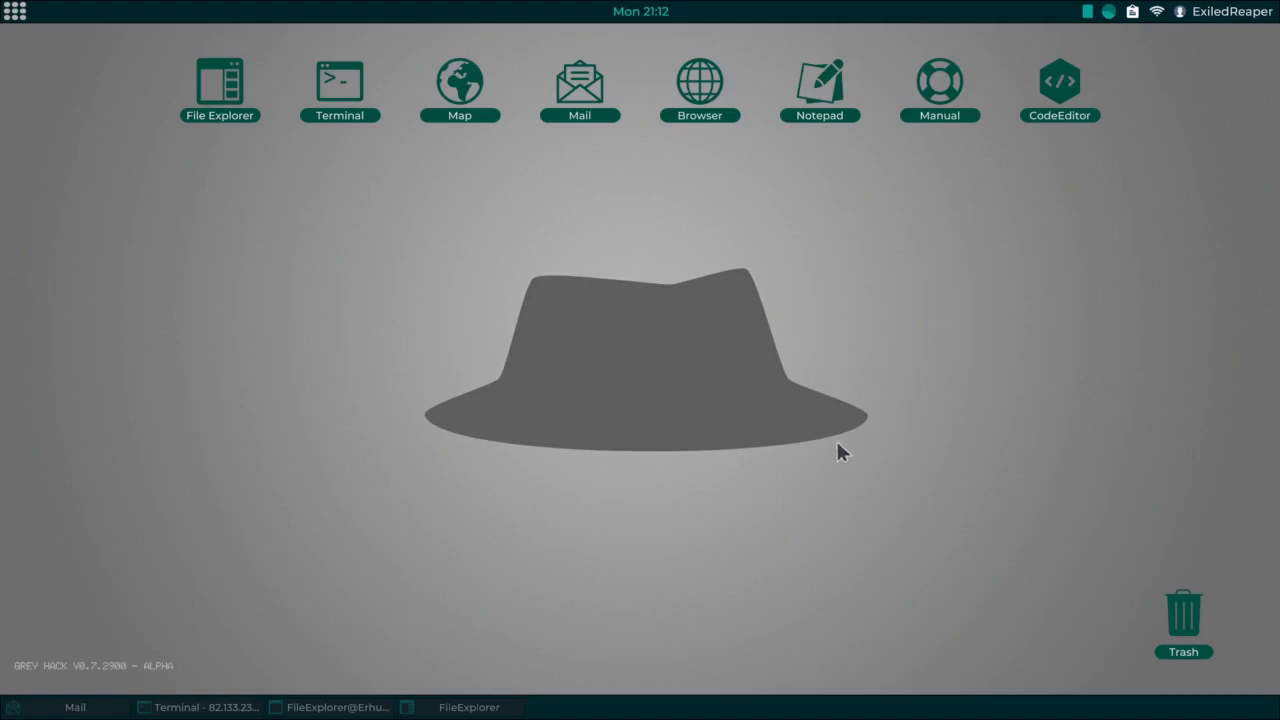
pyautogui.moveTo(504, 376)
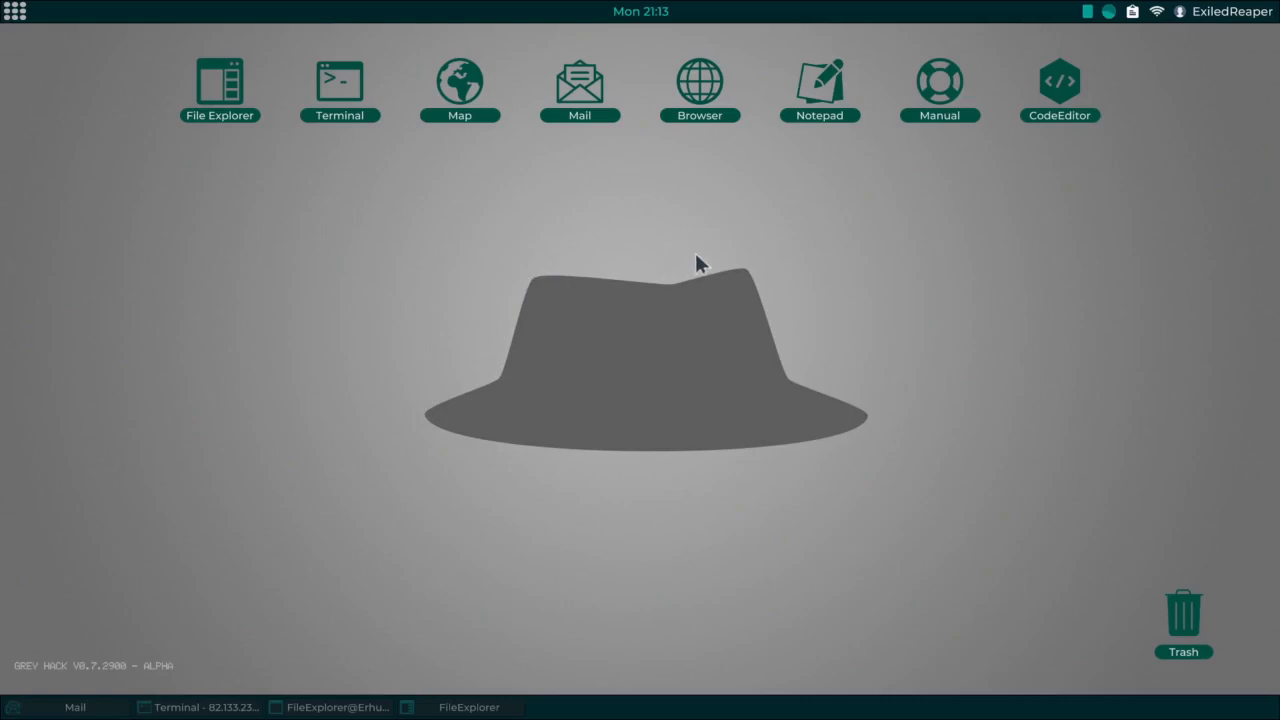
pyautogui.moveTo(840, 388)
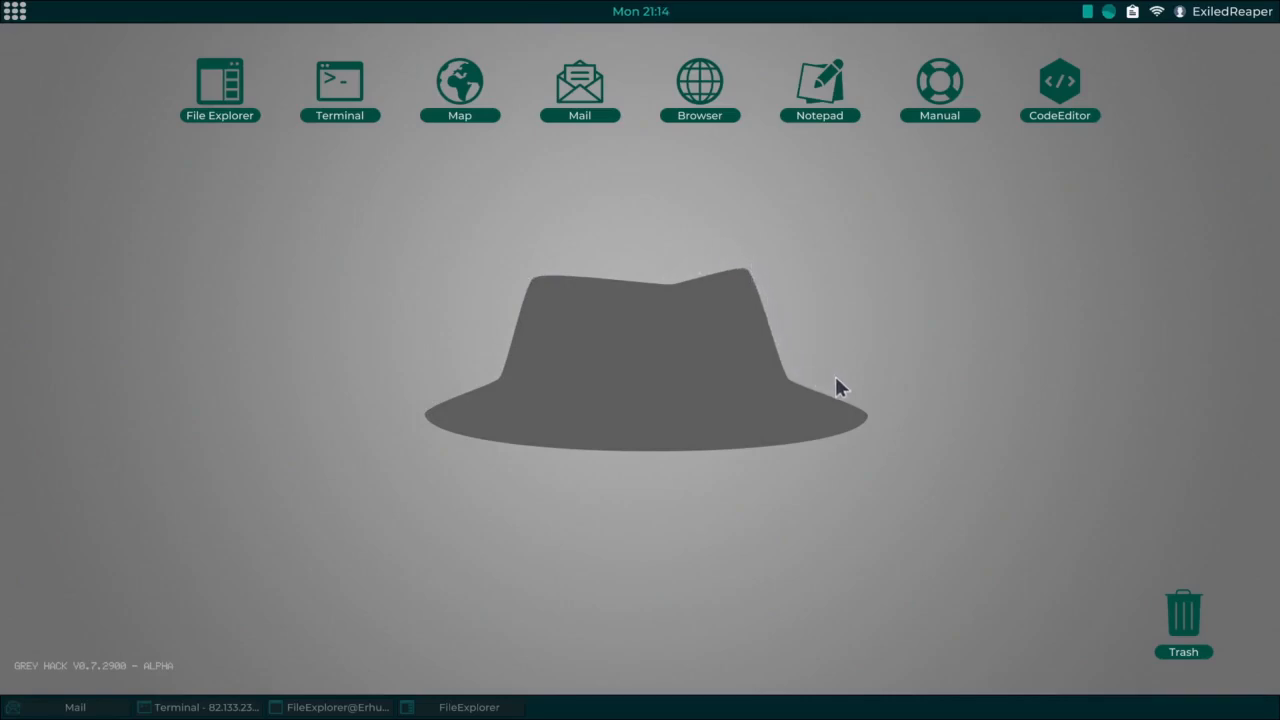
pyautogui.moveTo(404, 444)
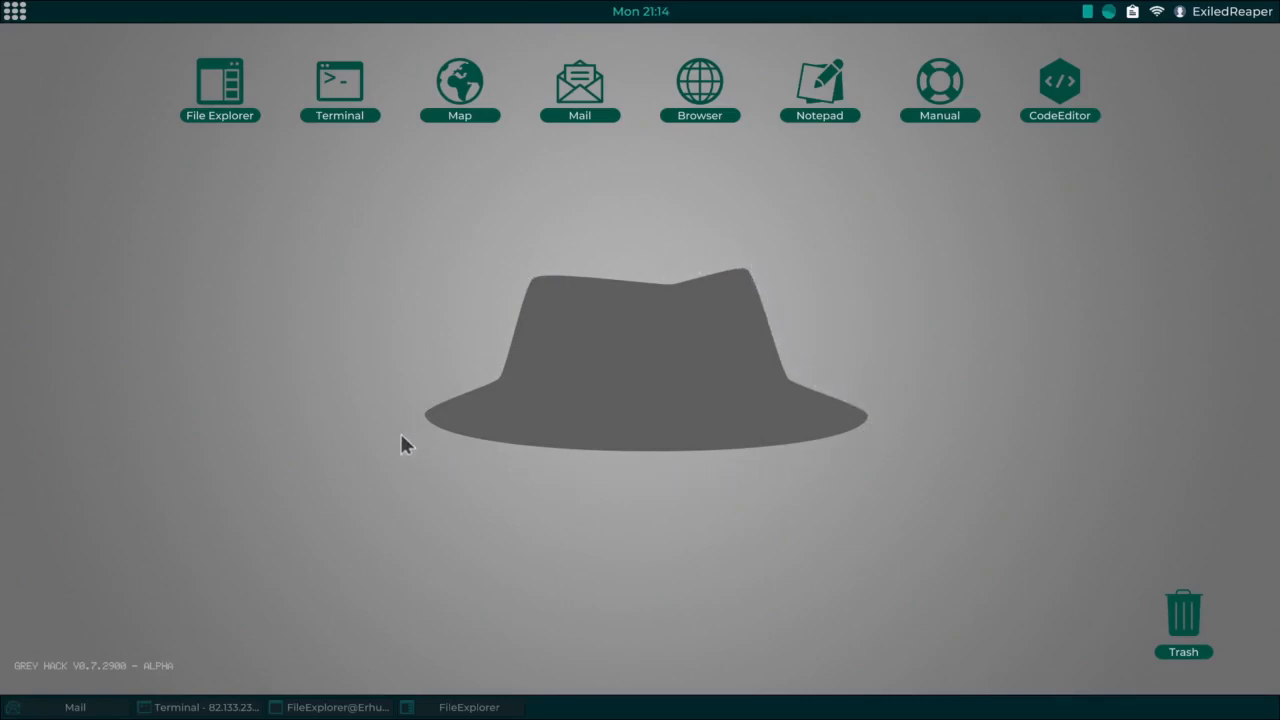
pyautogui.moveTo(536, 256)
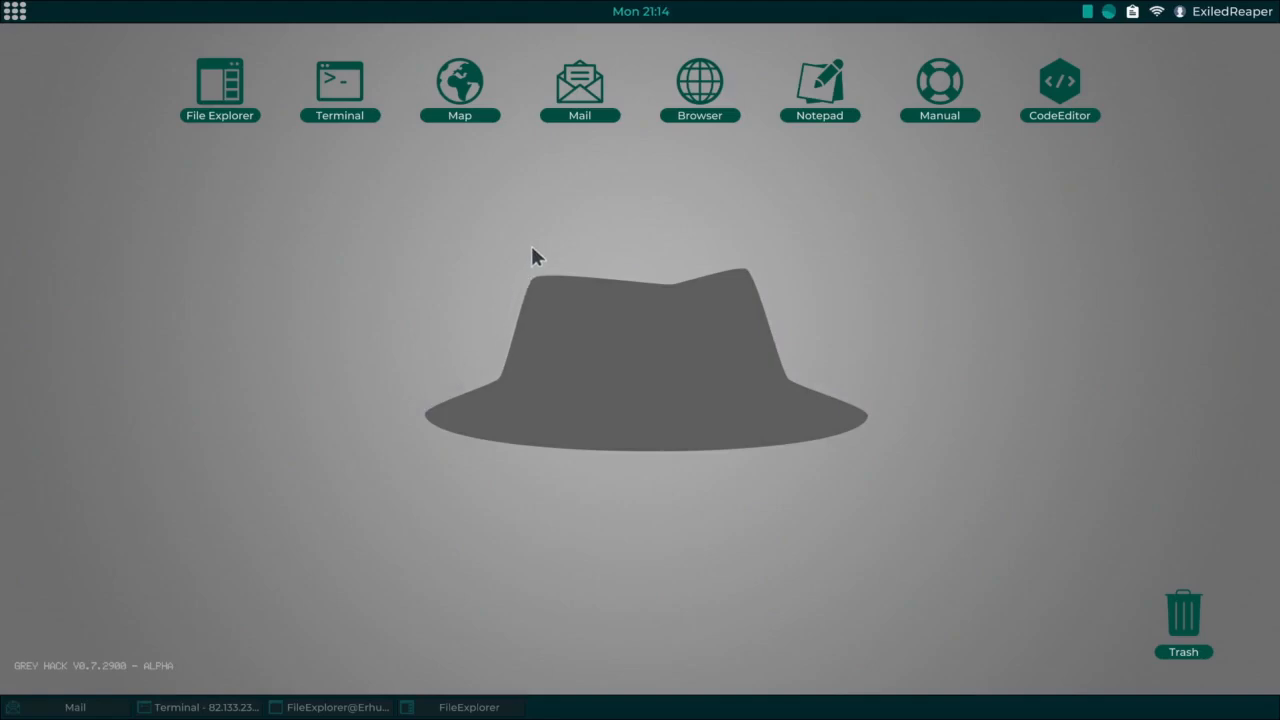
pyautogui.moveTo(780, 320)
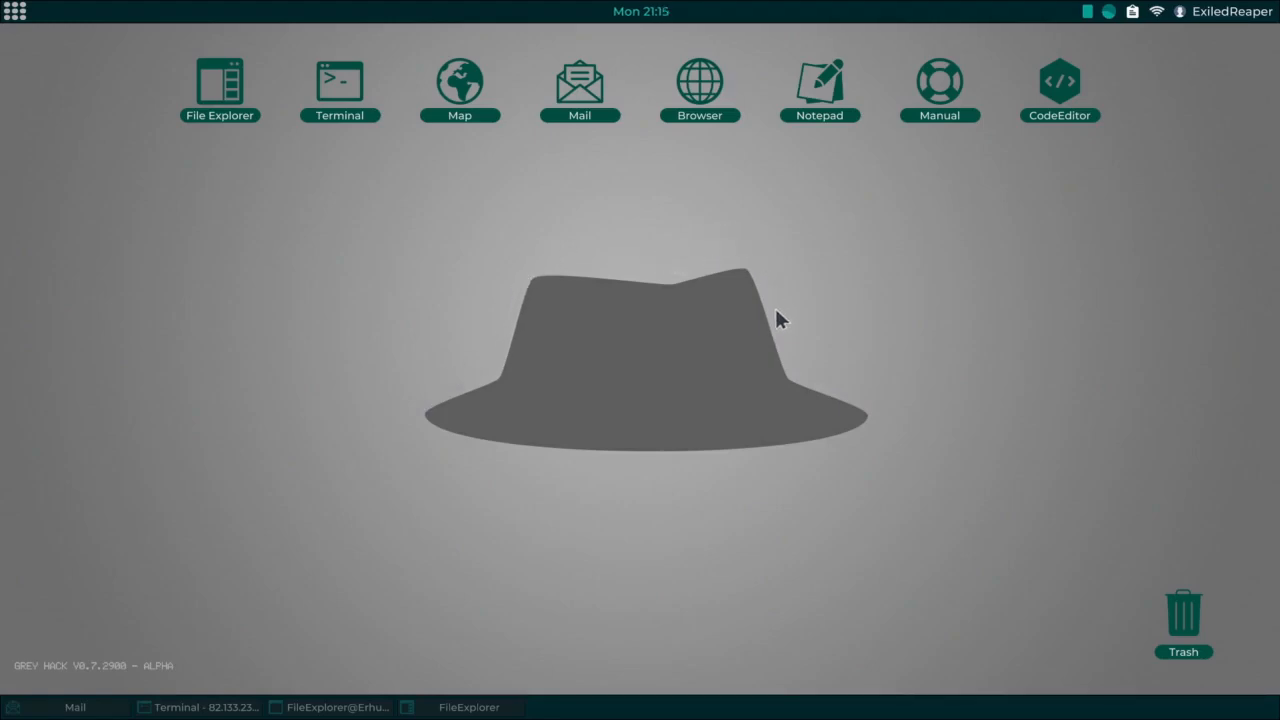
pyautogui.moveTo(668, 476)
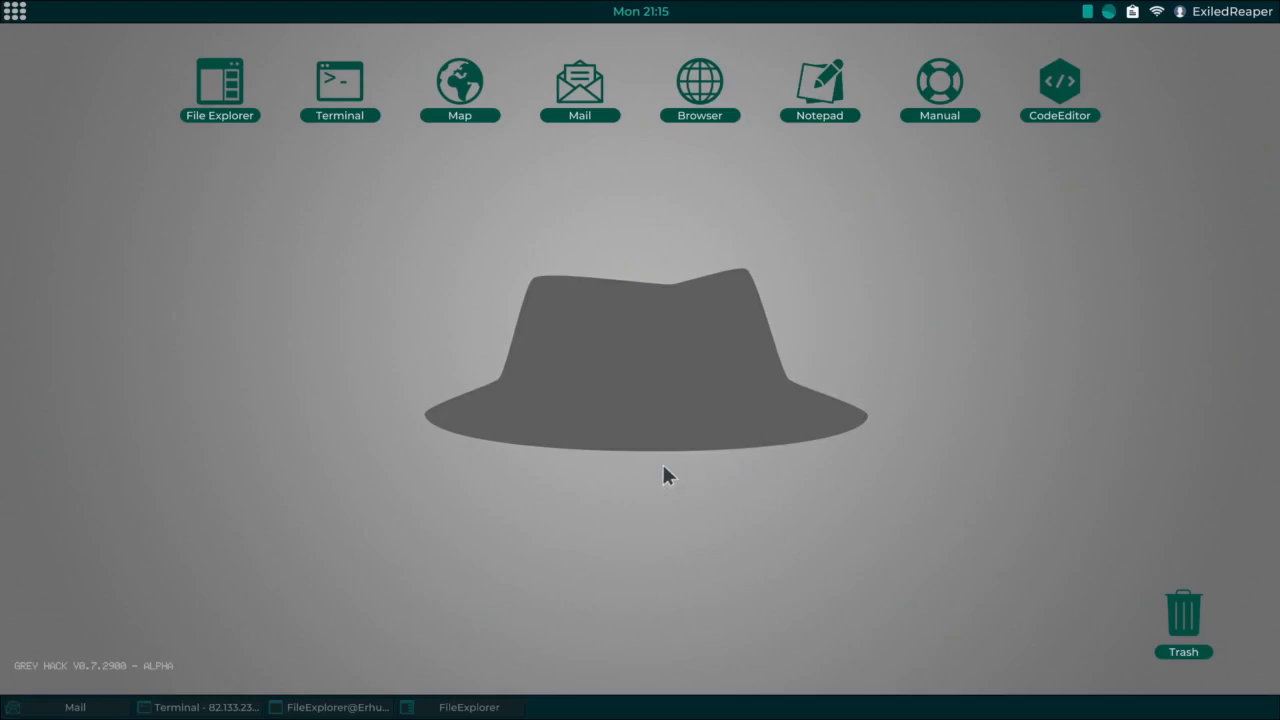
pyautogui.moveTo(524, 270)
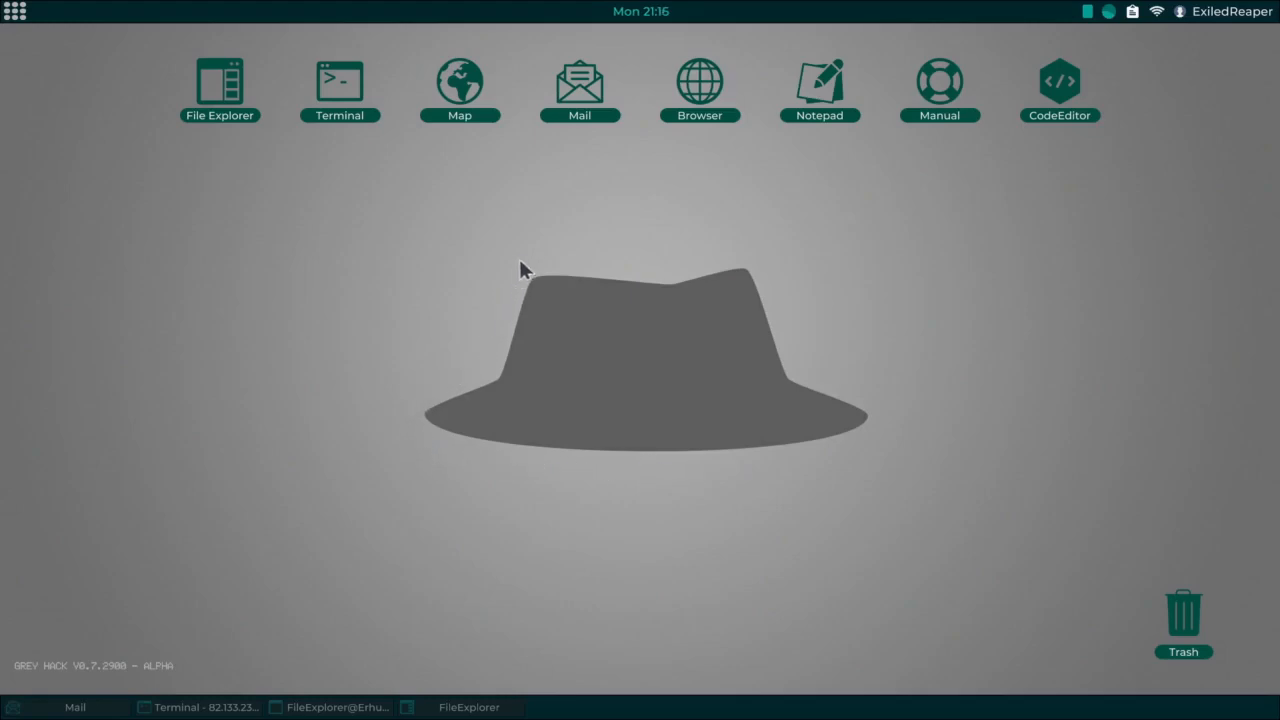
pyautogui.moveTo(880, 370)
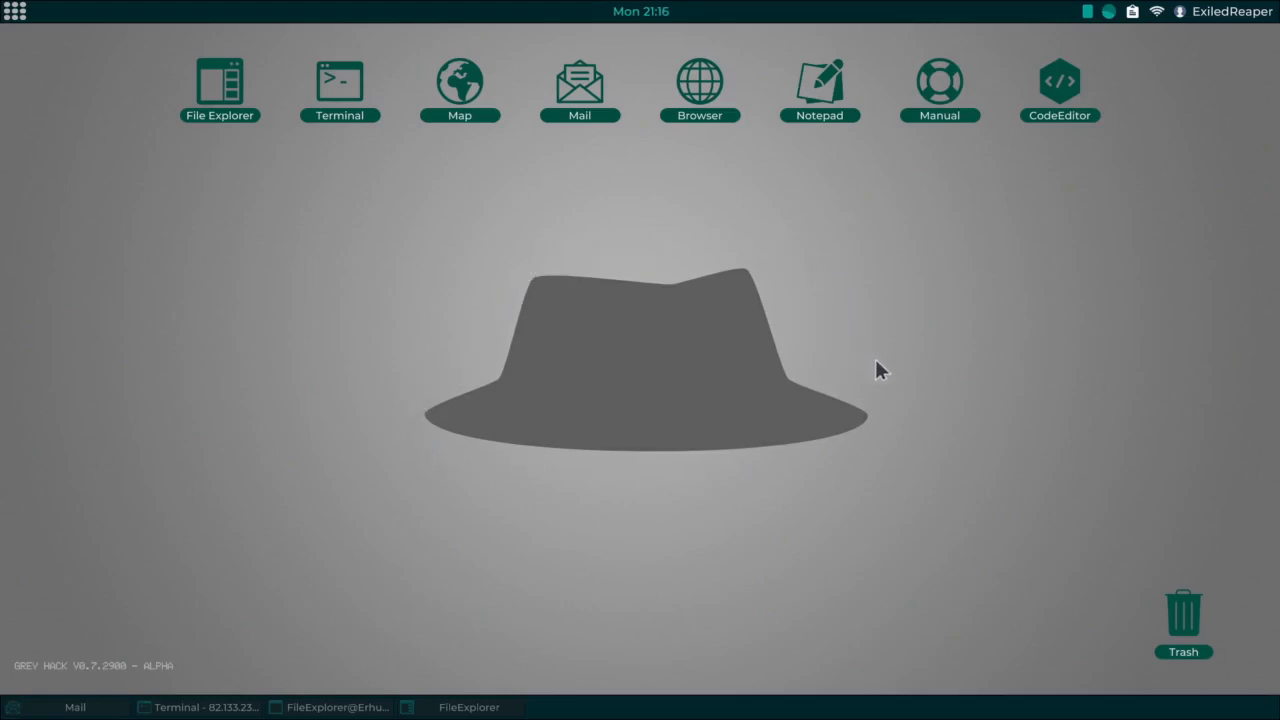